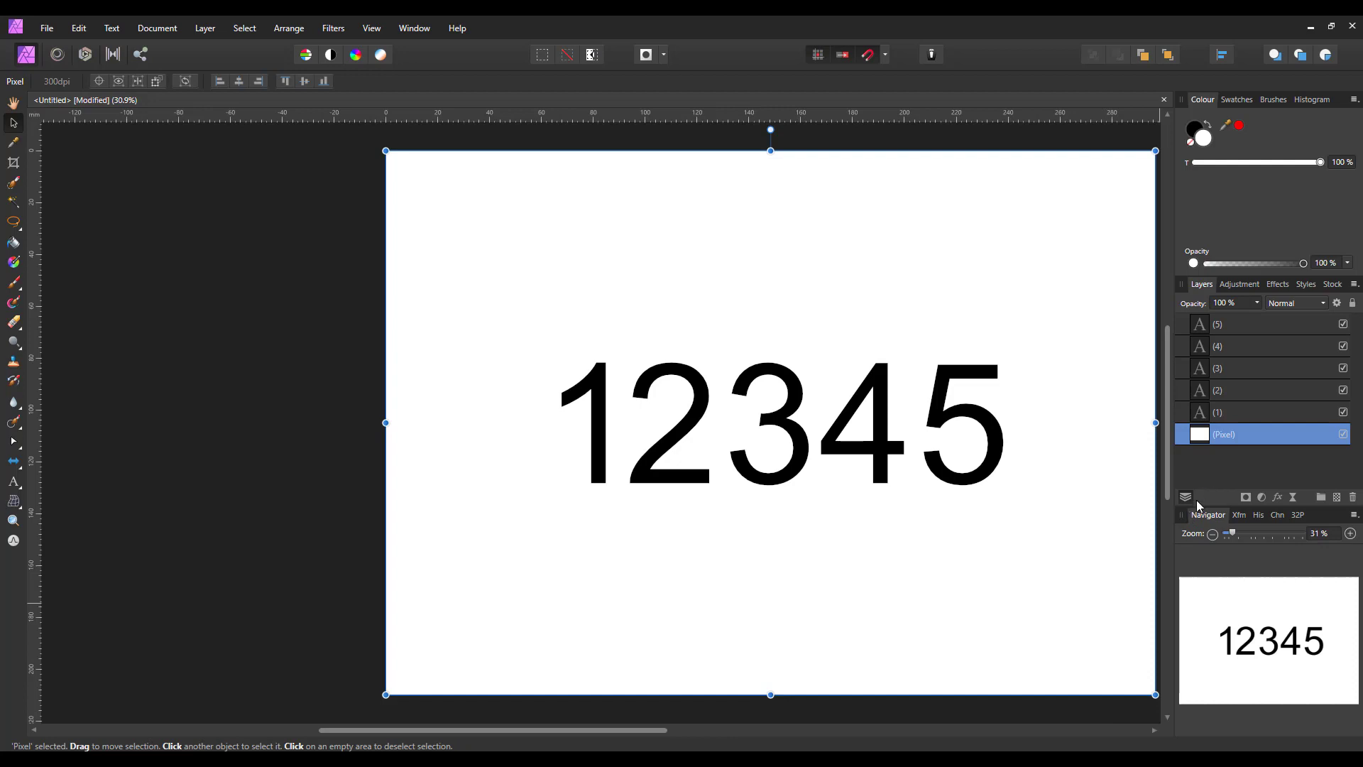
pyautogui.moveTo(1208, 469)
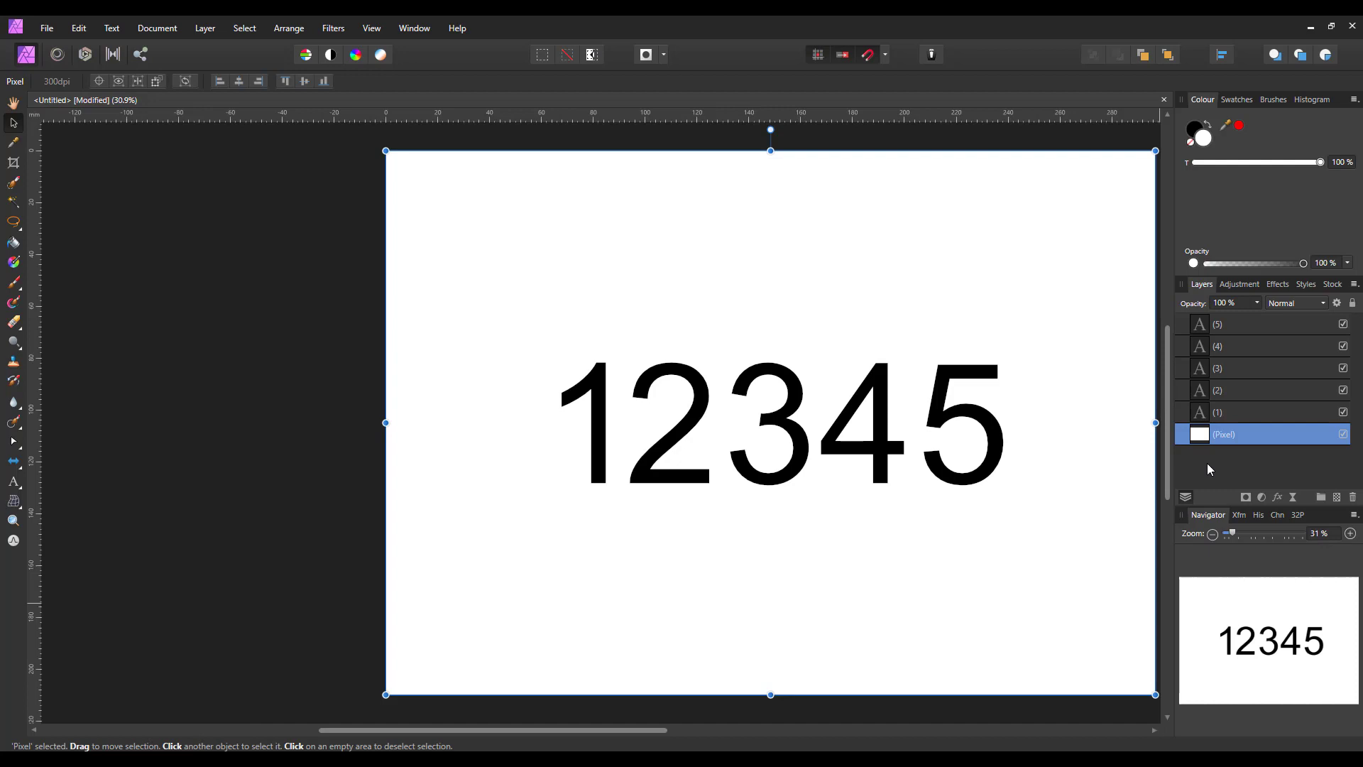
pyautogui.moveTo(1246, 458)
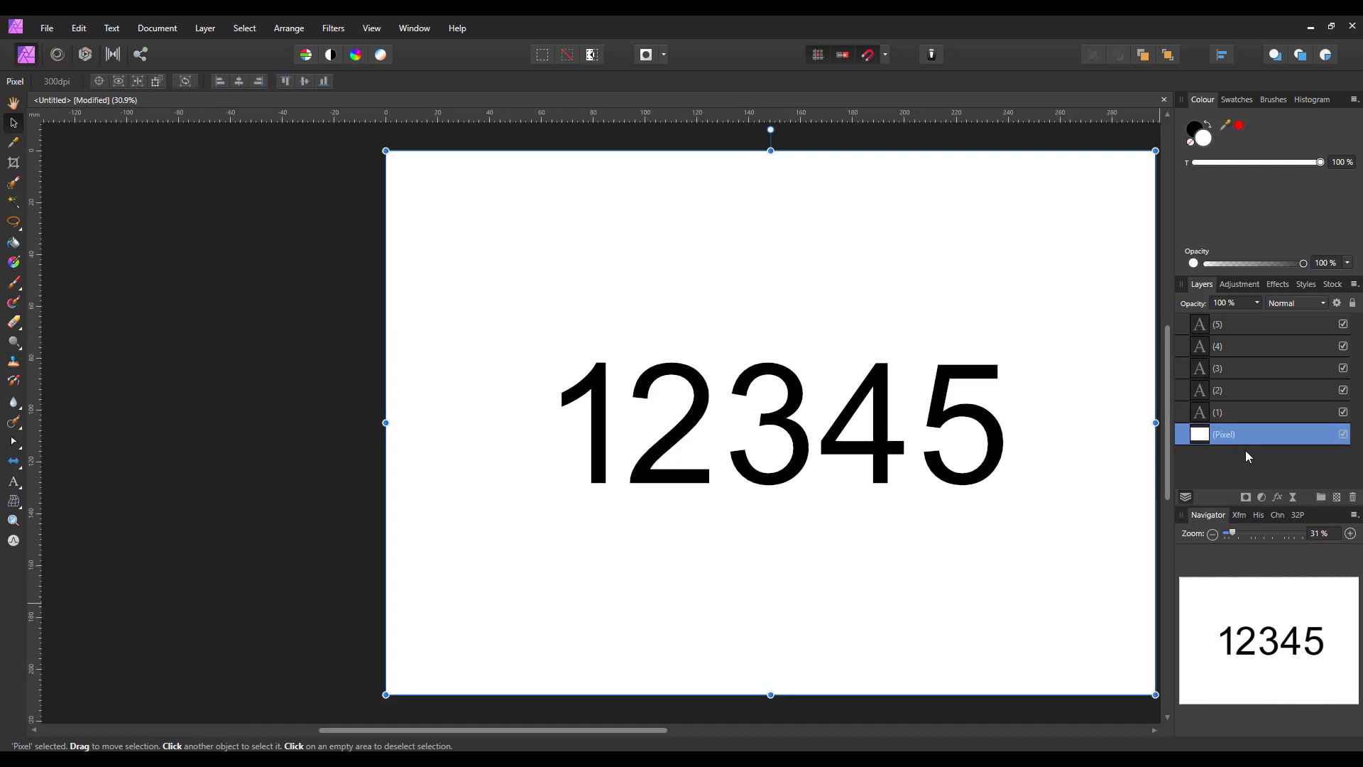
pyautogui.moveTo(1249, 434)
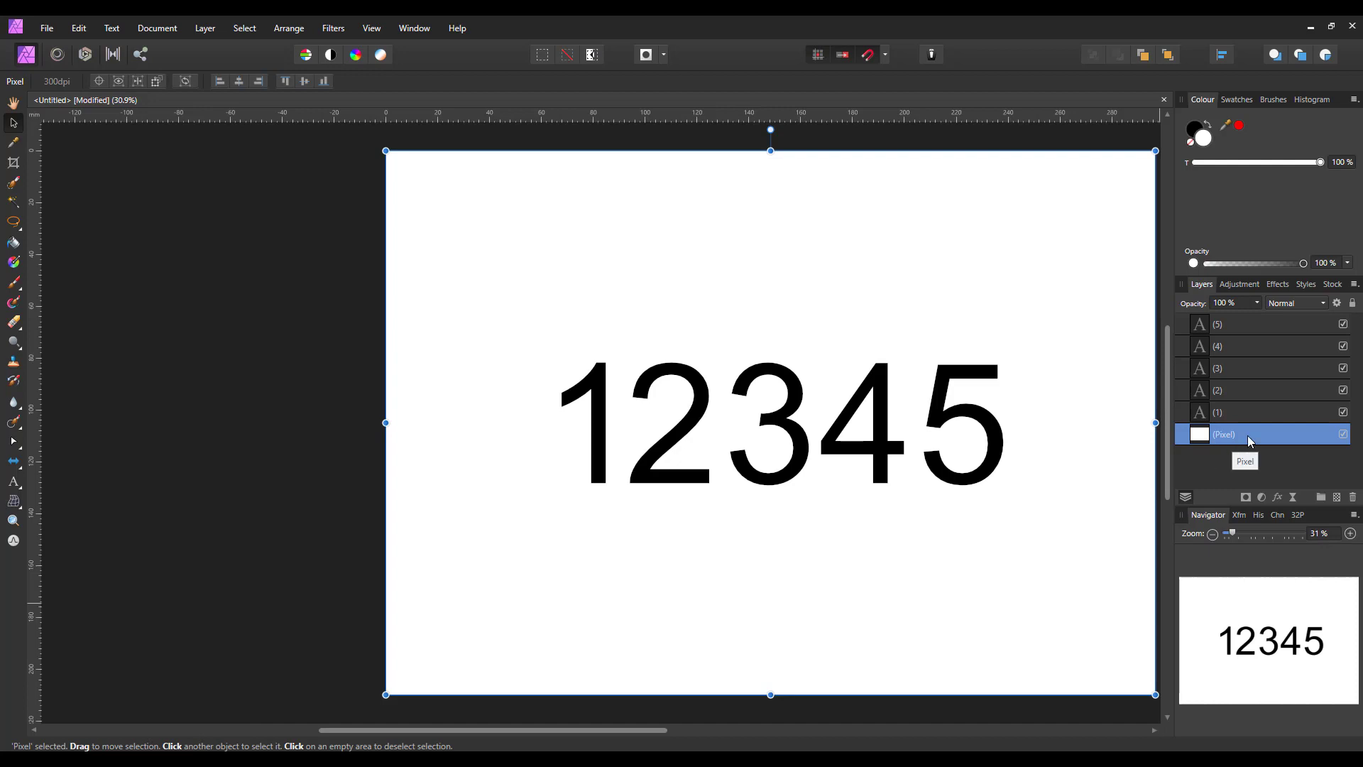
pyautogui.moveTo(1242, 334)
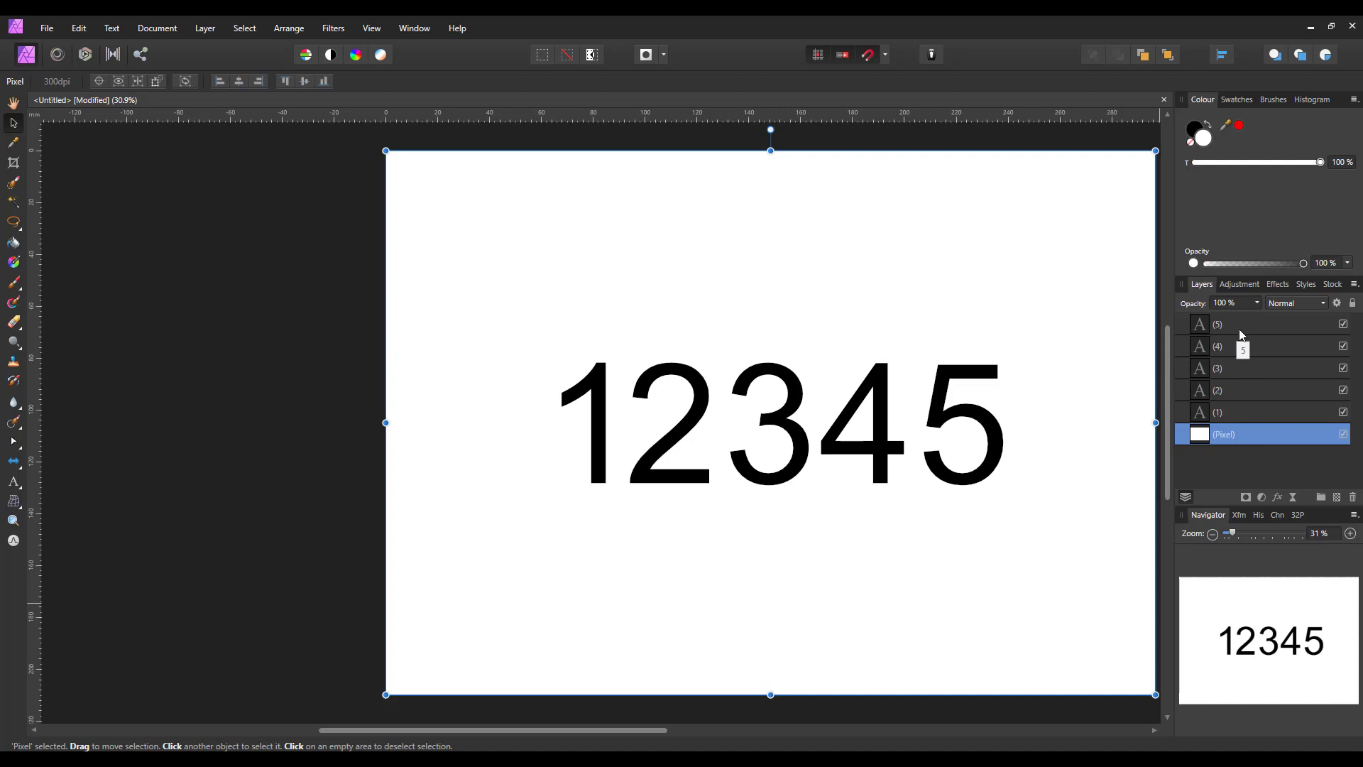
pyautogui.moveTo(1257, 361)
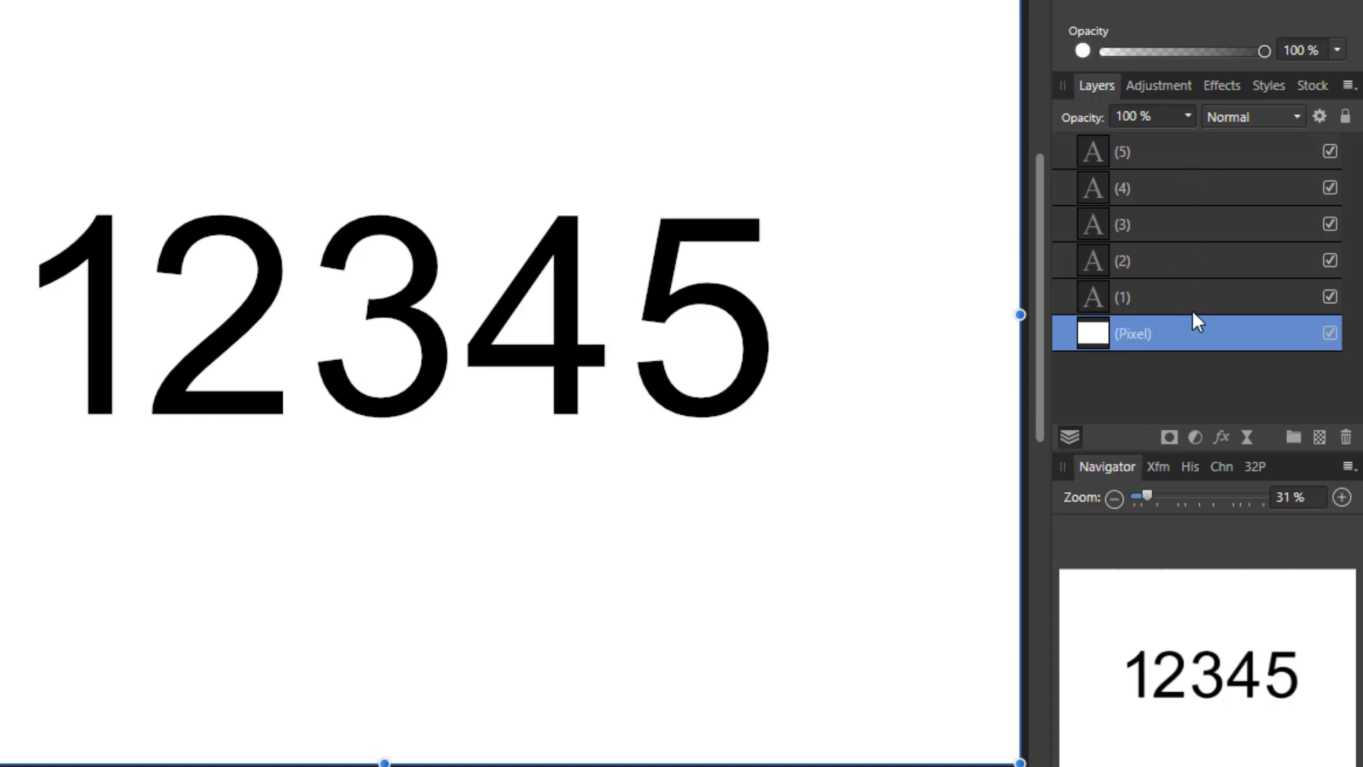
pyautogui.moveTo(612, 507)
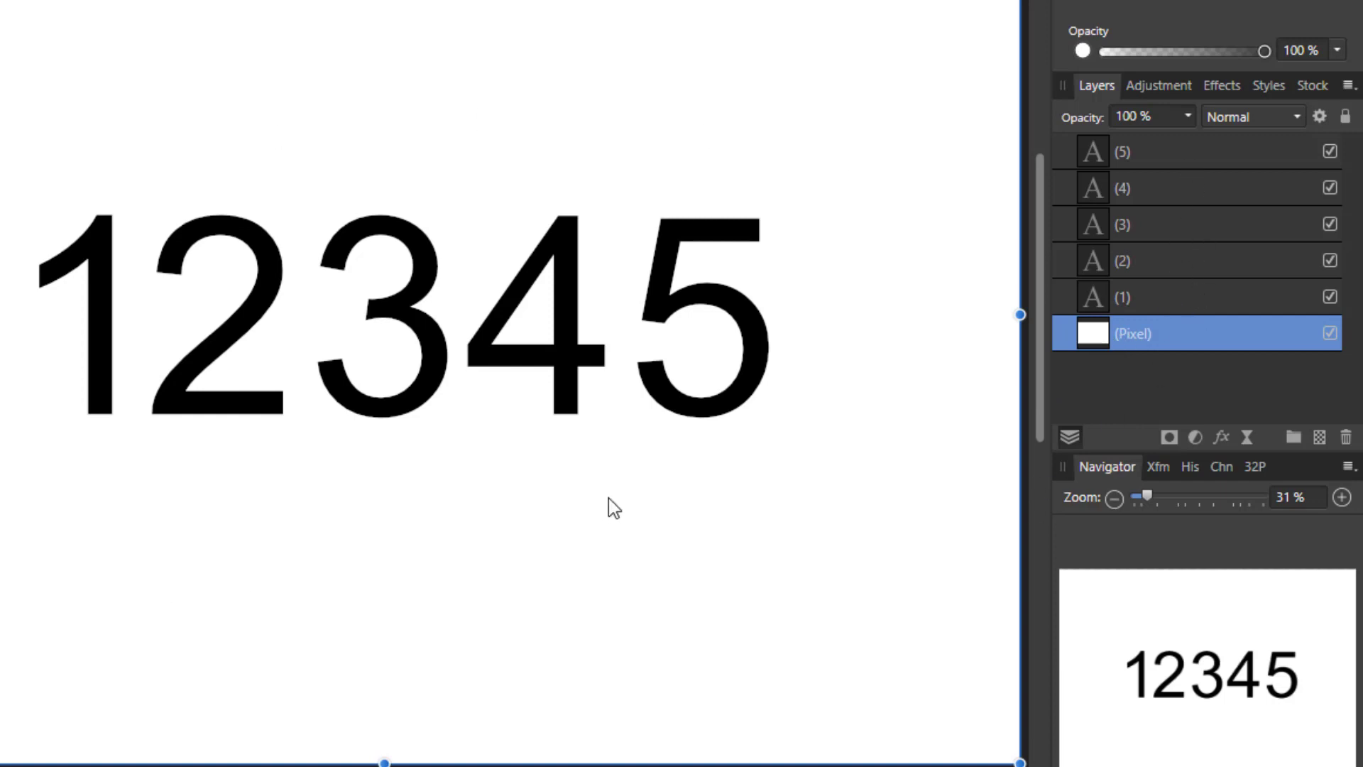
pyautogui.moveTo(1139, 224)
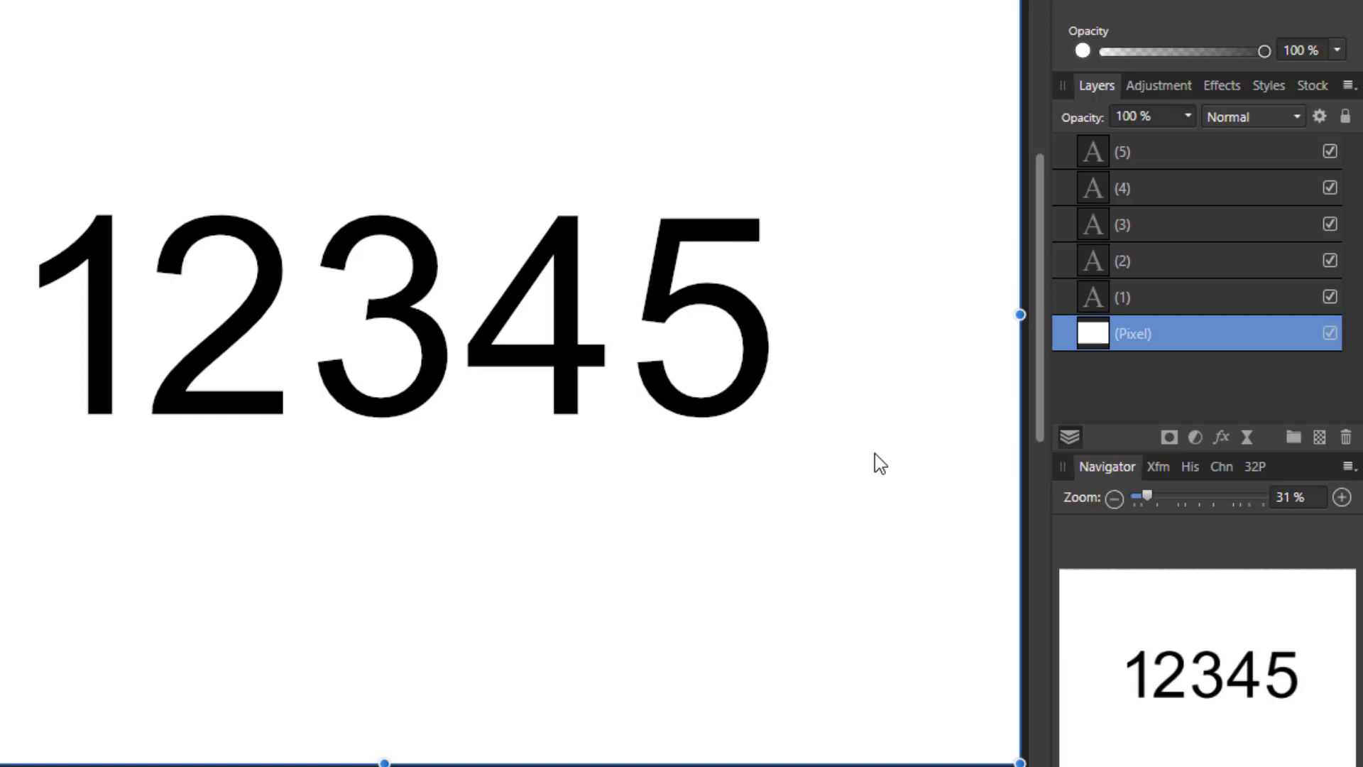
pyautogui.moveTo(1172, 406)
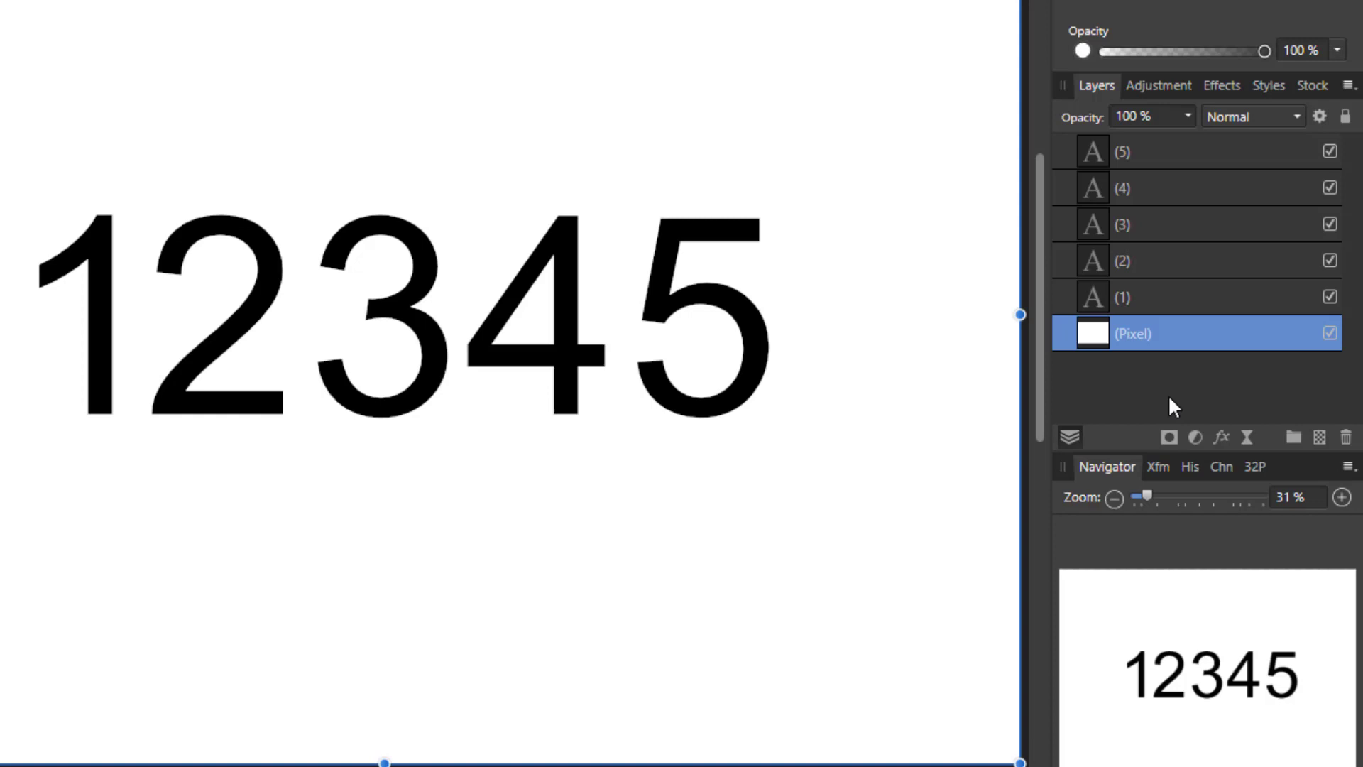
pyautogui.moveTo(1186, 357)
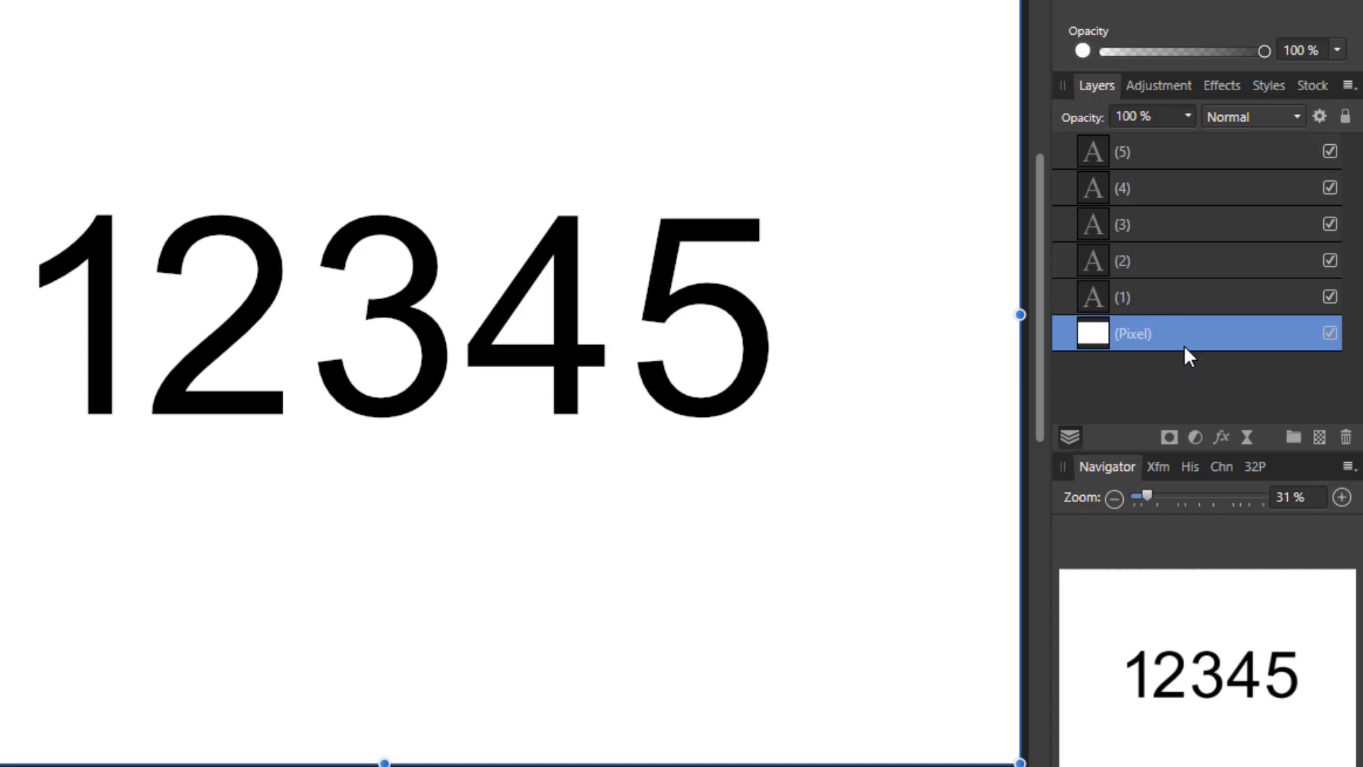
pyautogui.moveTo(1177, 253)
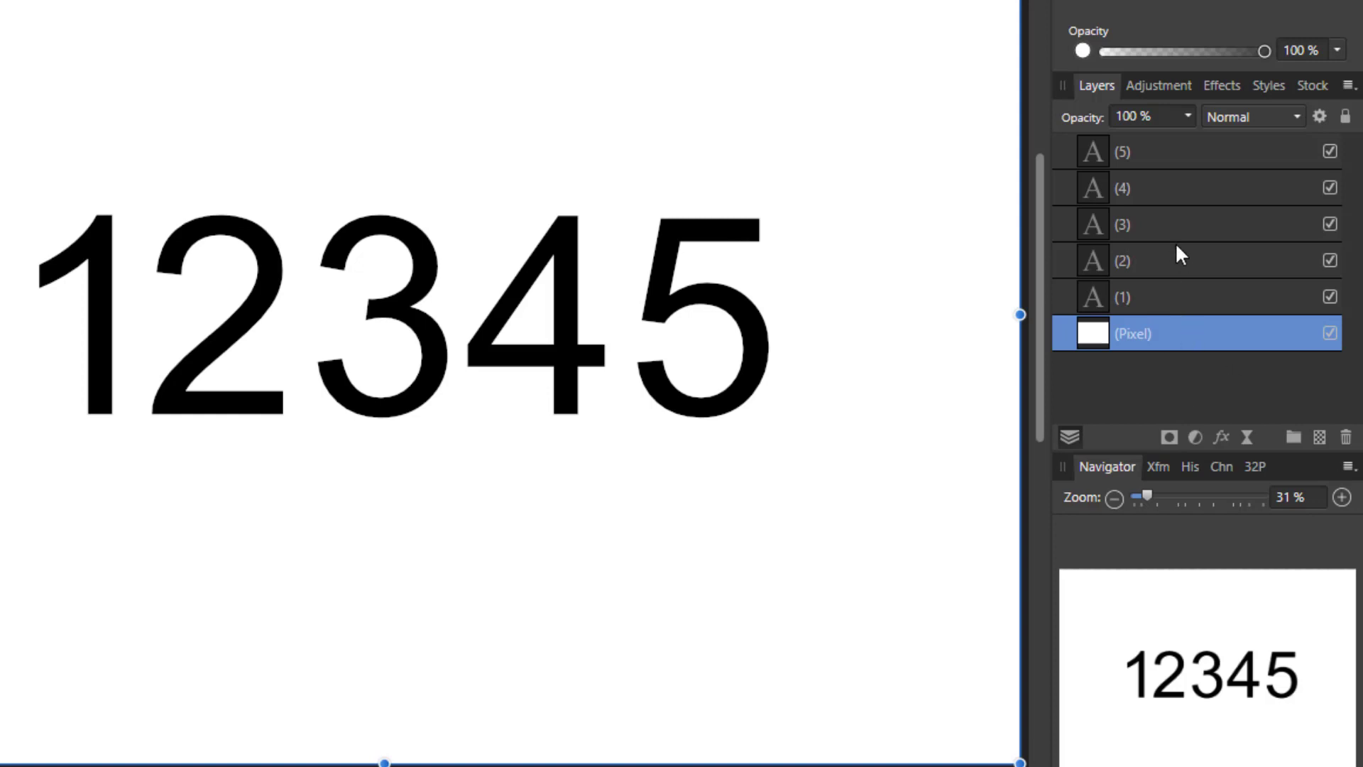
pyautogui.moveTo(1174, 352)
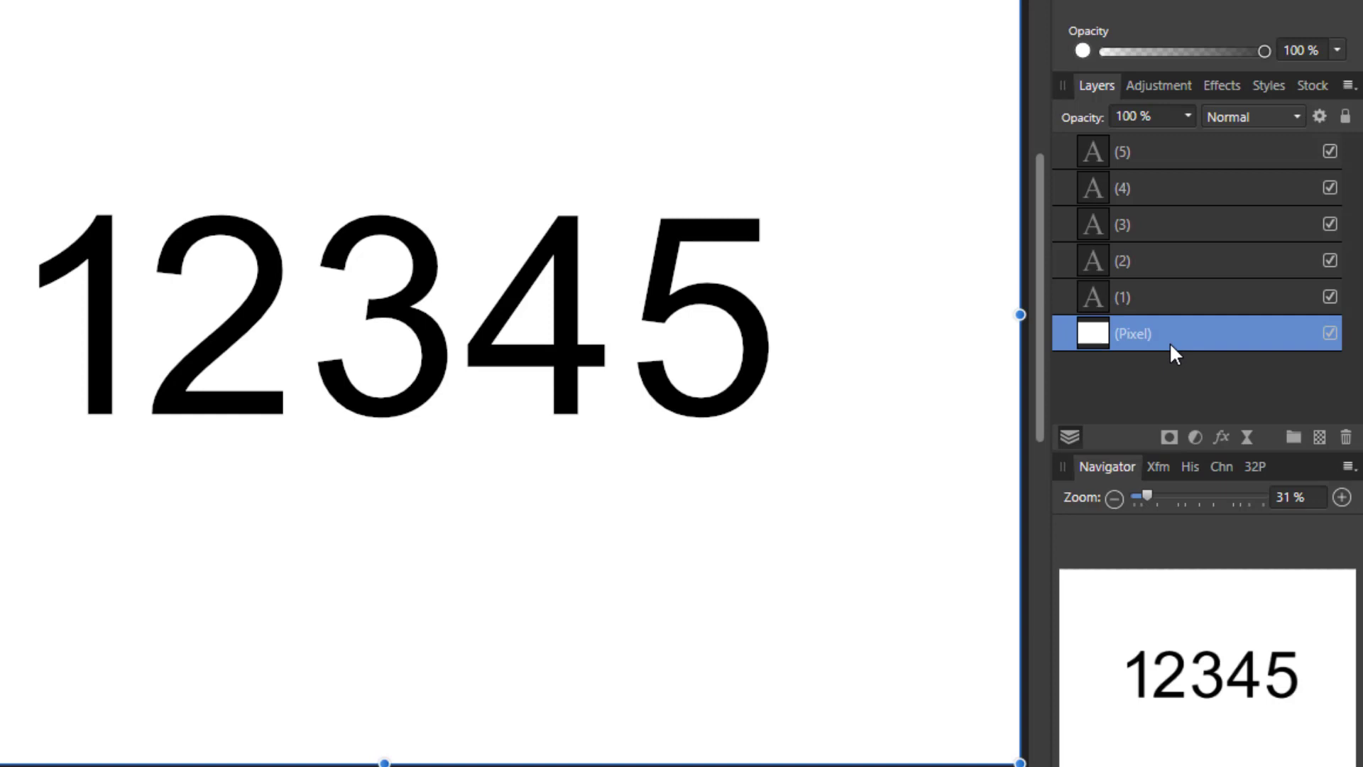
pyautogui.moveTo(1177, 352)
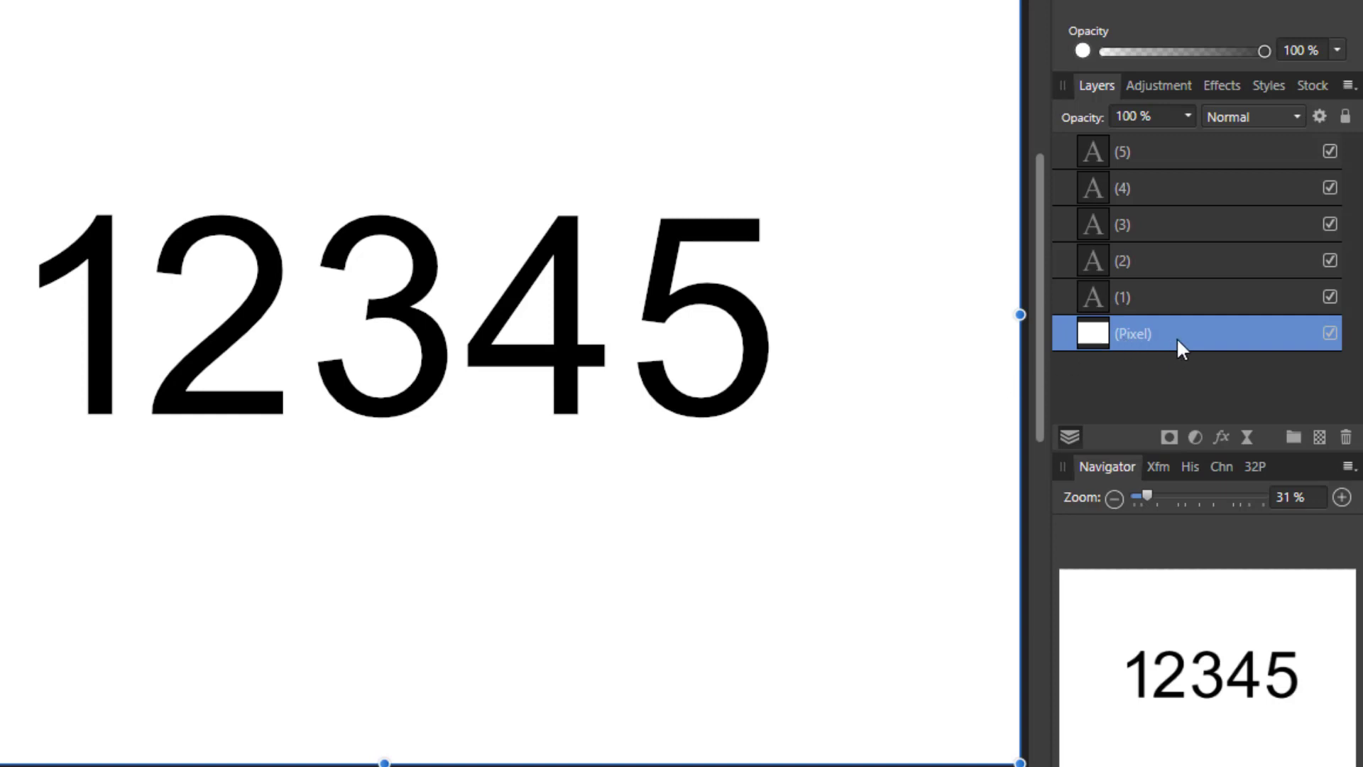
pyautogui.moveTo(1180, 348)
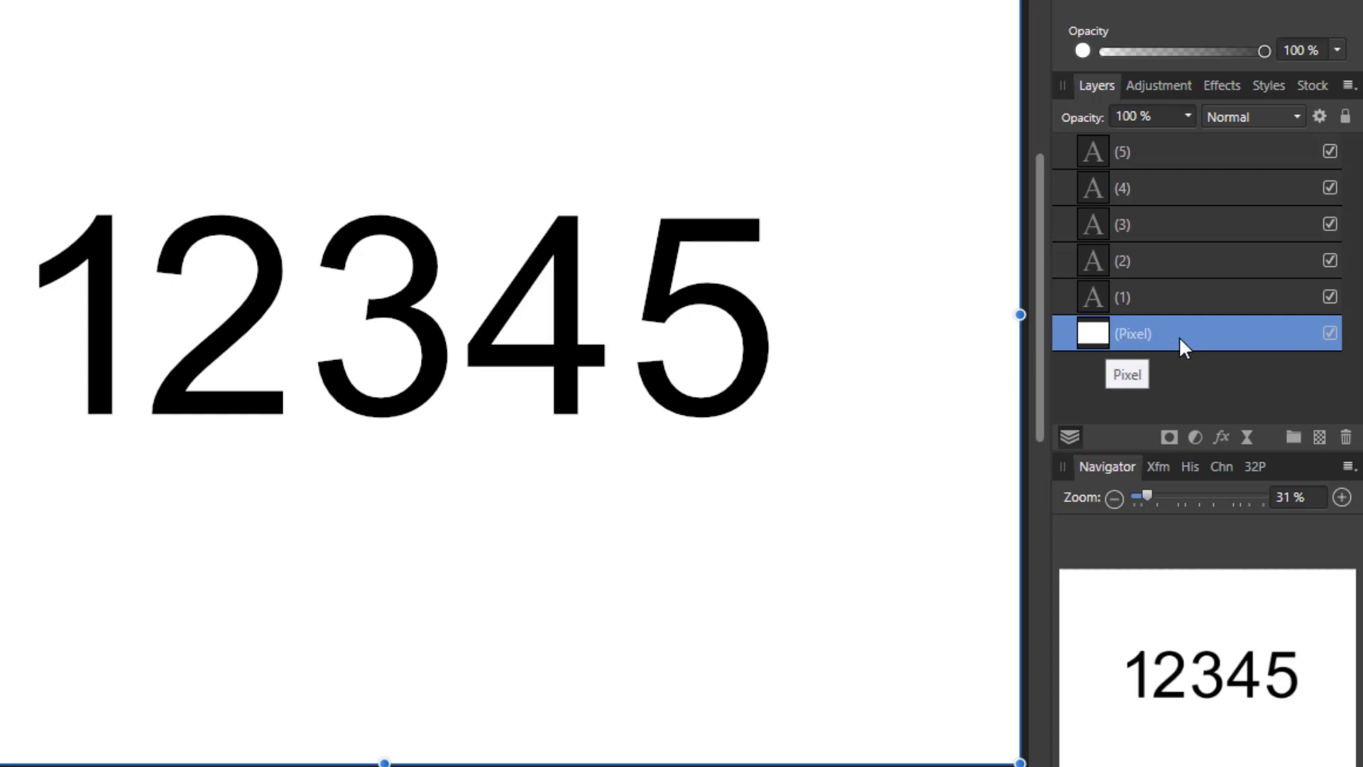
pyautogui.moveTo(1178, 229)
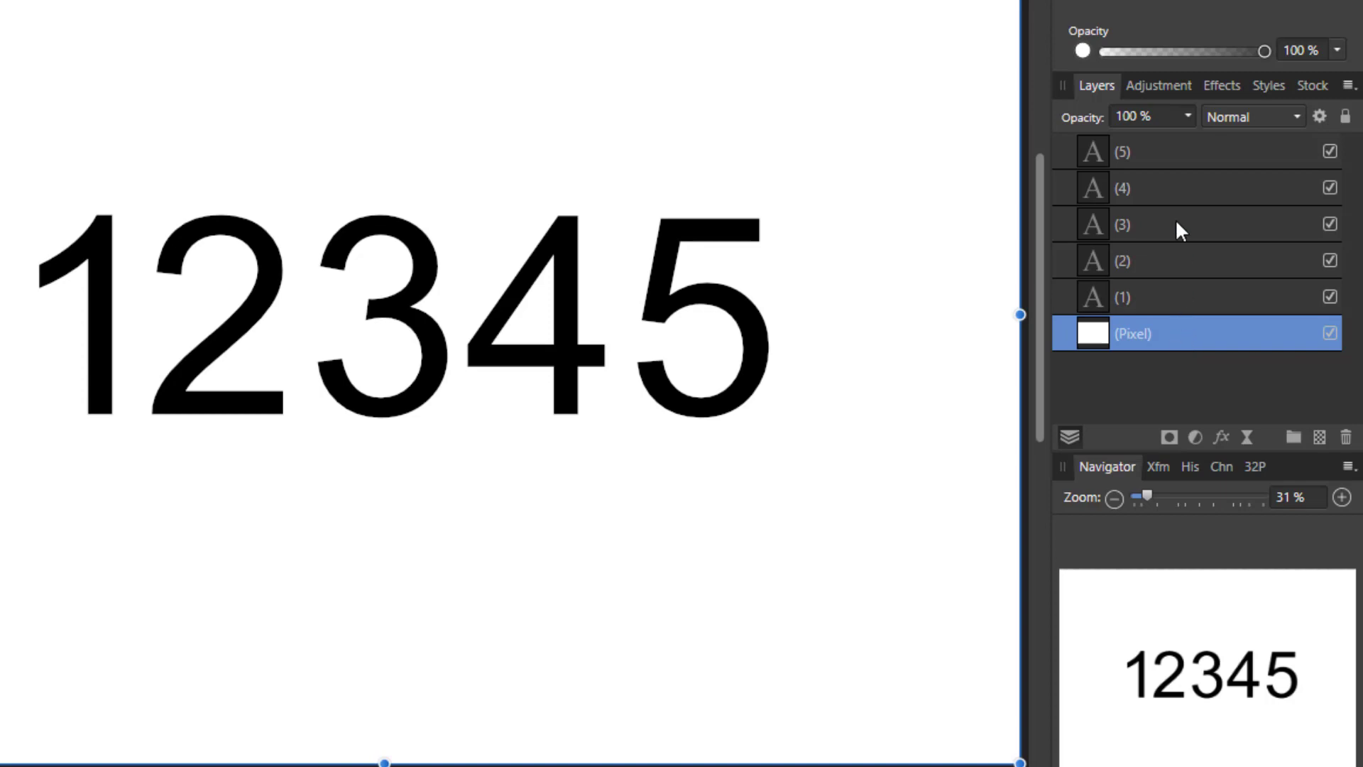
pyautogui.moveTo(1199, 278)
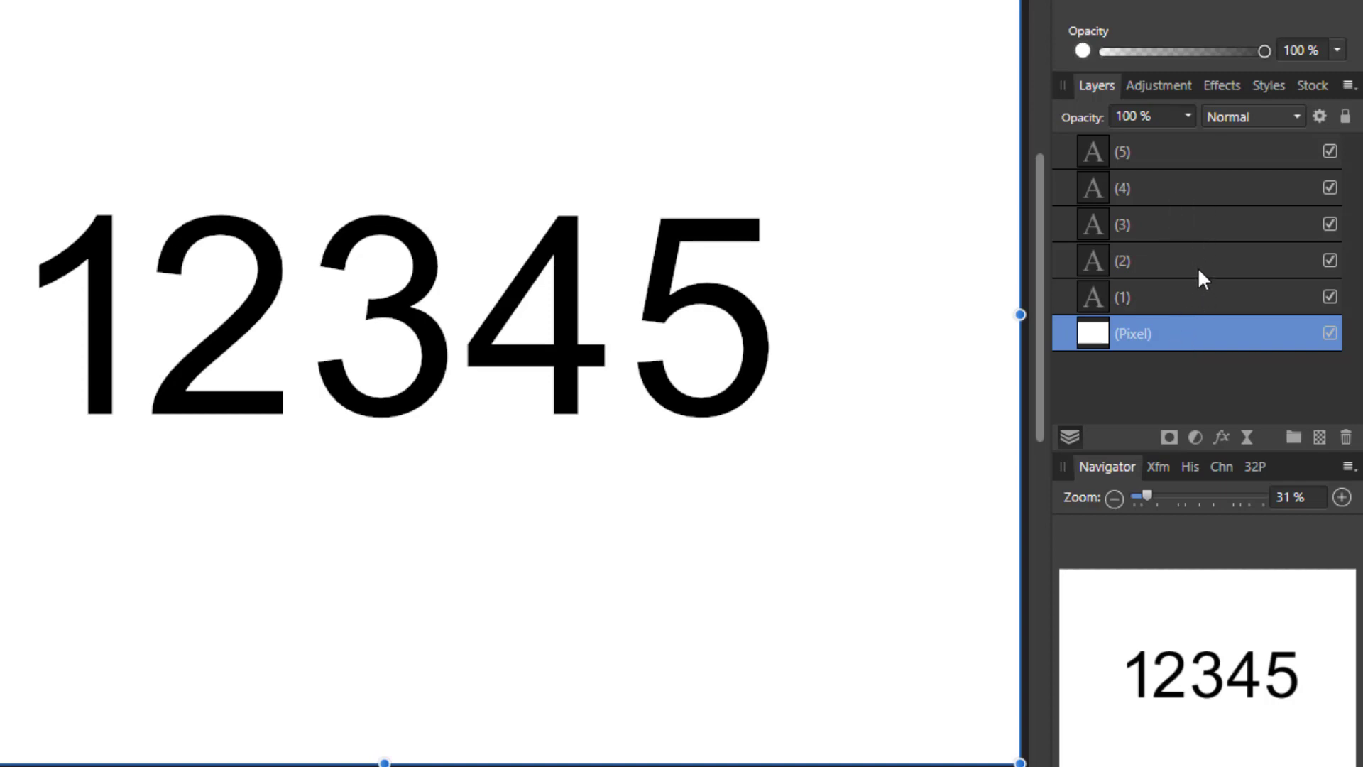
pyautogui.moveTo(1165, 367)
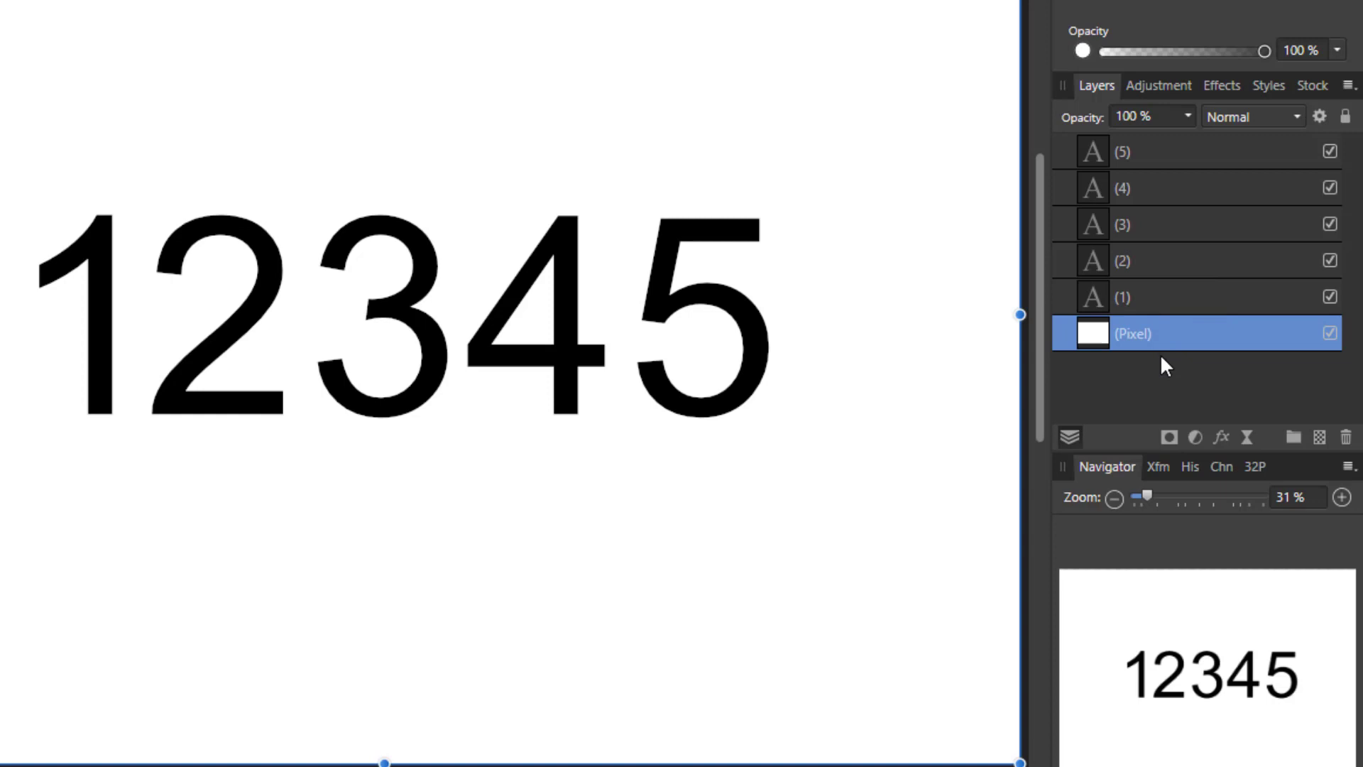
pyautogui.moveTo(1115, 348)
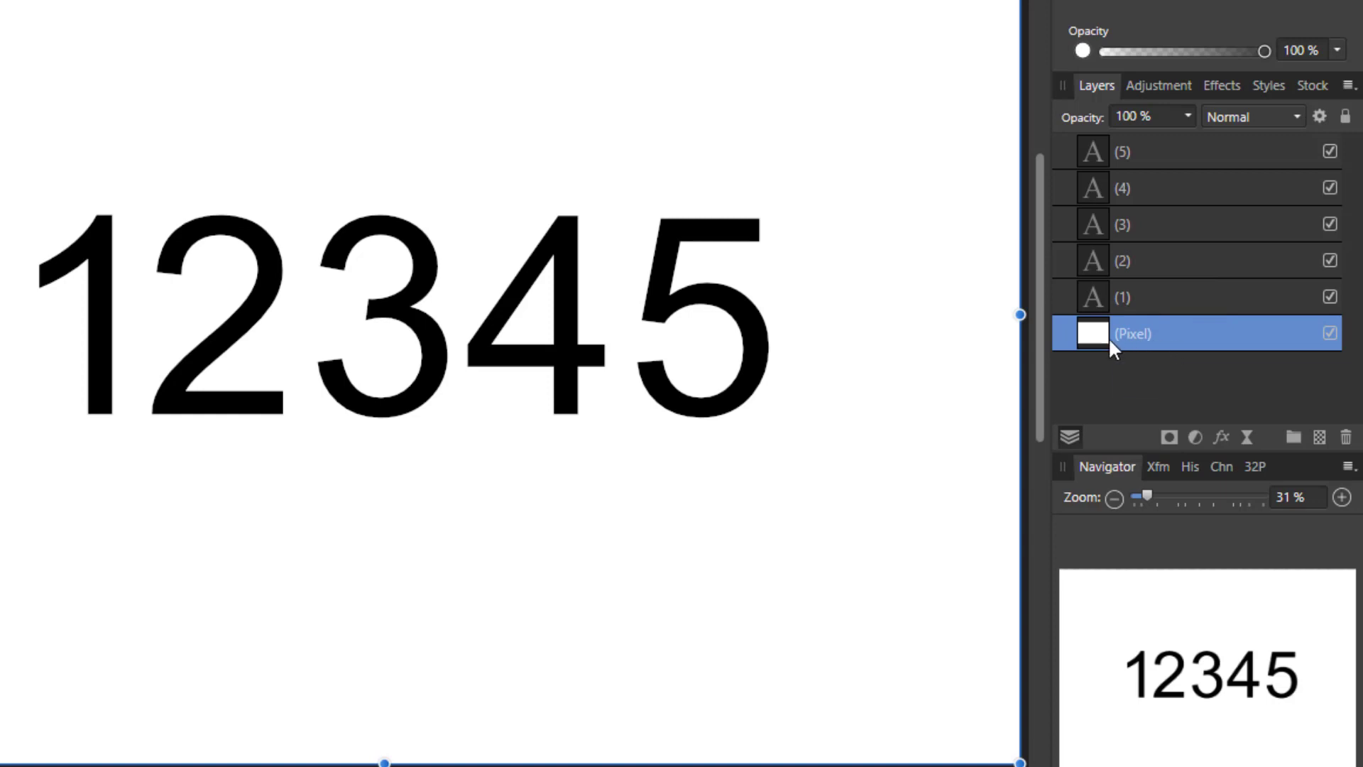
pyautogui.moveTo(1192, 335)
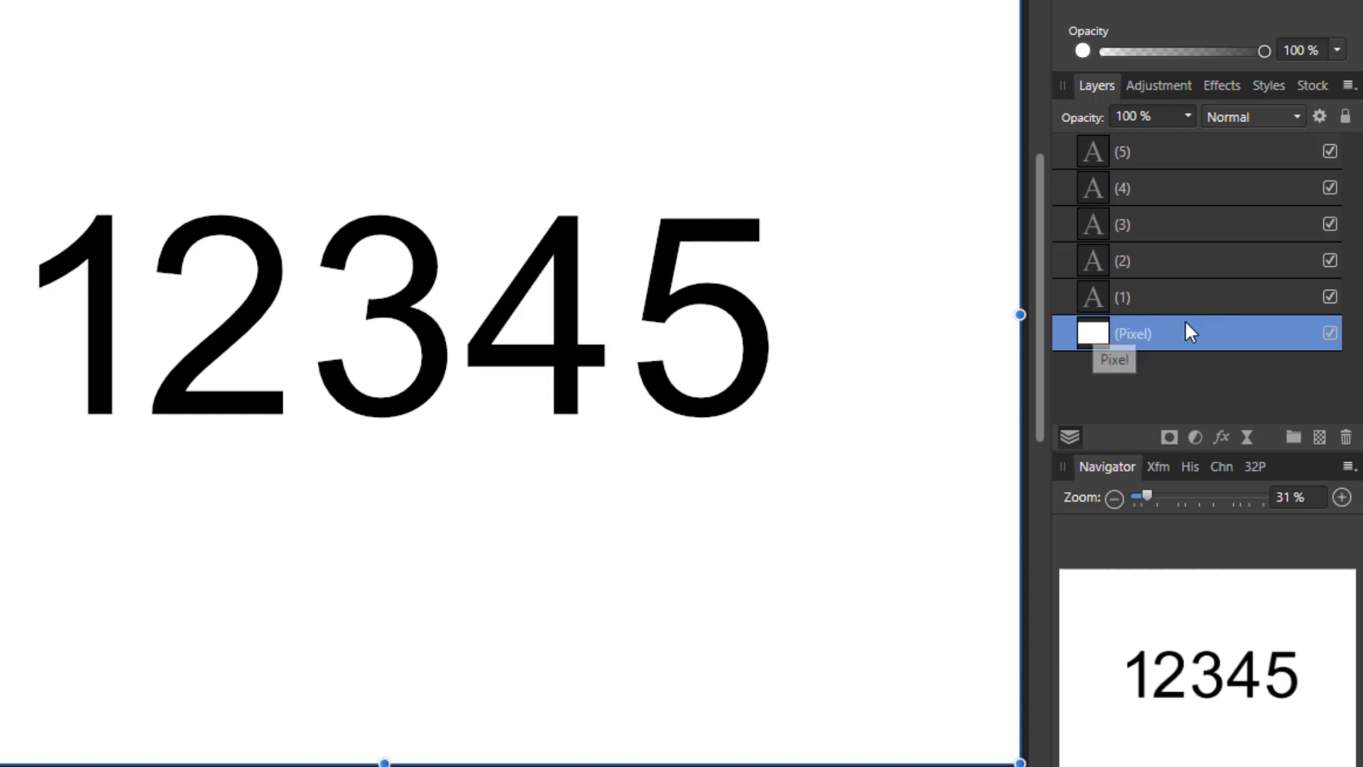
pyautogui.moveTo(1311, 290)
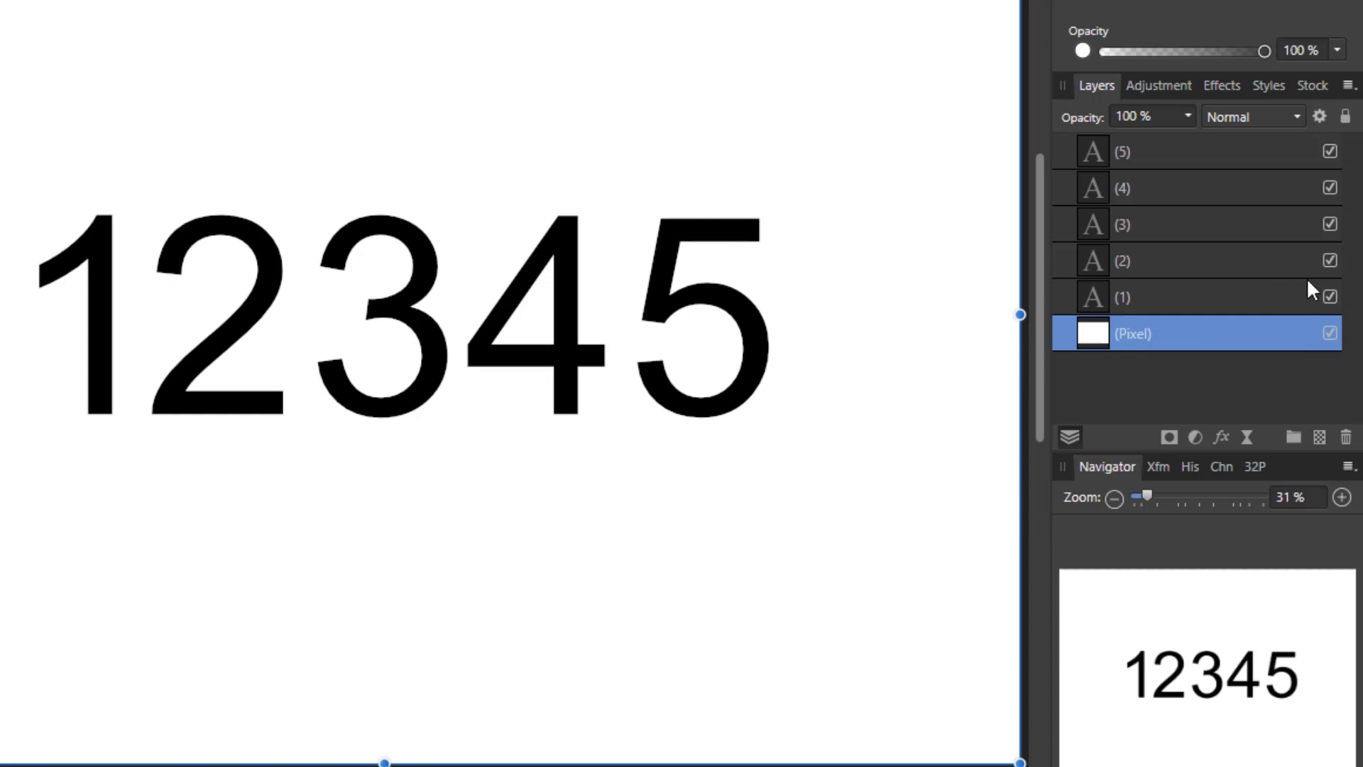
pyautogui.moveTo(1254, 297)
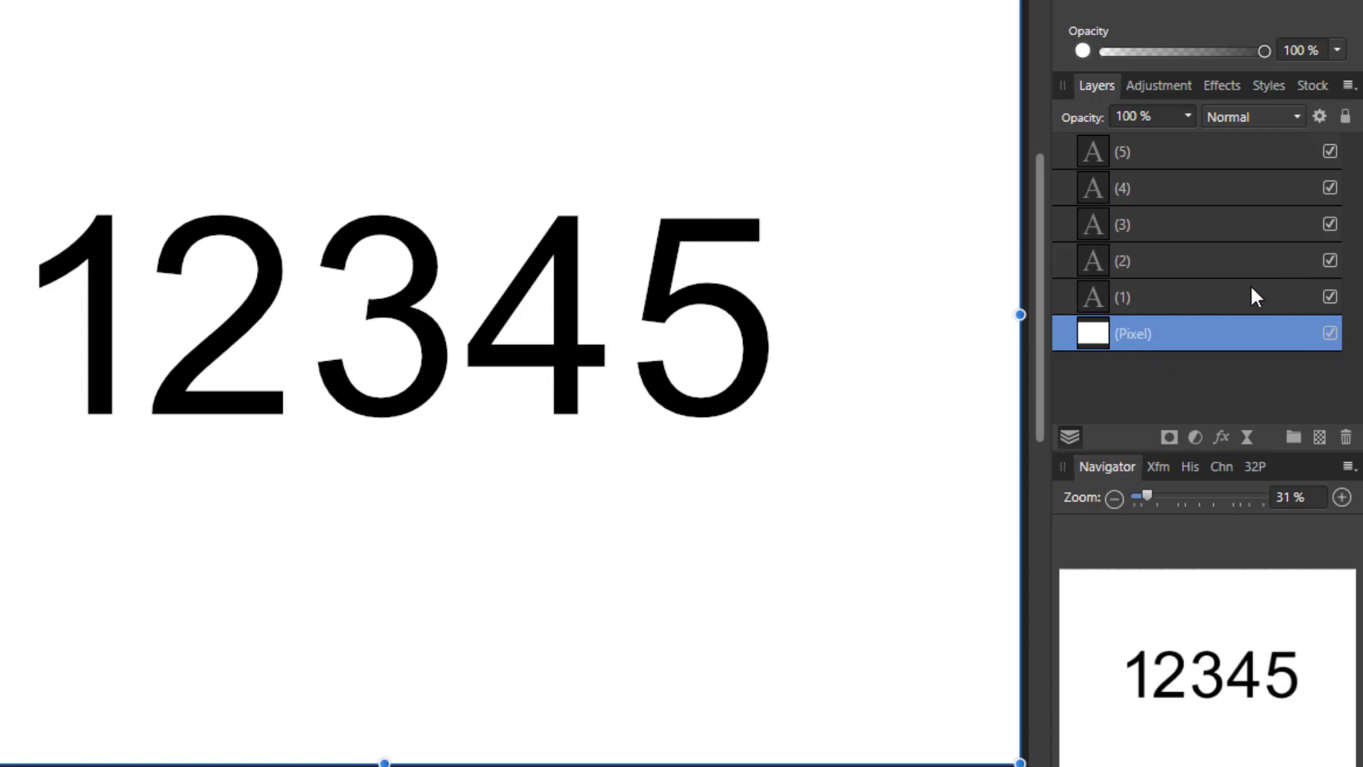
pyautogui.moveTo(1112, 182)
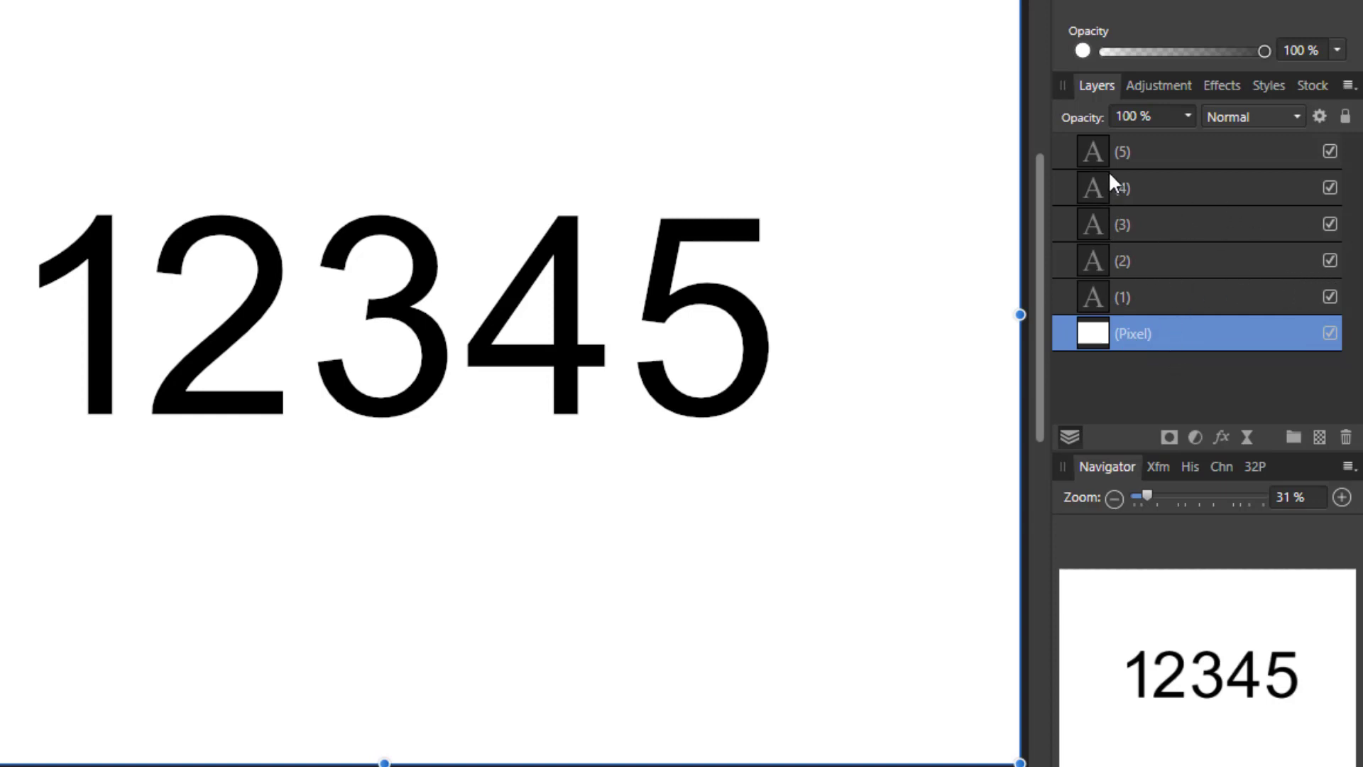
pyautogui.moveTo(1101, 322)
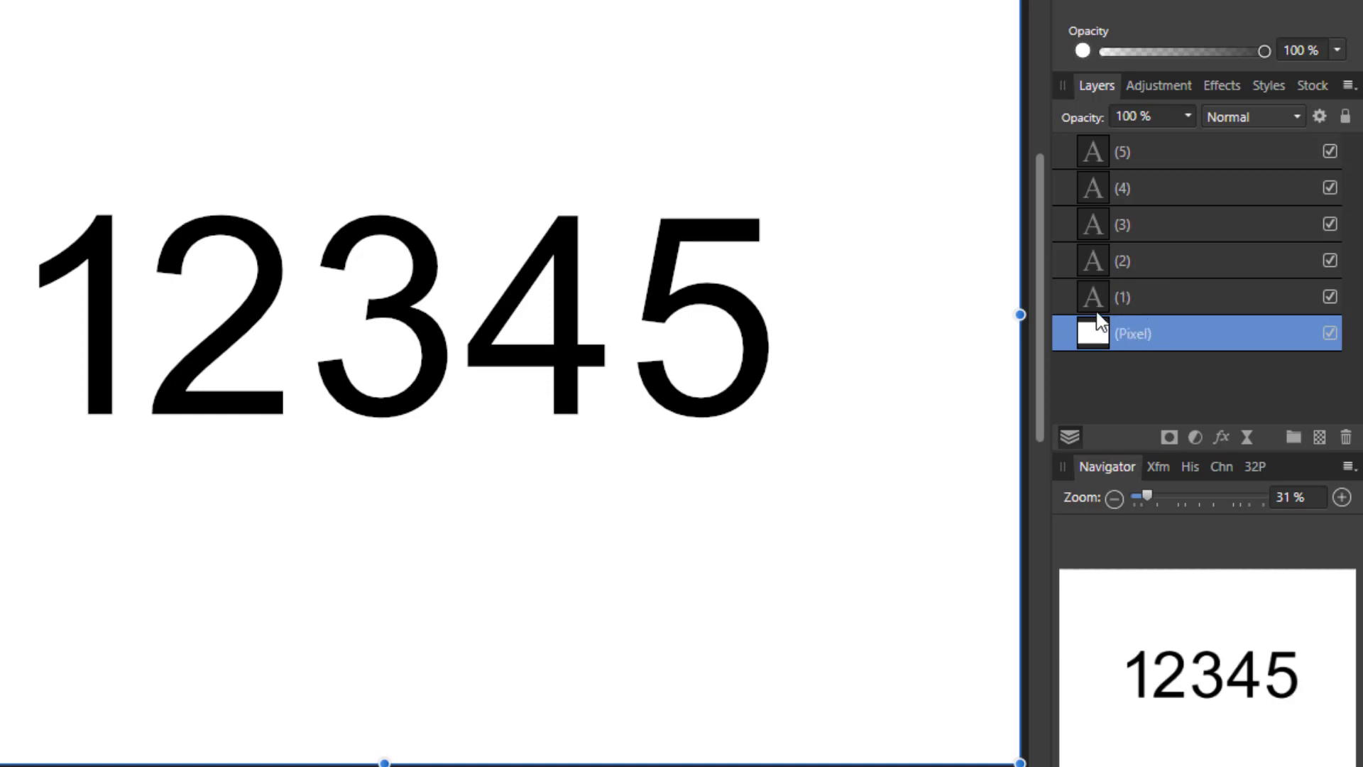
pyautogui.moveTo(1147, 297)
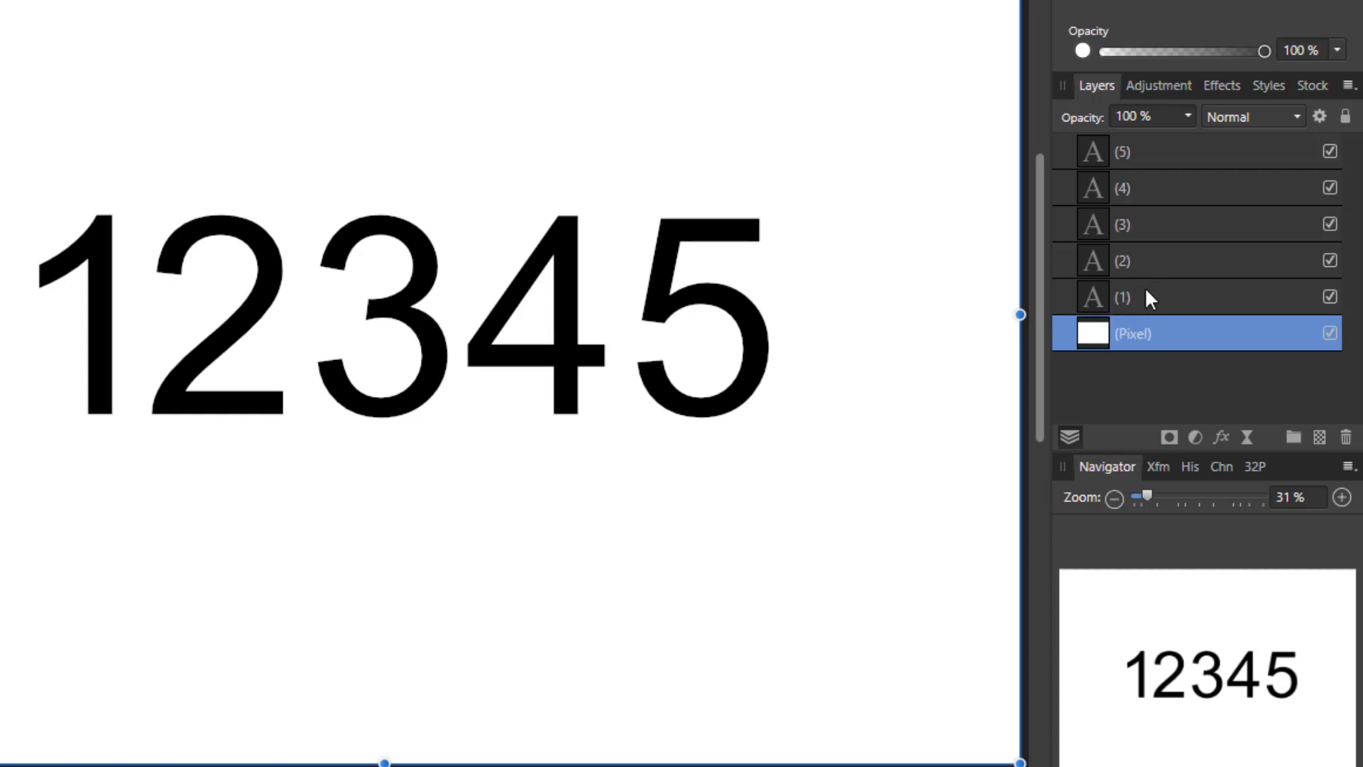
pyautogui.moveTo(1147, 298)
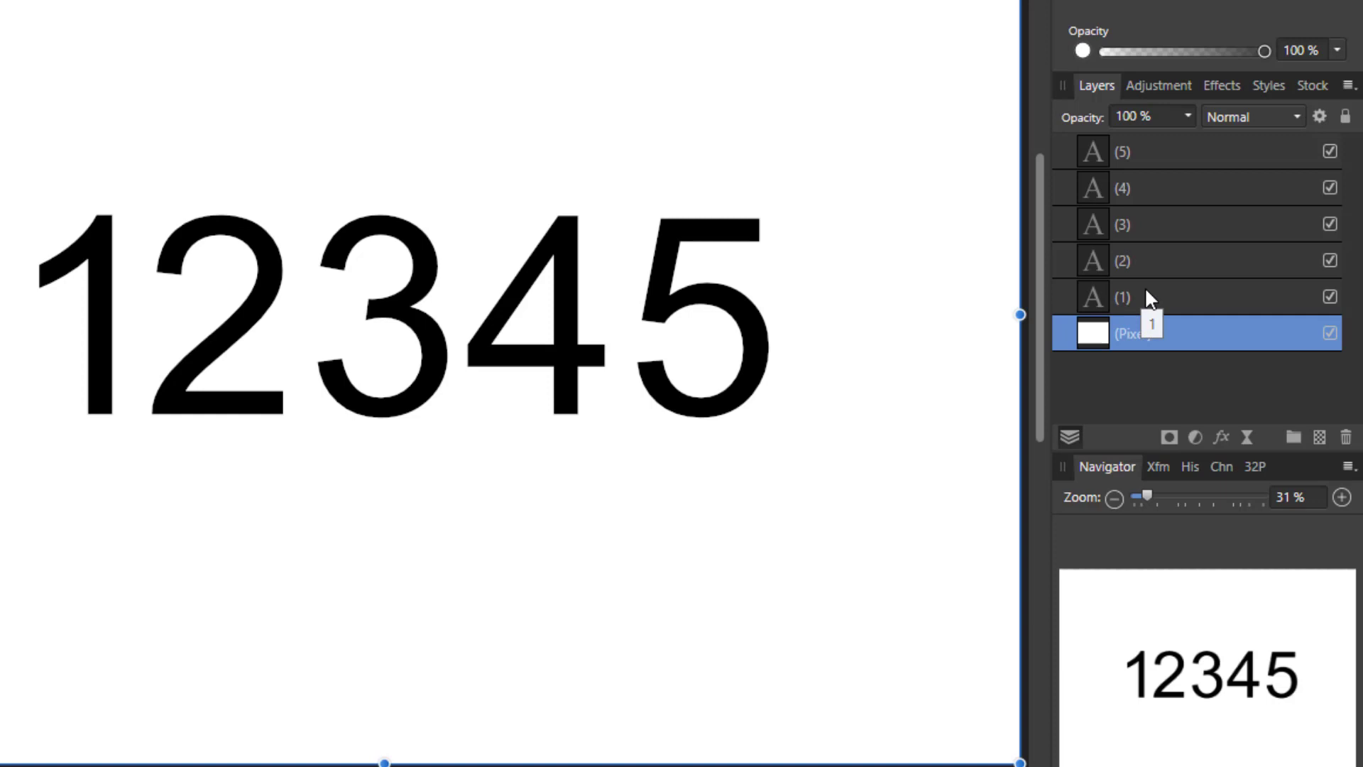
pyautogui.moveTo(1147, 298)
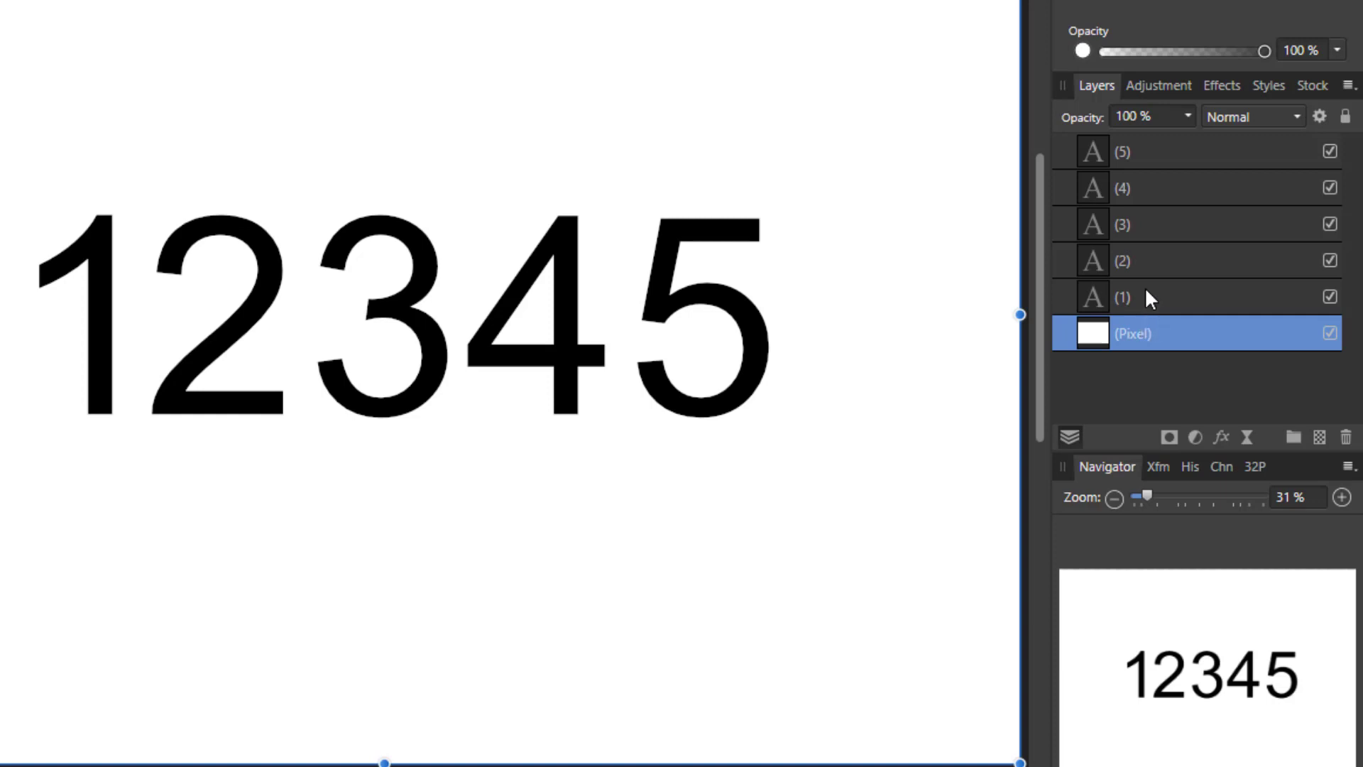
pyautogui.moveTo(1204, 258)
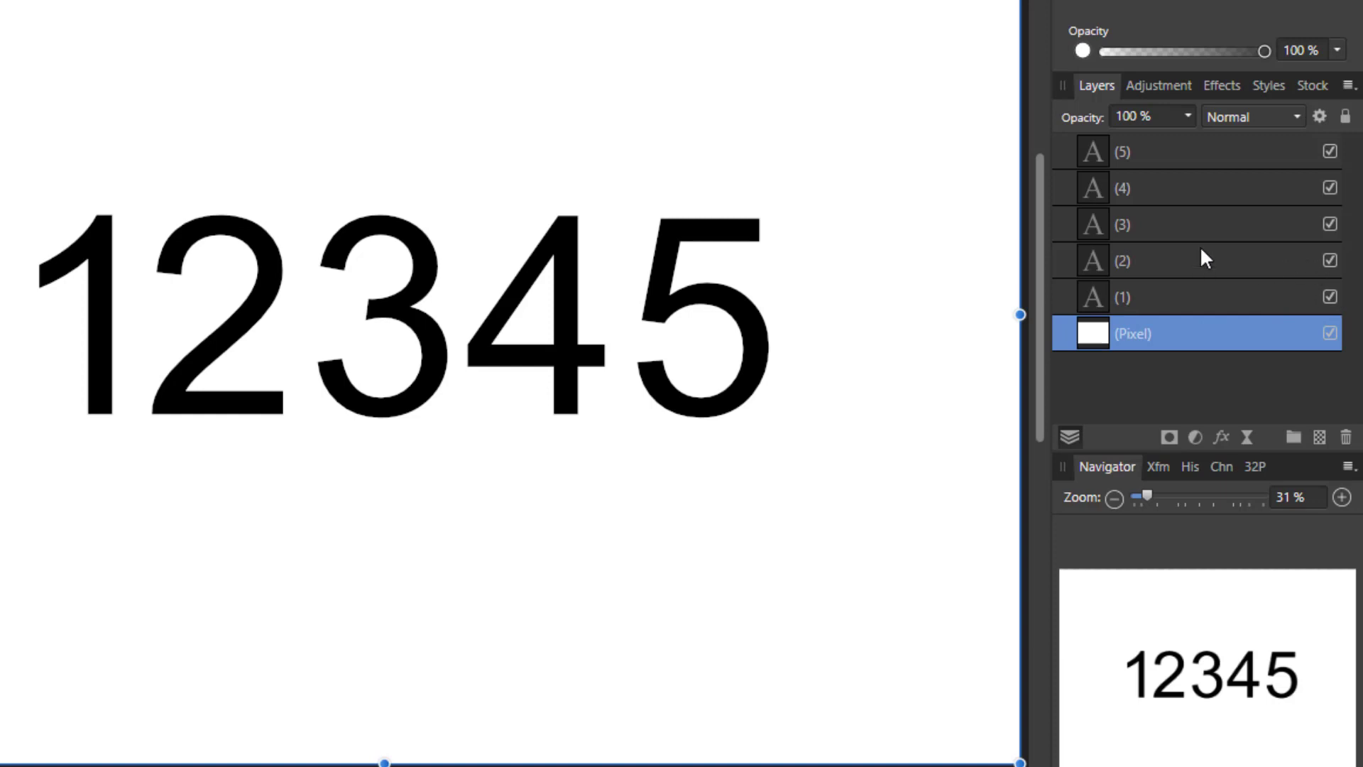
pyautogui.moveTo(1341, 285)
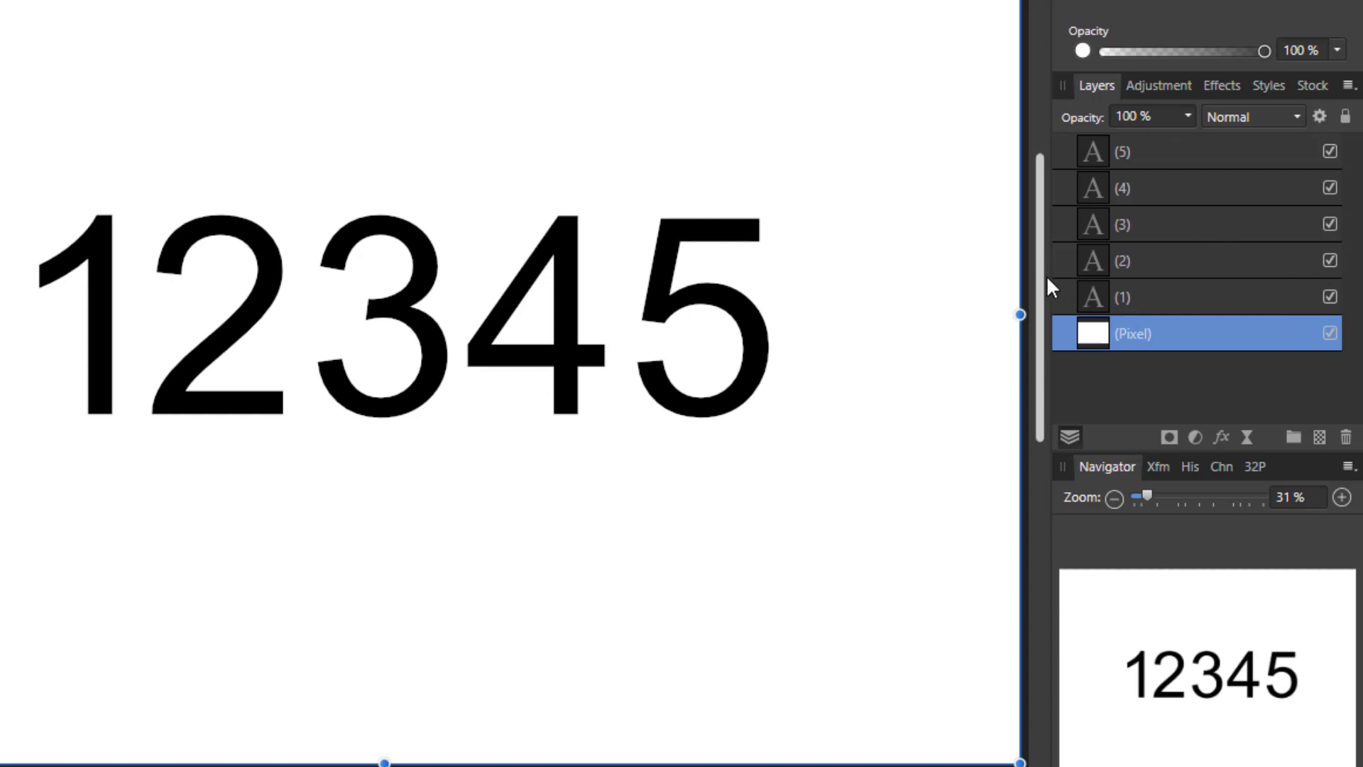
pyautogui.moveTo(1147, 310)
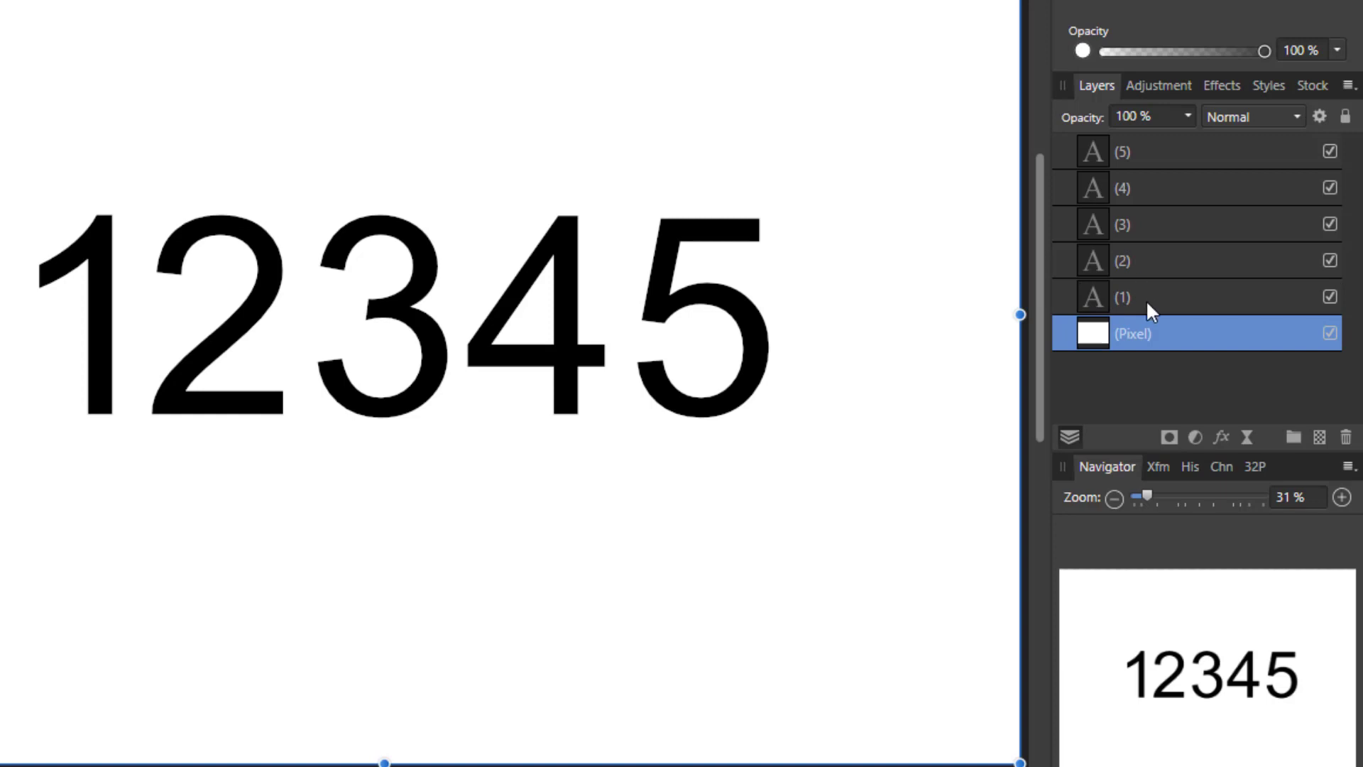
pyautogui.moveTo(1173, 305)
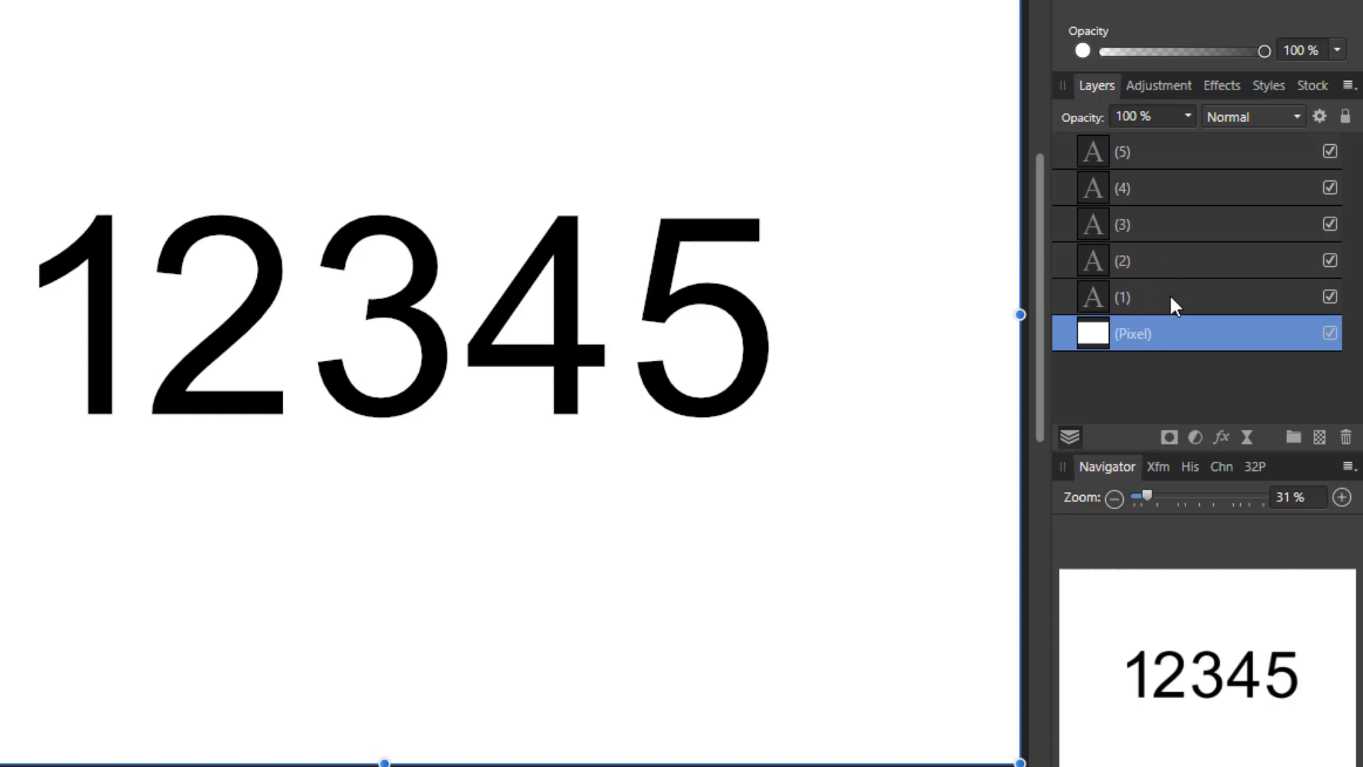
pyautogui.moveTo(1189, 321)
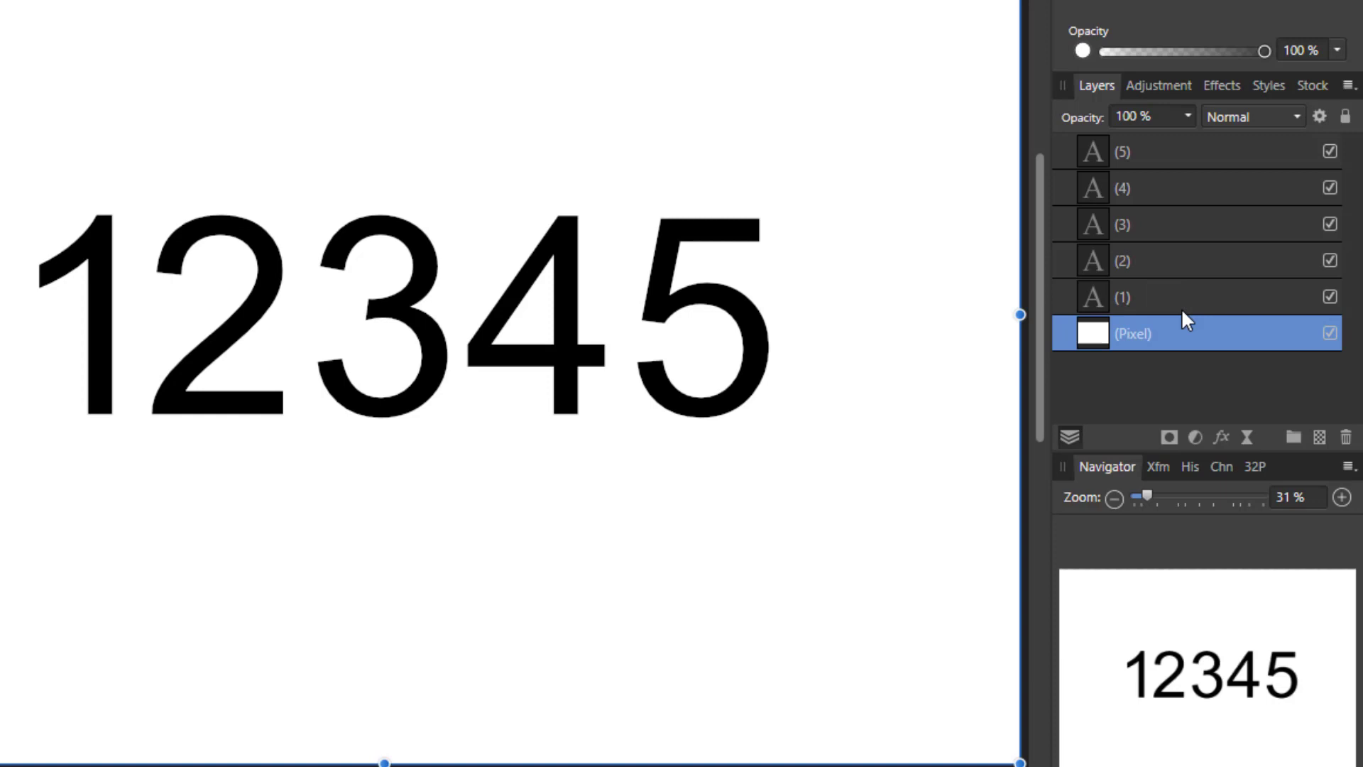
pyautogui.moveTo(1345, 286)
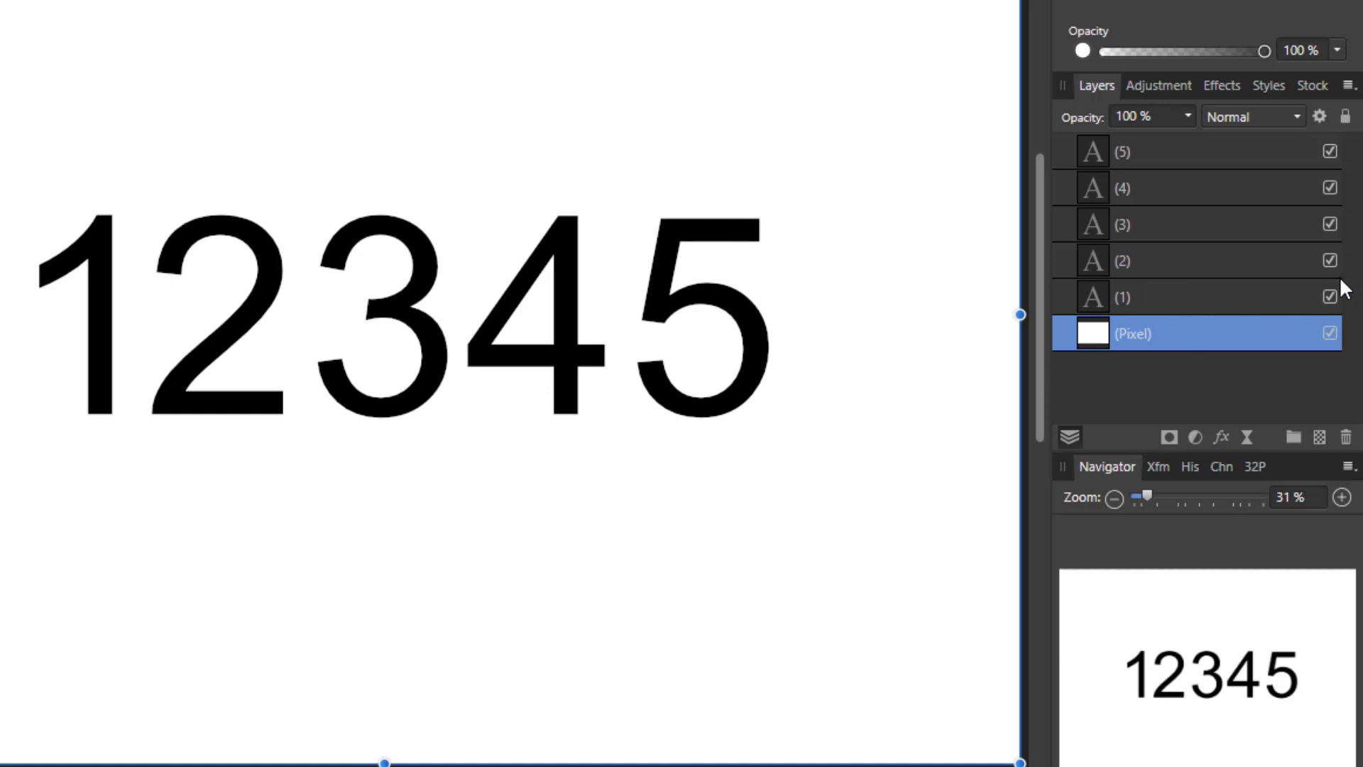
pyautogui.moveTo(1223, 292)
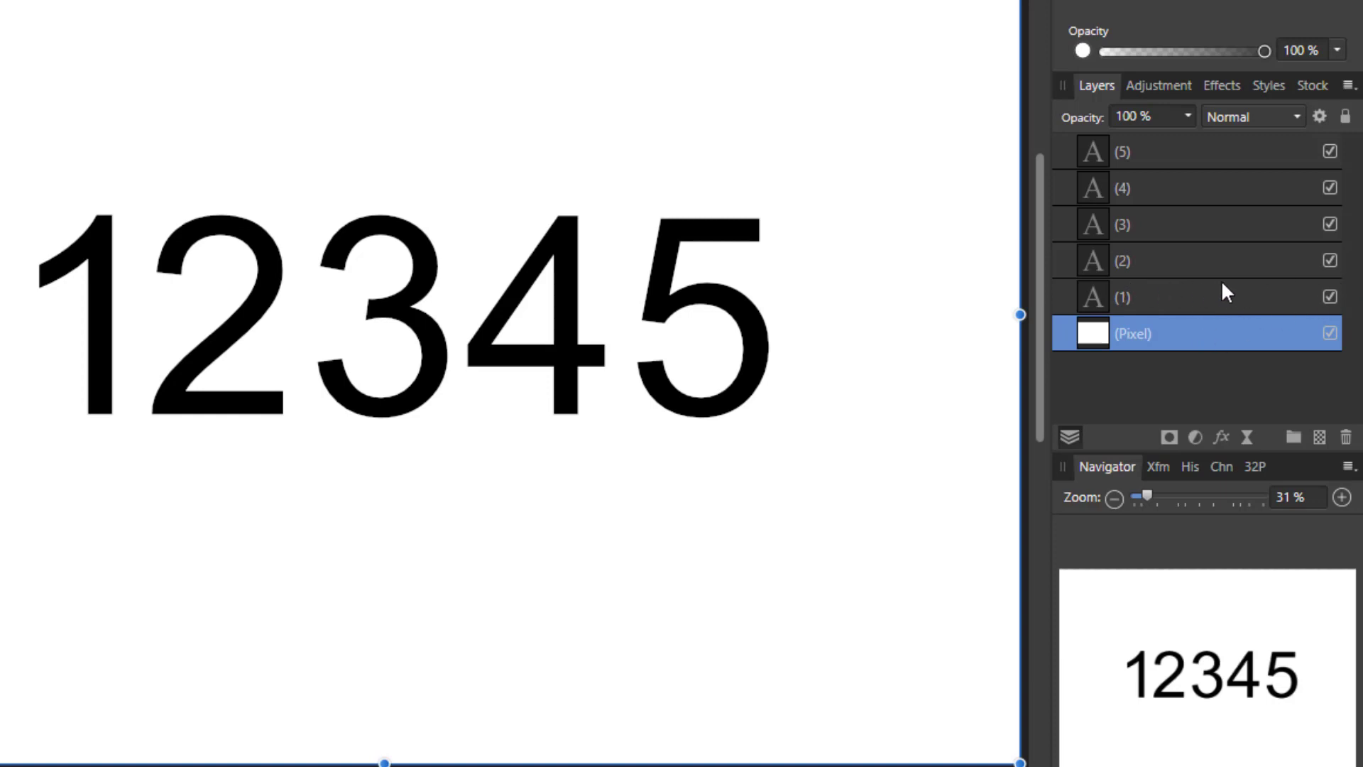
pyautogui.moveTo(1115, 284)
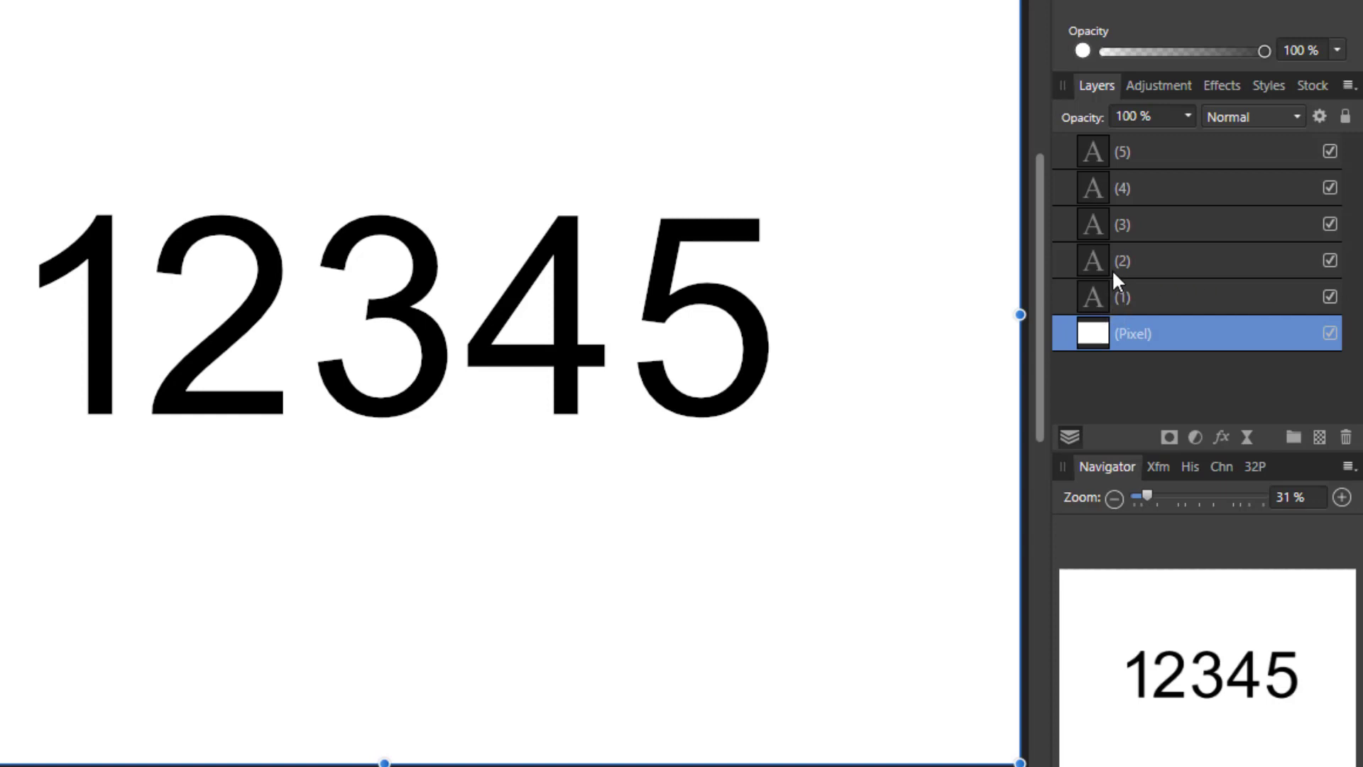
pyautogui.moveTo(1115, 278)
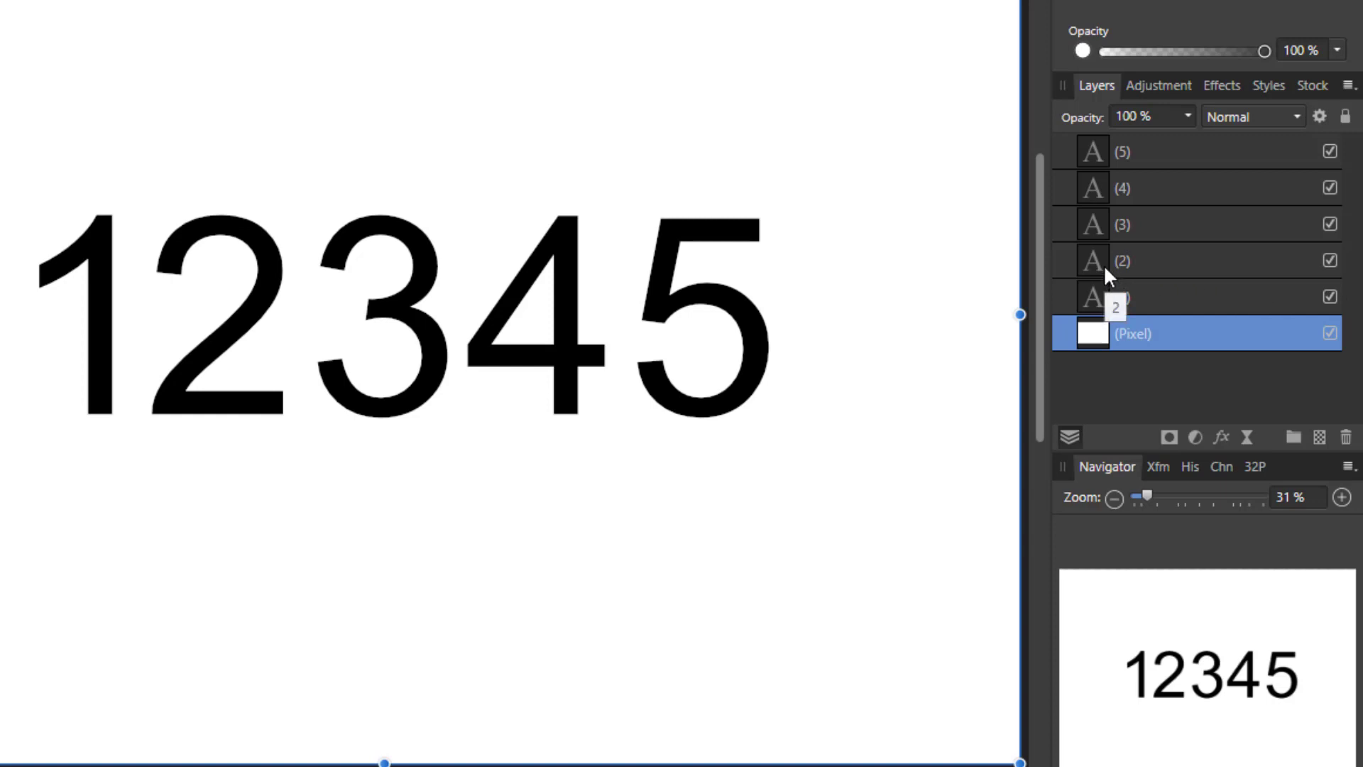
pyautogui.moveTo(1118, 287)
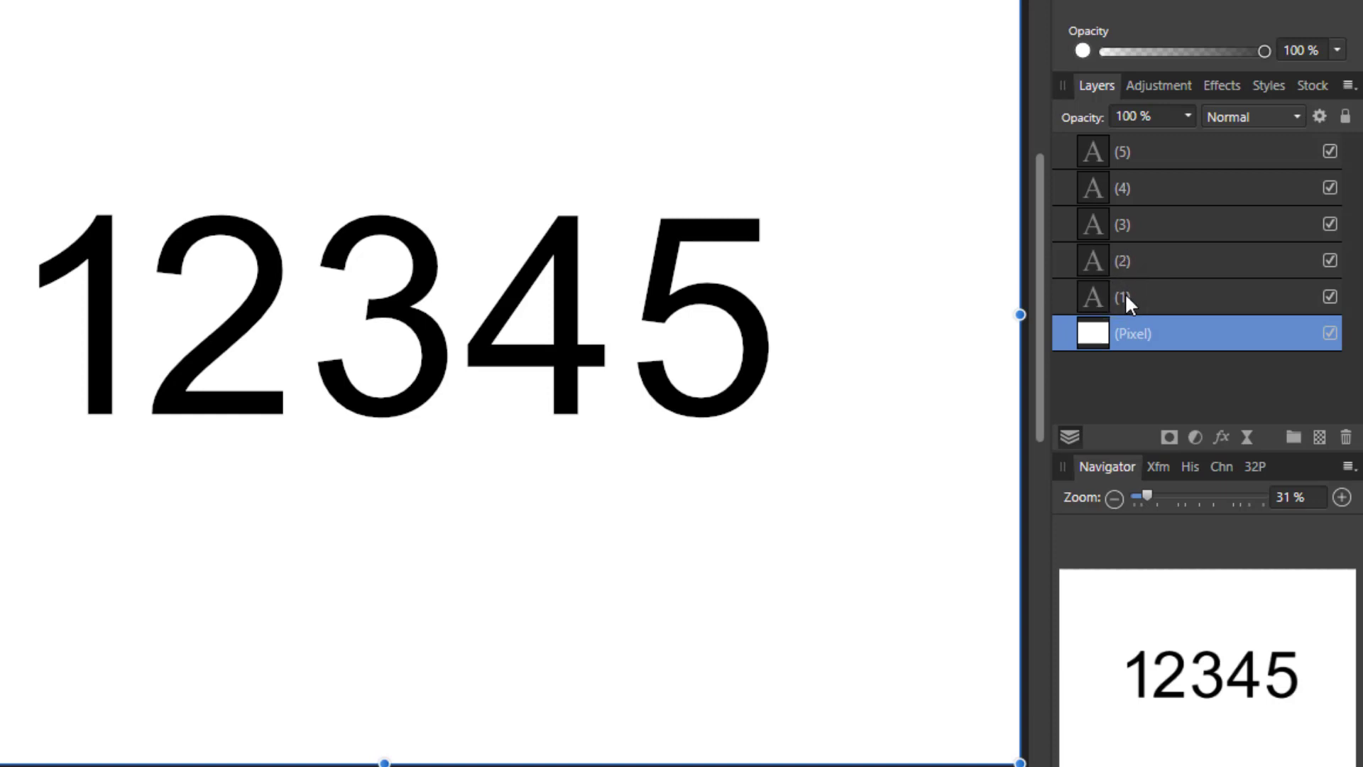
pyautogui.moveTo(1115, 252)
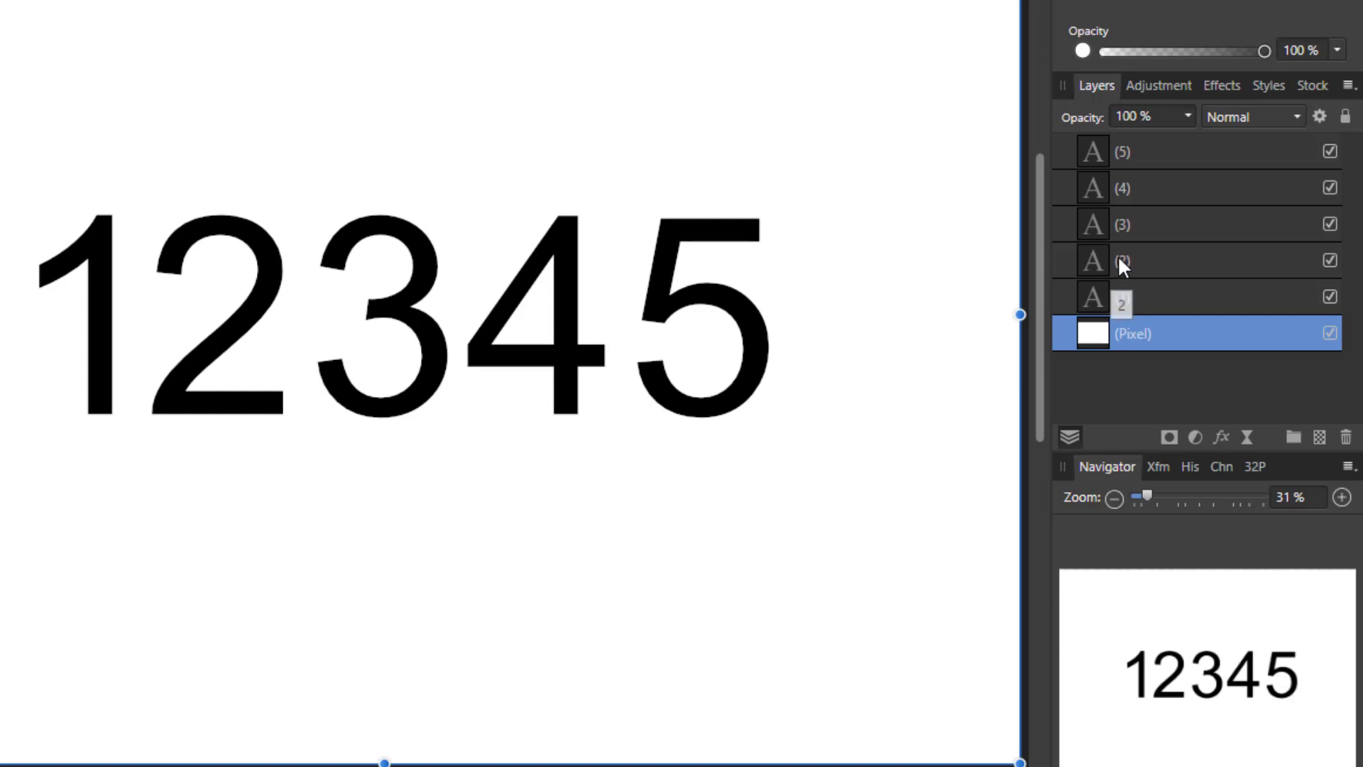
pyautogui.moveTo(1108, 274)
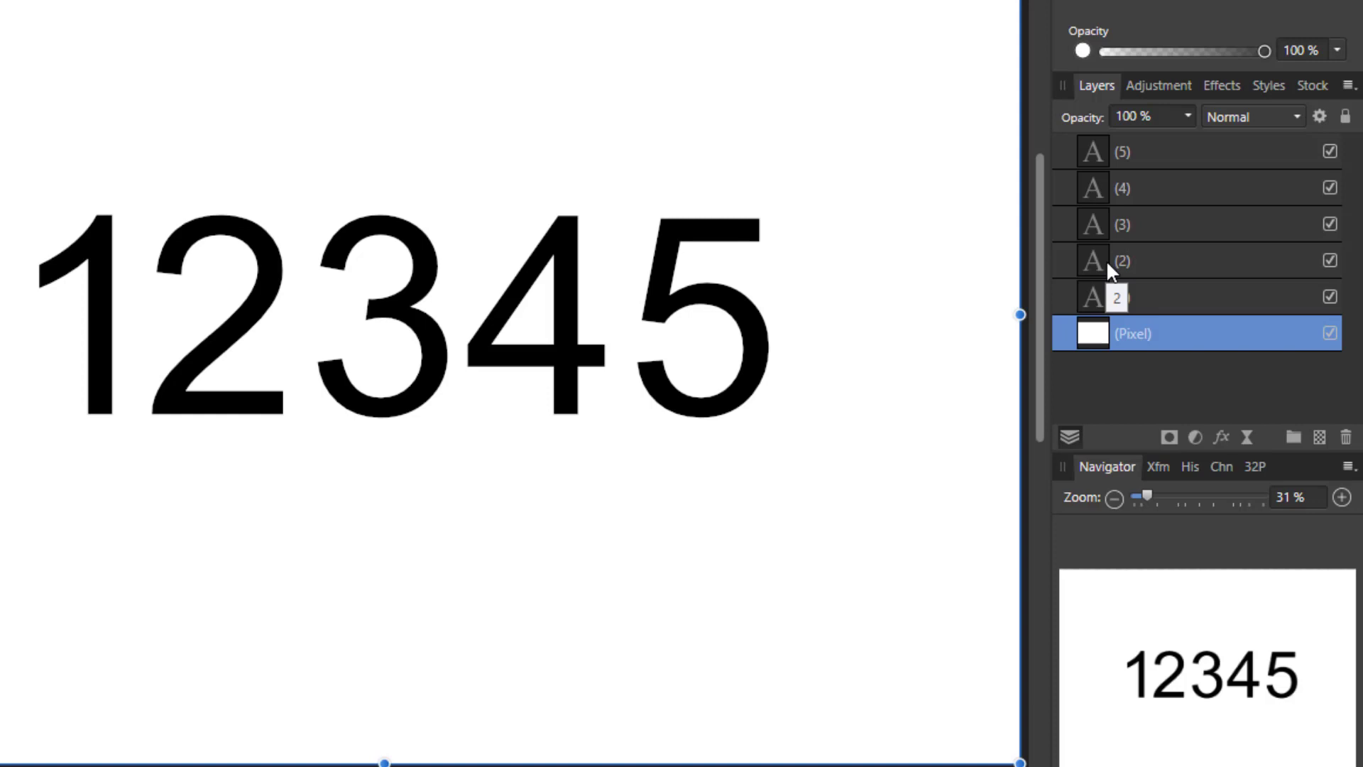
pyautogui.moveTo(1115, 264)
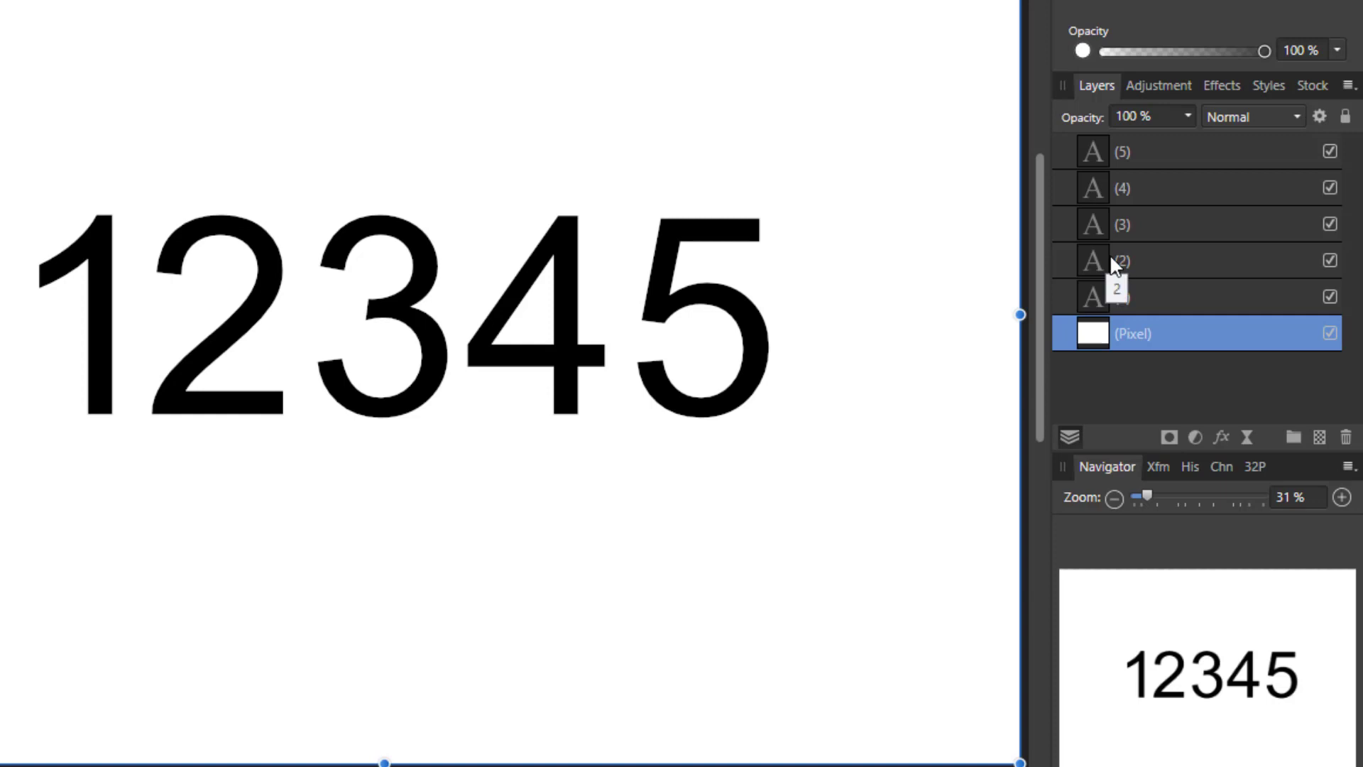
pyautogui.moveTo(1188, 297)
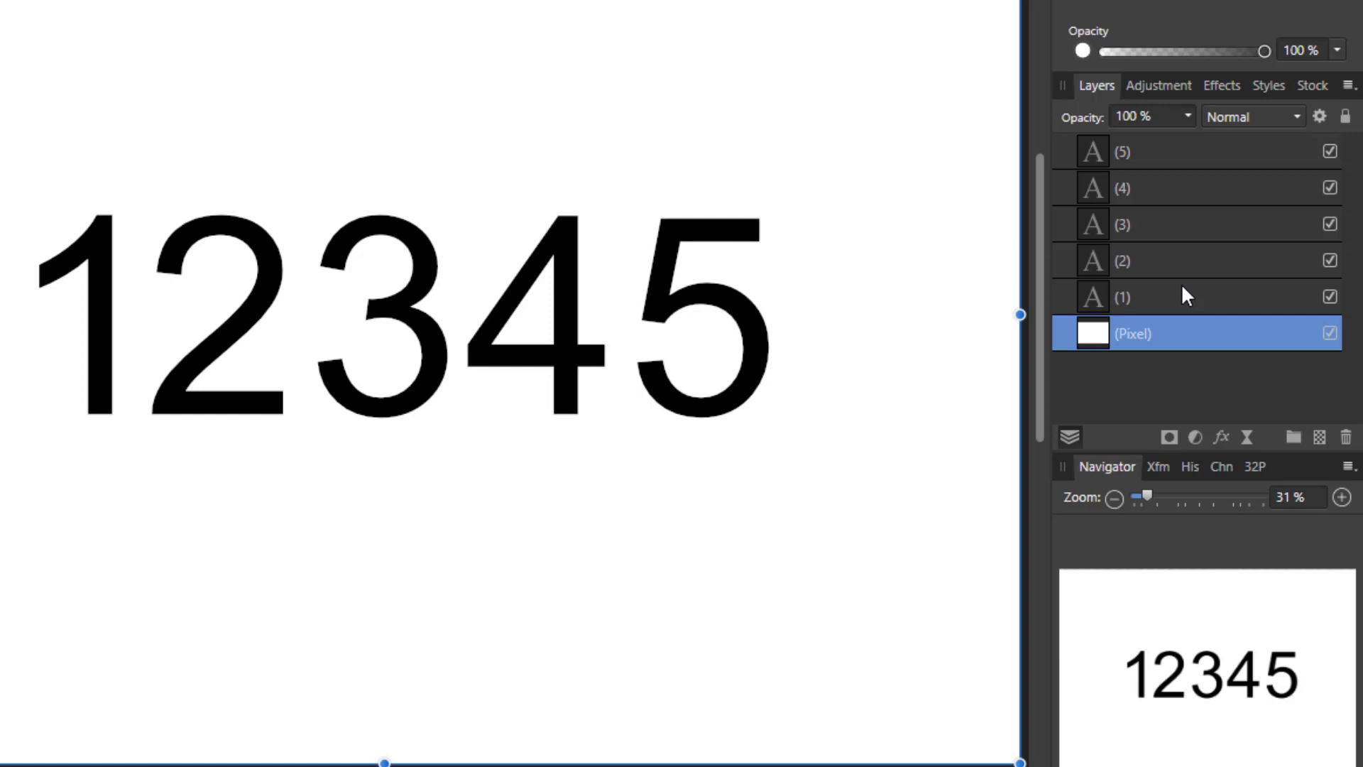
pyautogui.moveTo(1092, 349)
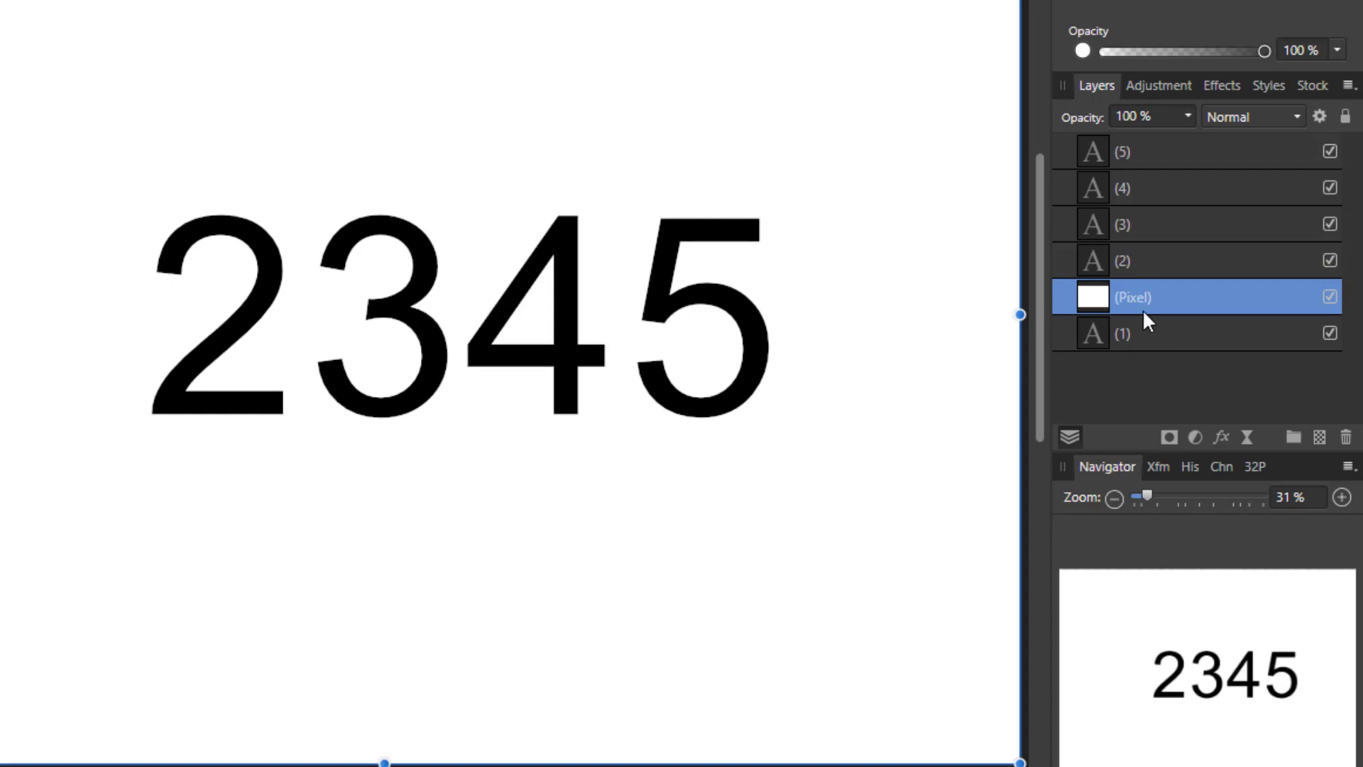
pyautogui.moveTo(1155, 347)
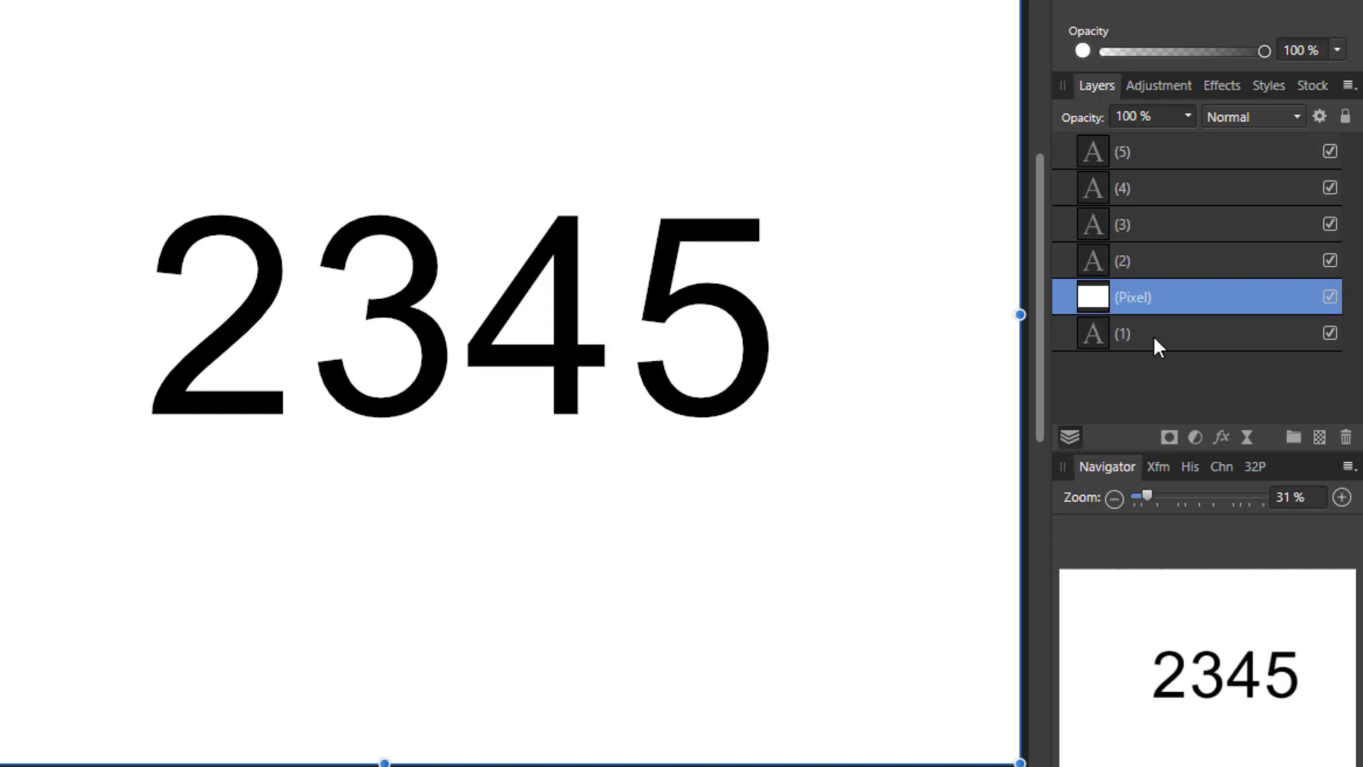
pyautogui.moveTo(1163, 309)
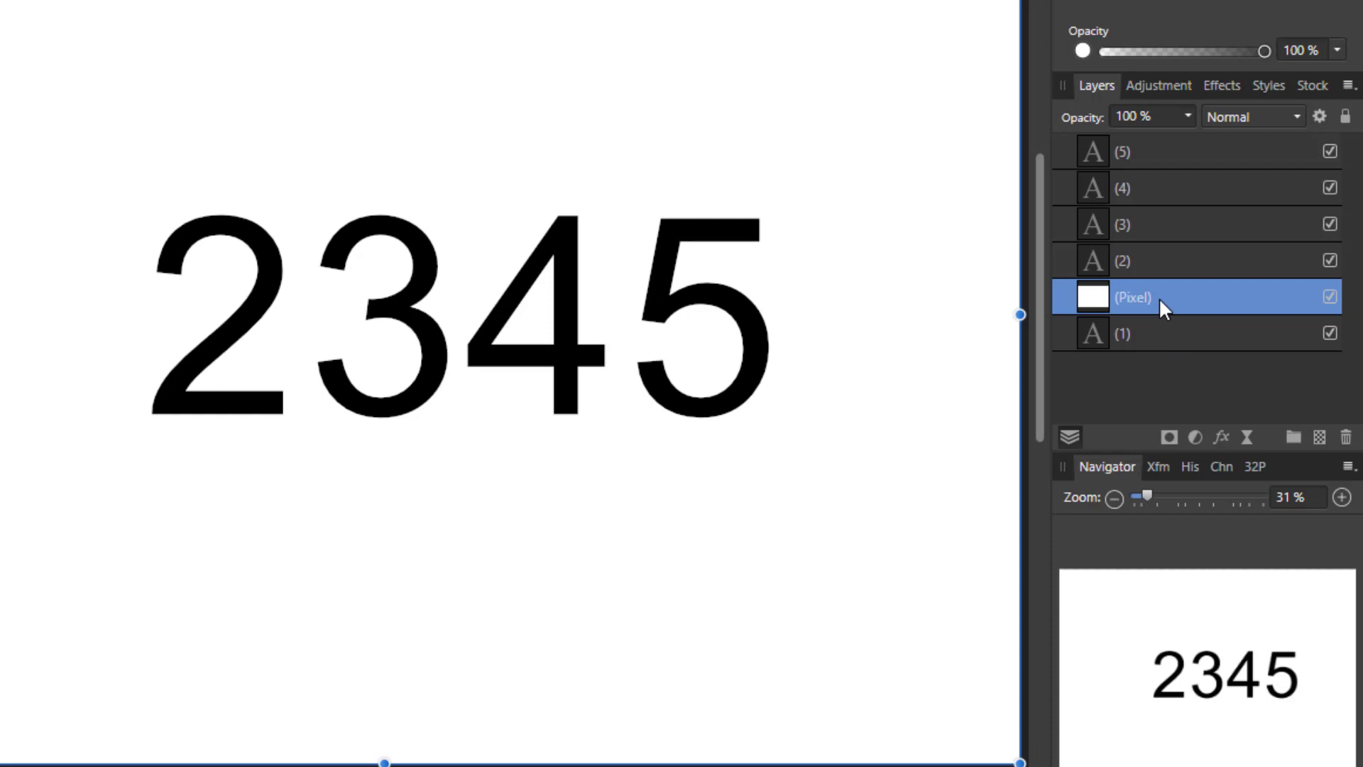
pyautogui.moveTo(13, 333)
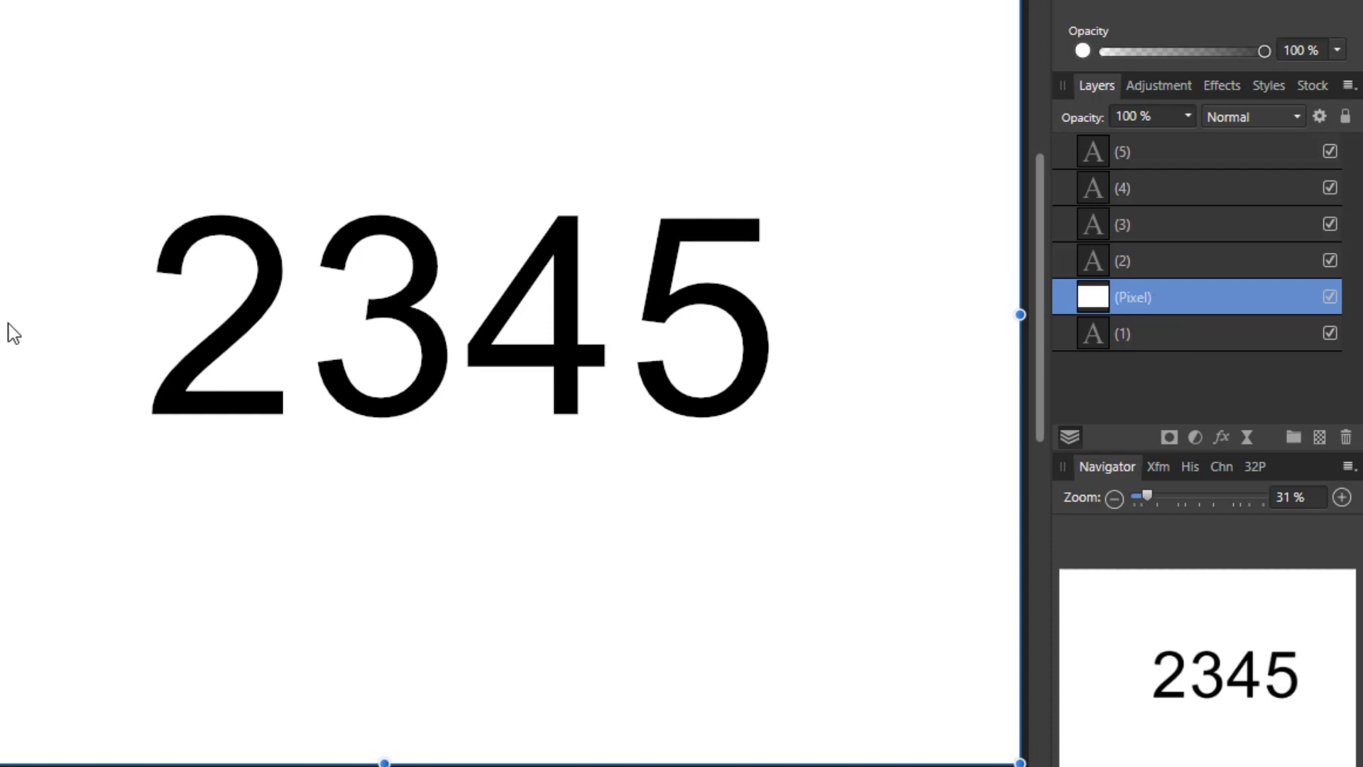
pyautogui.moveTo(342, 579)
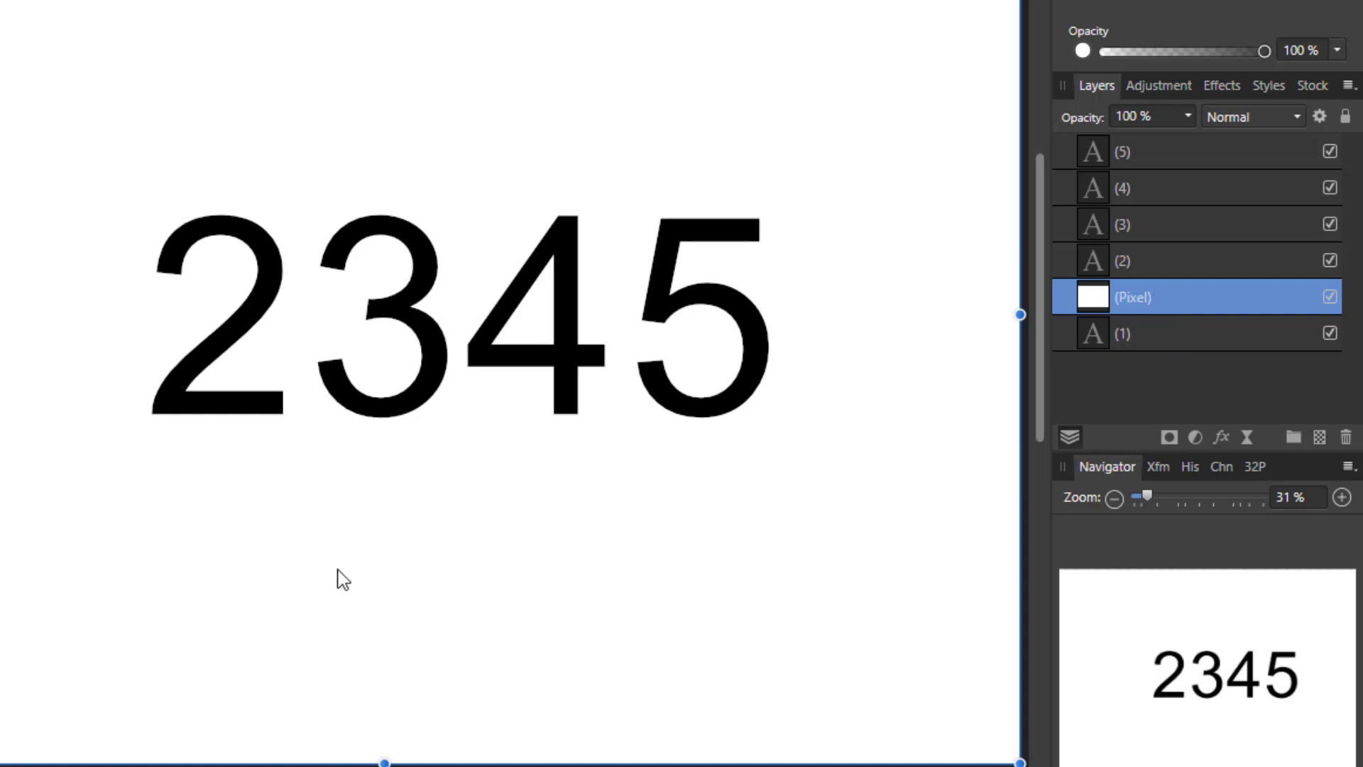
pyautogui.moveTo(809, 328)
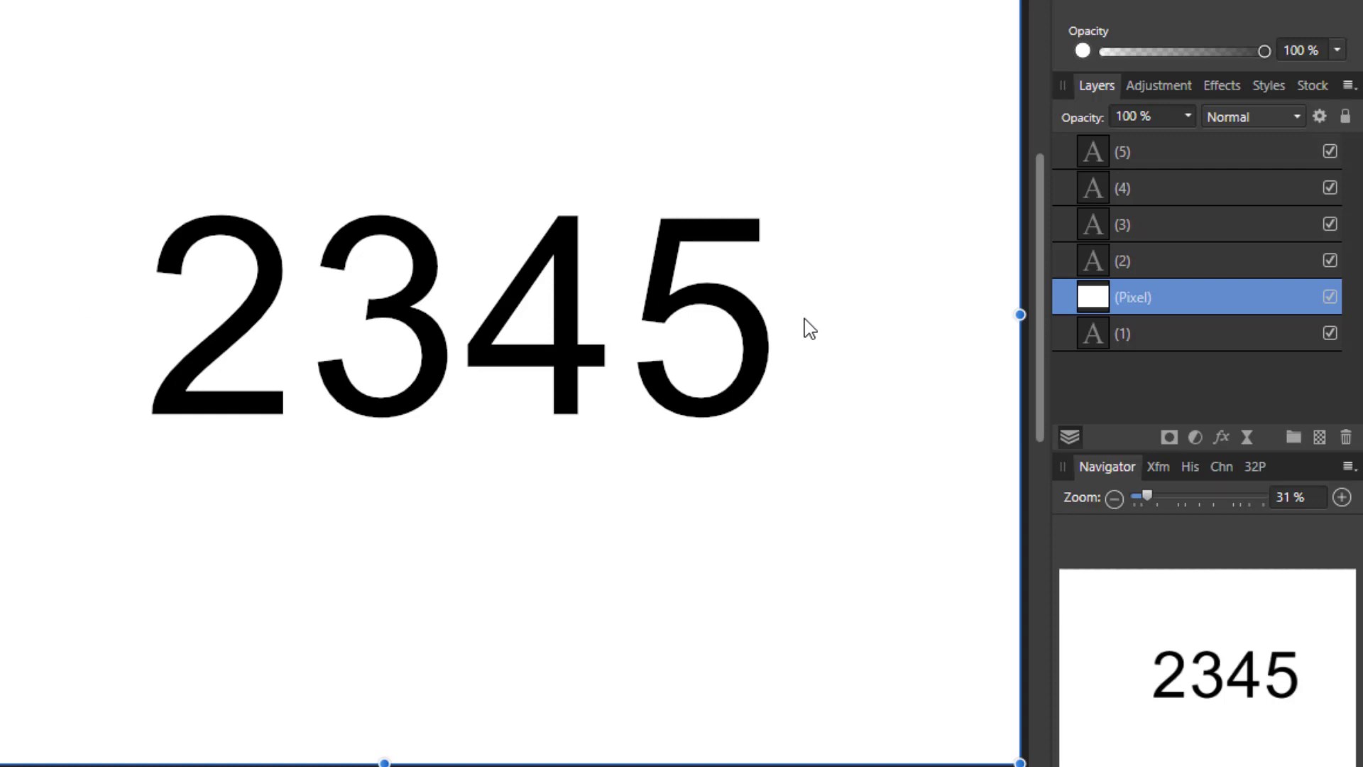
pyautogui.moveTo(1112, 316)
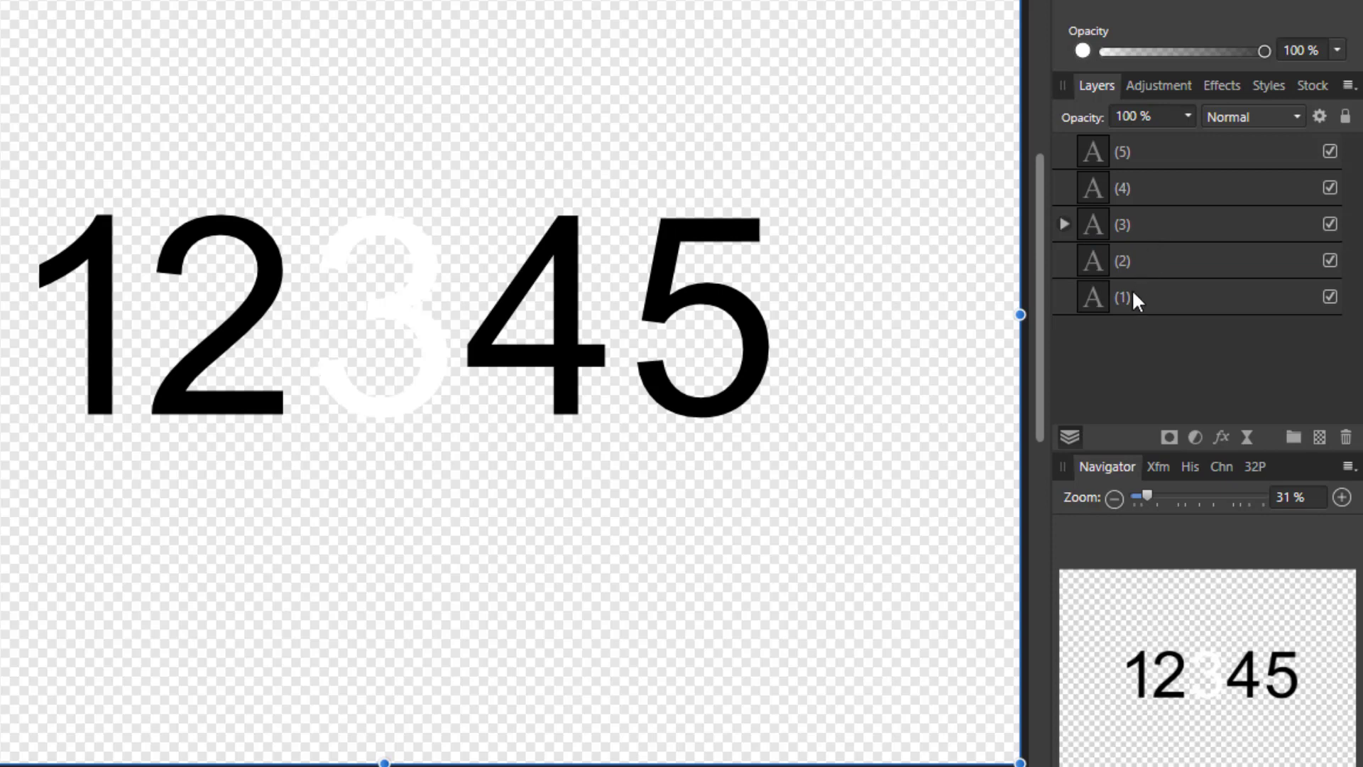
pyautogui.moveTo(986, 252)
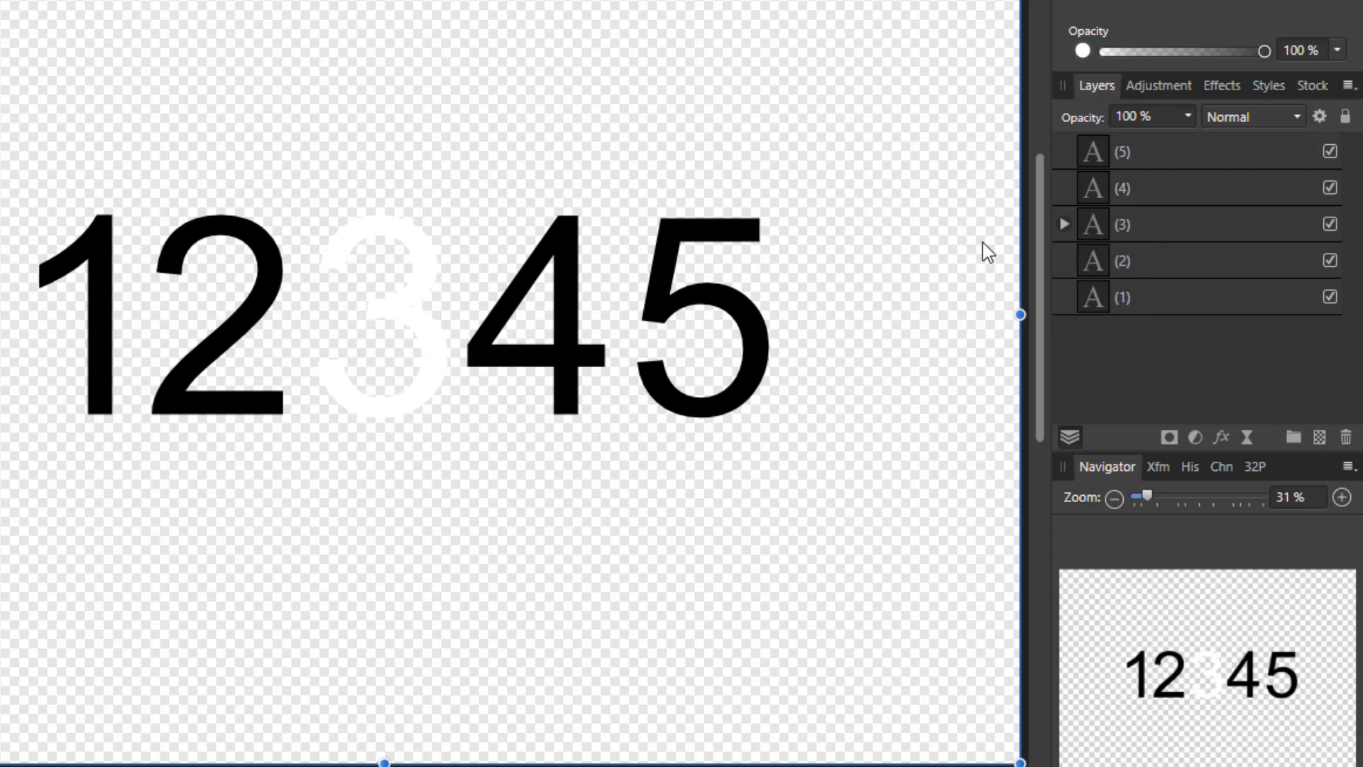
# - Expand text layer 3 to reveal the white Pixel layer nested inside it
pyautogui.click(1063, 224)
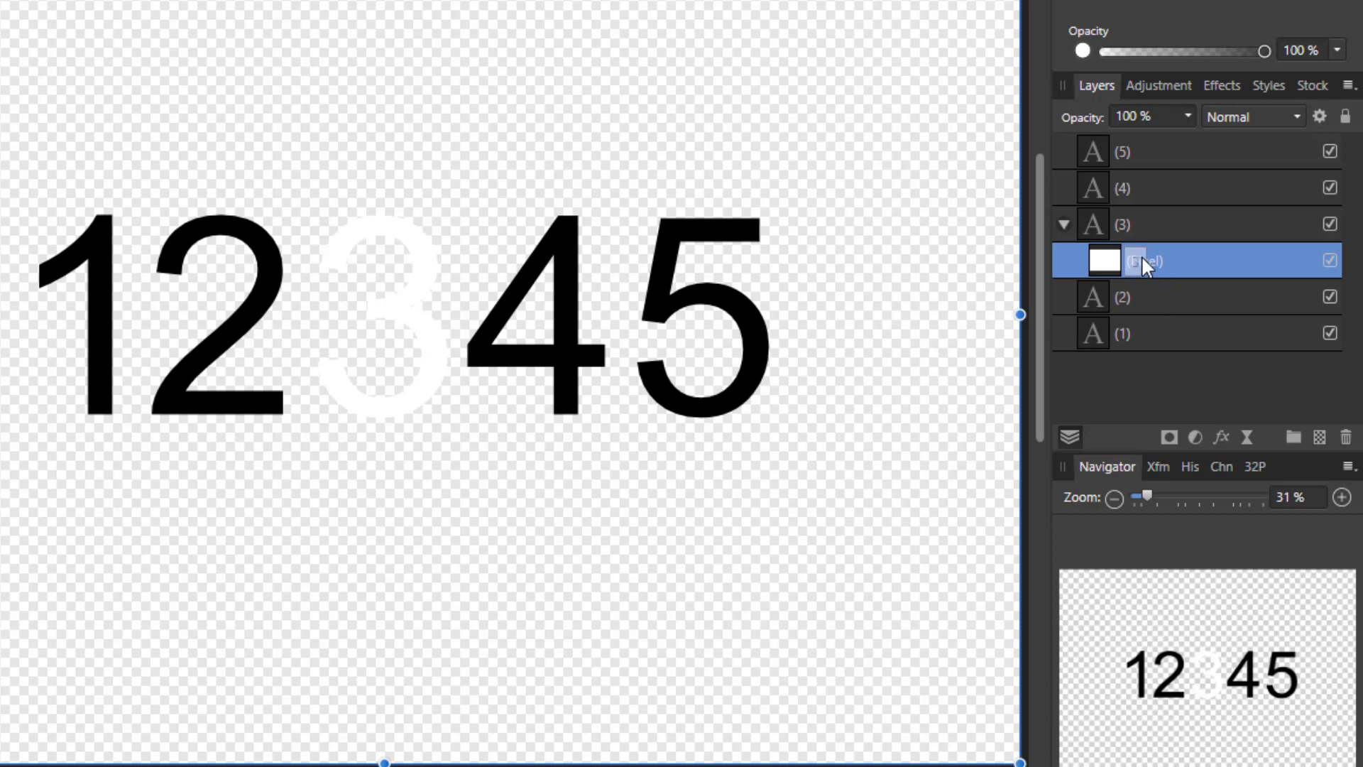
pyautogui.moveTo(424, 298)
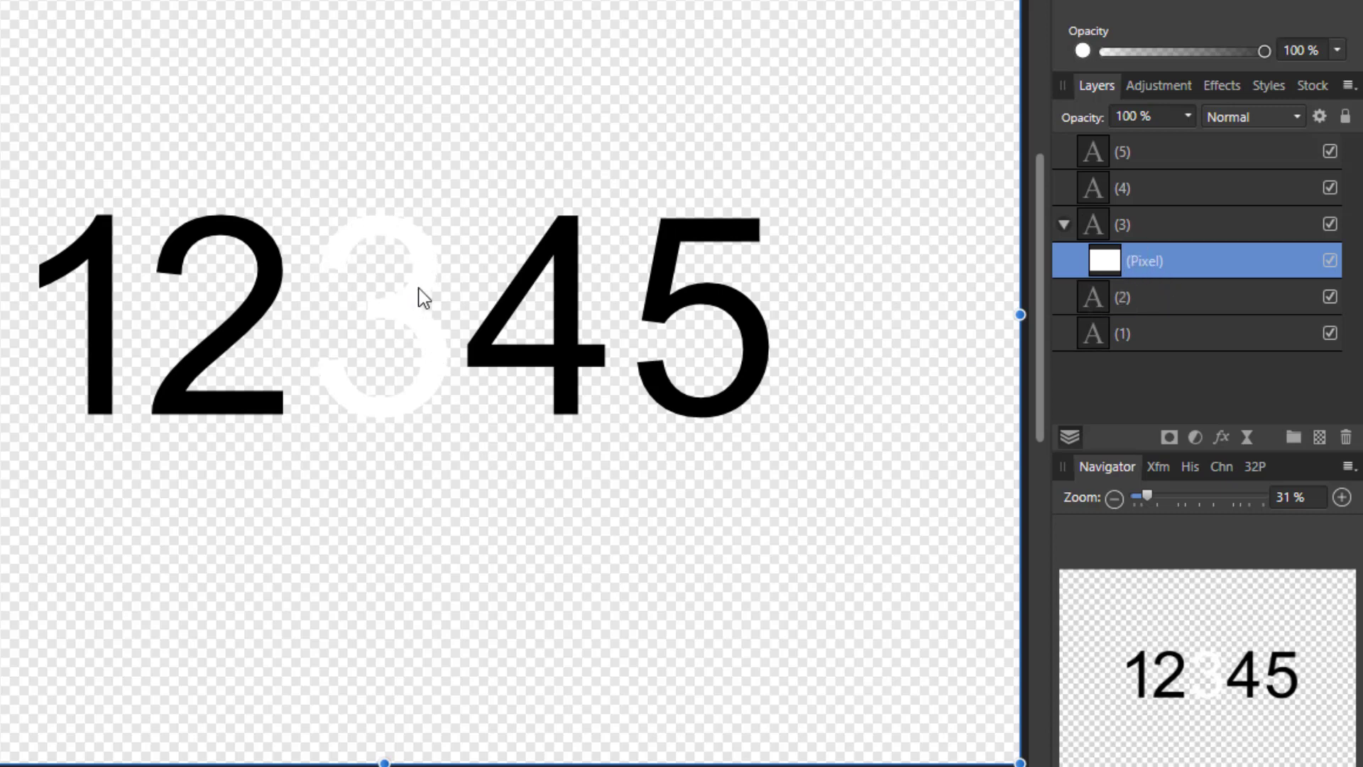
pyautogui.moveTo(420, 263)
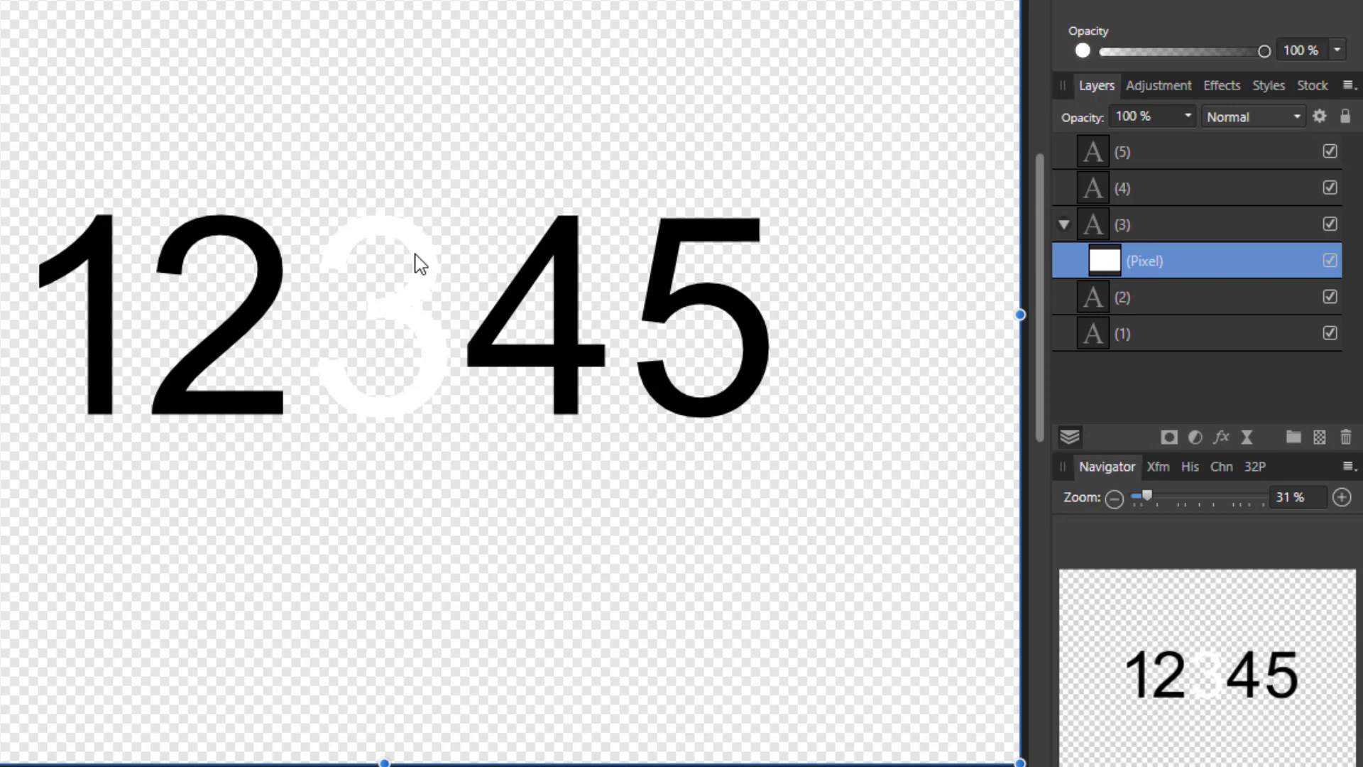
pyautogui.moveTo(375, 423)
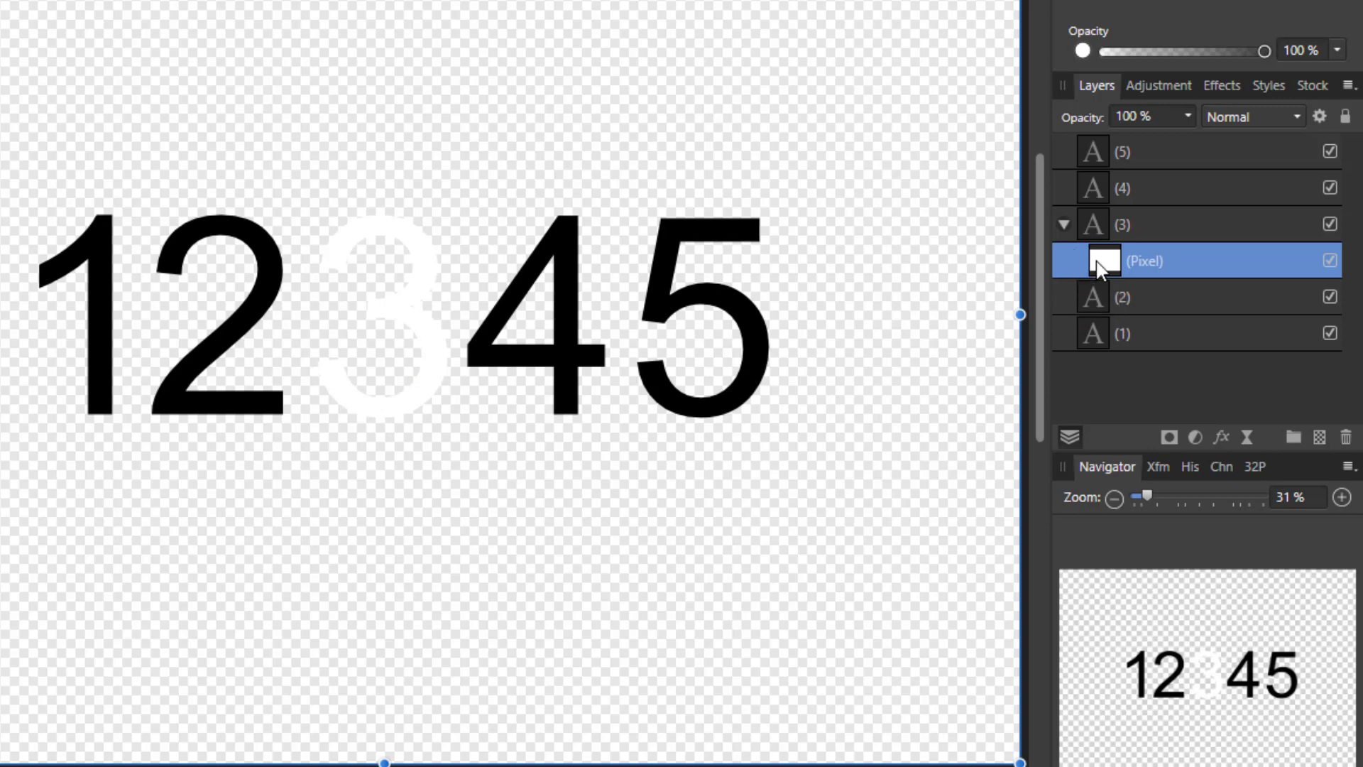
pyautogui.moveTo(1104, 264)
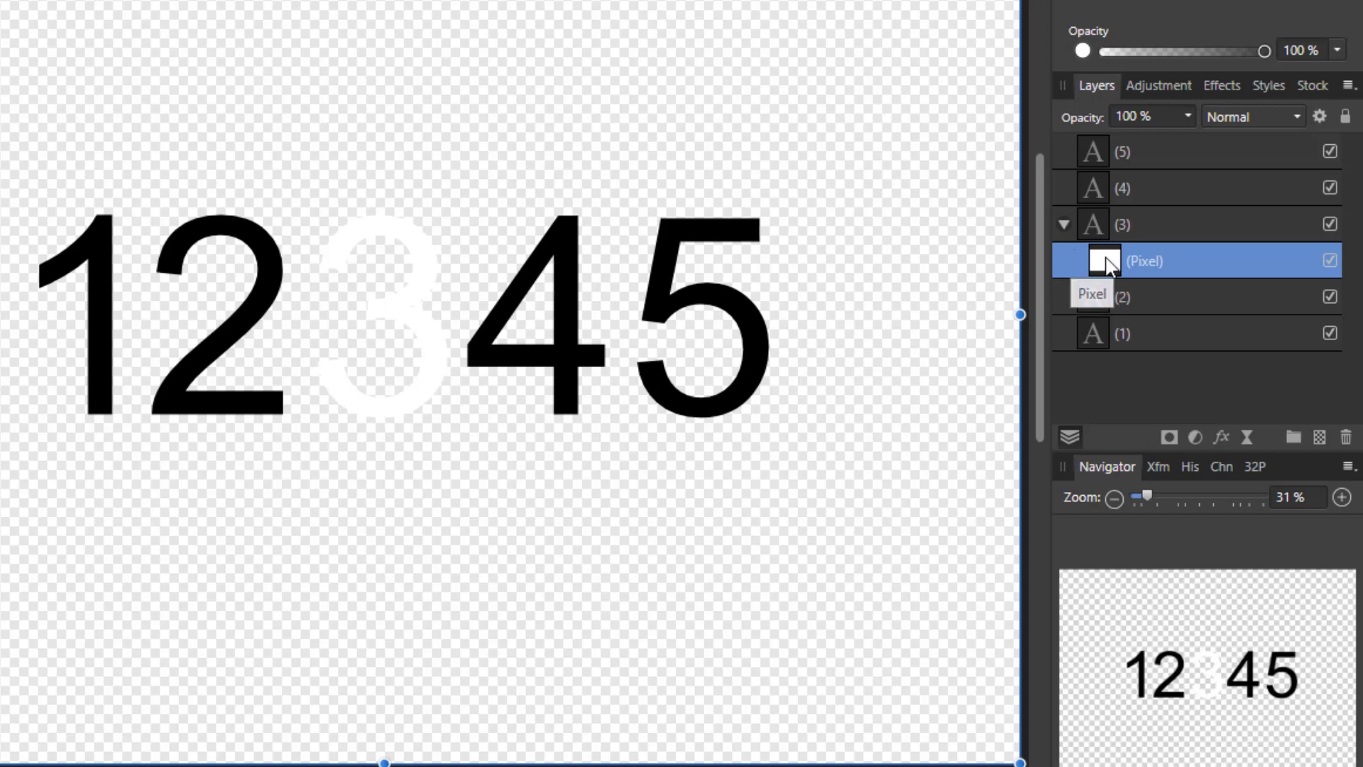
pyautogui.moveTo(1130, 226)
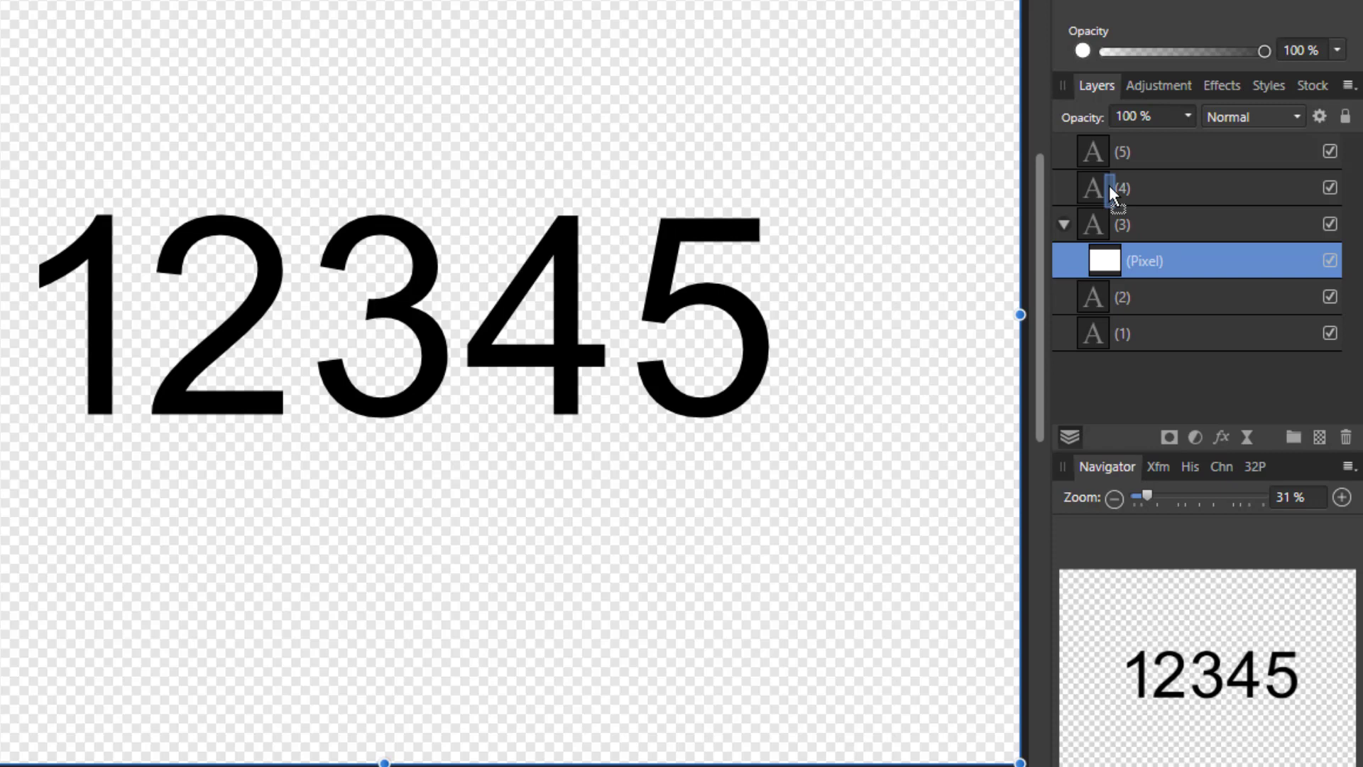
# - Drag the white Pixel layer into the digit 4 text layer
pyautogui.moveTo(1141, 260); pyautogui.dragTo(1142, 223)
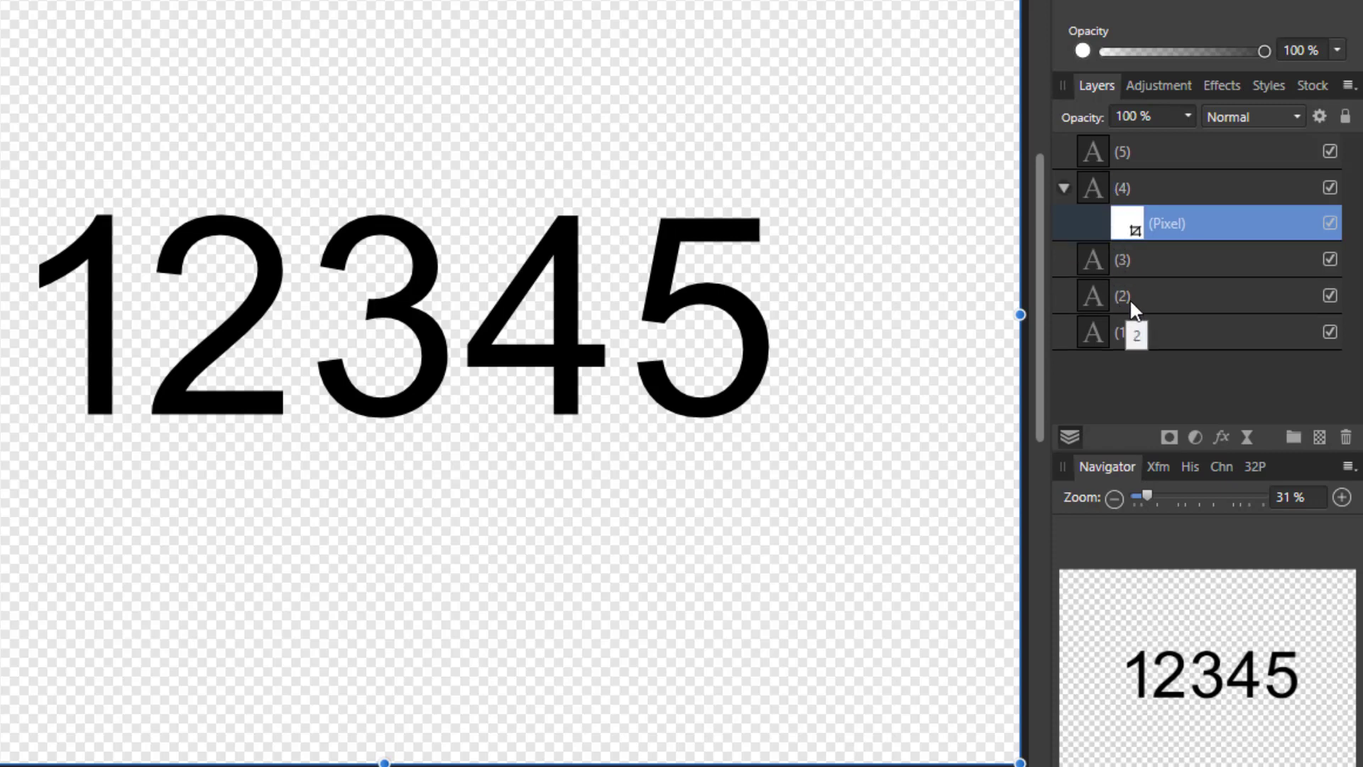
pyautogui.moveTo(1130, 217)
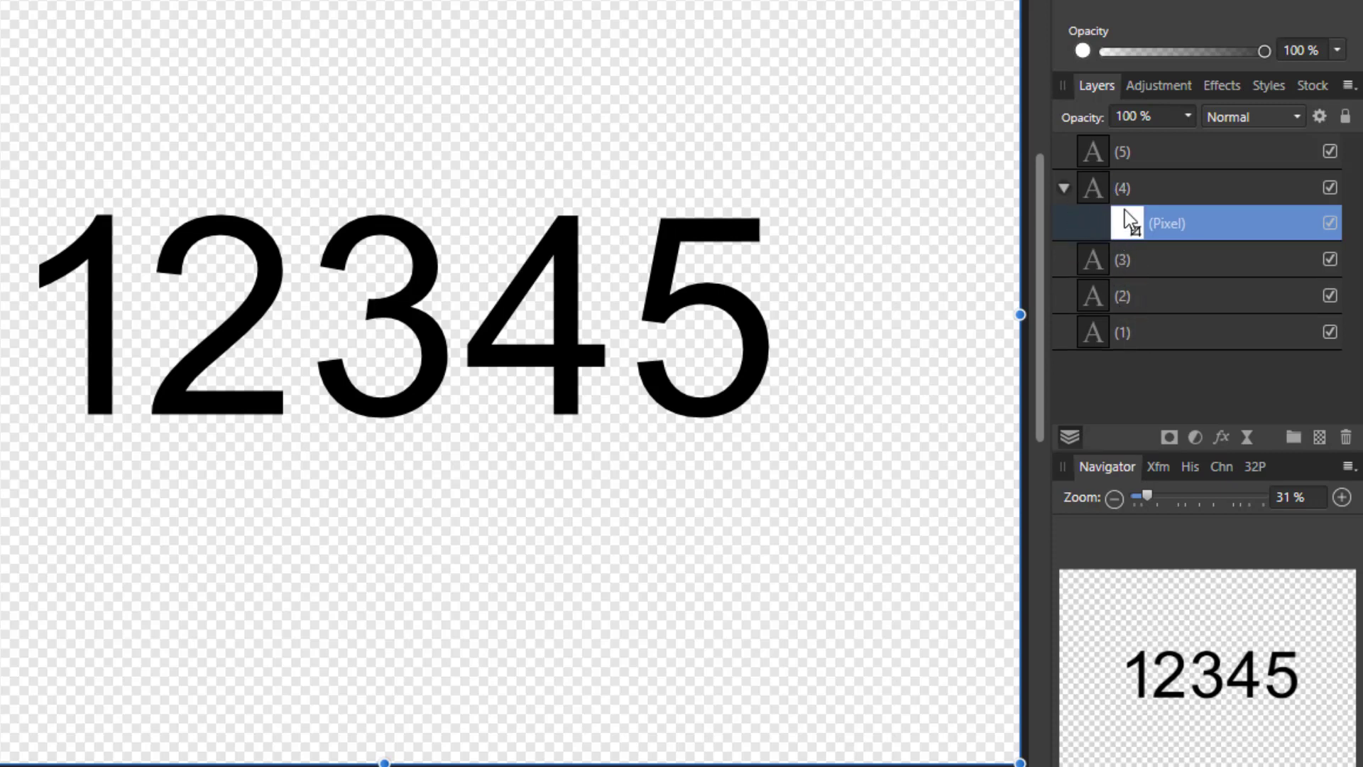
pyautogui.moveTo(1143, 255)
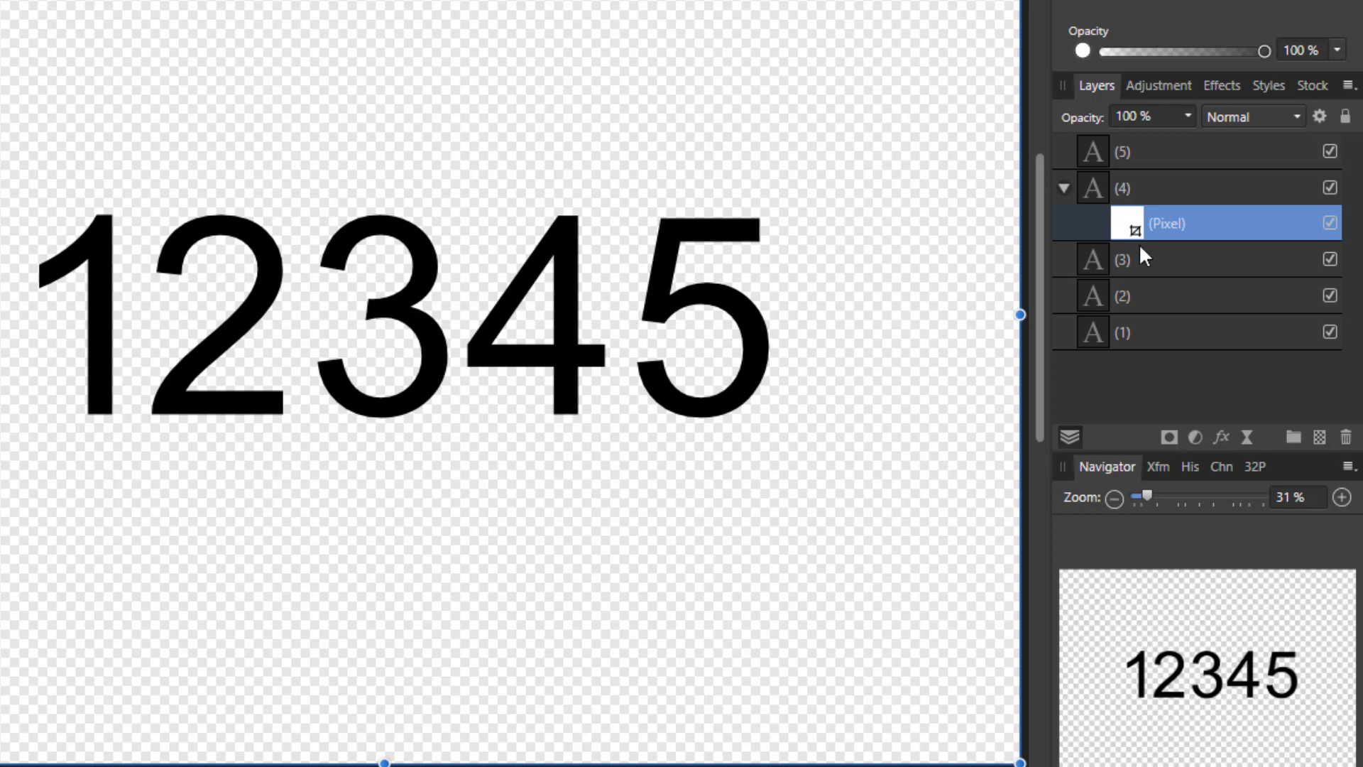
pyautogui.moveTo(969, 263)
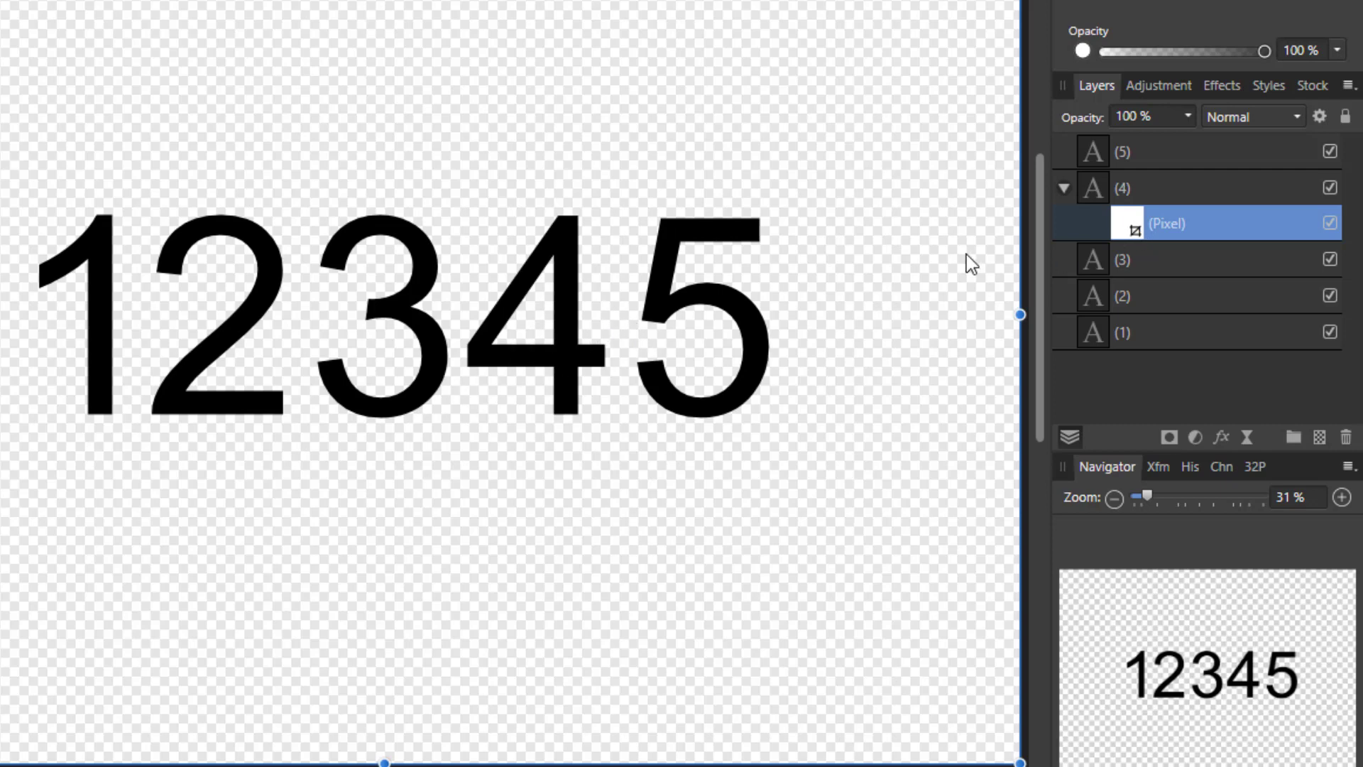
pyautogui.moveTo(450, 334)
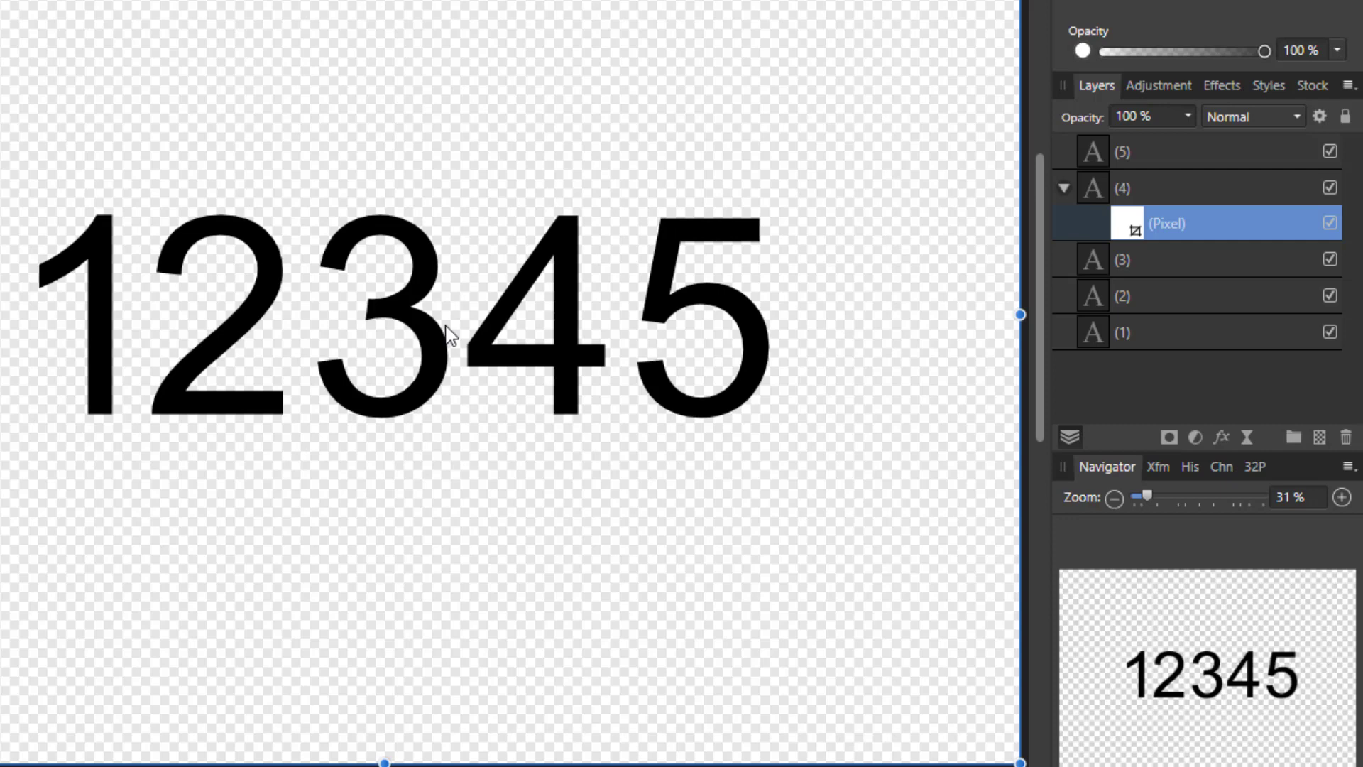
pyautogui.moveTo(1154, 244)
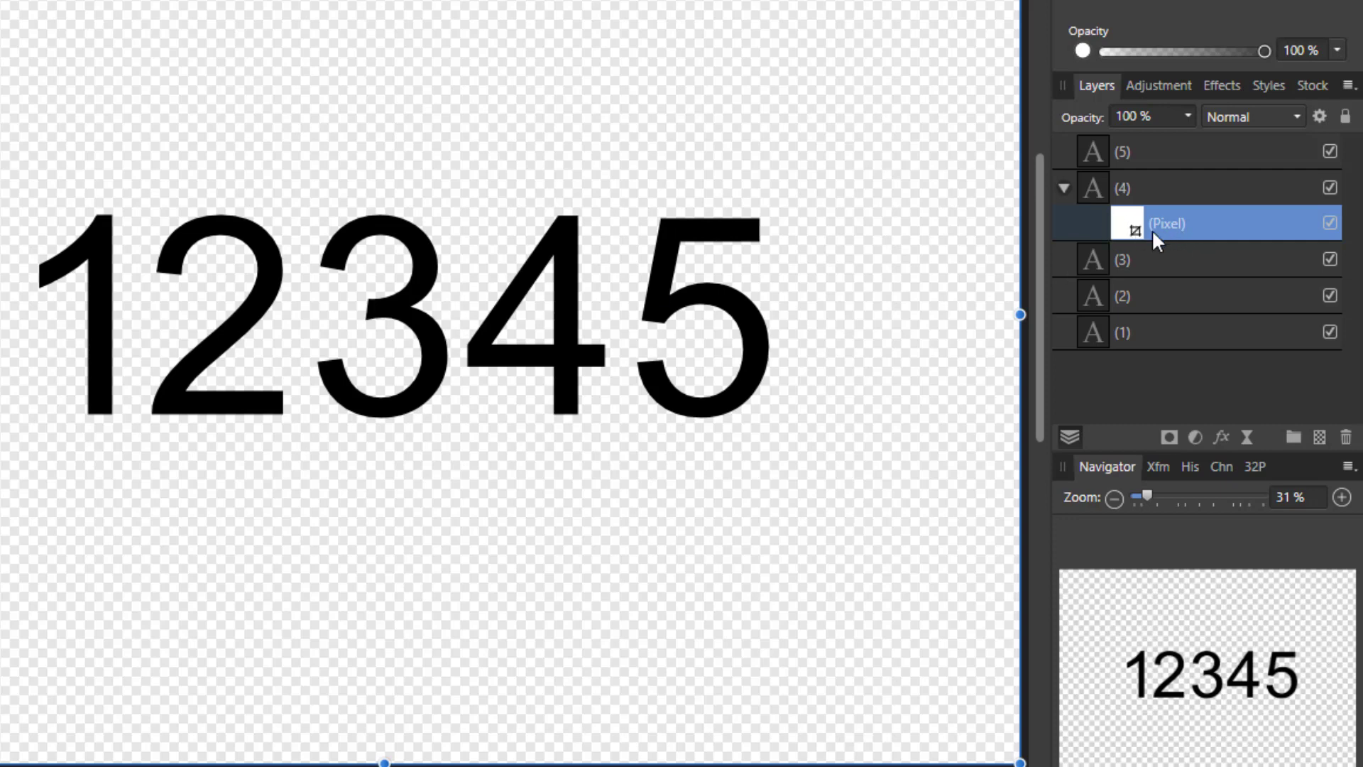
pyautogui.moveTo(1097, 227)
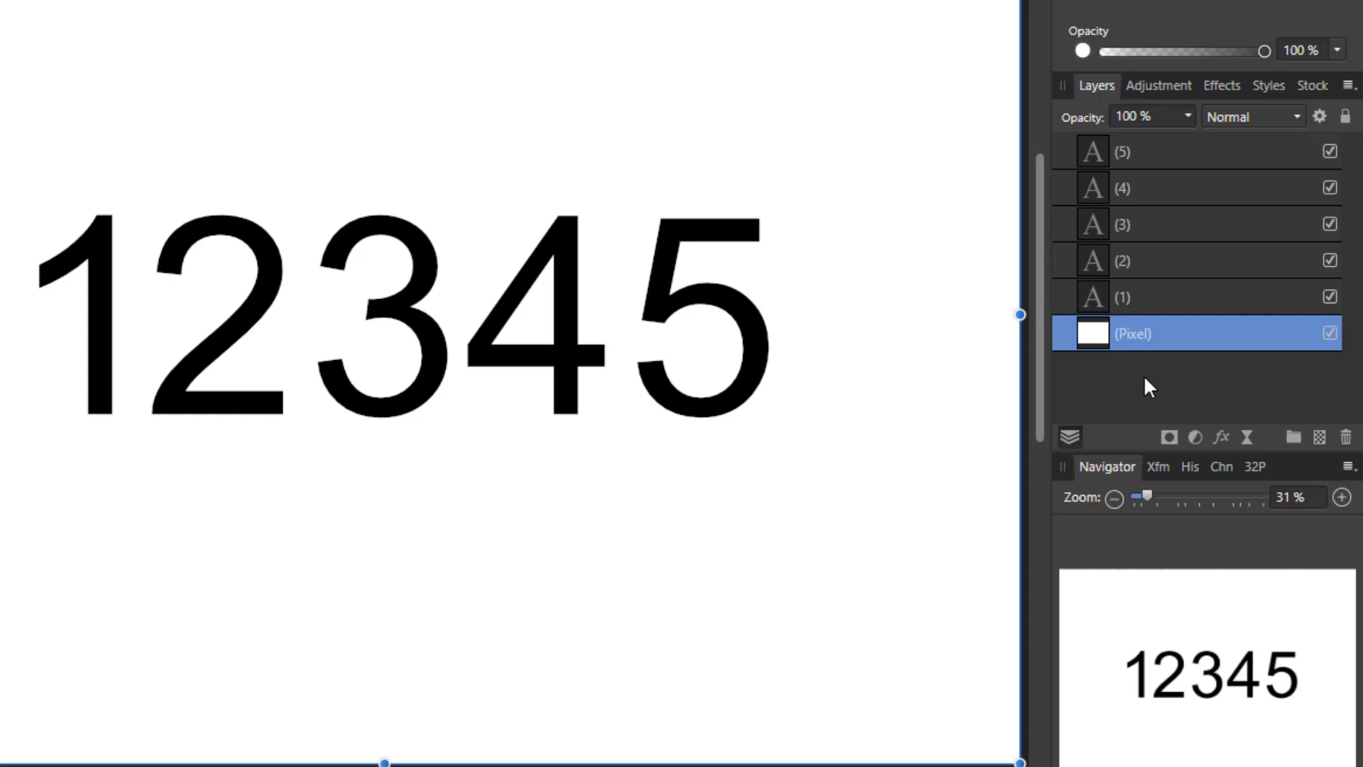
pyautogui.moveTo(1106, 154)
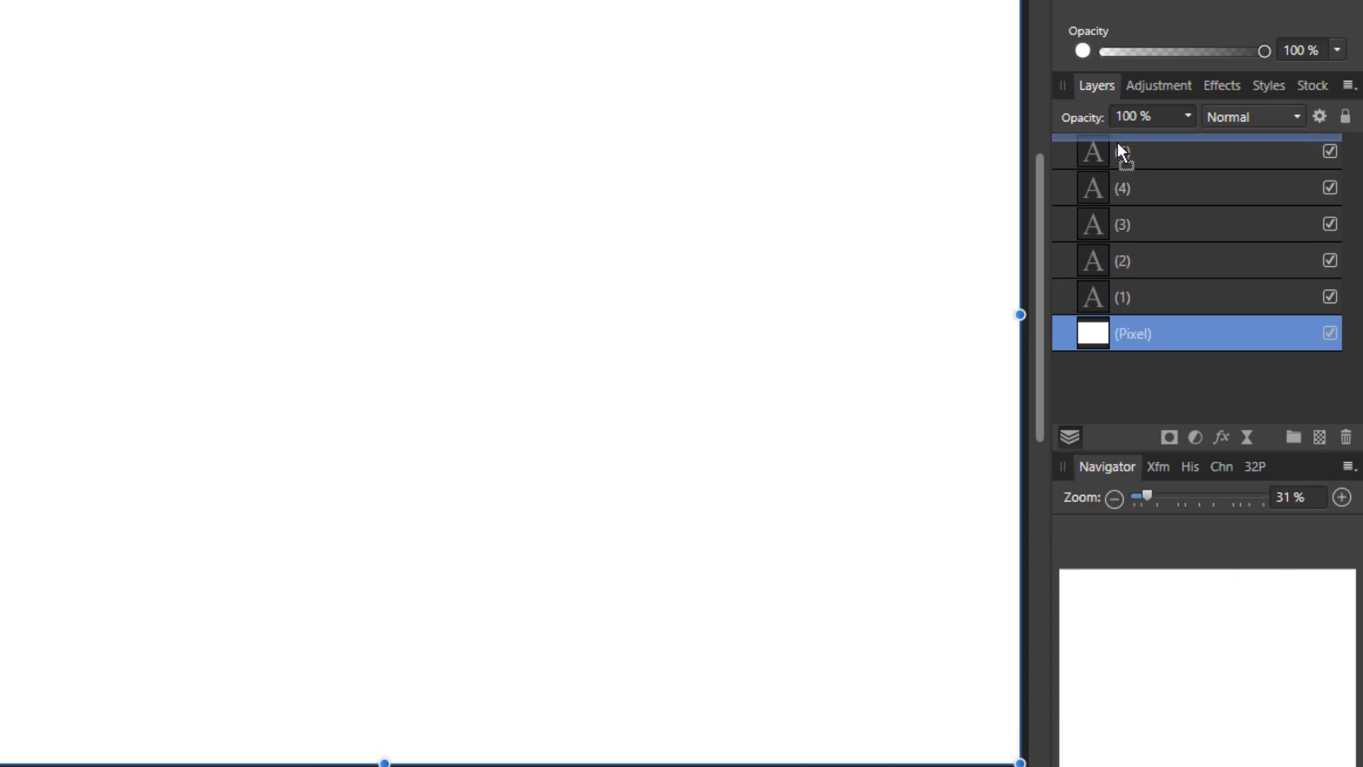
pyautogui.moveTo(1123, 152)
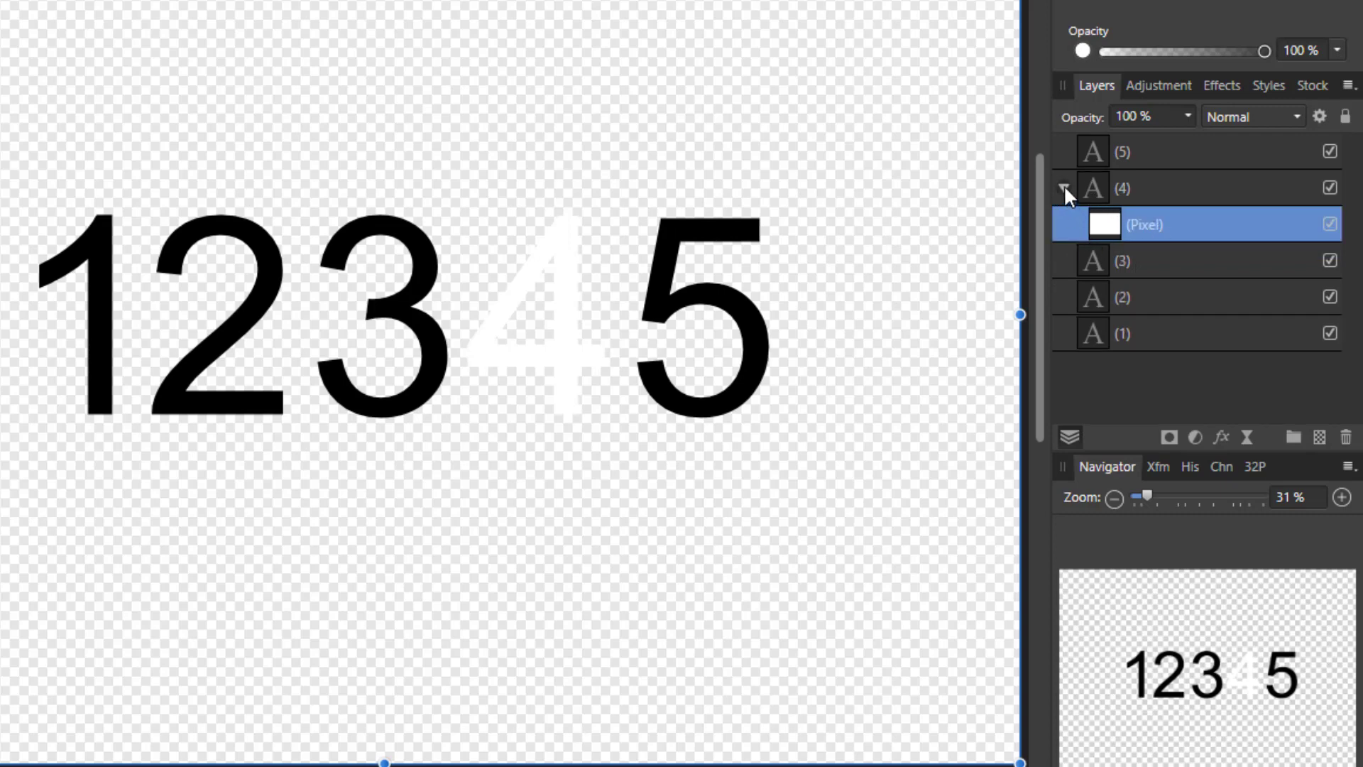
pyautogui.click(1064, 186)
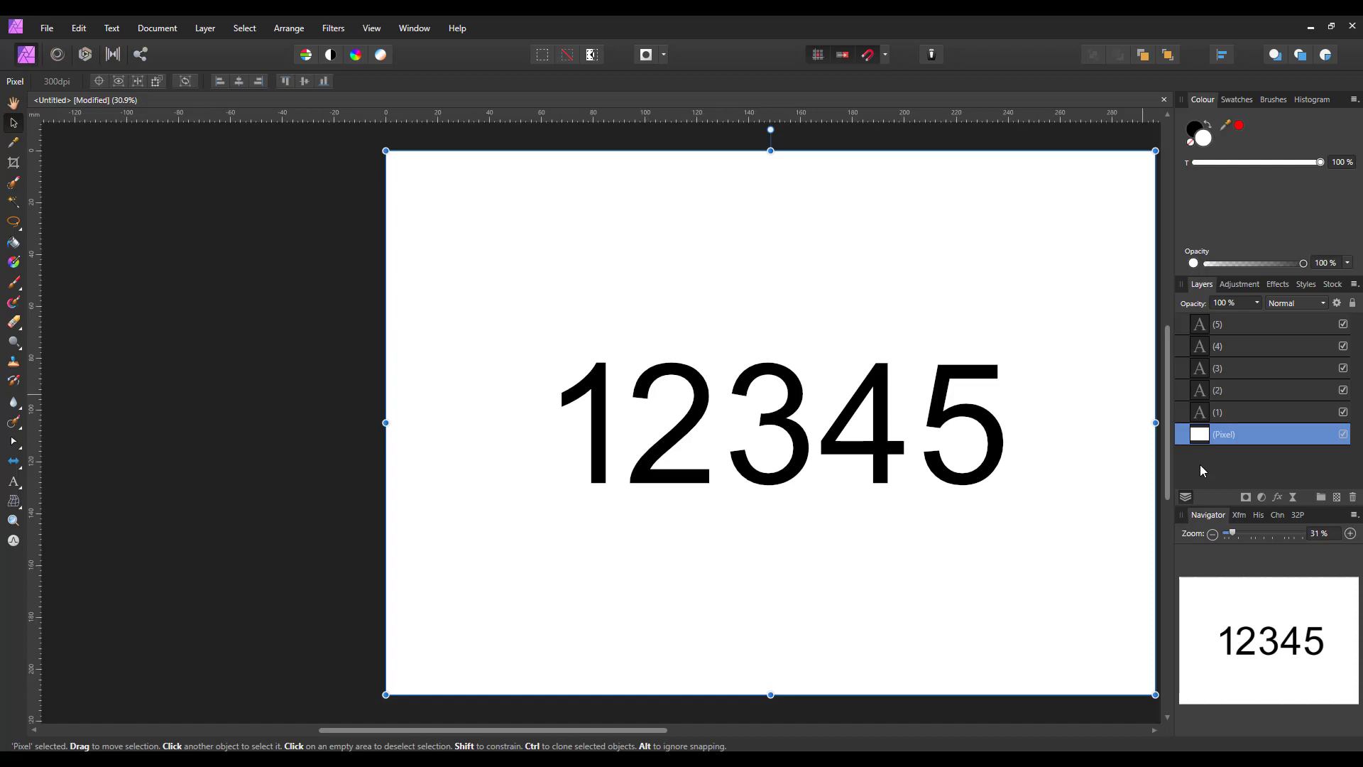
pyautogui.moveTo(1167, 476)
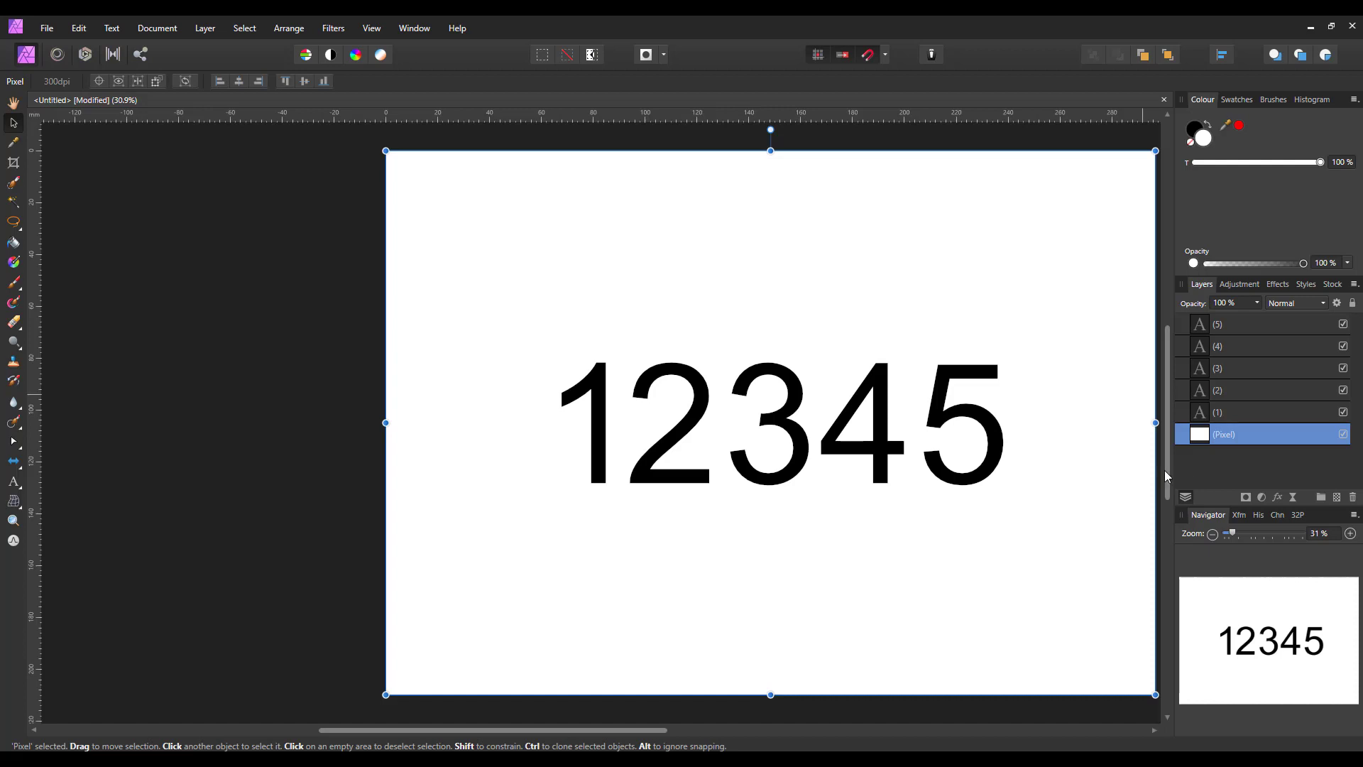
pyautogui.moveTo(312, 232)
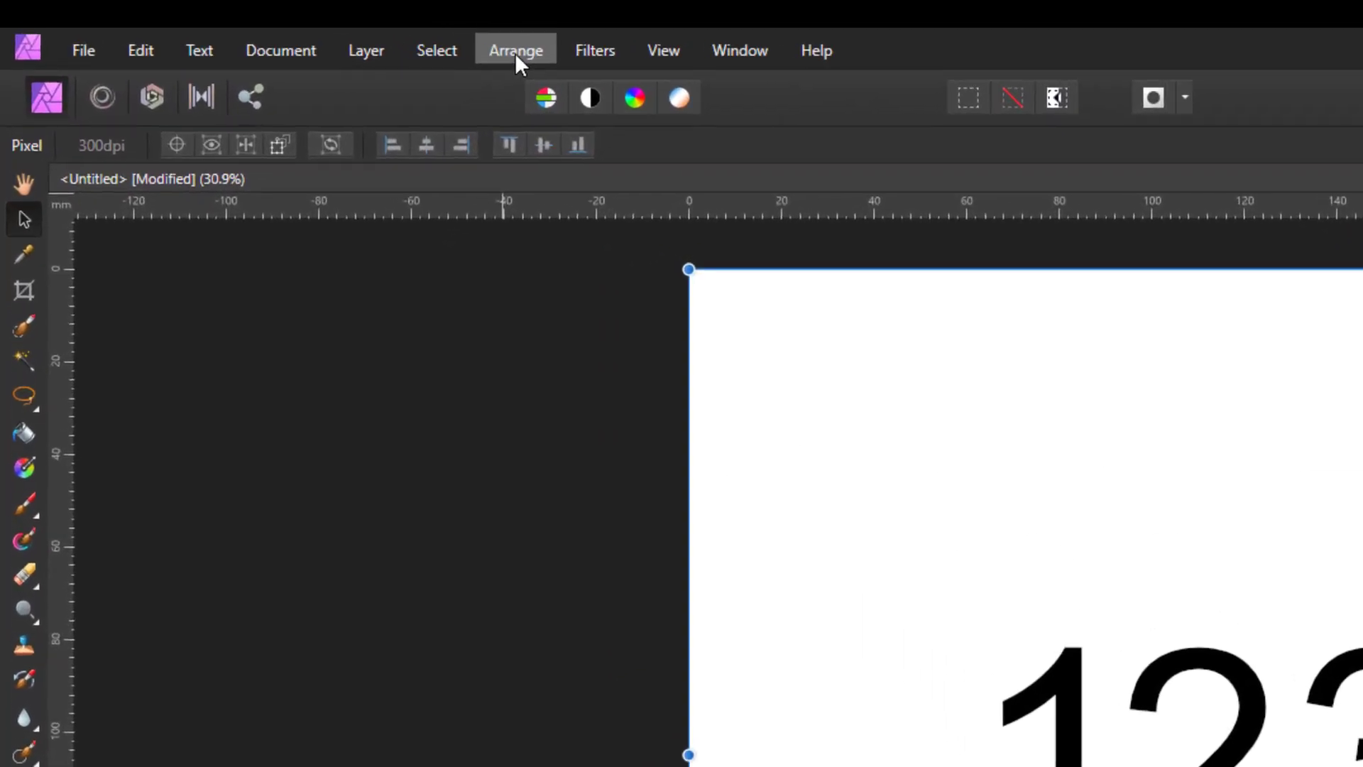
# - Open the Arrange menu to see the Move Forward and Back options
pyautogui.click(514, 49)
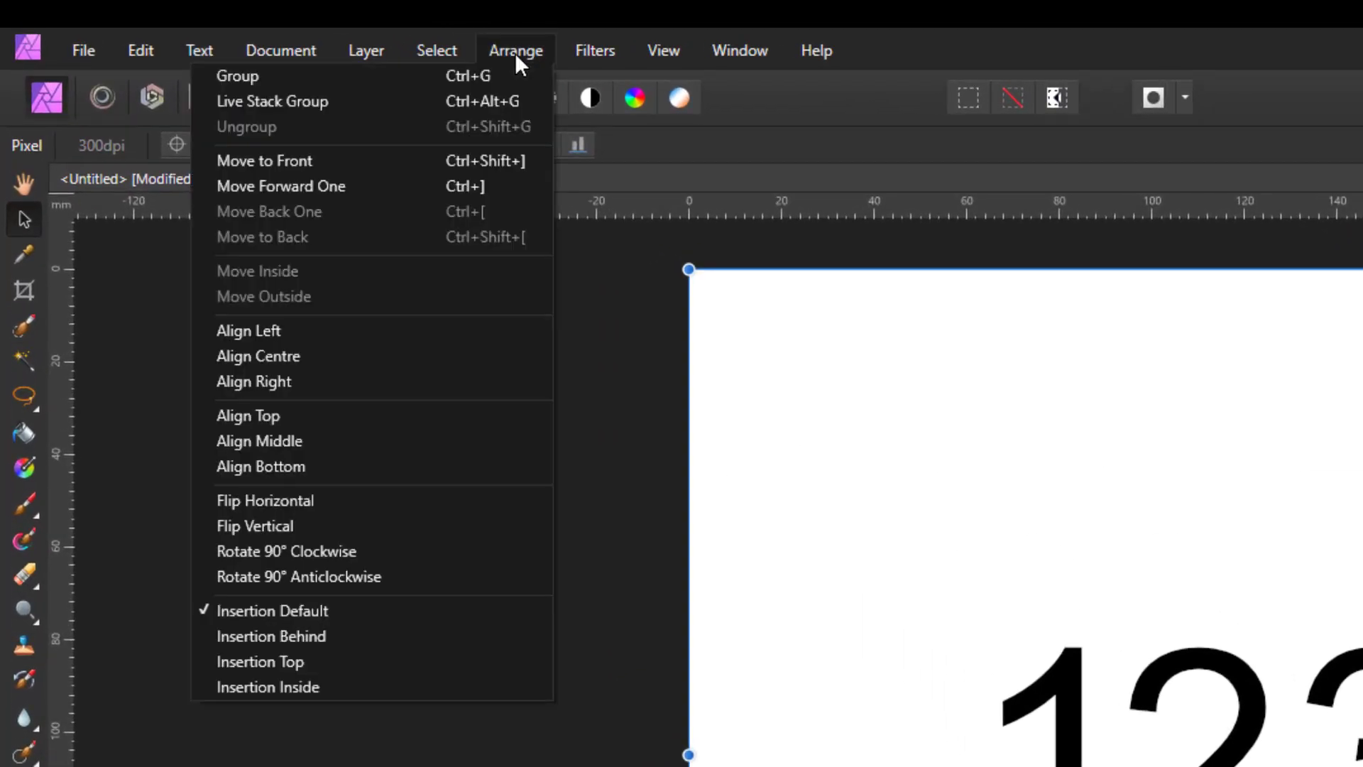
pyautogui.moveTo(304, 186)
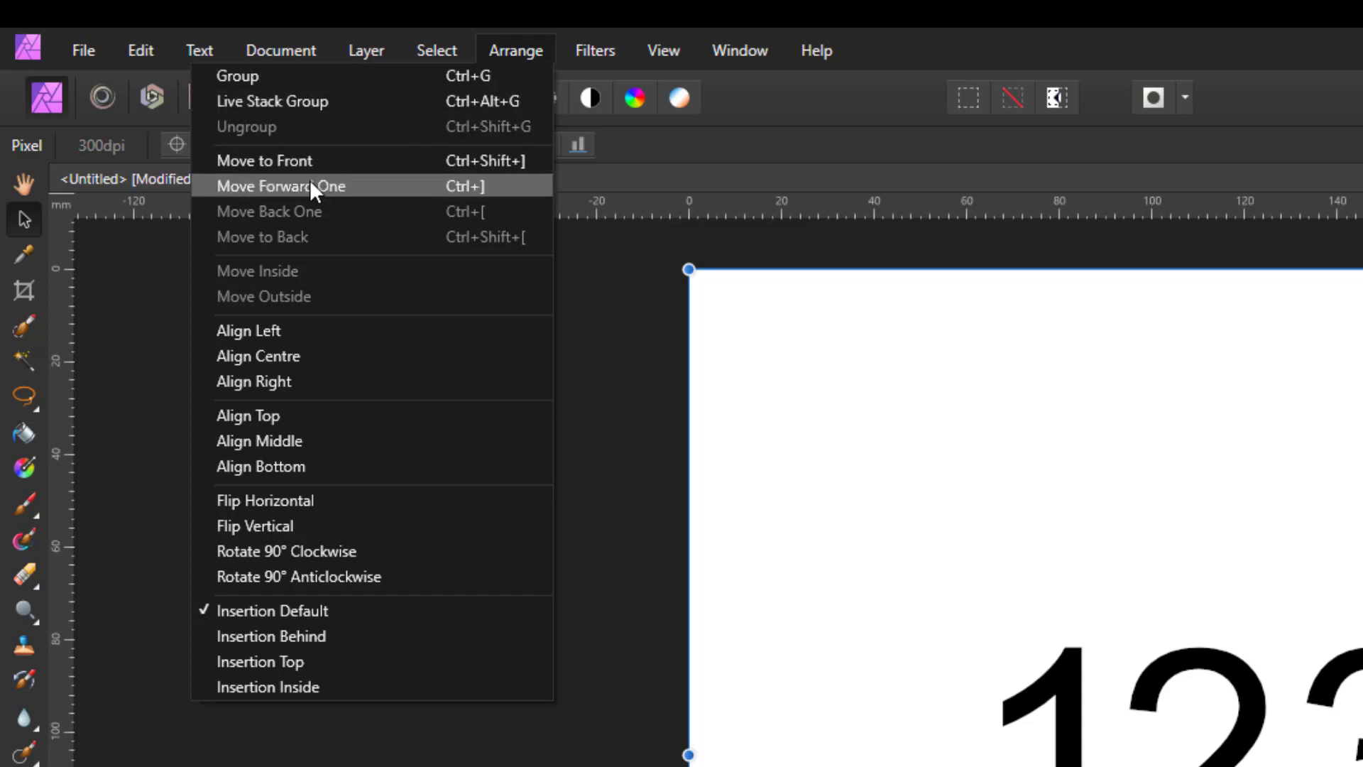
pyautogui.moveTo(363, 256)
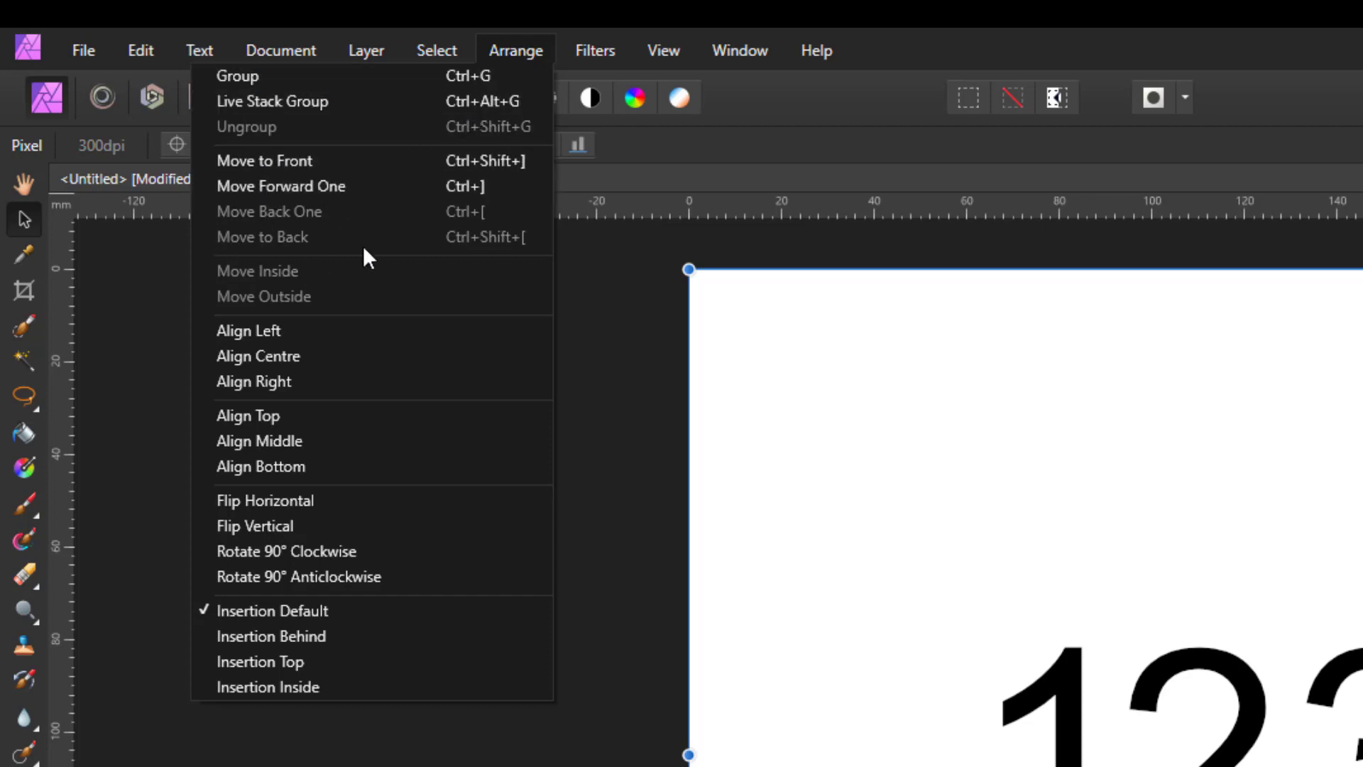
pyautogui.moveTo(331, 186)
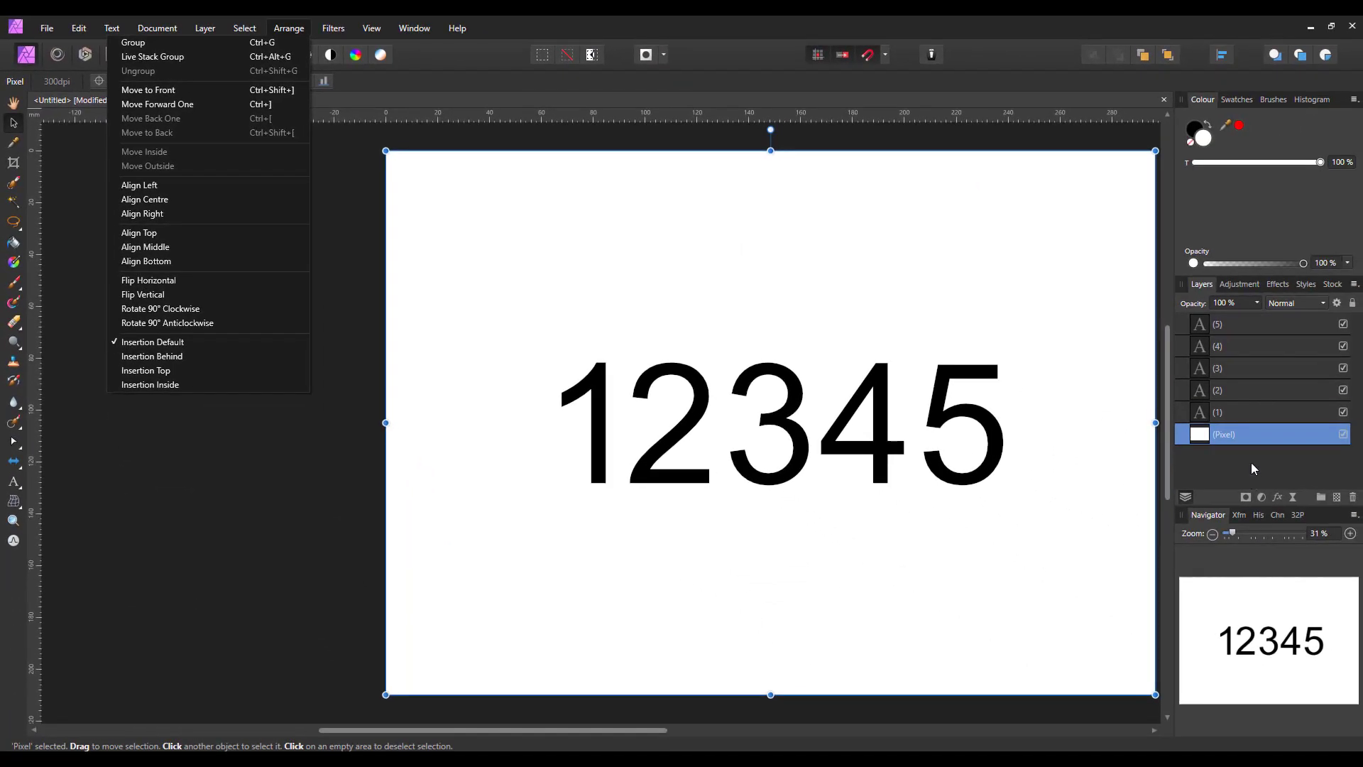
pyautogui.moveTo(1247, 436)
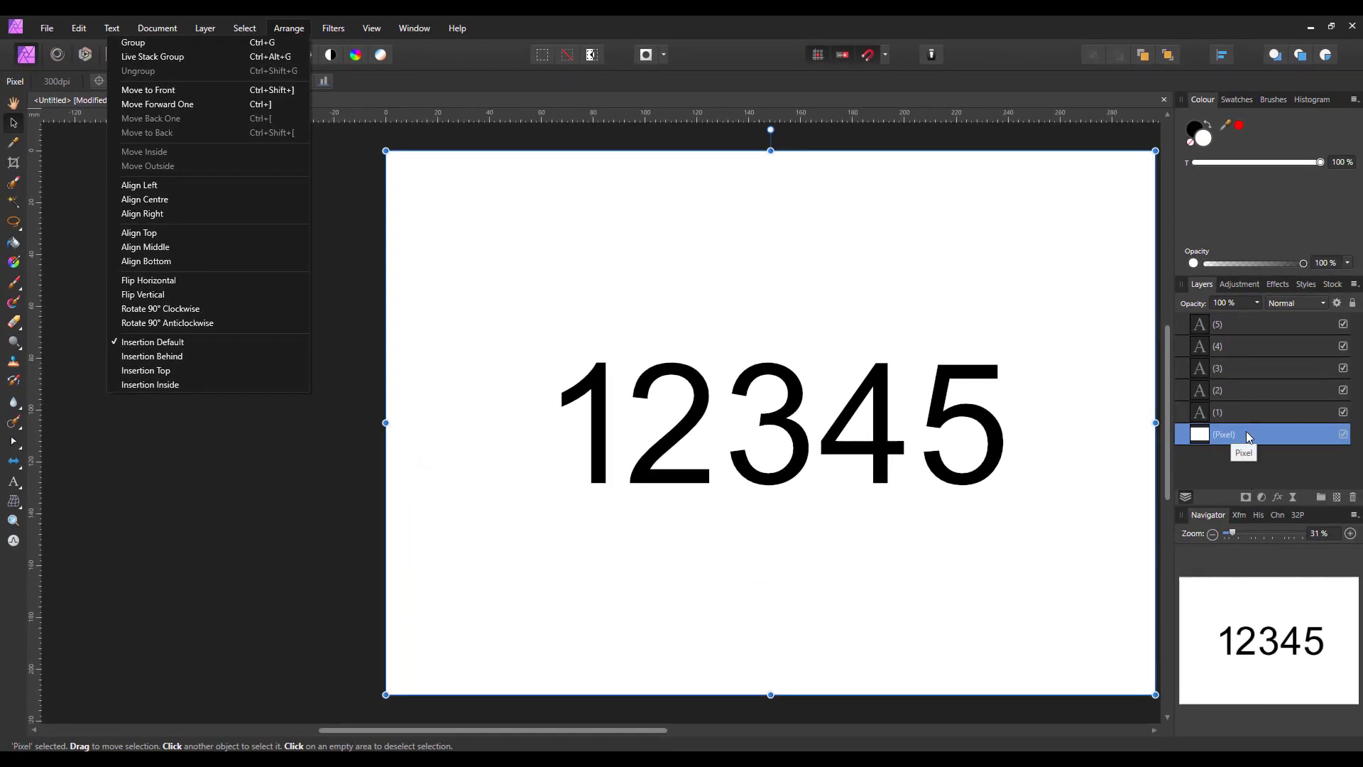
pyautogui.moveTo(171, 140)
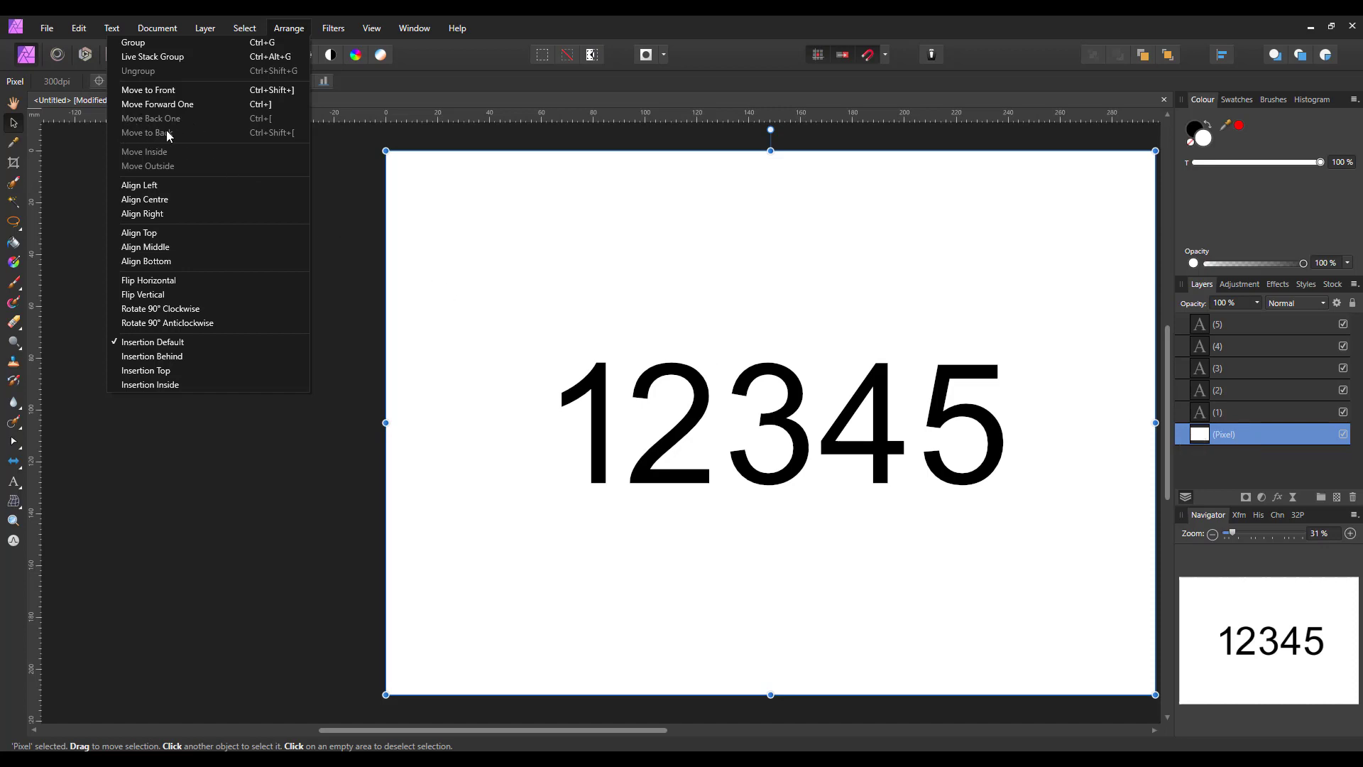
pyautogui.moveTo(156, 121)
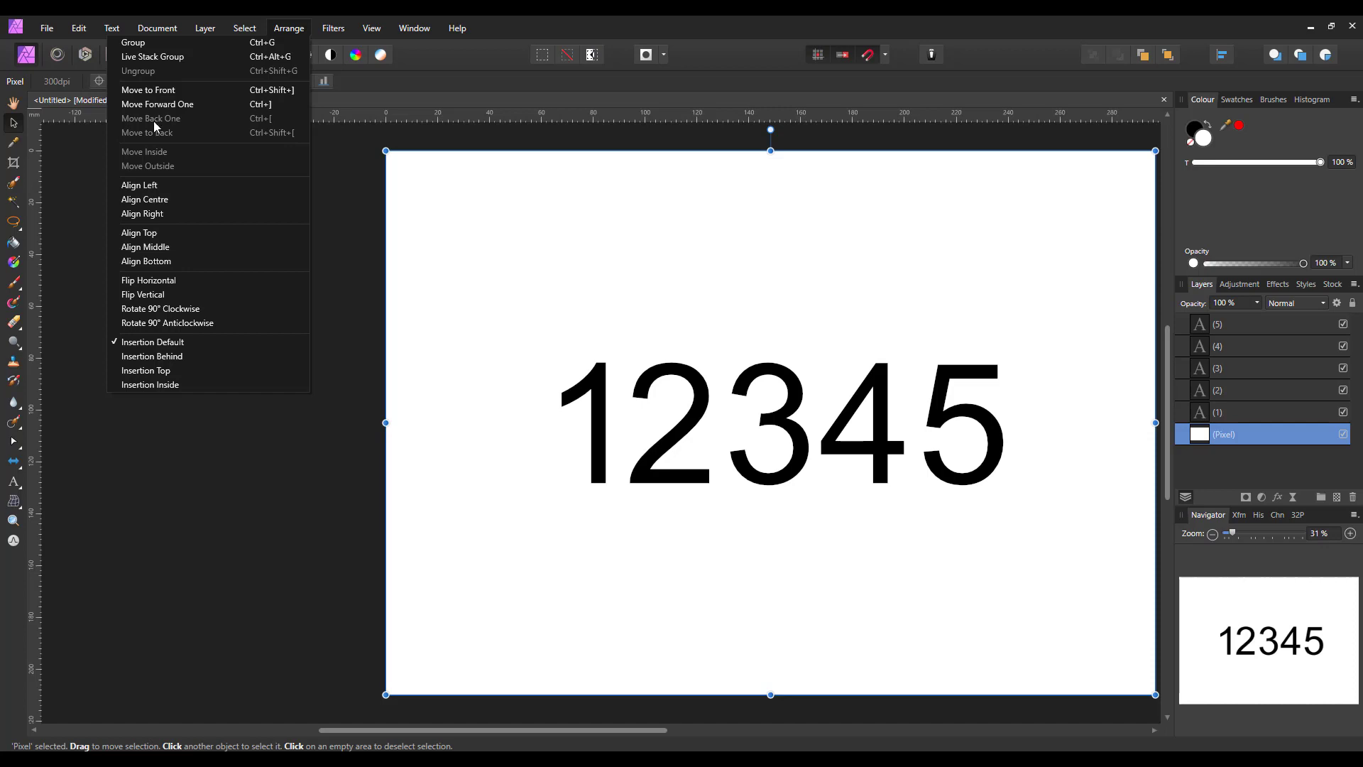
pyautogui.moveTo(157, 105)
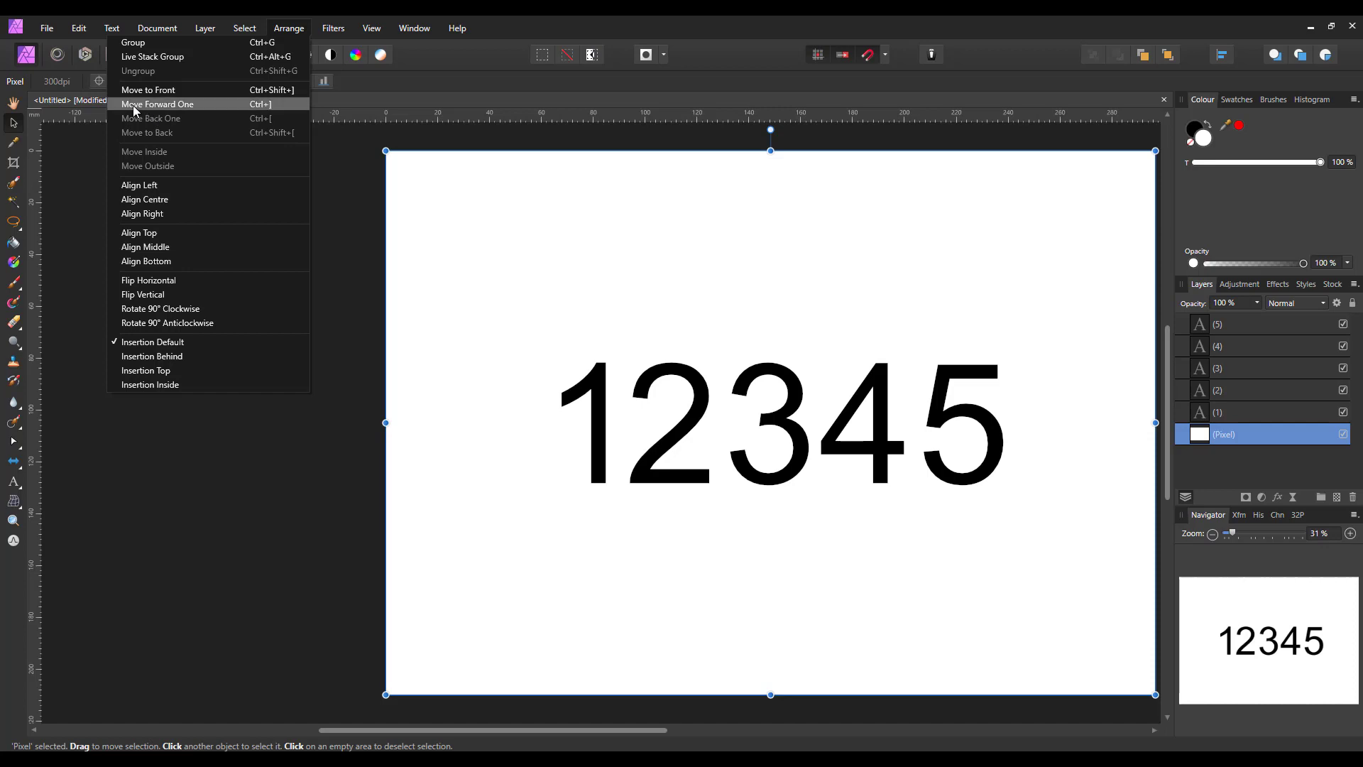
pyautogui.moveTo(192, 114)
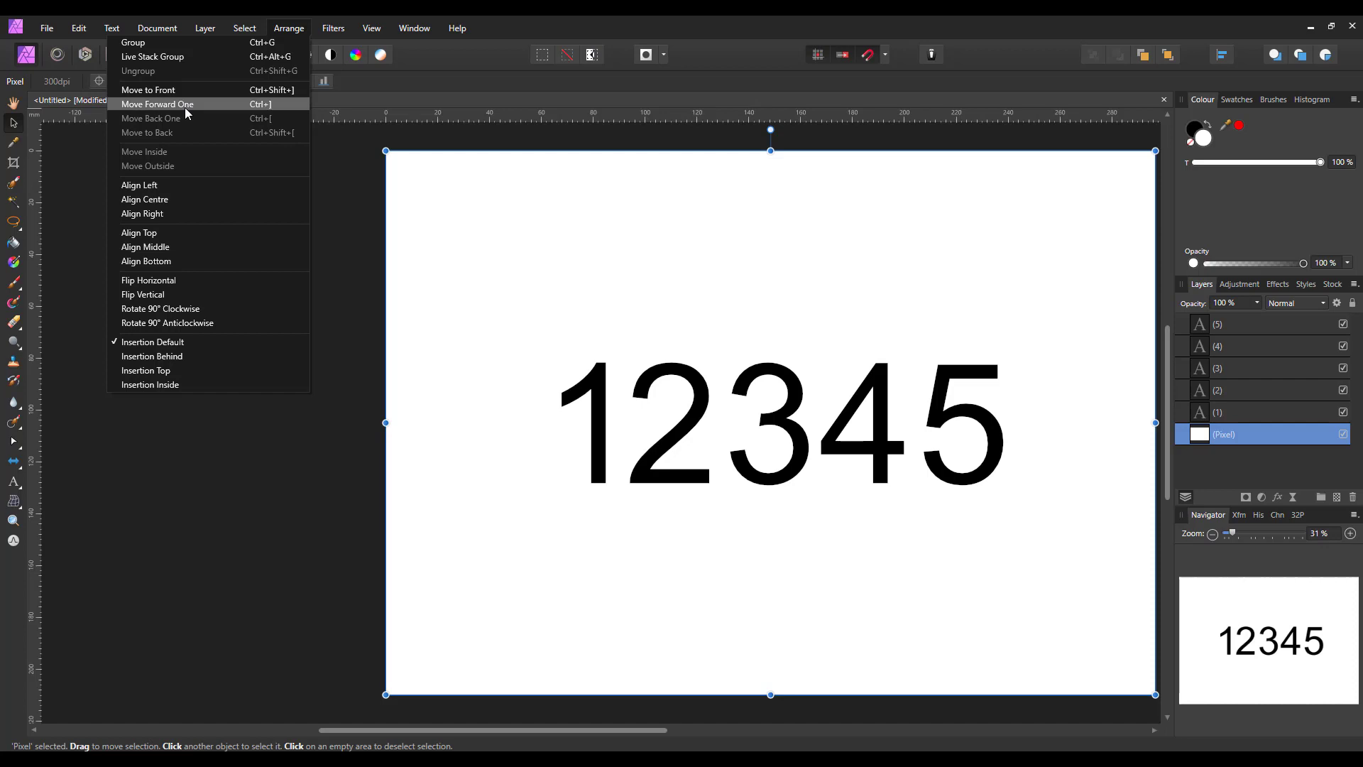
pyautogui.moveTo(264, 114)
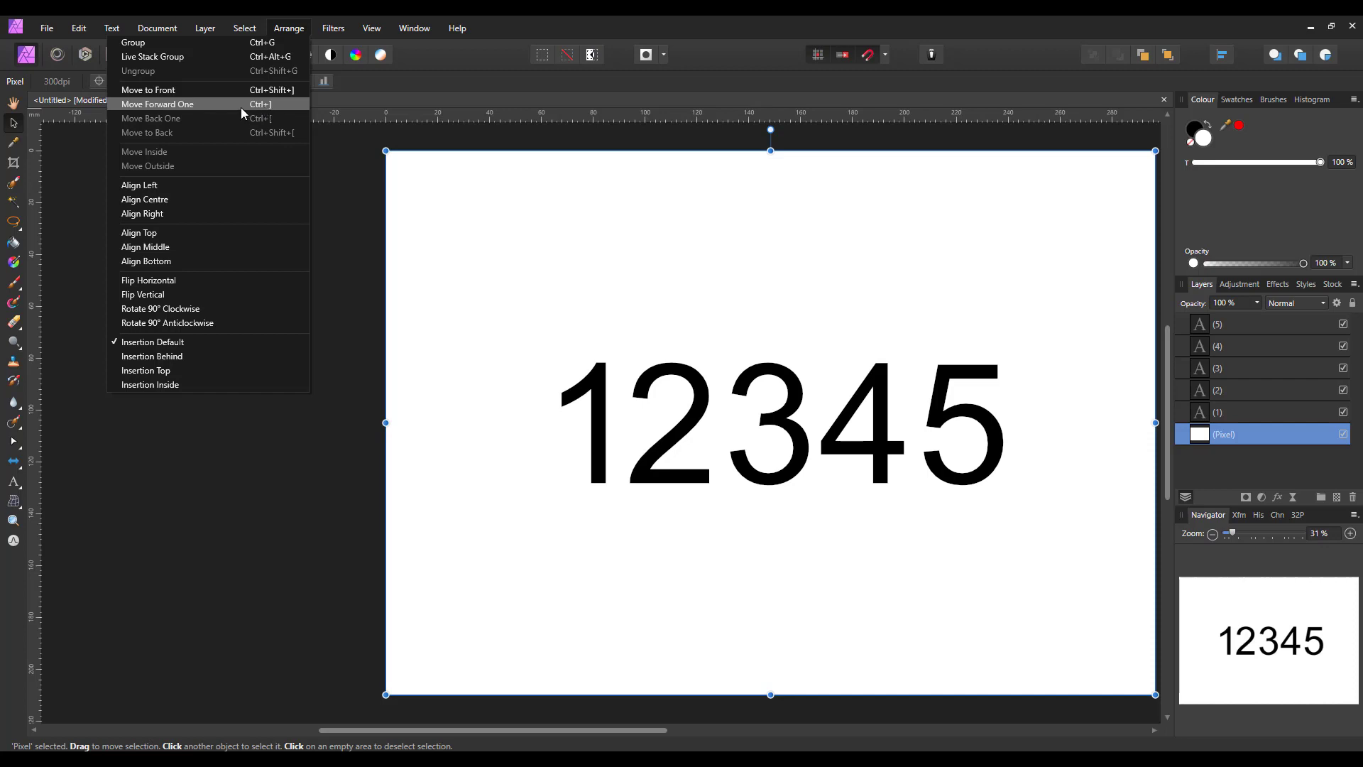
# - Move the white Pixel layer forward one, above digit 1, hiding it
pyautogui.click(156, 105)
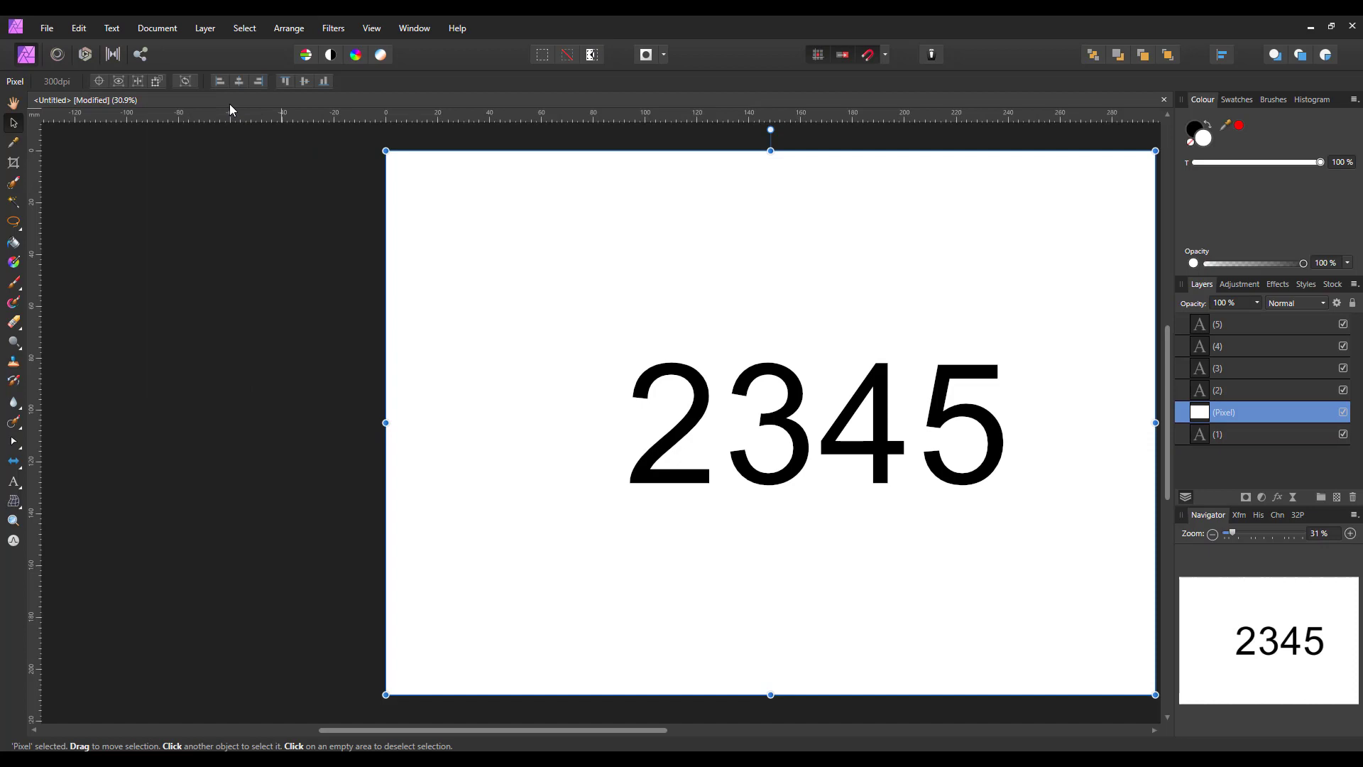
pyautogui.moveTo(203, 46)
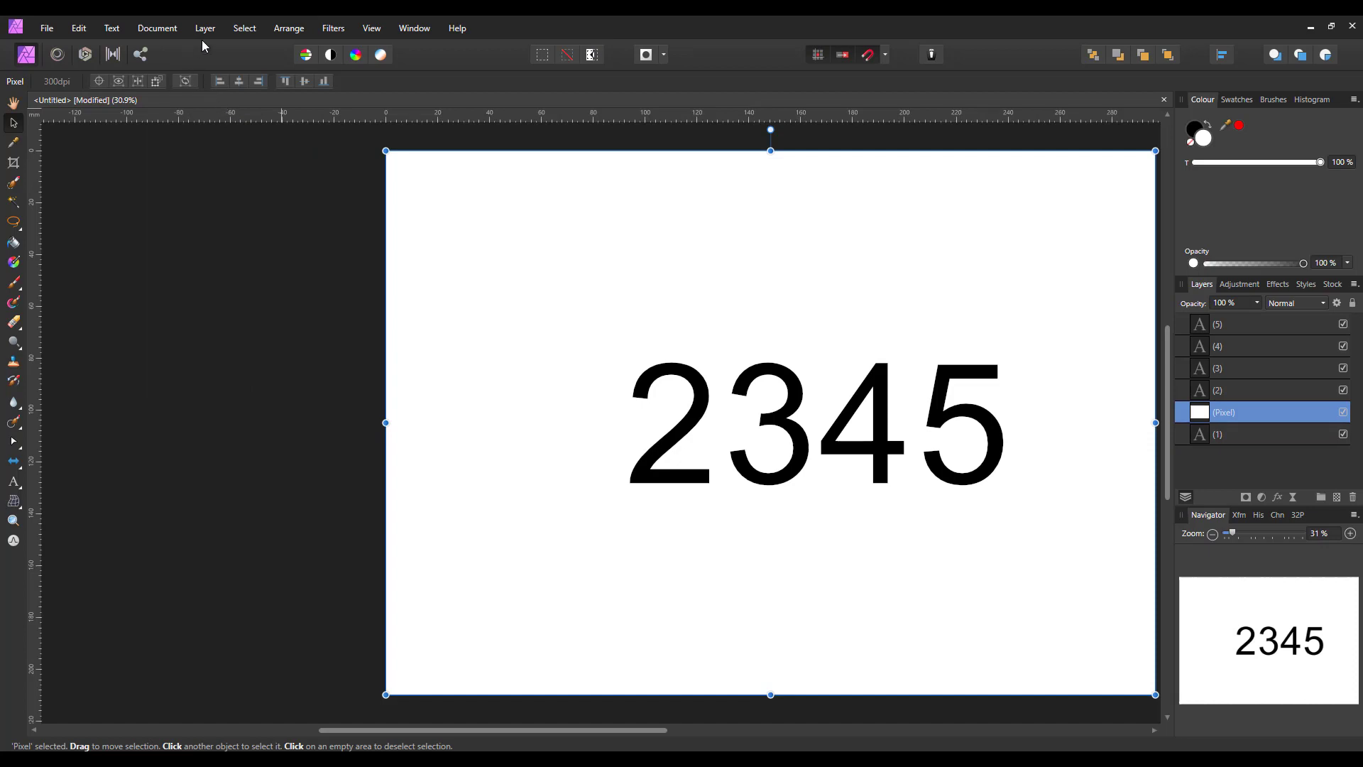
pyautogui.click(287, 28)
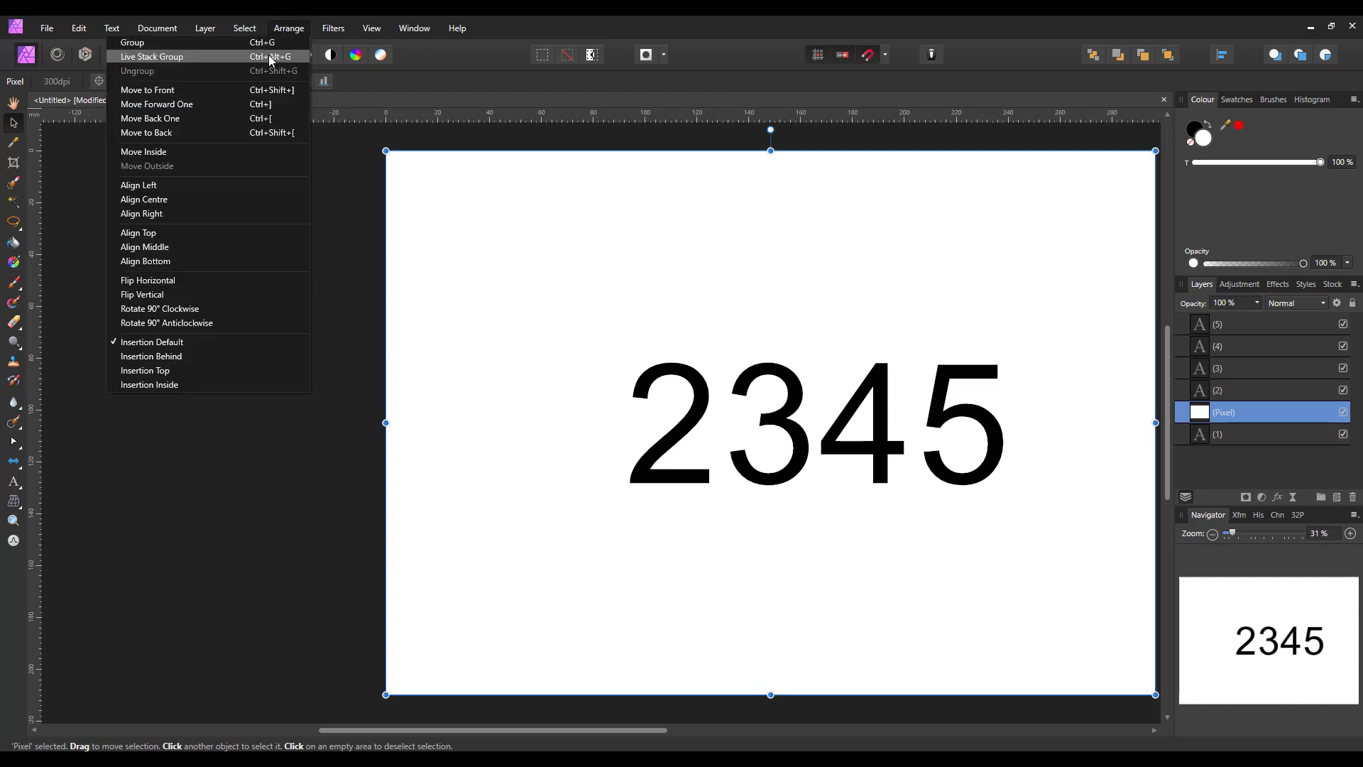
pyautogui.moveTo(182, 120)
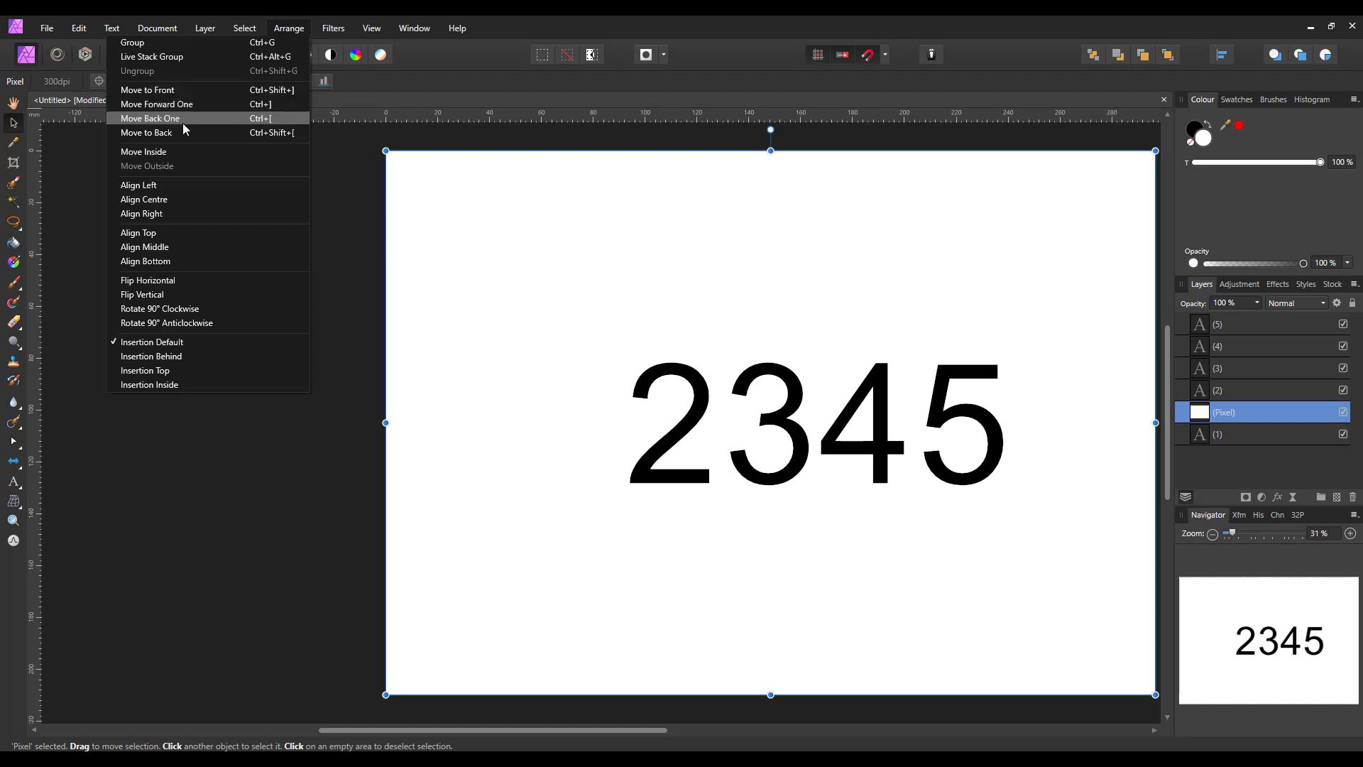
pyautogui.moveTo(169, 133)
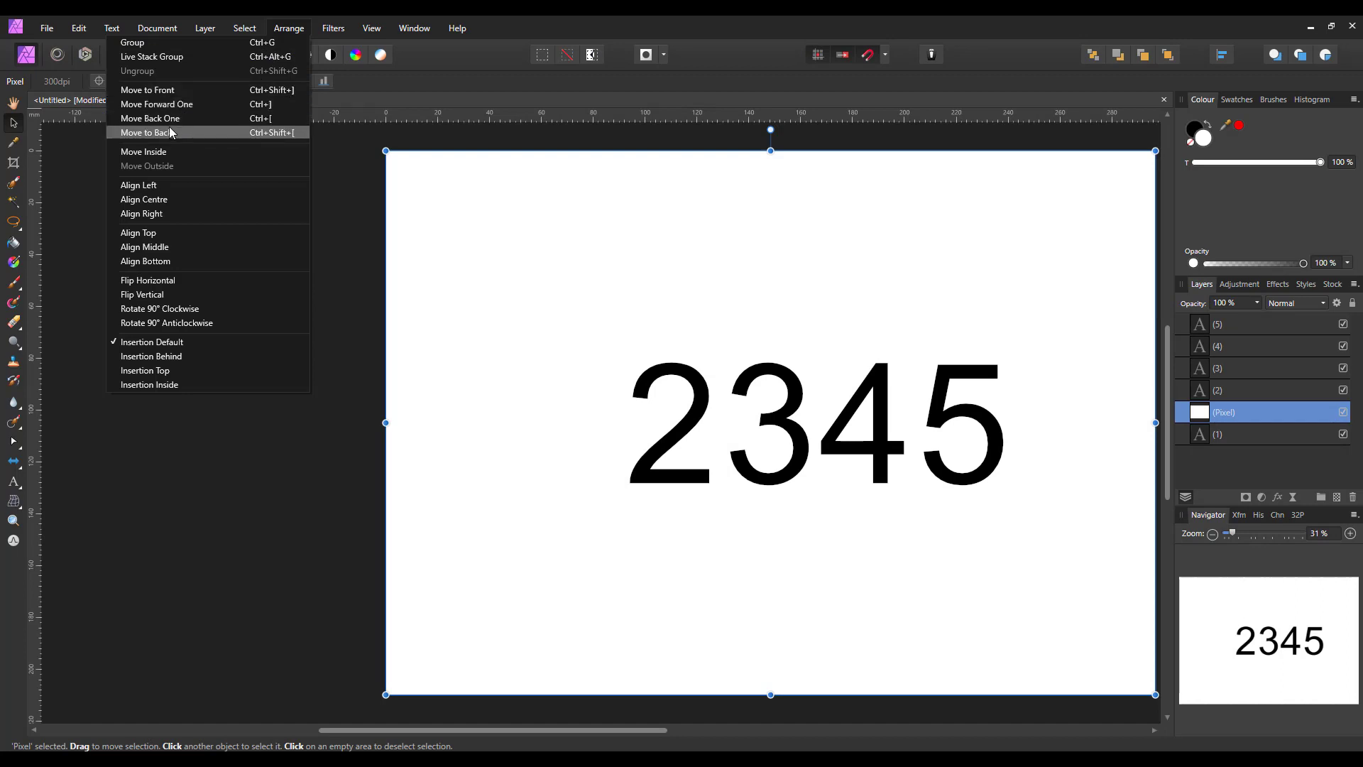
pyautogui.moveTo(156, 104)
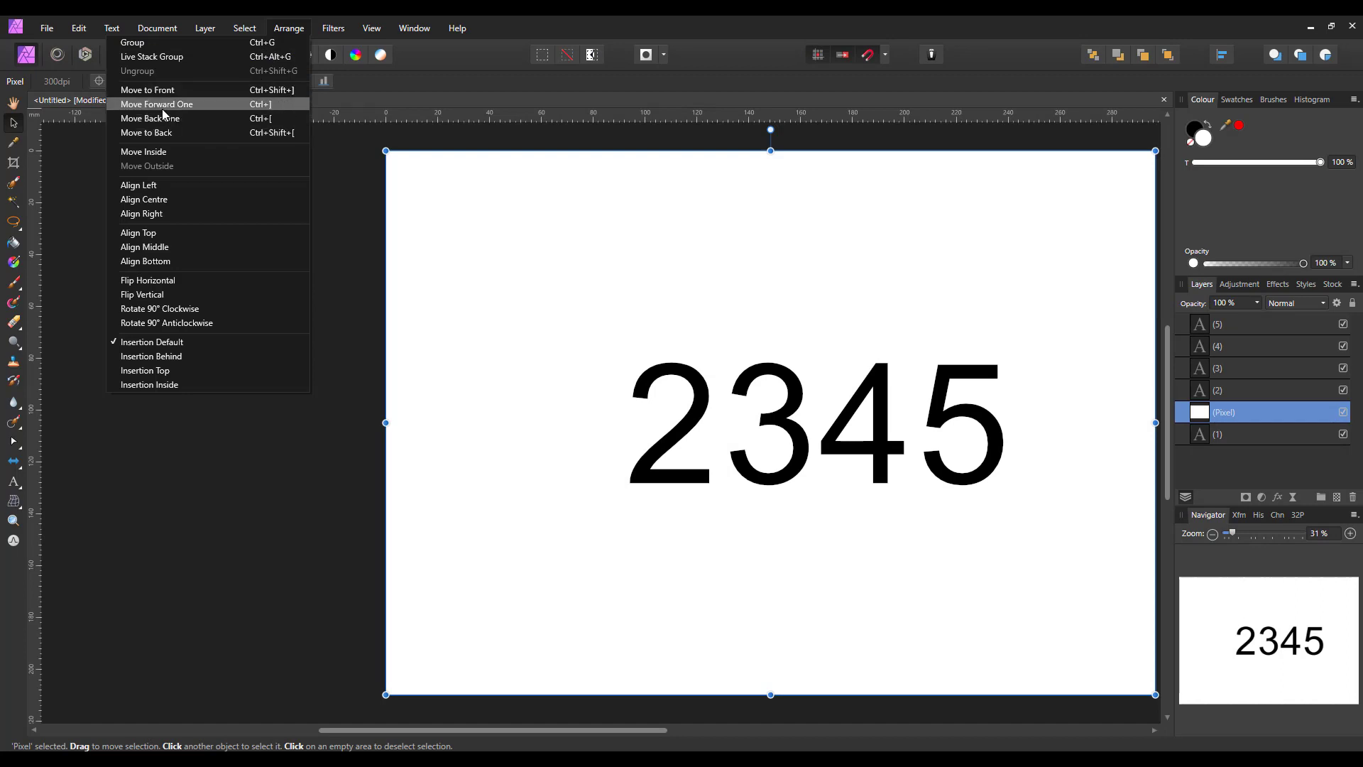
pyautogui.moveTo(148, 90)
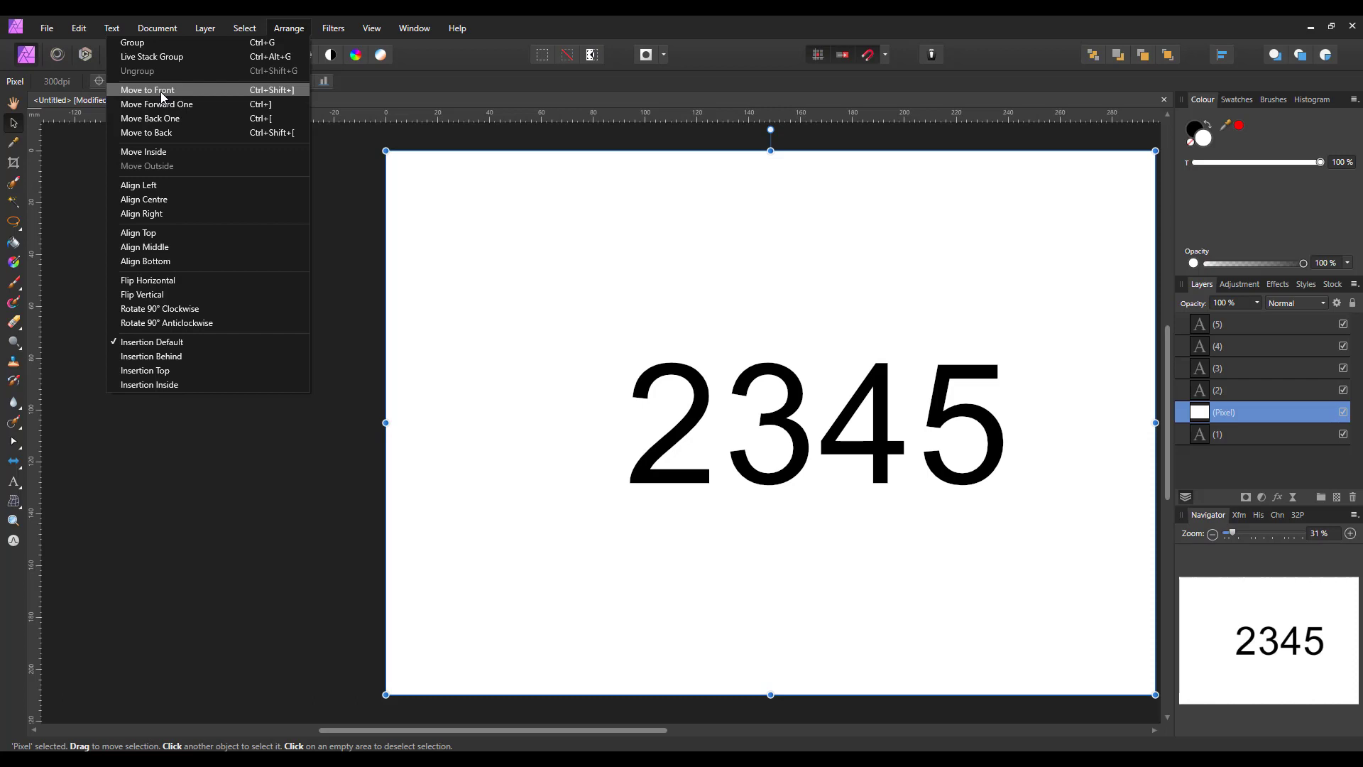
# - Bring the Pixel layer to the front, then send it to the back
pyautogui.click(147, 89)
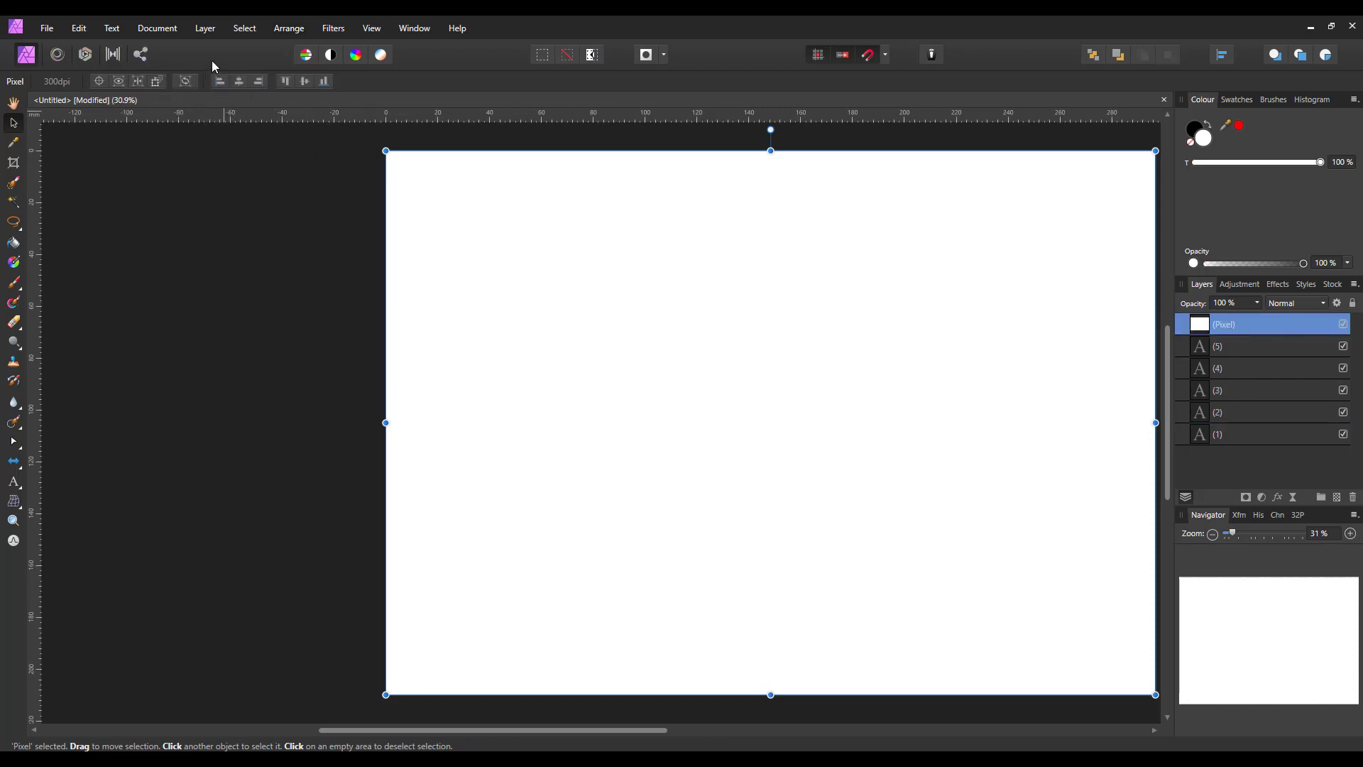
pyautogui.click(287, 28)
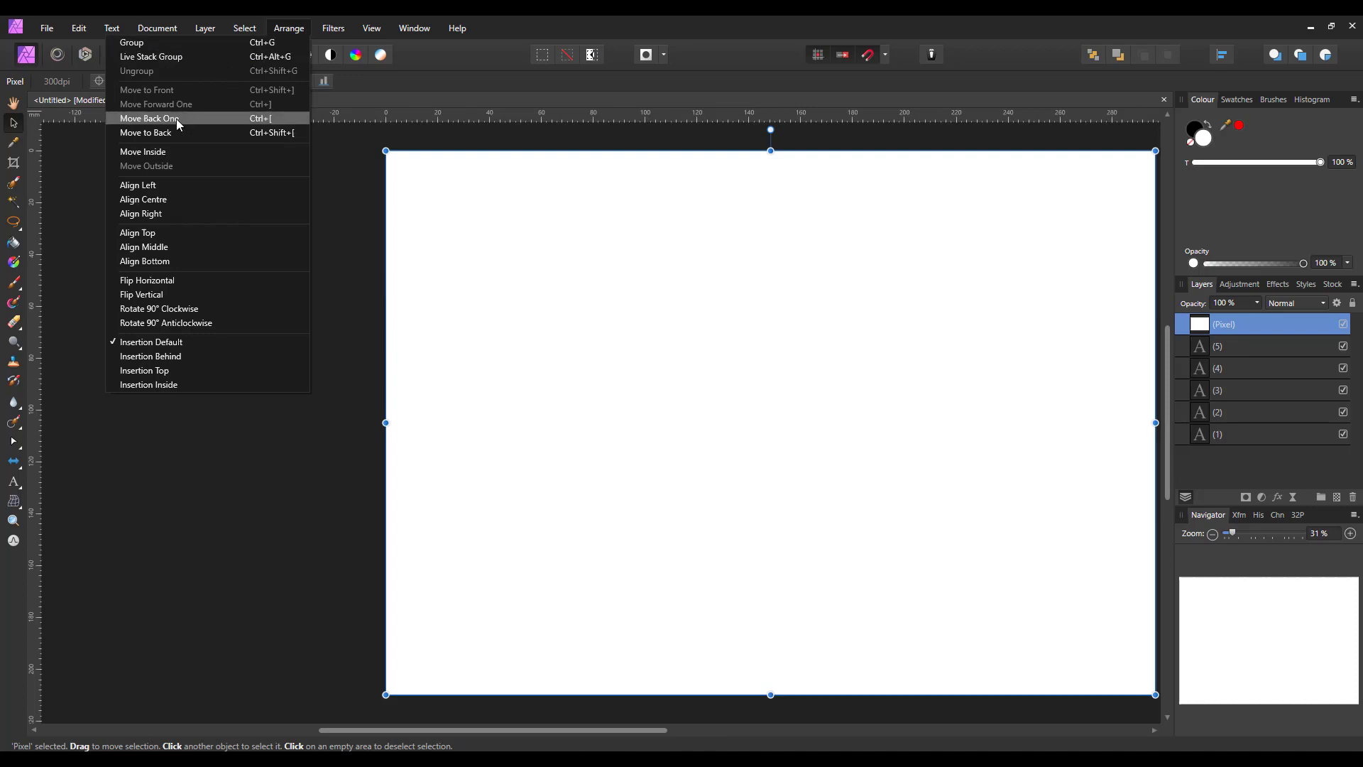
pyautogui.moveTo(183, 102)
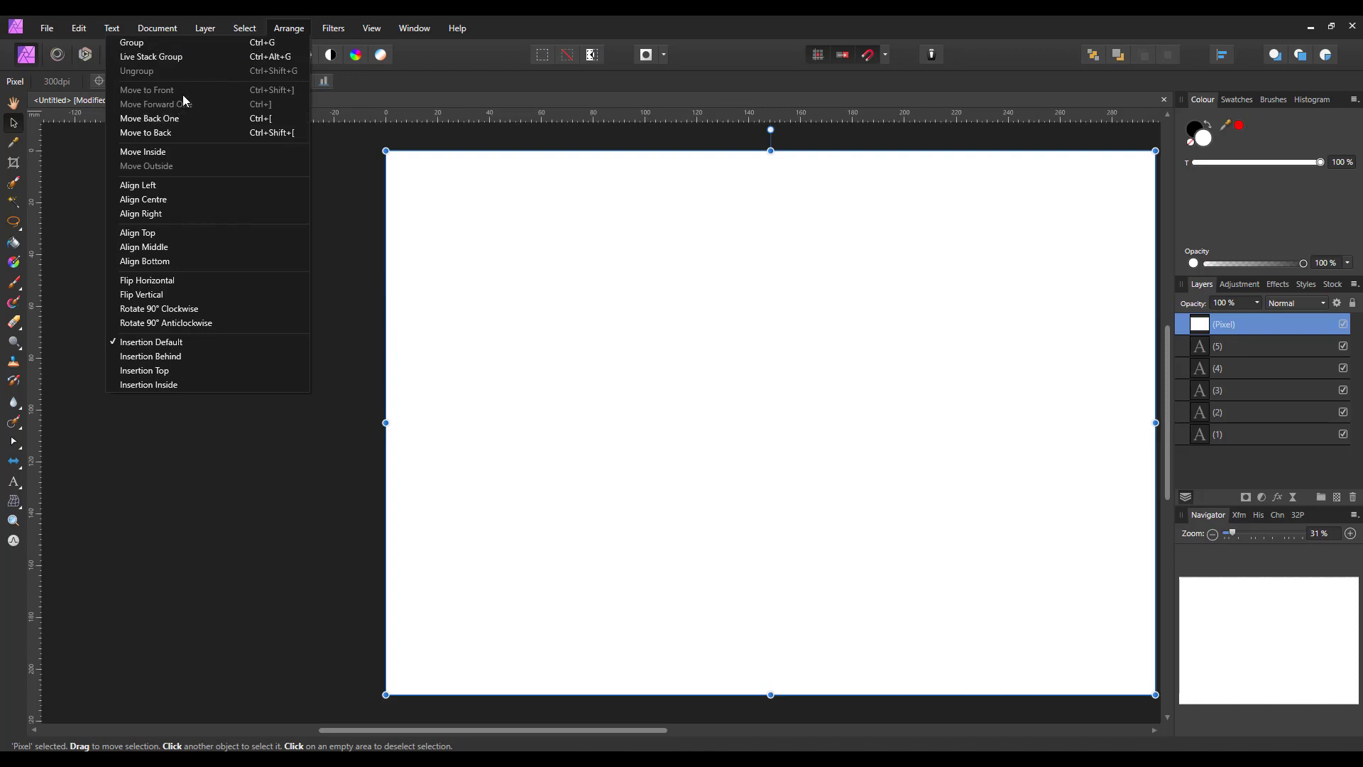
pyautogui.moveTo(178, 104)
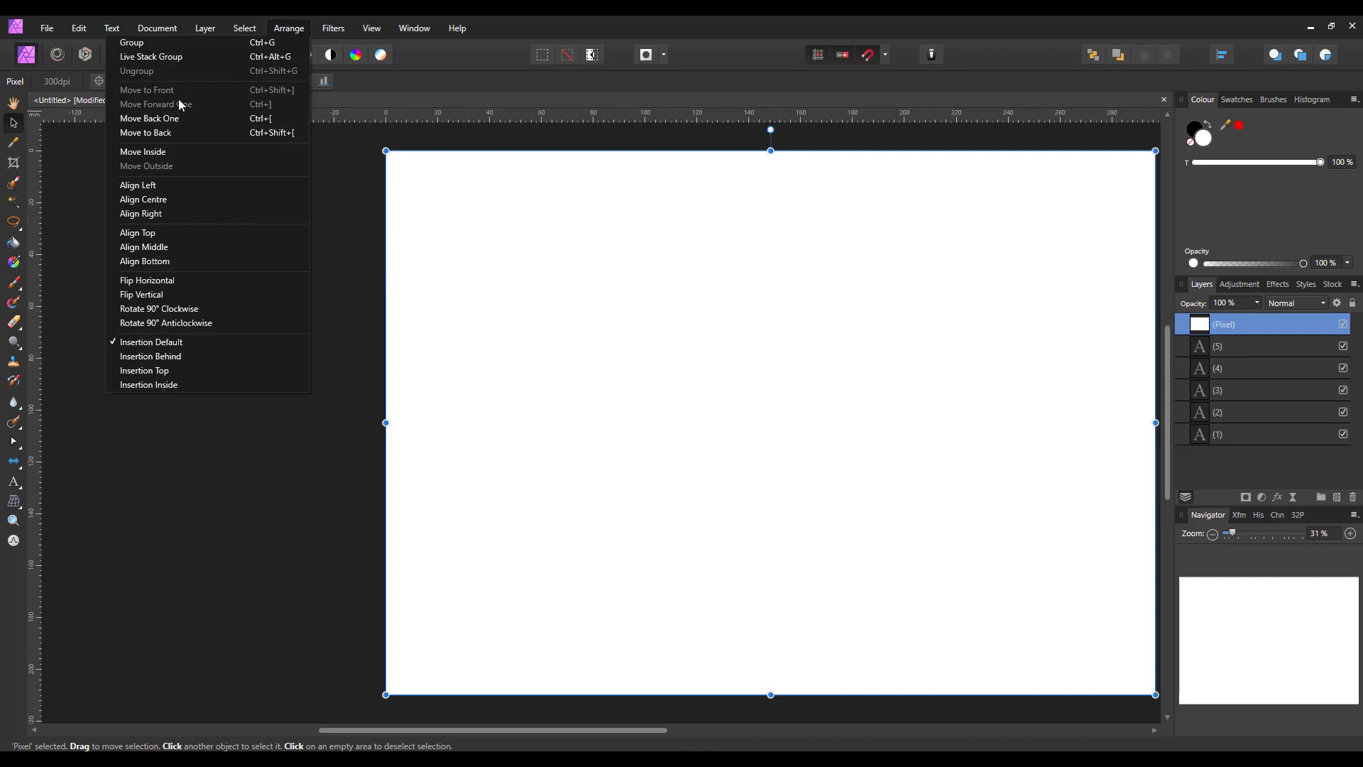
pyautogui.moveTo(148, 119)
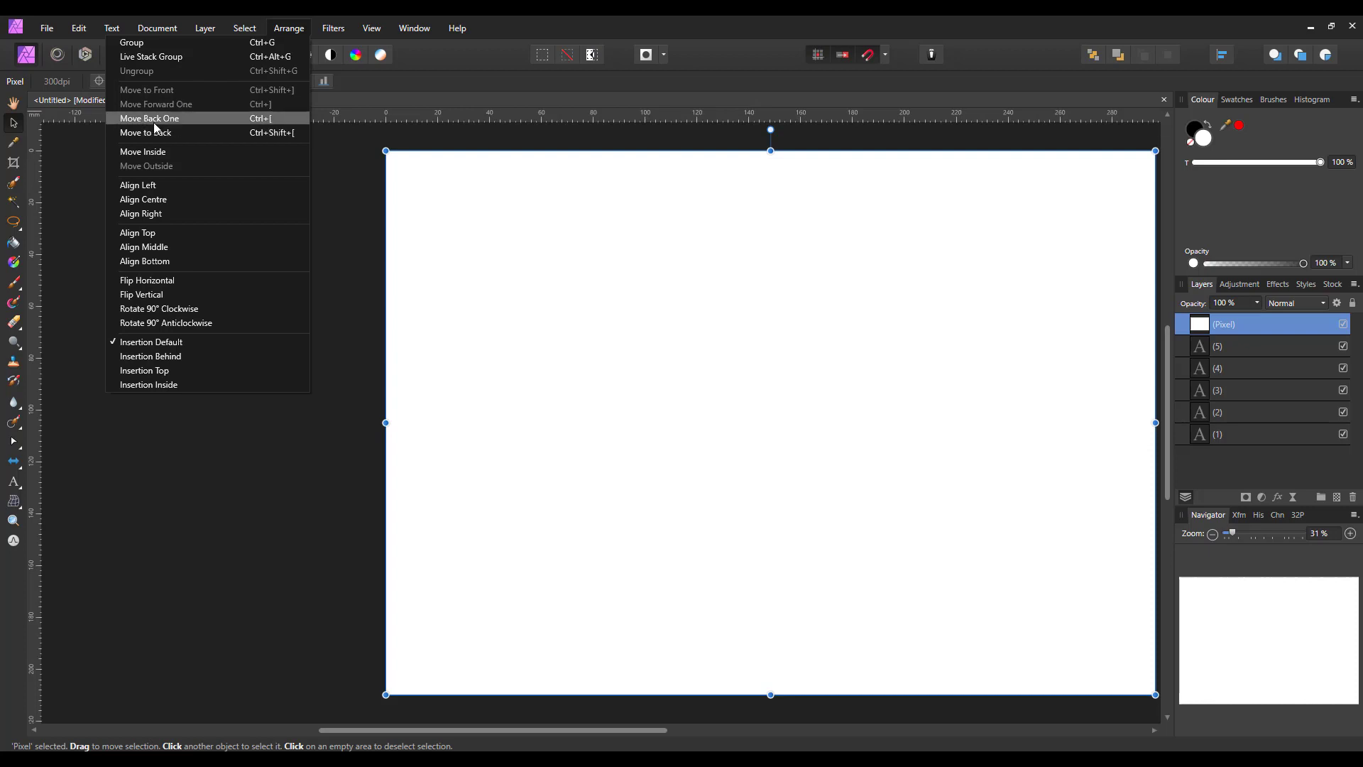
pyautogui.moveTo(154, 132)
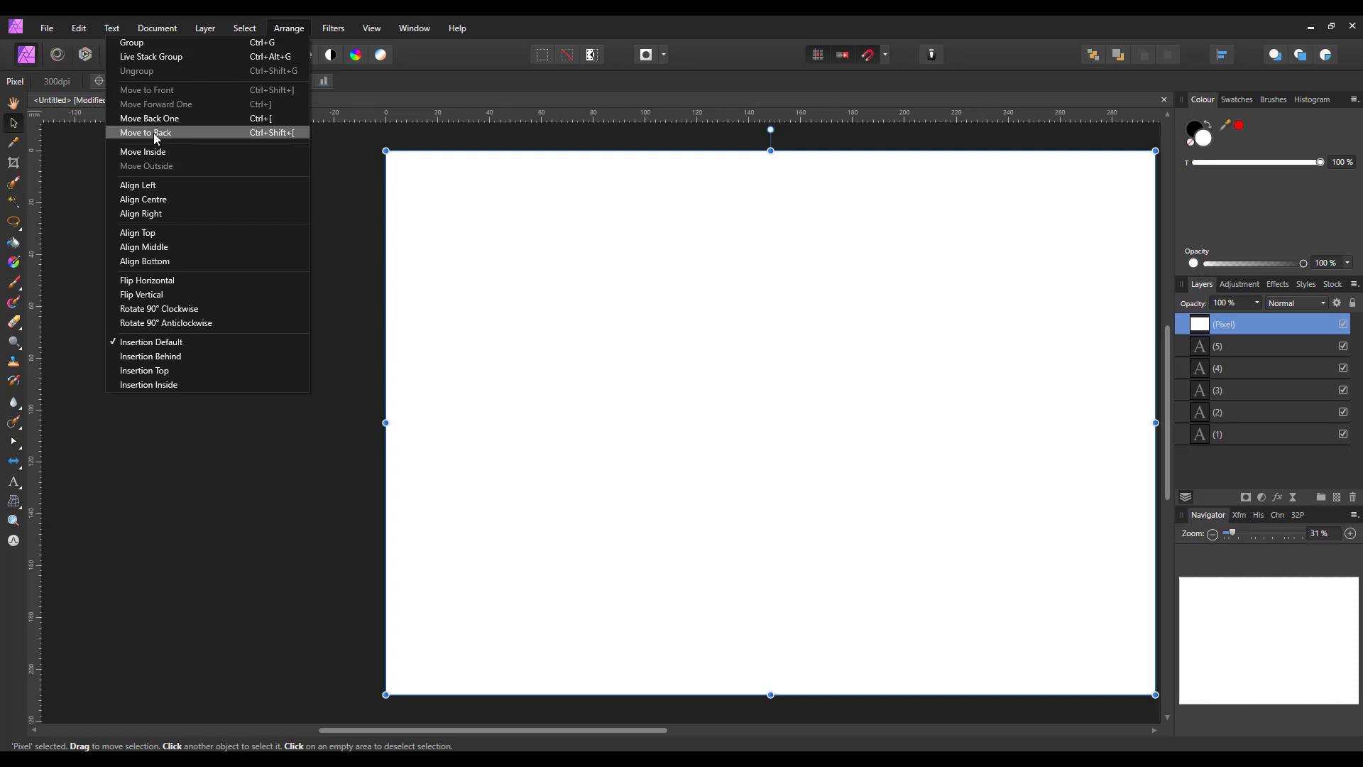
pyautogui.moveTo(148, 119)
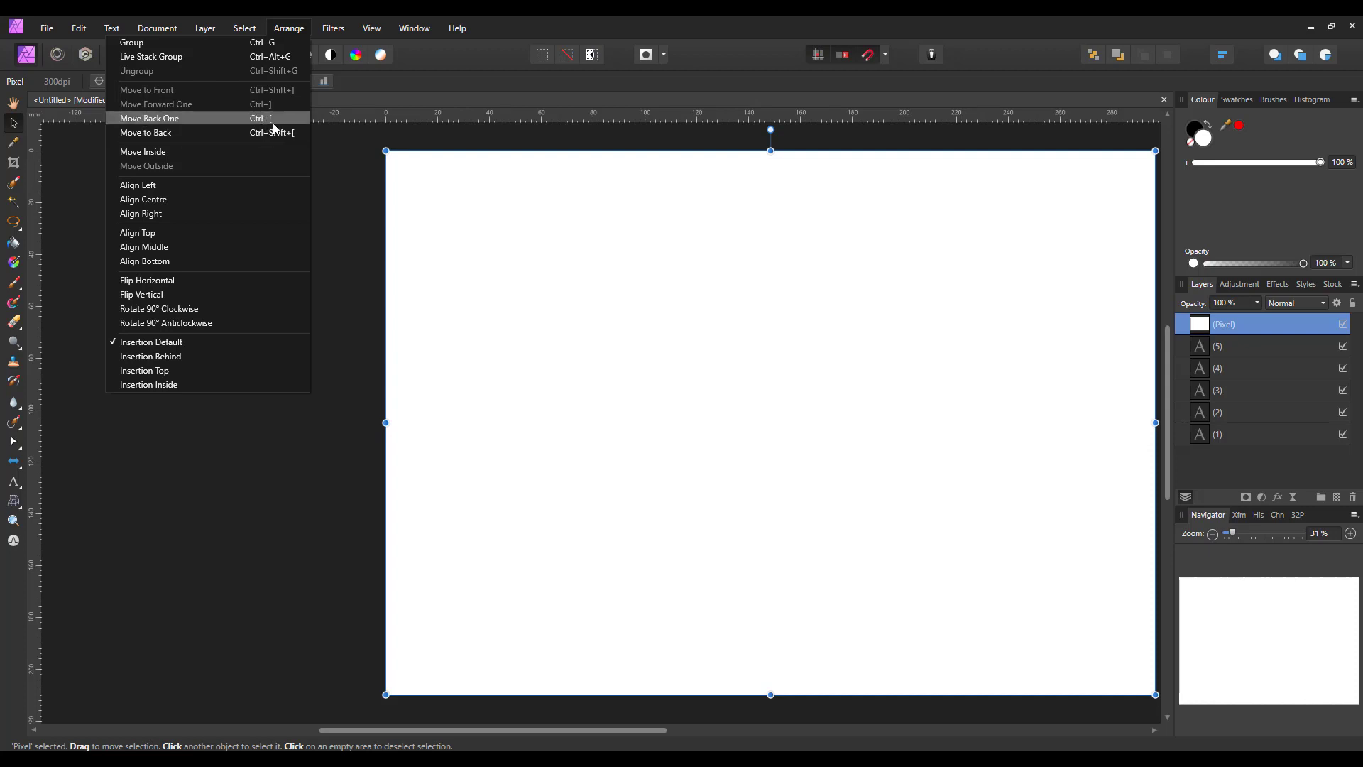
pyautogui.moveTo(272, 129)
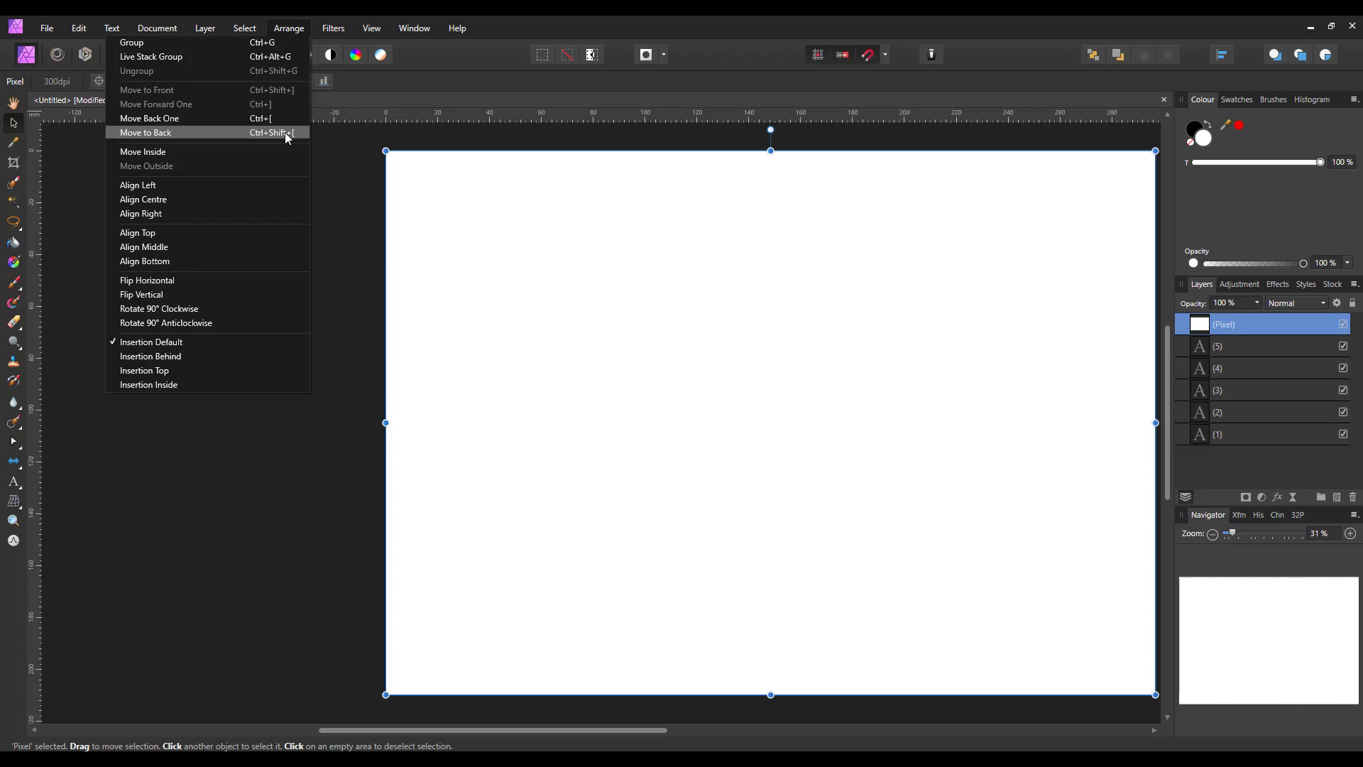
pyautogui.moveTo(174, 136)
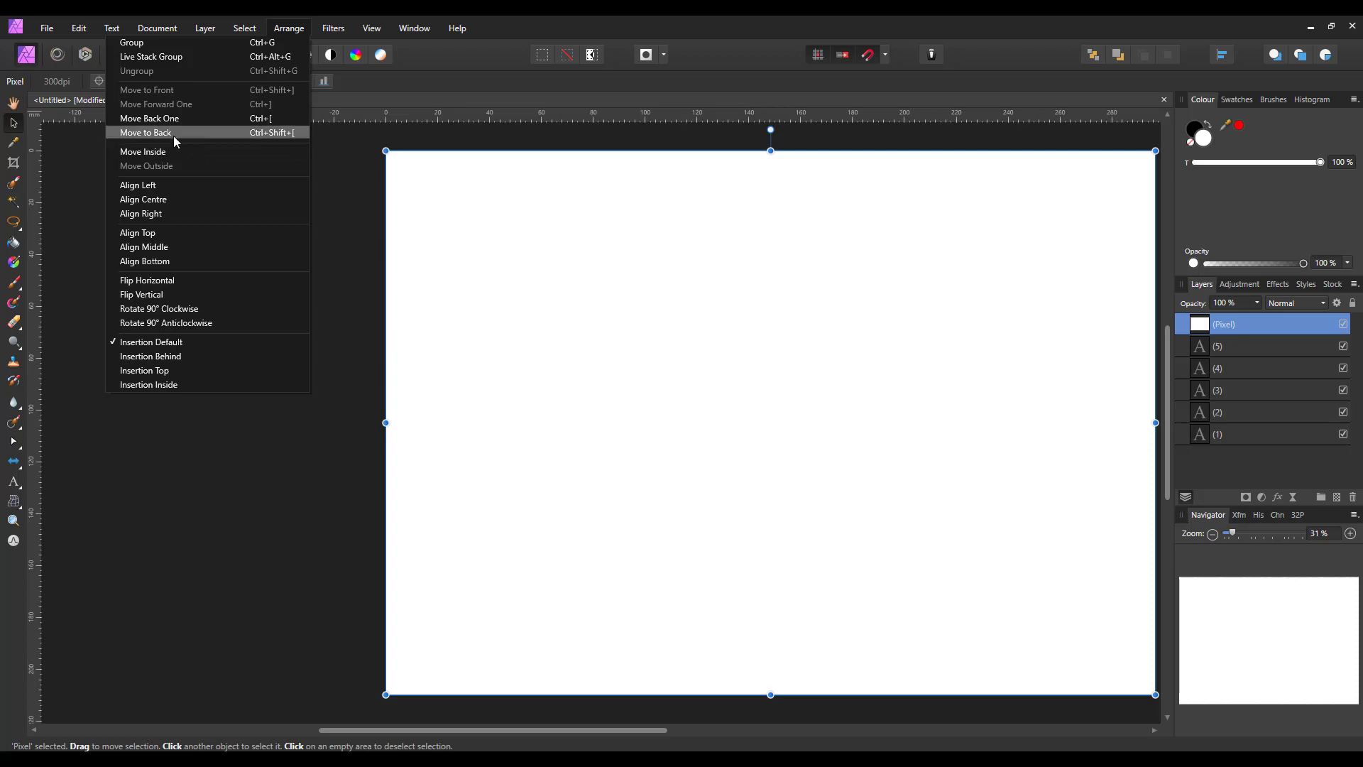
pyautogui.moveTo(170, 137)
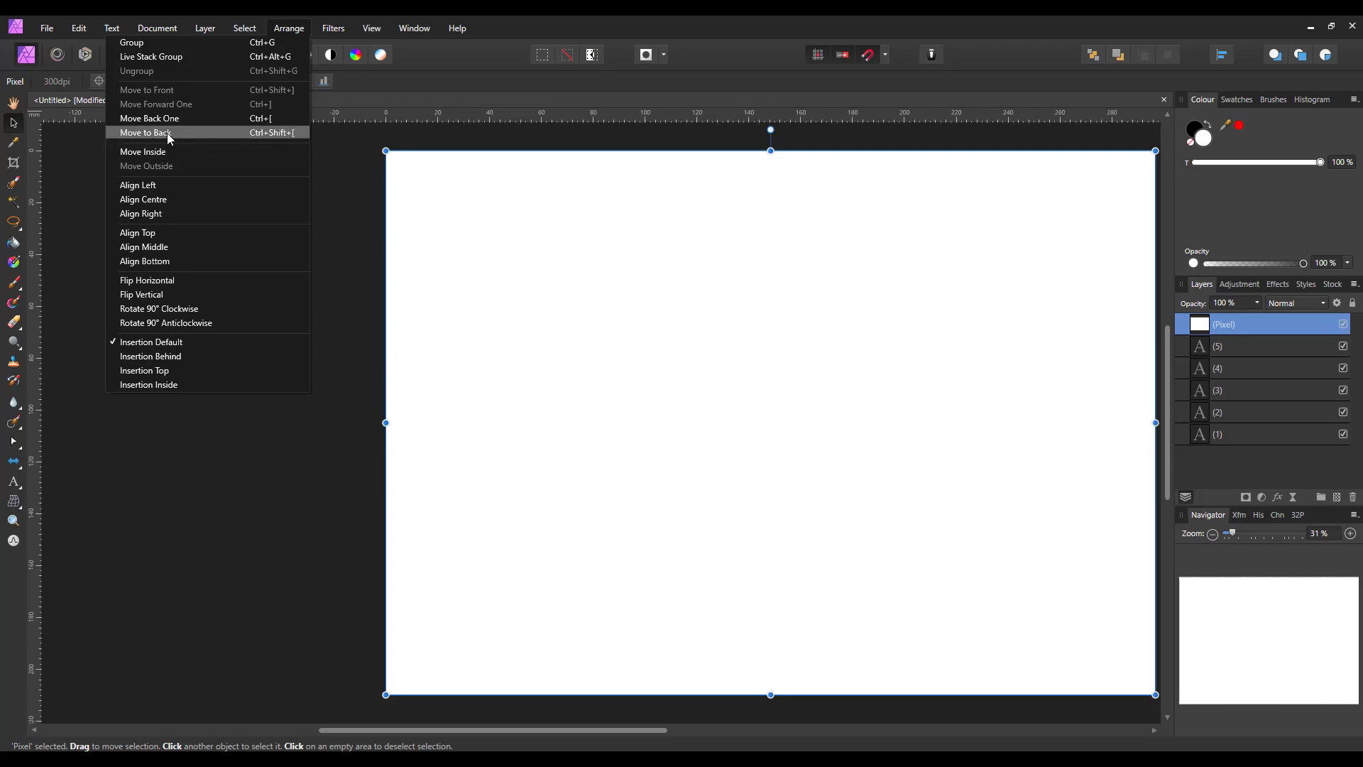
pyautogui.click(145, 132)
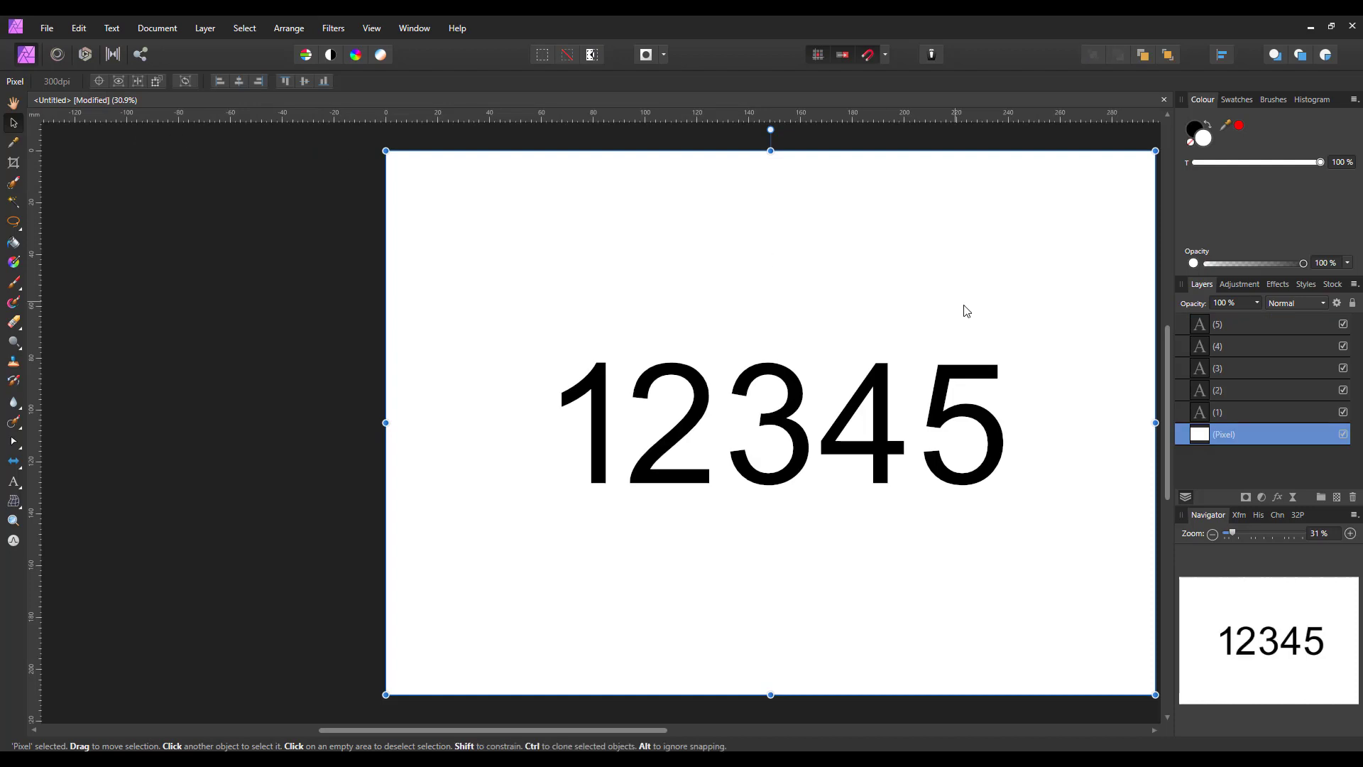
pyautogui.moveTo(1220, 456)
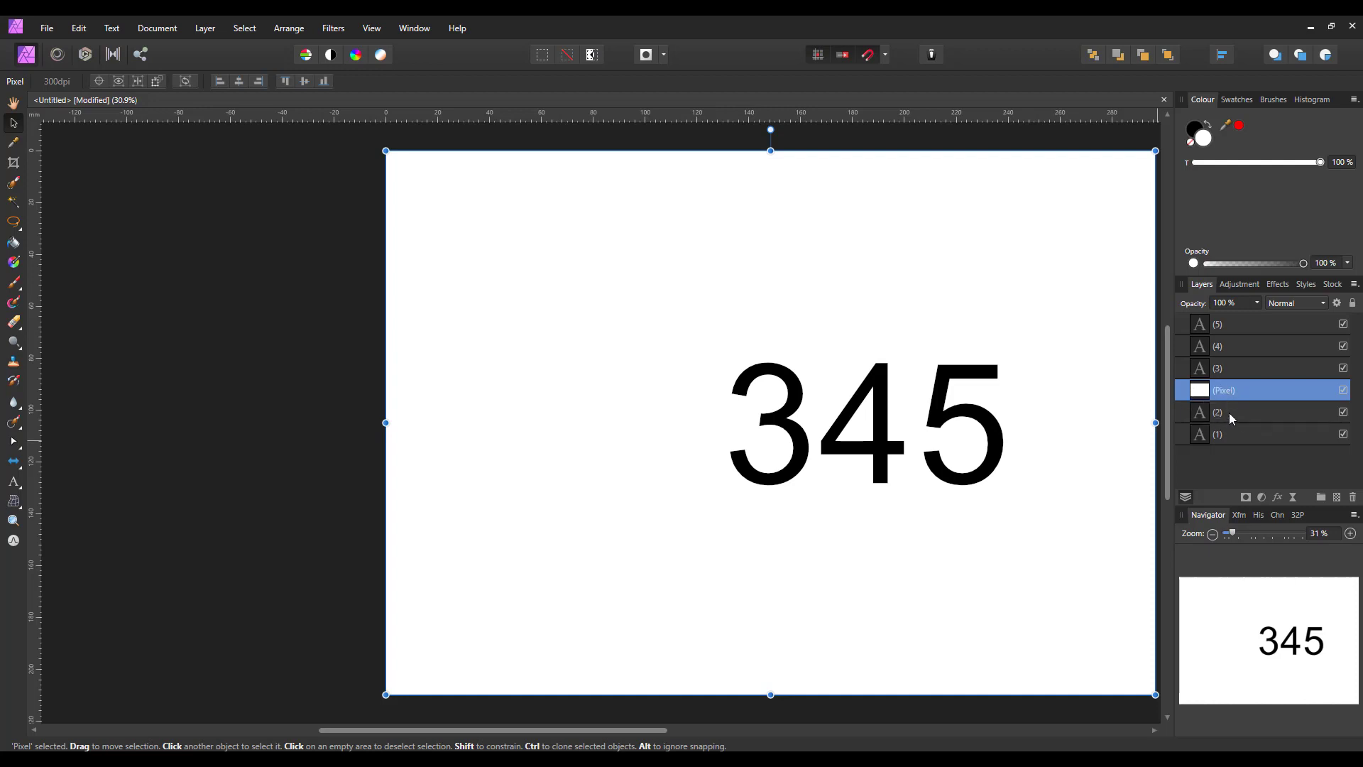
pyautogui.moveTo(1235, 426)
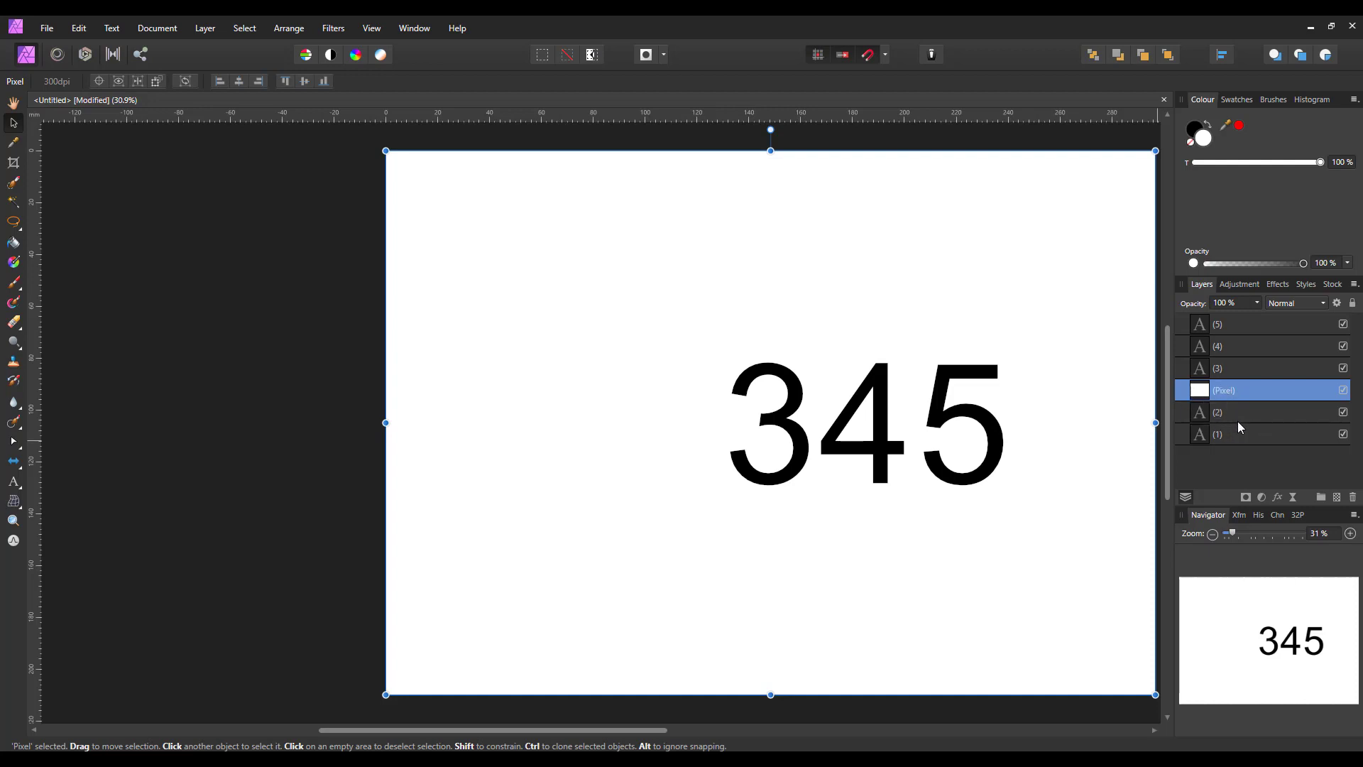
pyautogui.moveTo(401, 294)
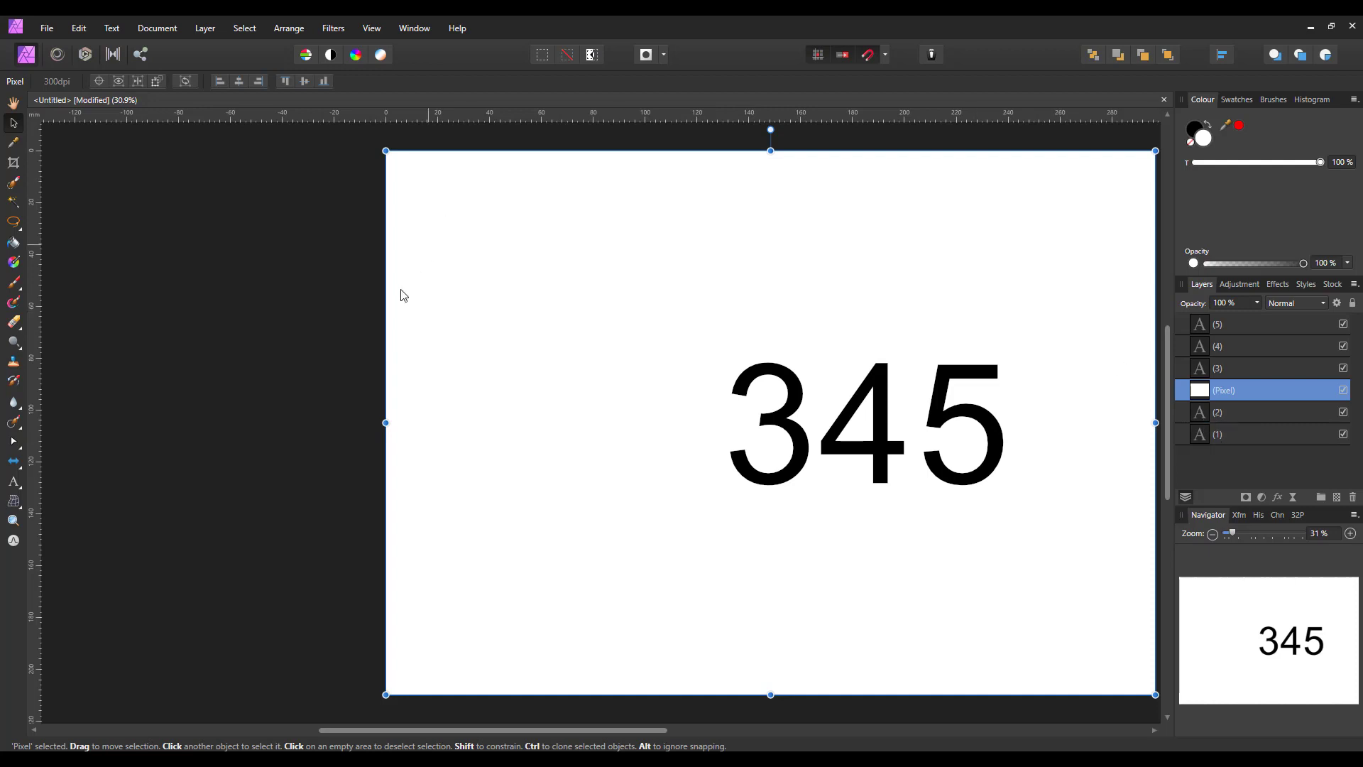
pyautogui.moveTo(330, 306)
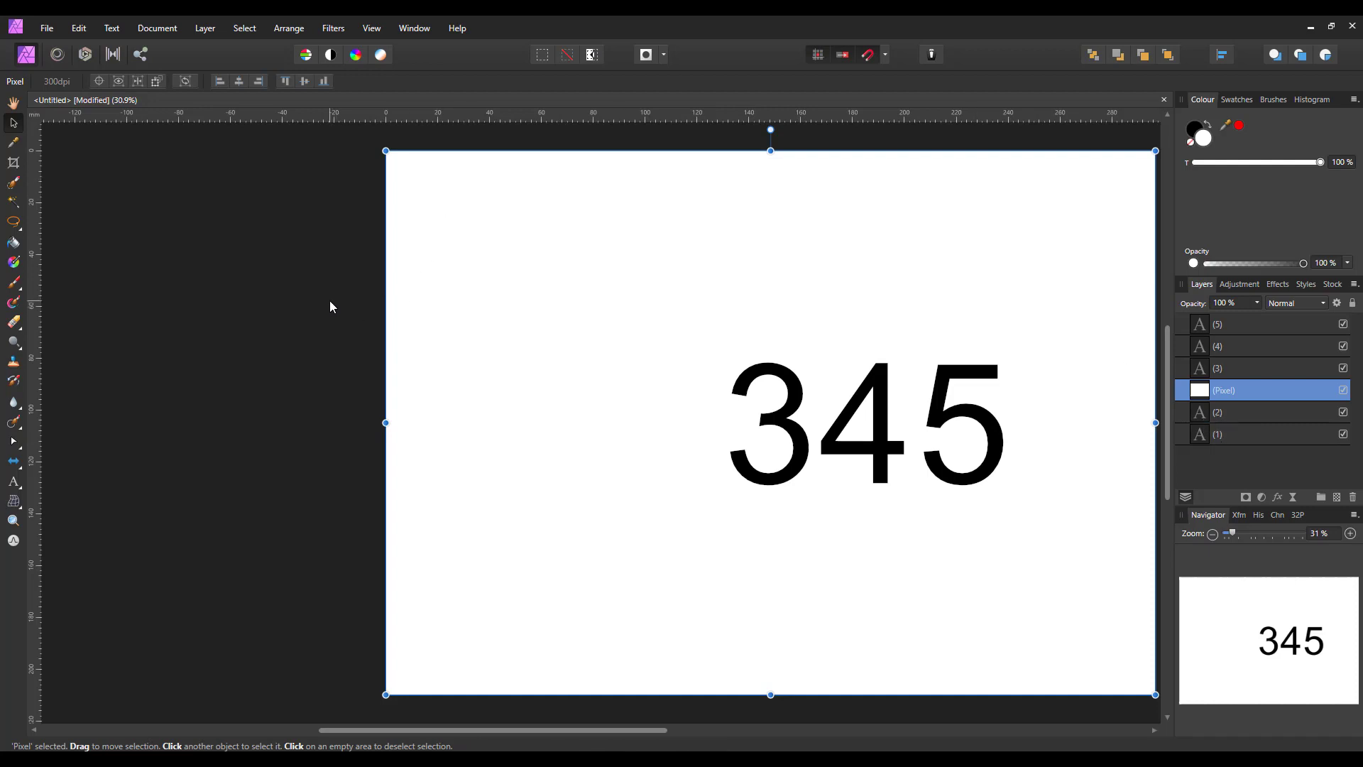
pyautogui.moveTo(288, 28)
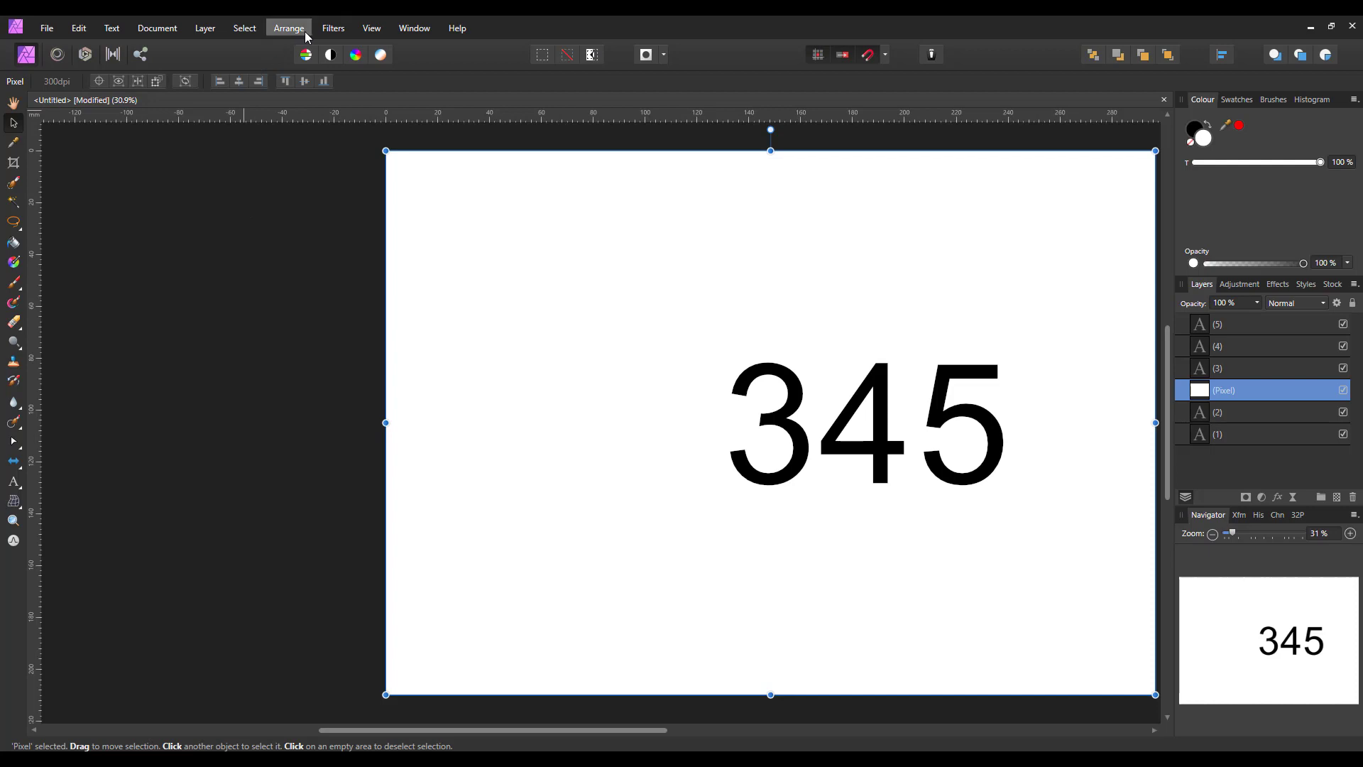
# - Move the Pixel layer inside digit 2, expand it, then move it outside again
pyautogui.click(288, 28)
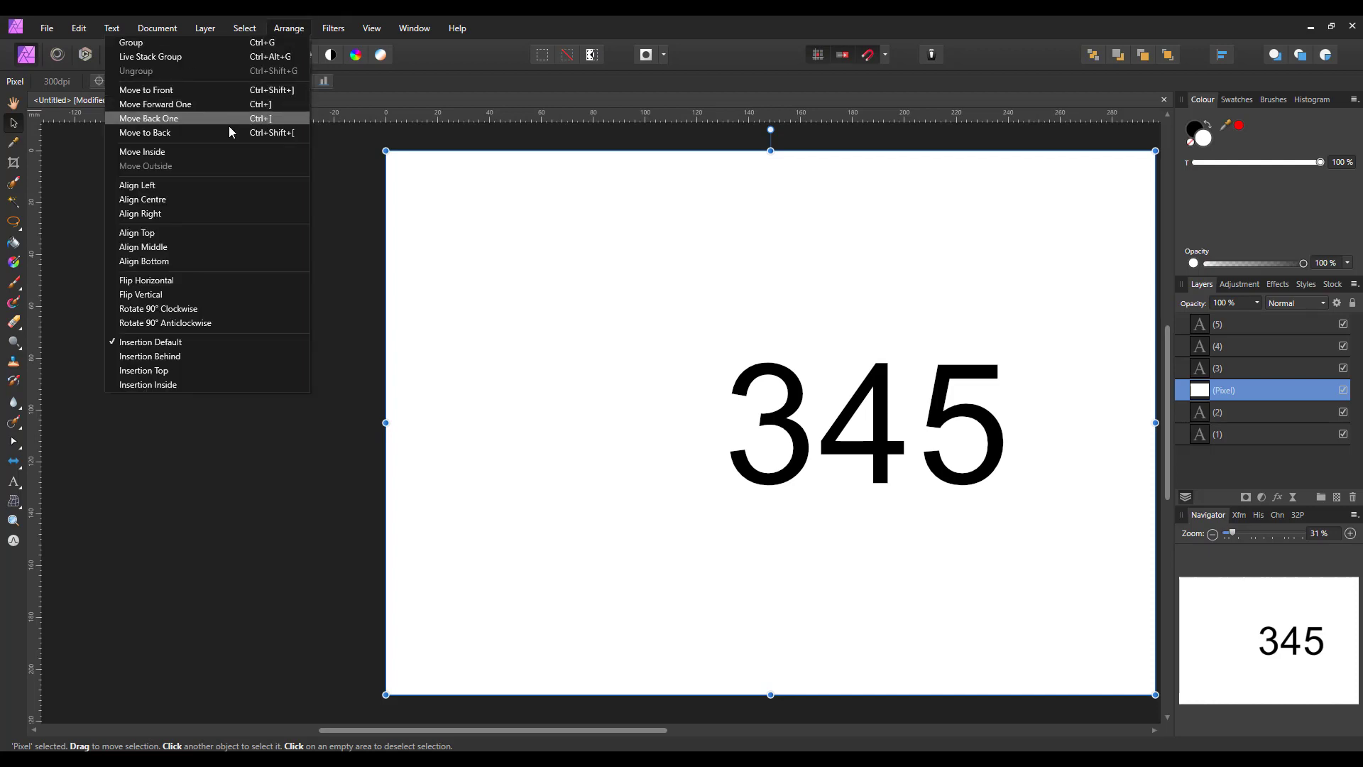
pyautogui.moveTo(140, 151)
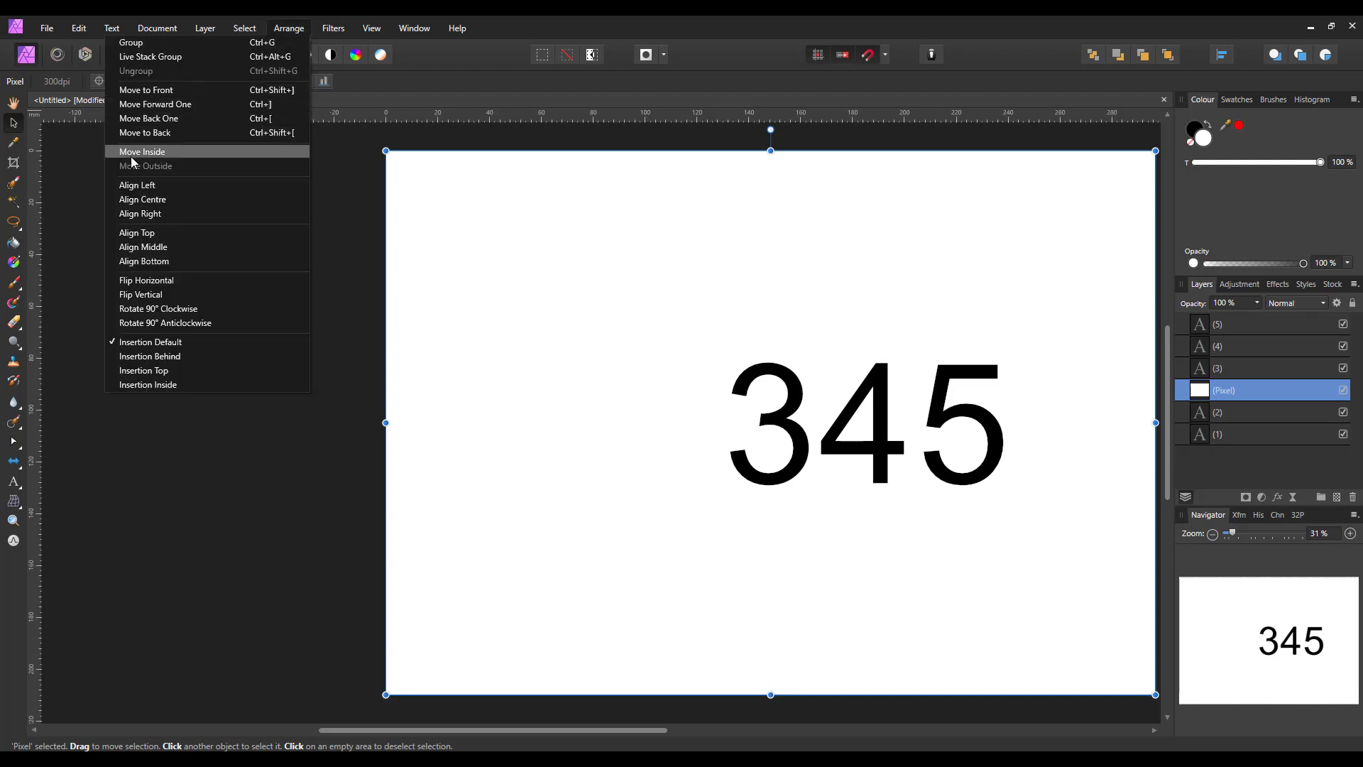
pyautogui.click(142, 151)
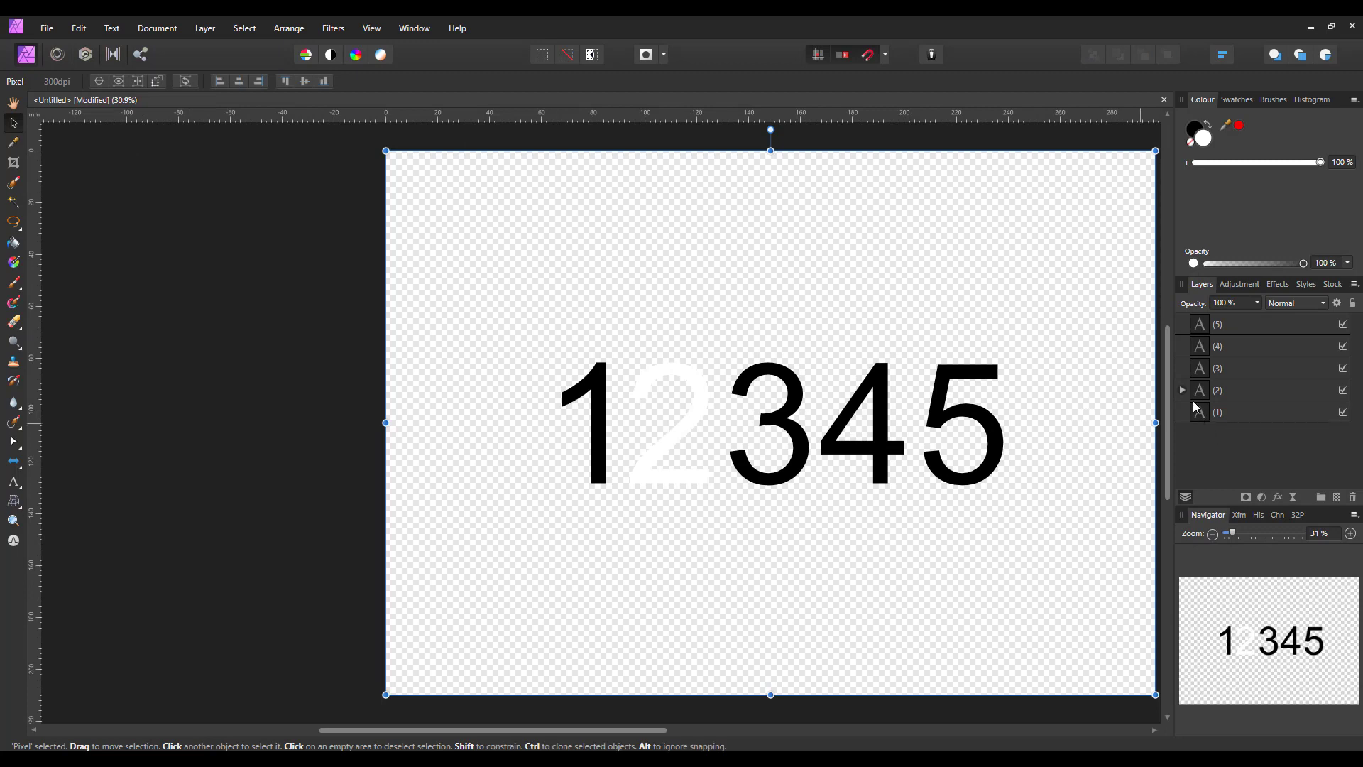
pyautogui.click(1181, 390)
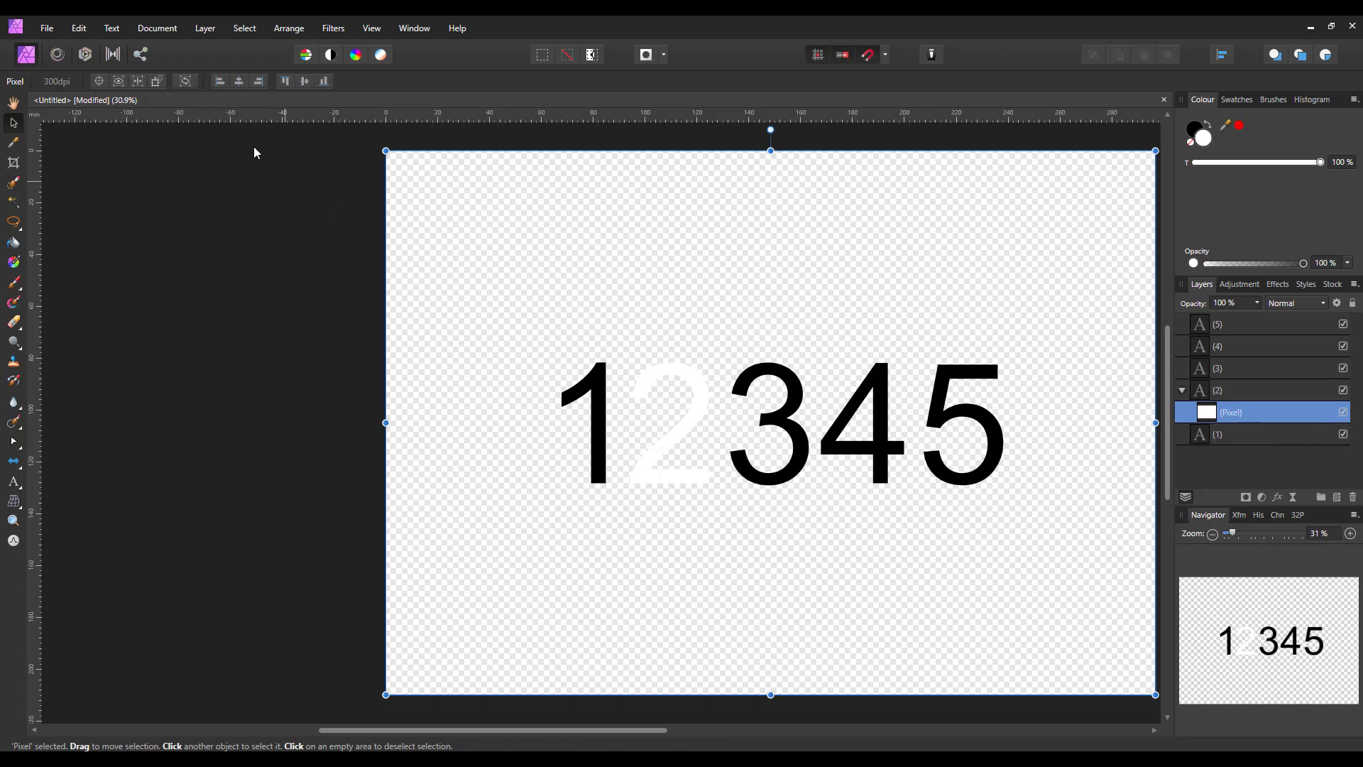
pyautogui.click(287, 28)
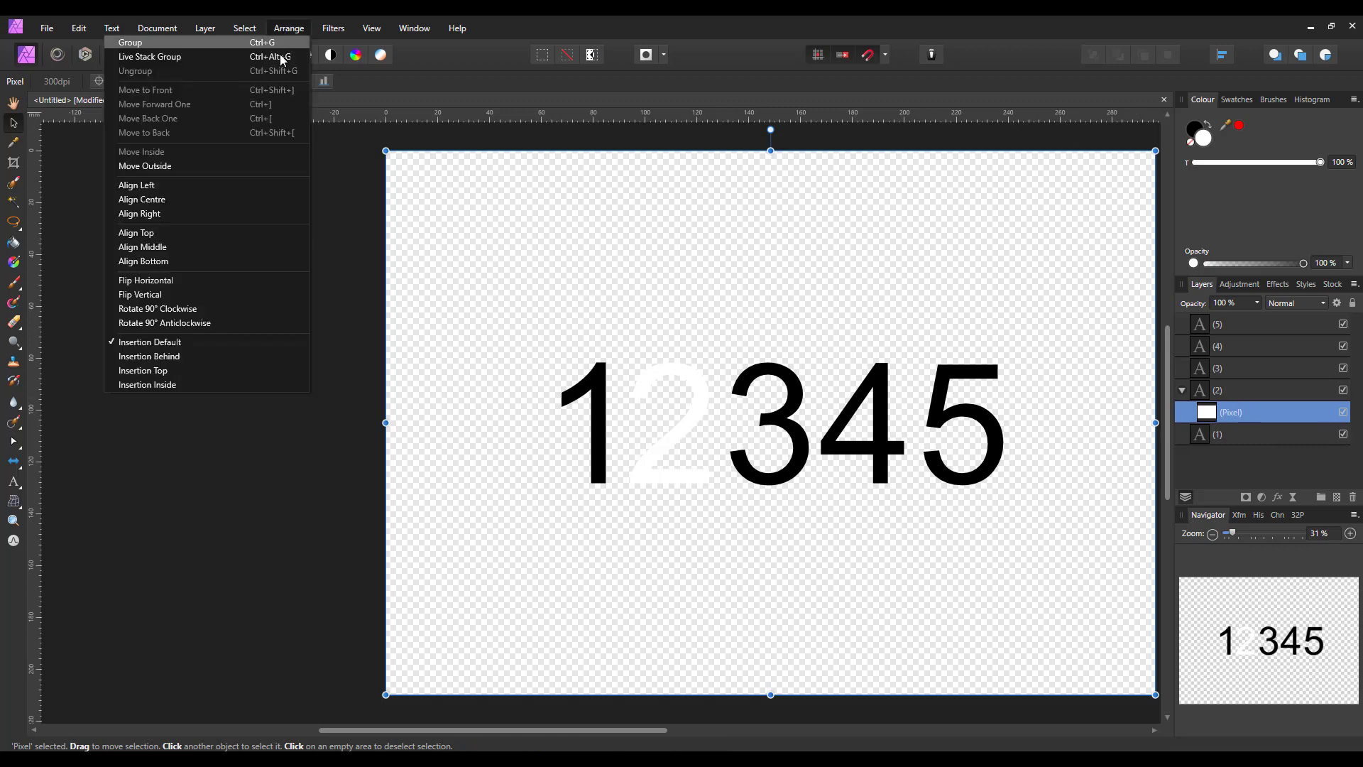
pyautogui.moveTo(143, 166)
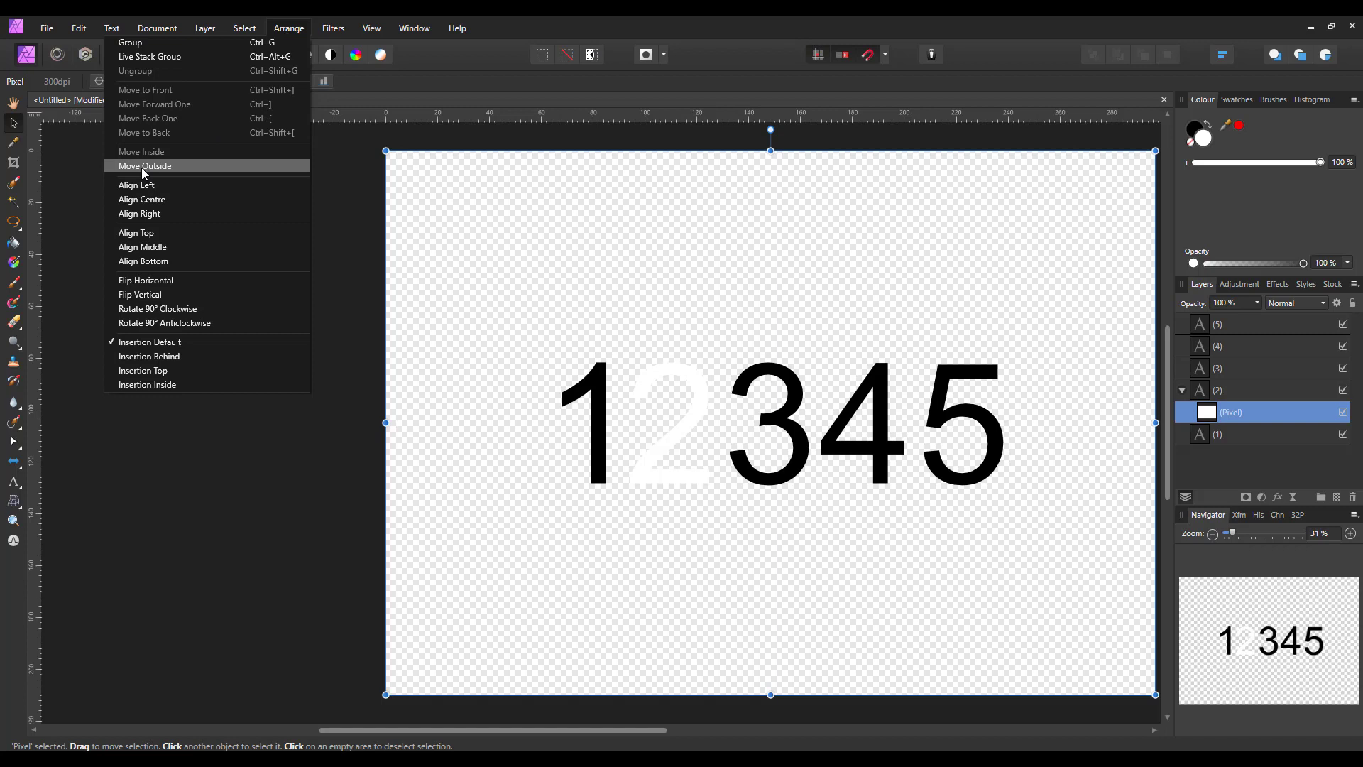
pyautogui.click(144, 166)
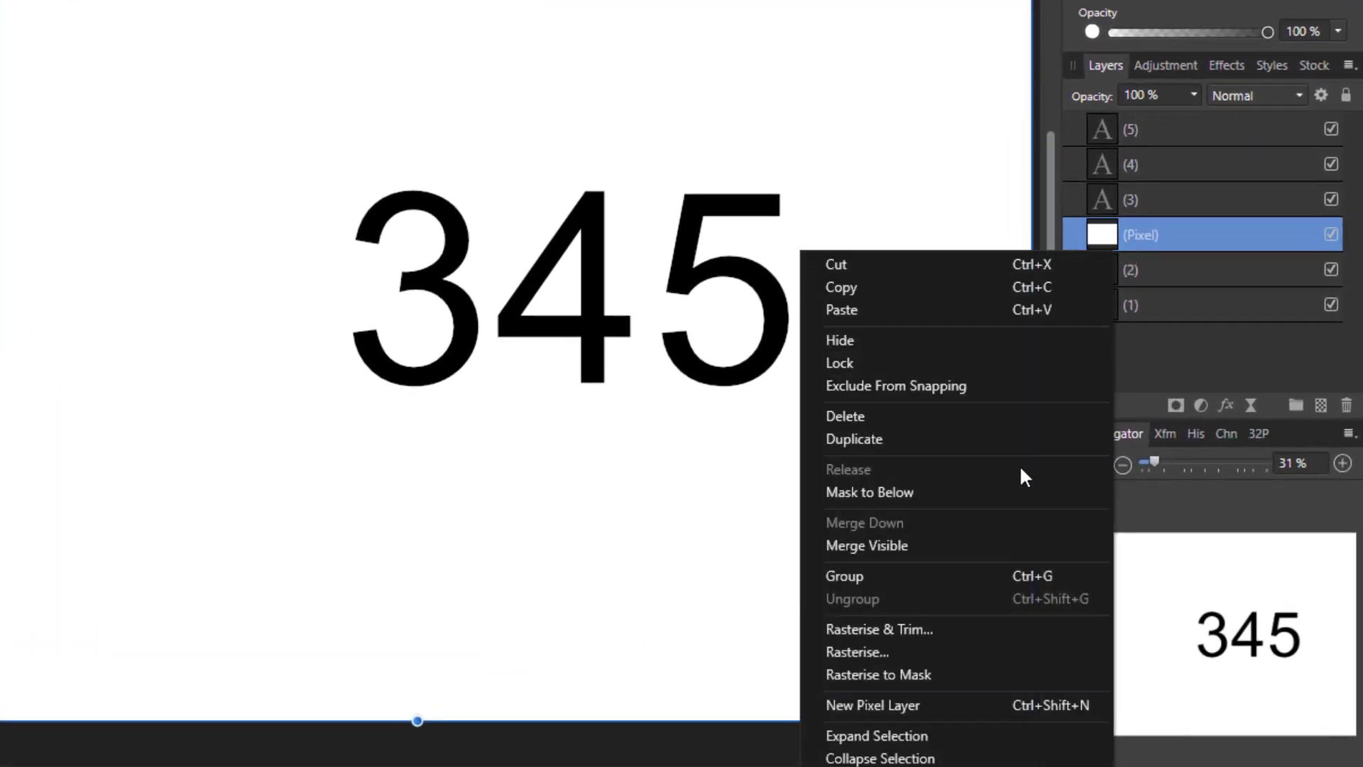
pyautogui.moveTo(887, 492)
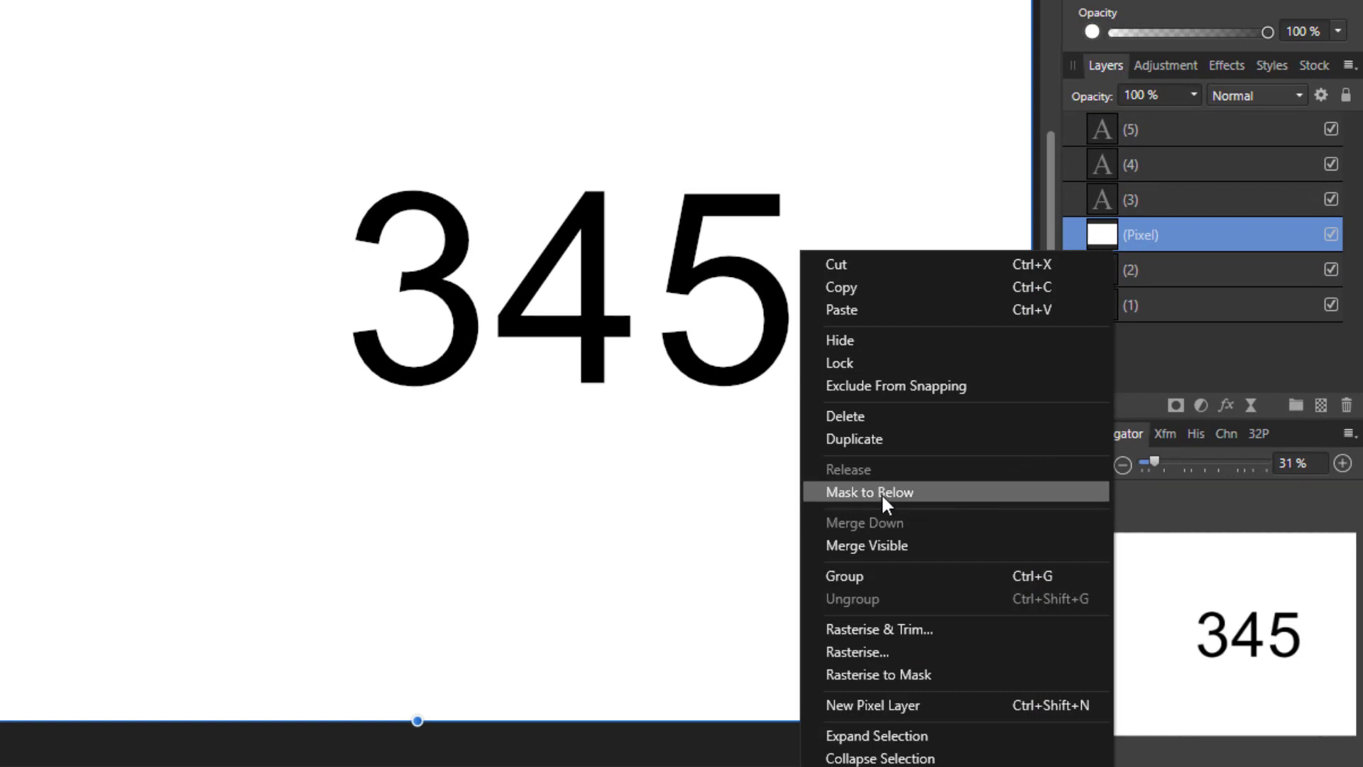
# - Mask the white Pixel layer to the digit 2 text layer
pyautogui.click(868, 491)
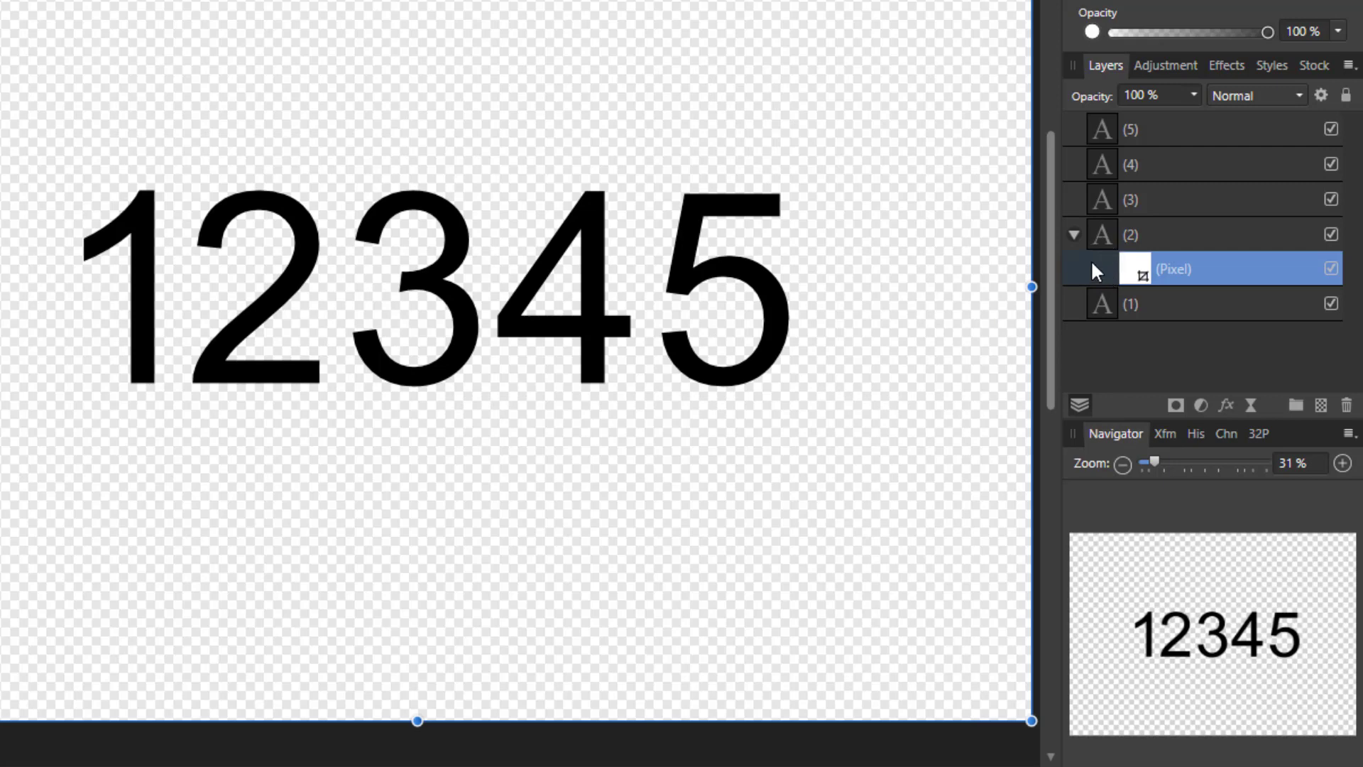
pyautogui.moveTo(1075, 241)
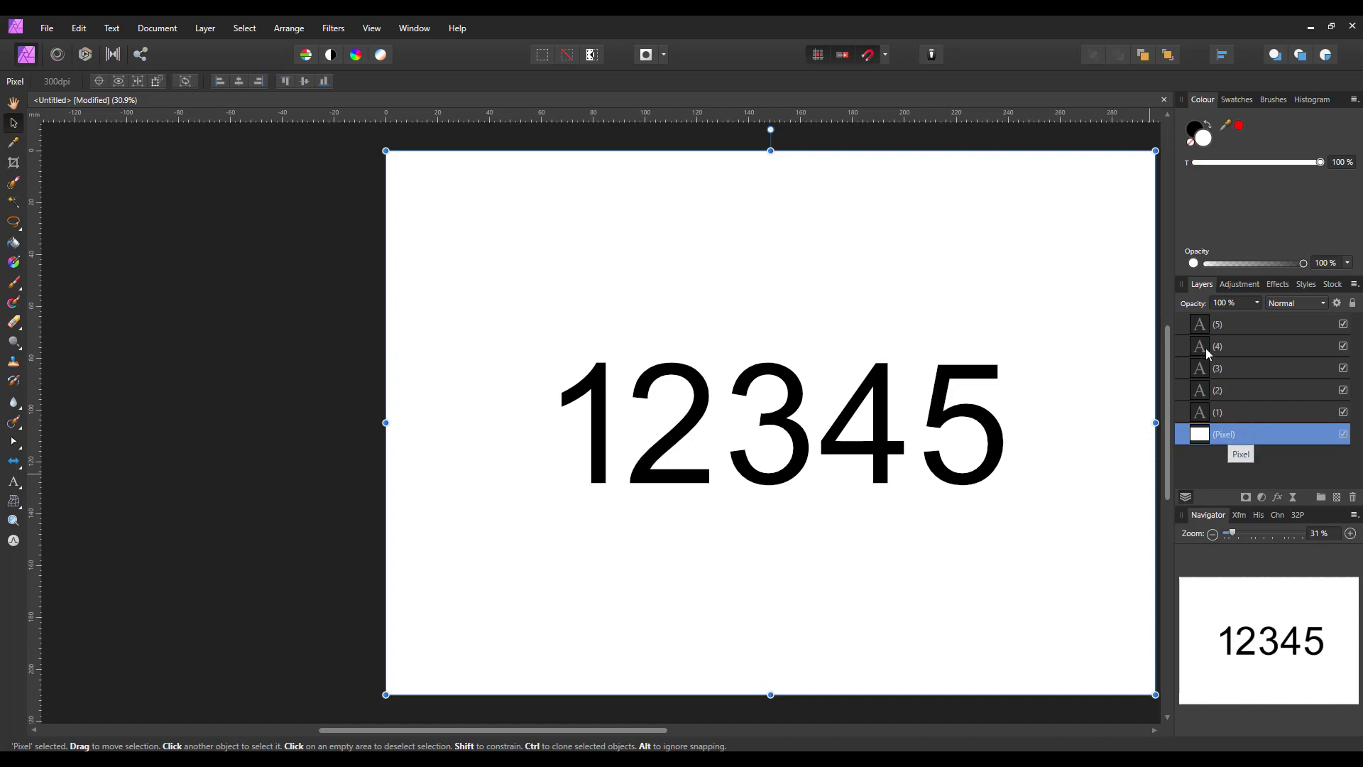
pyautogui.moveTo(1238, 352)
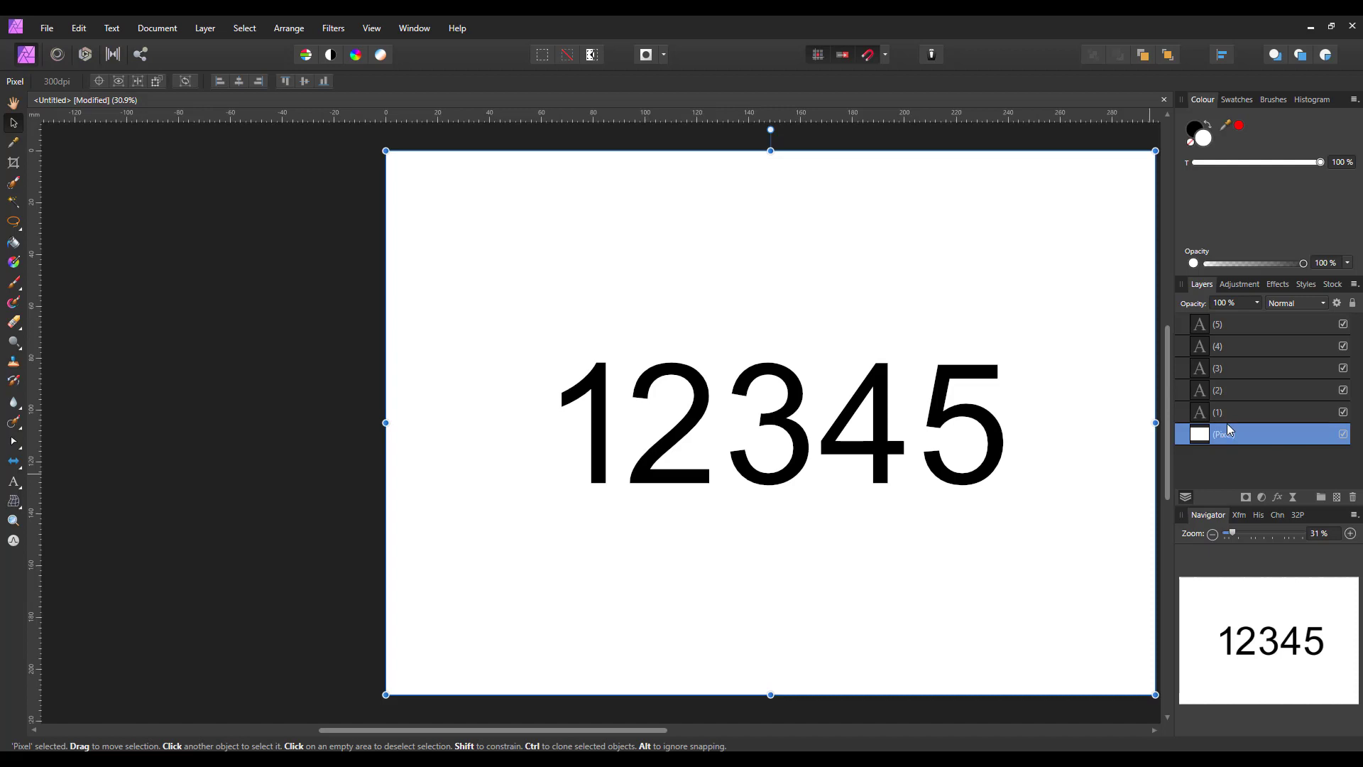
pyautogui.moveTo(1215, 389)
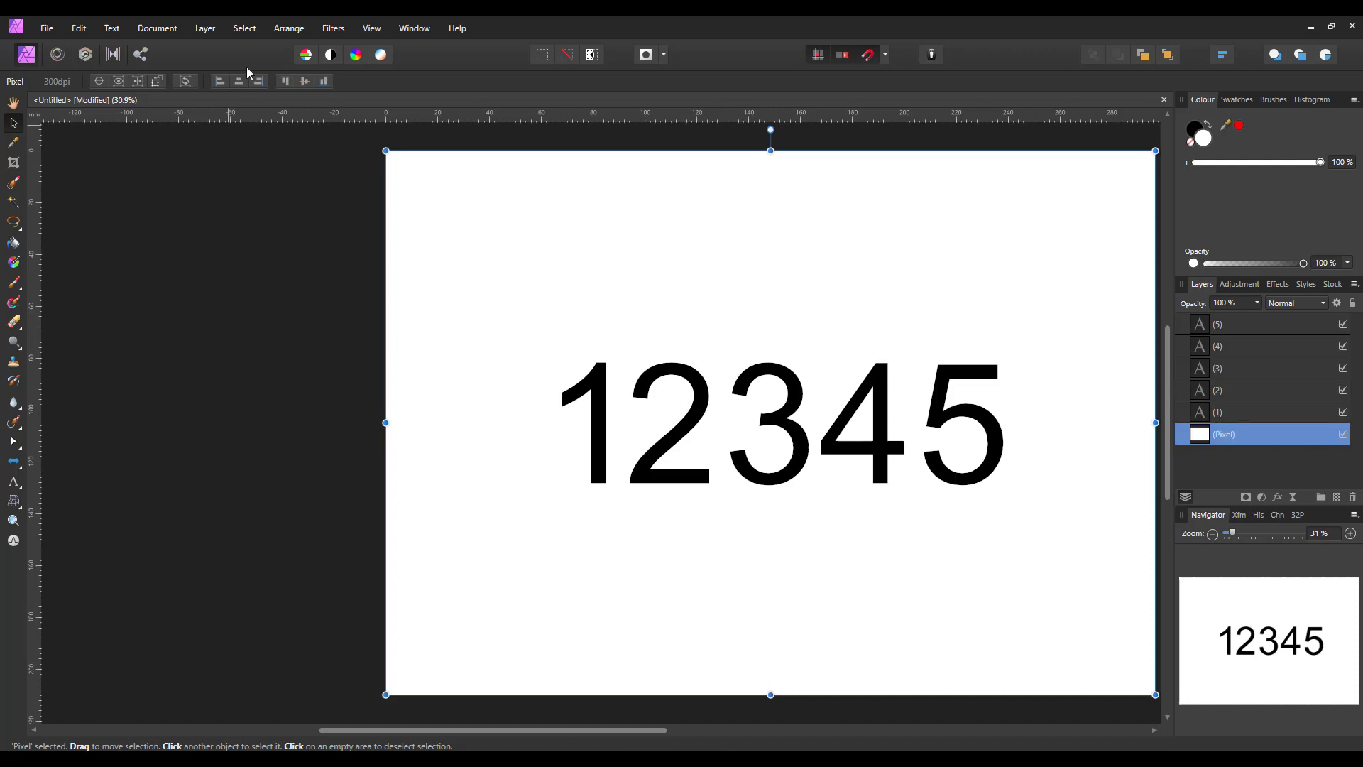
# - Browse the Arrange menu and layer 3's context menu, dismissing without changes
pyautogui.click(287, 27)
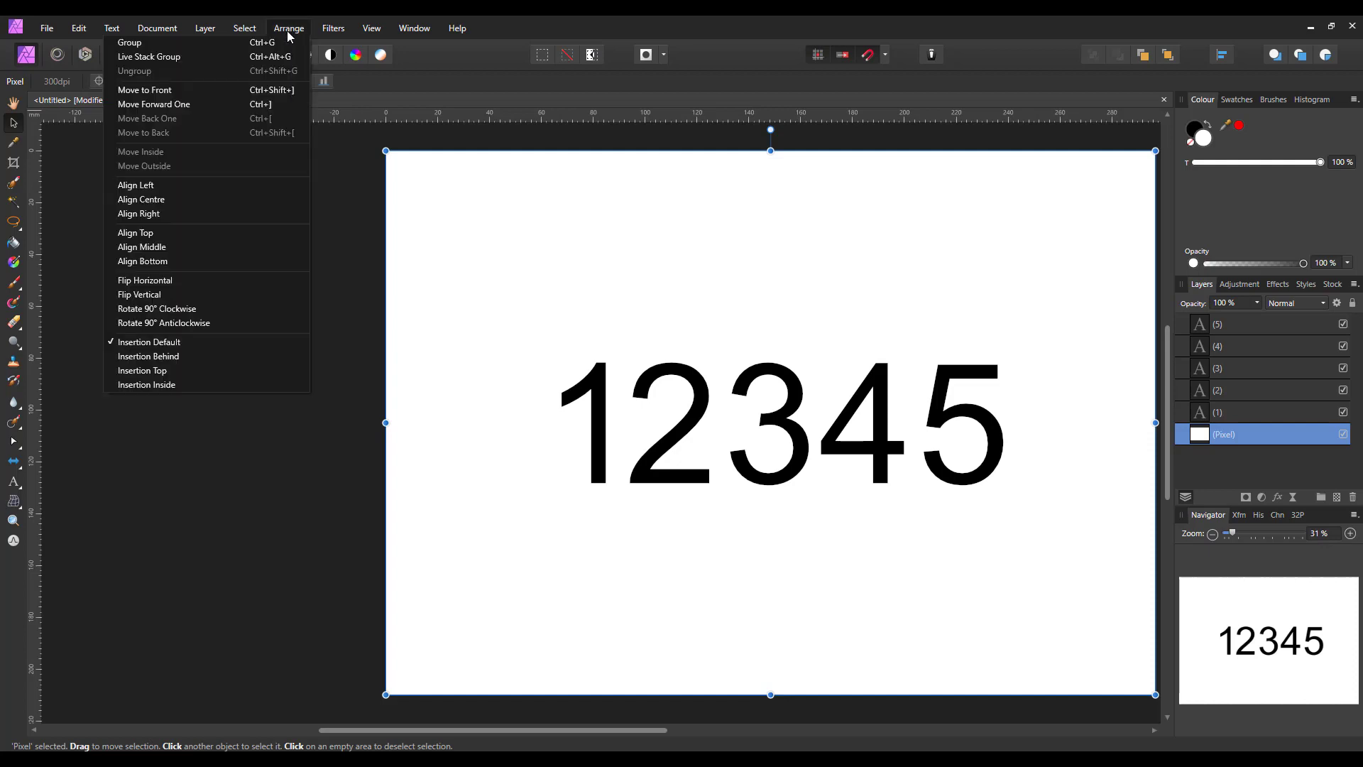
pyautogui.moveTo(153, 105)
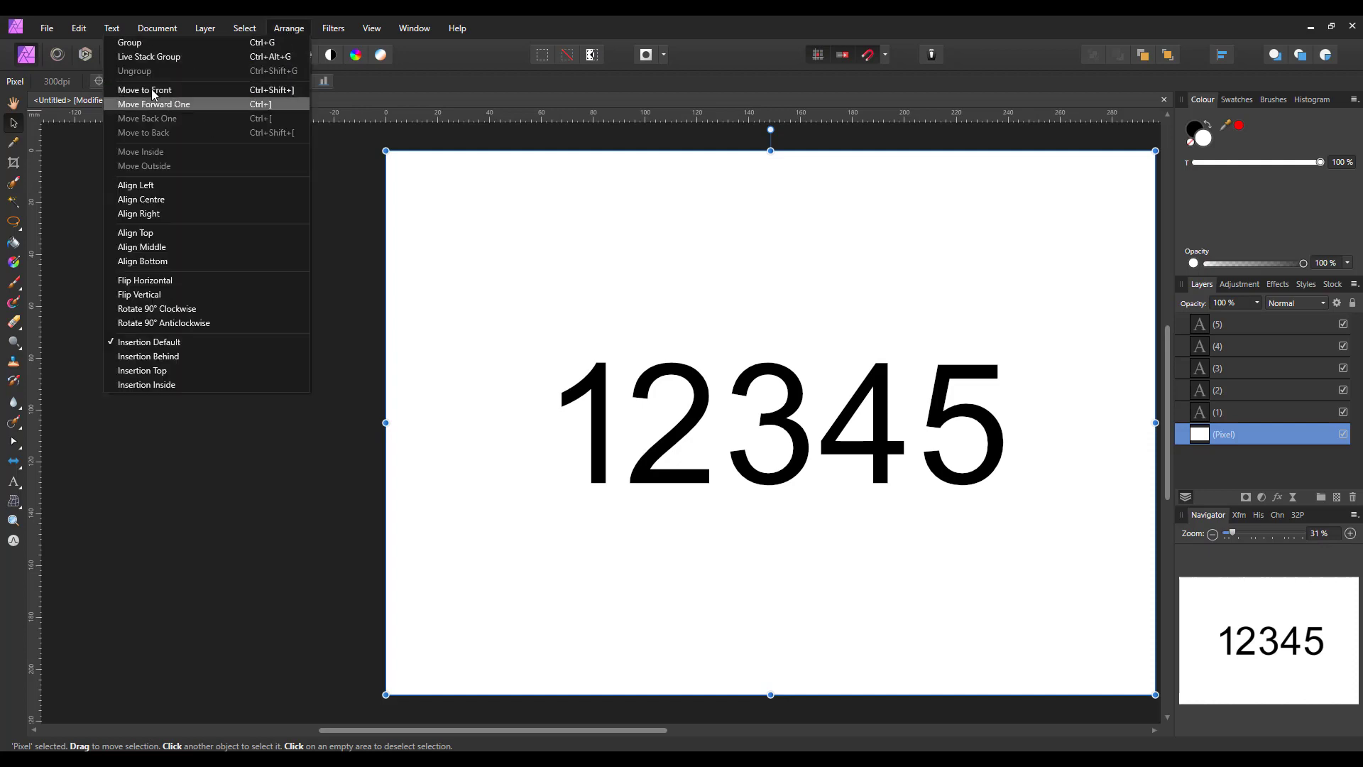
pyautogui.moveTo(153, 166)
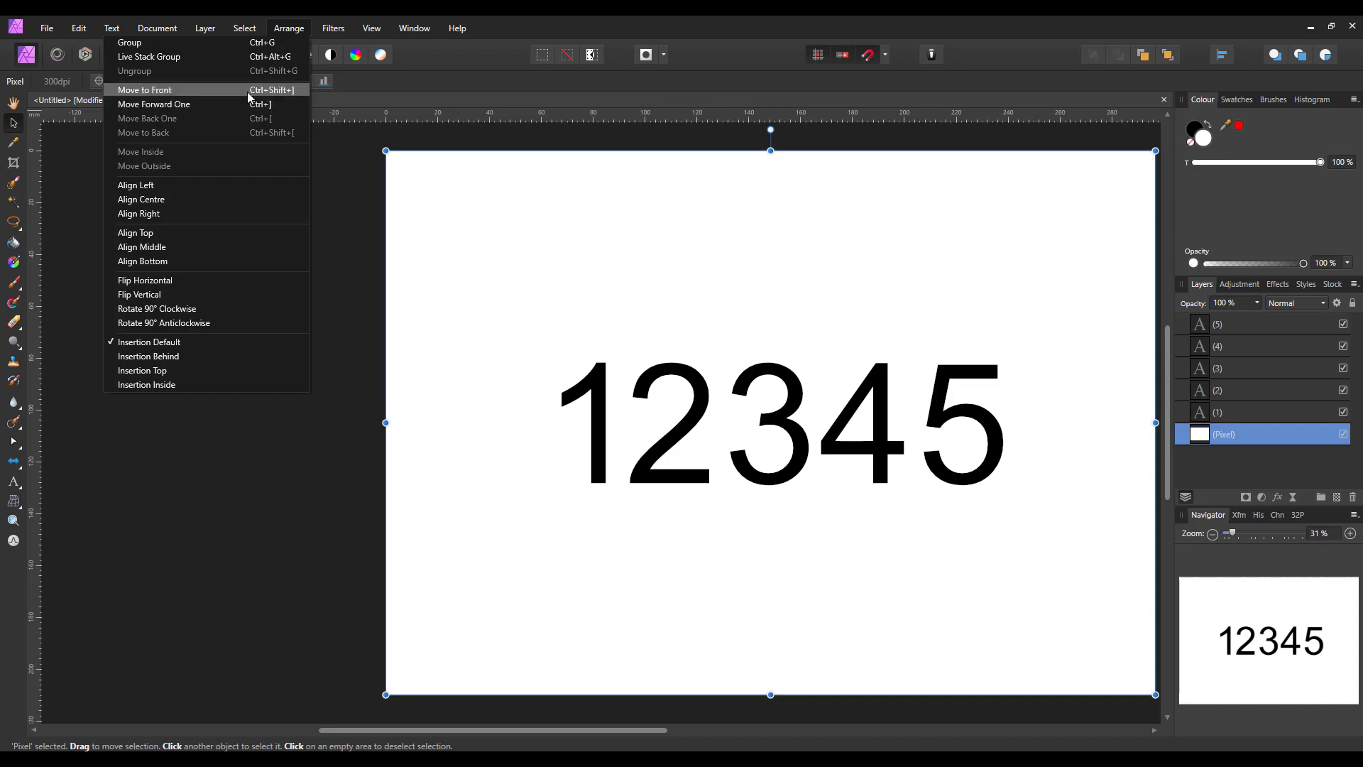
pyautogui.rightClick(1234, 367)
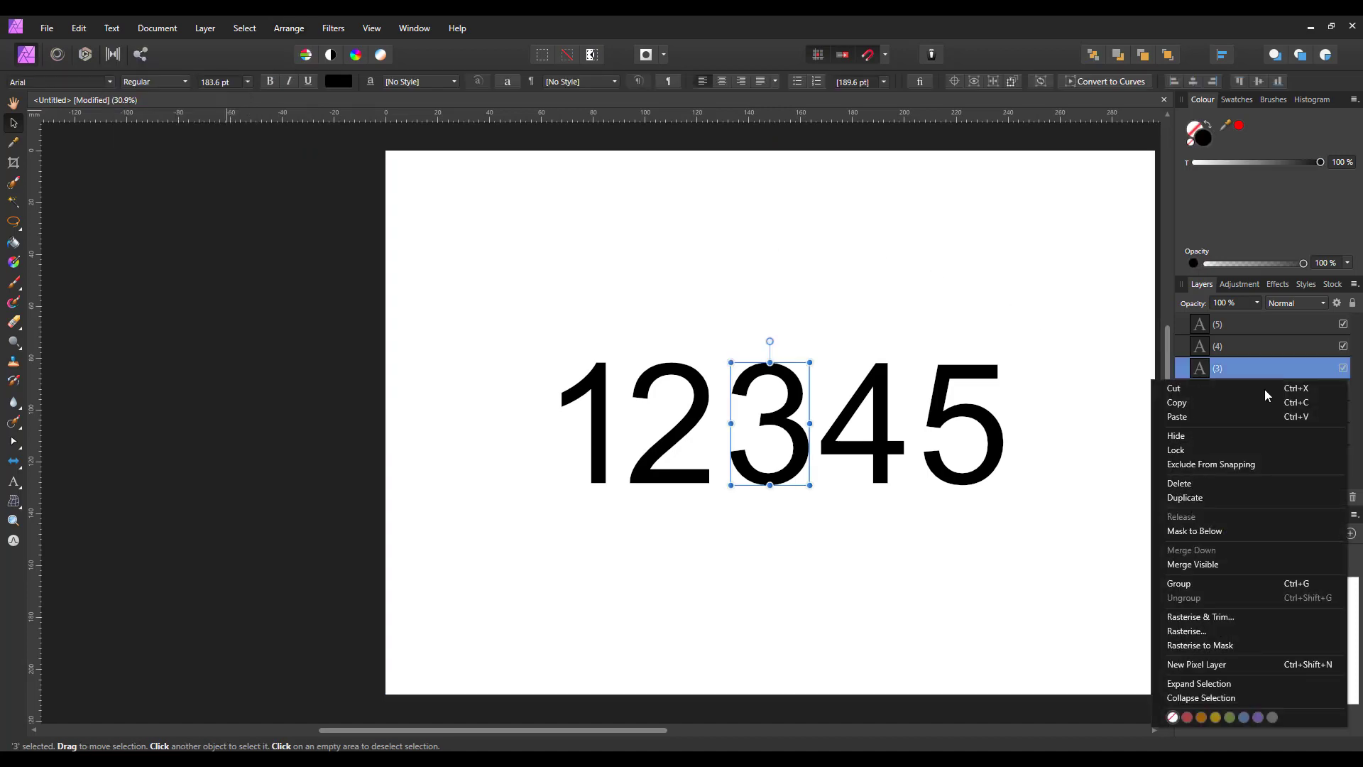
pyautogui.moveTo(1194, 531)
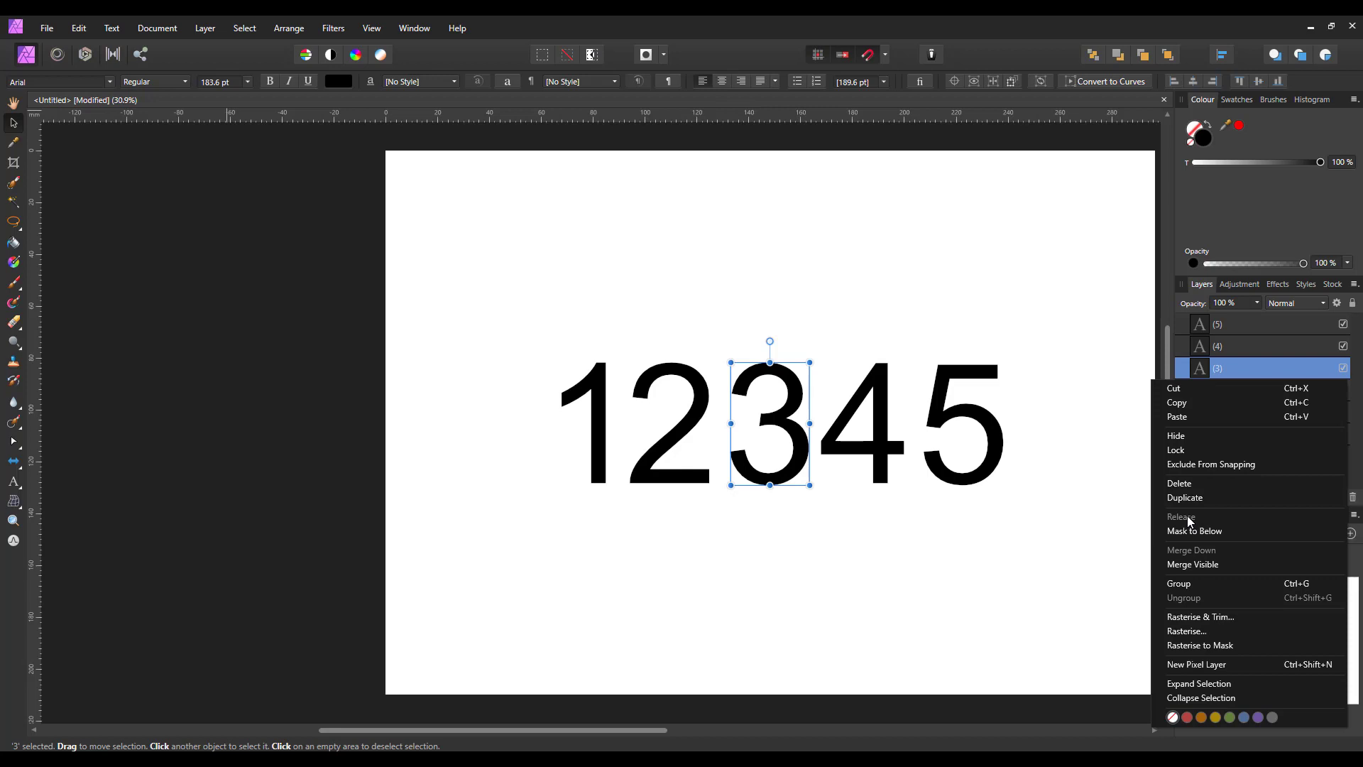
pyautogui.moveTo(244, 353)
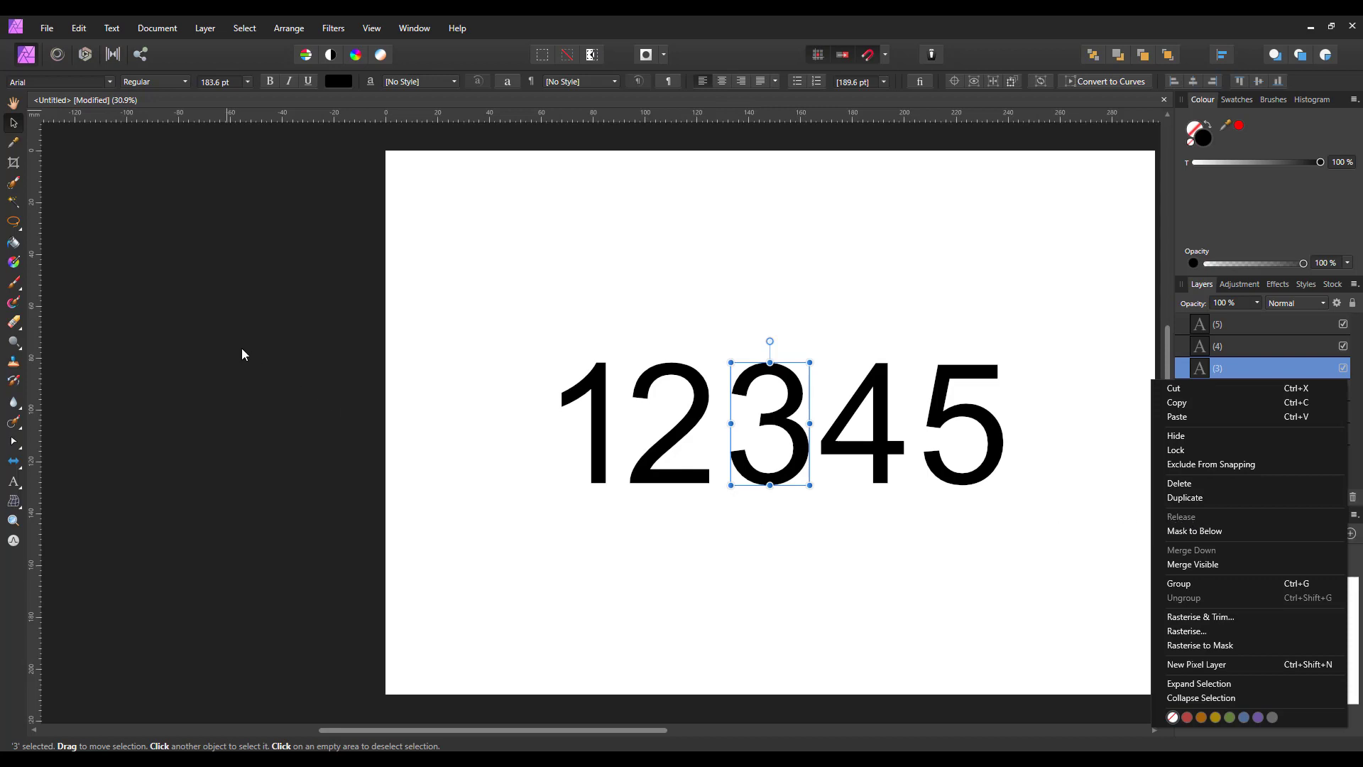
pyautogui.click(244, 522)
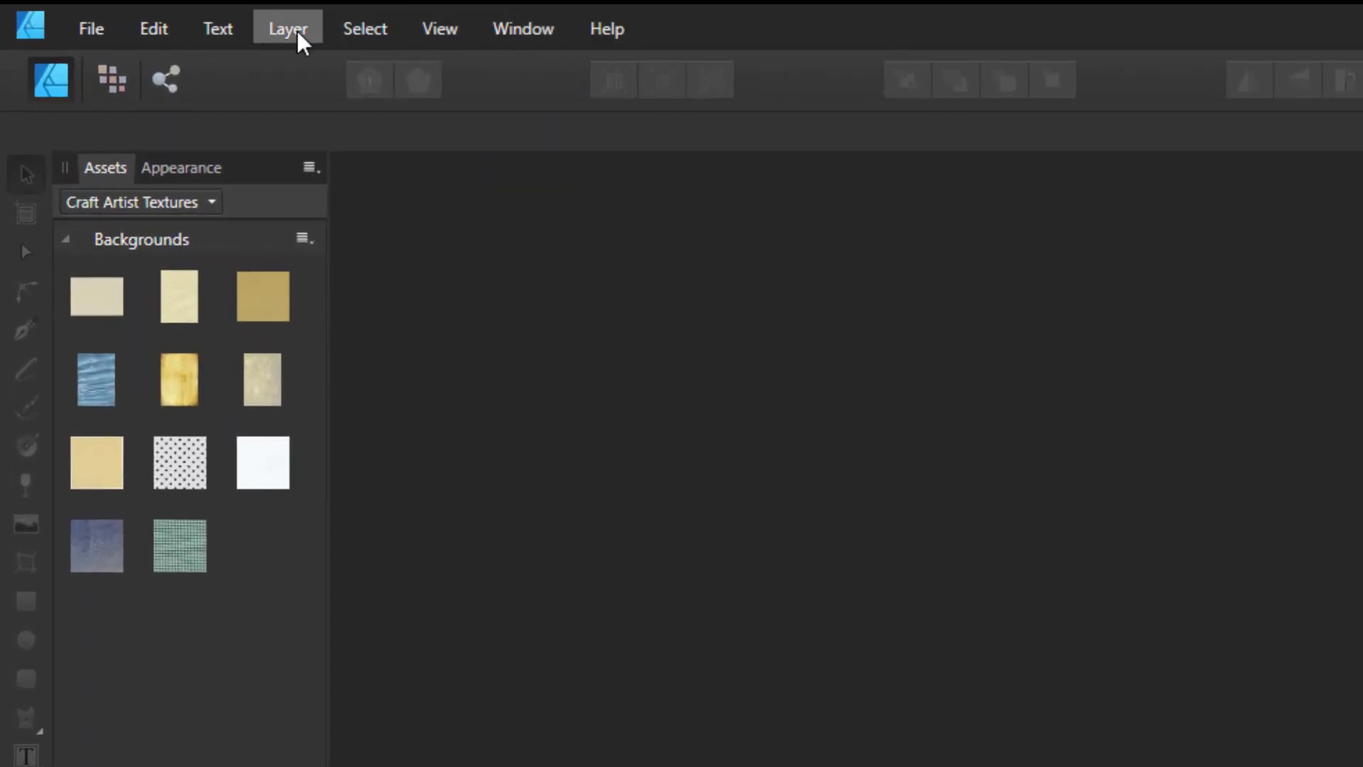
pyautogui.click(287, 29)
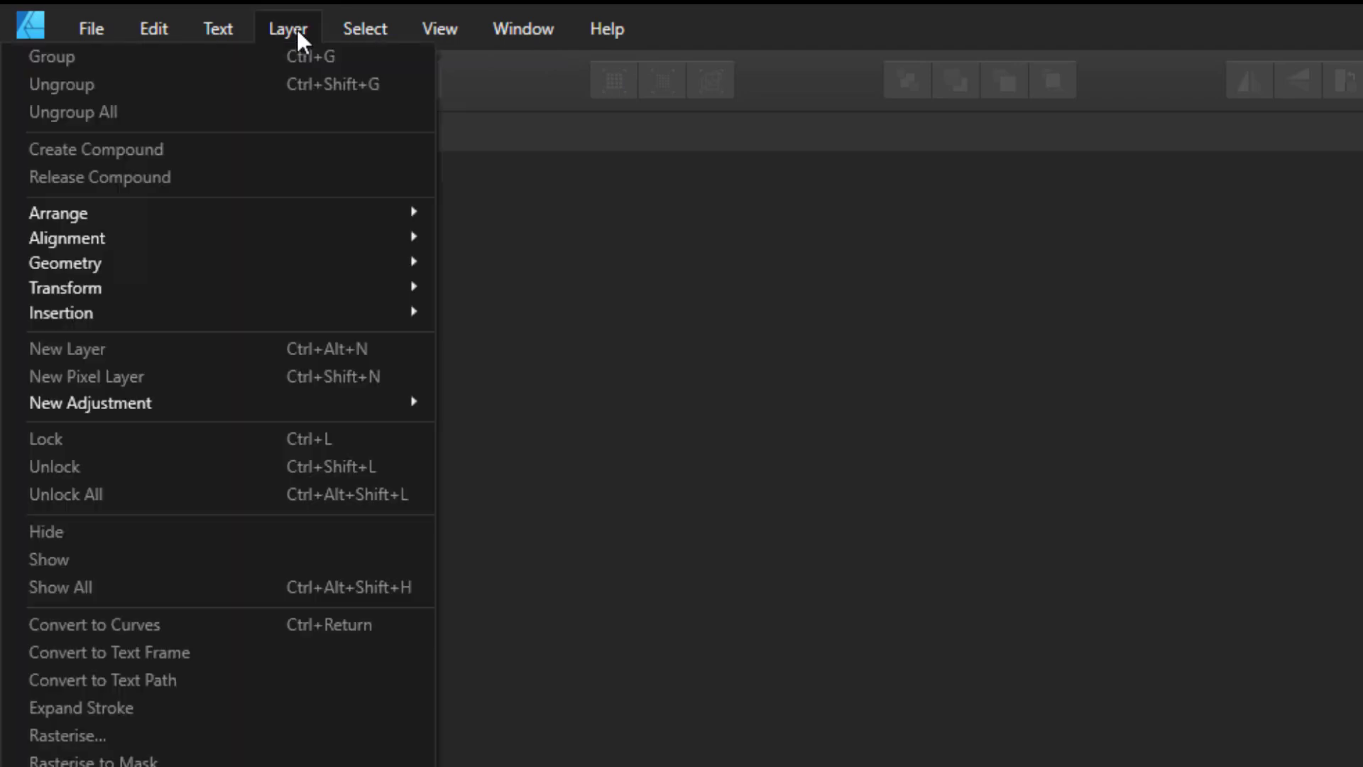
pyautogui.moveTo(57, 213)
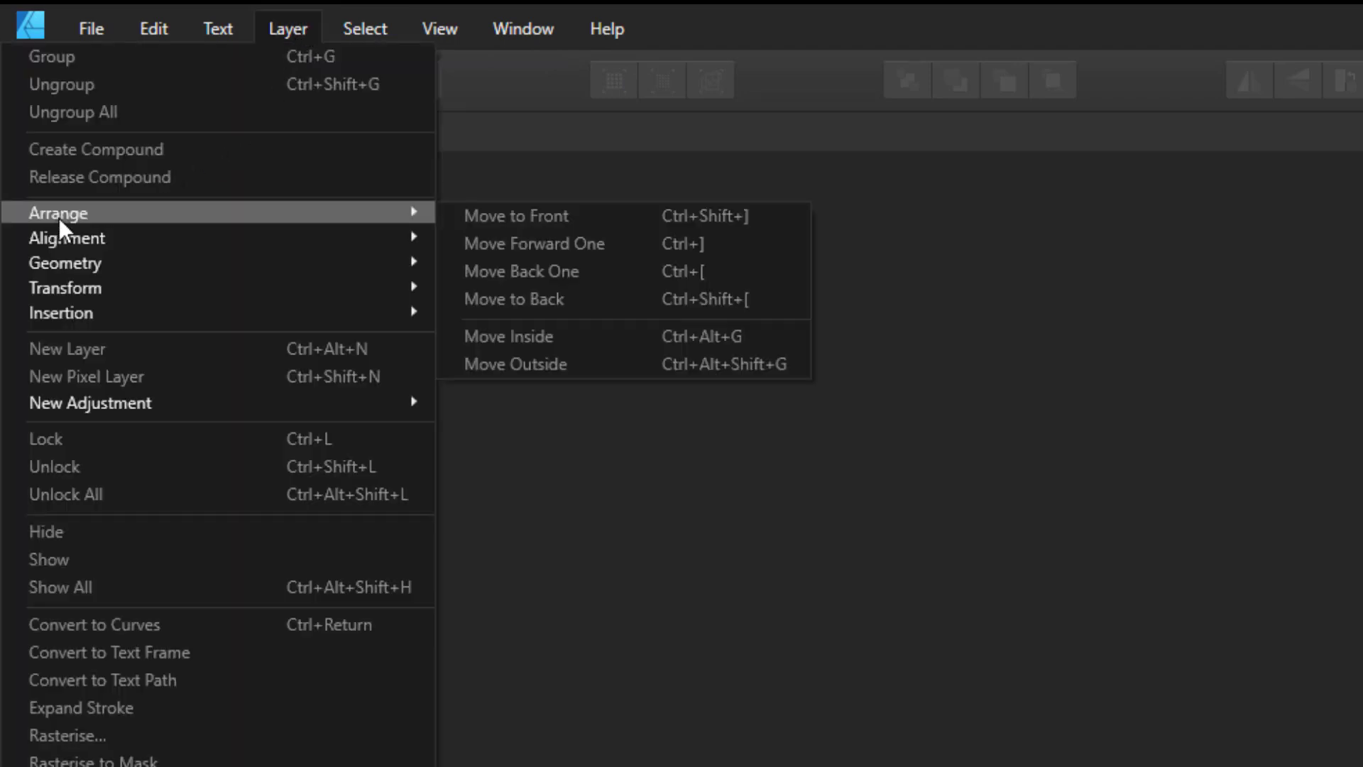
pyautogui.moveTo(389, 228)
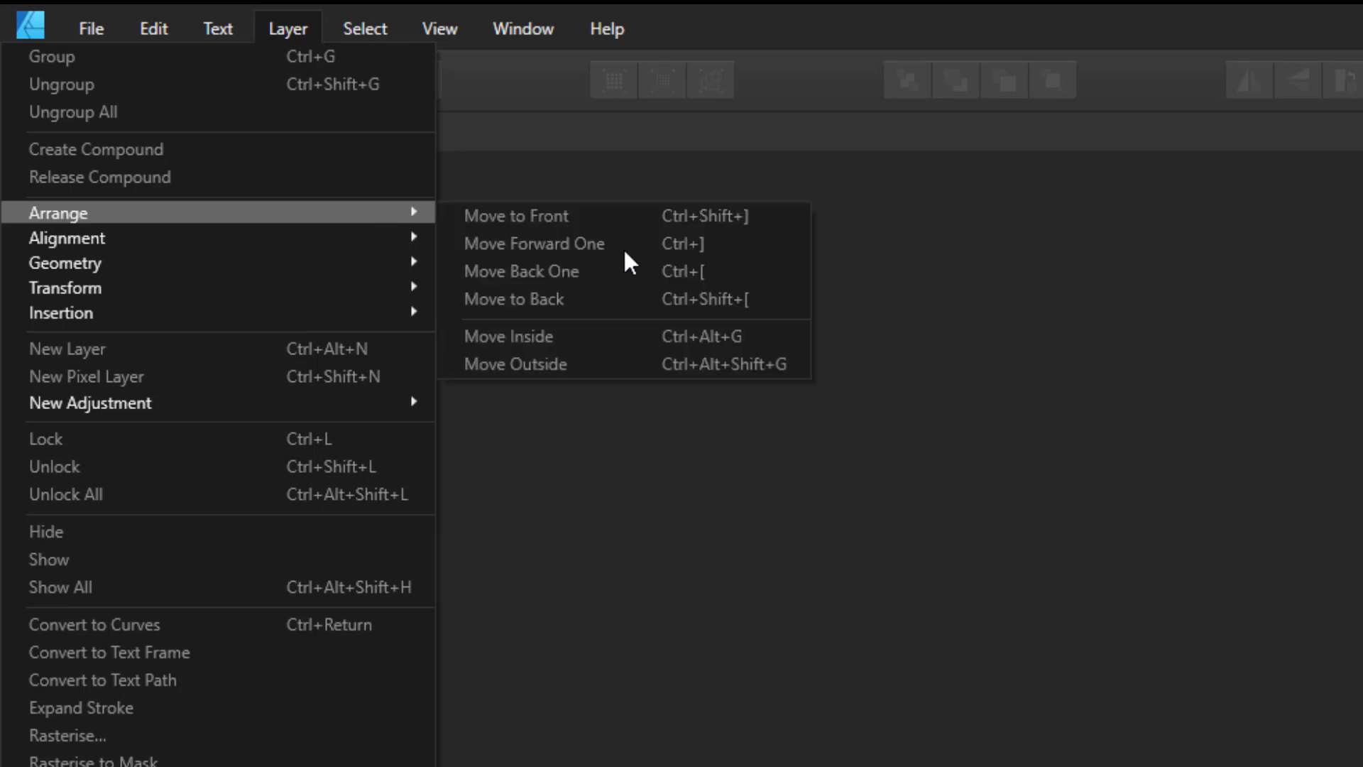
pyautogui.moveTo(620, 376)
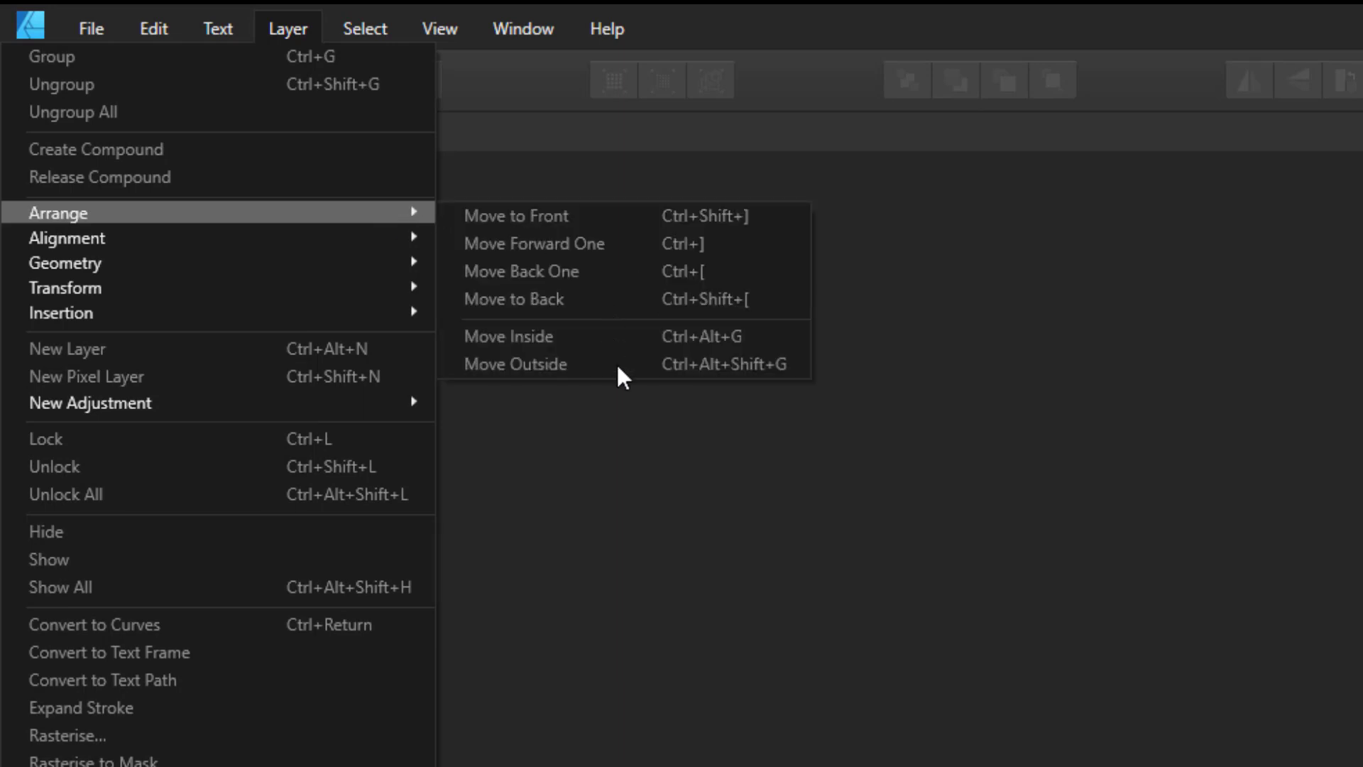
pyautogui.moveTo(546, 186)
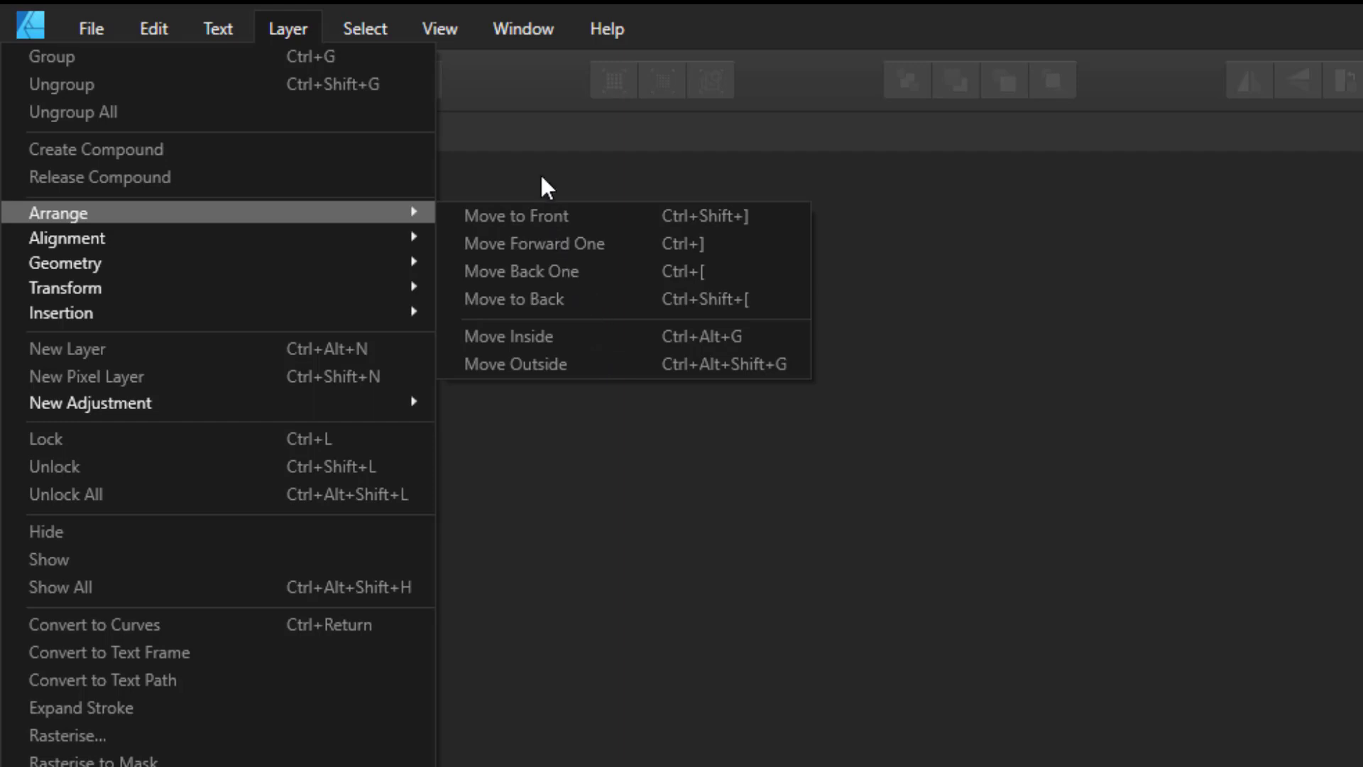
pyautogui.press('Escape')
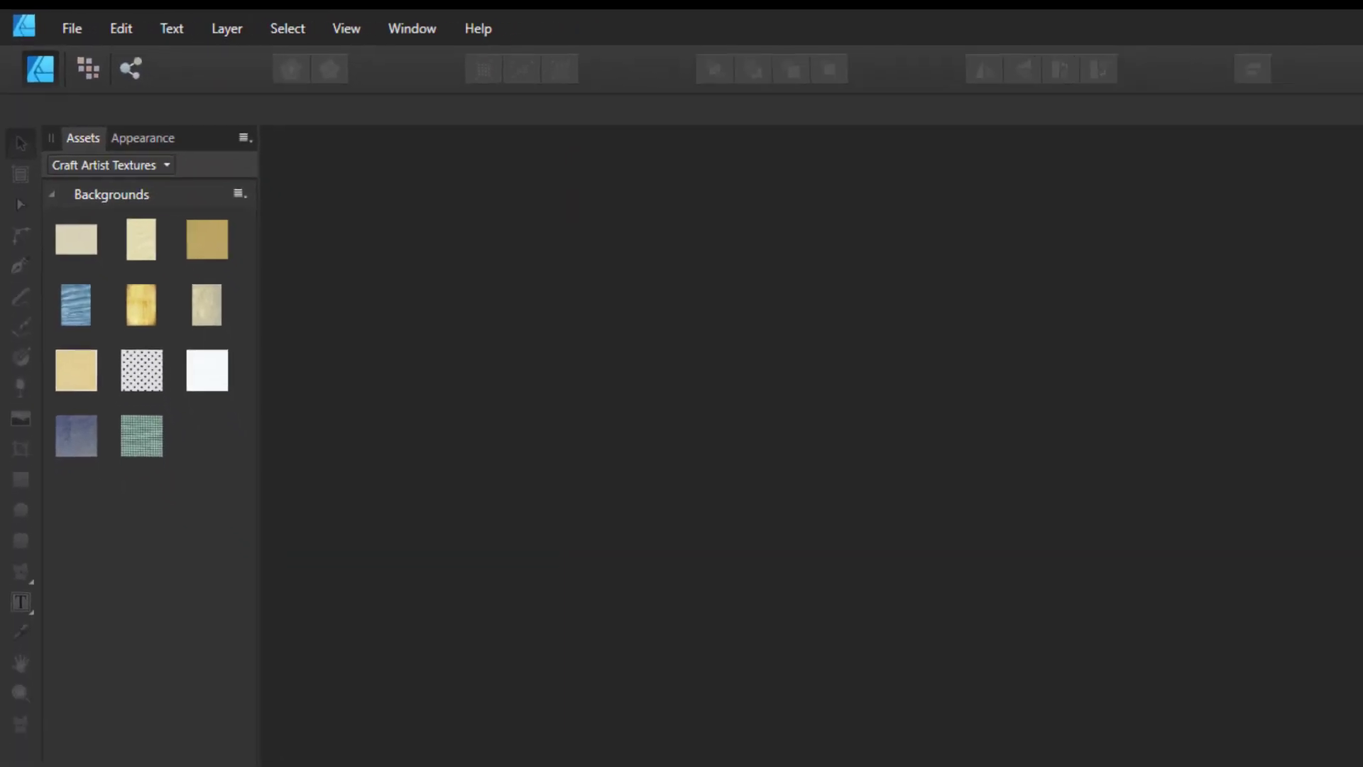
pyautogui.click(1329, 26)
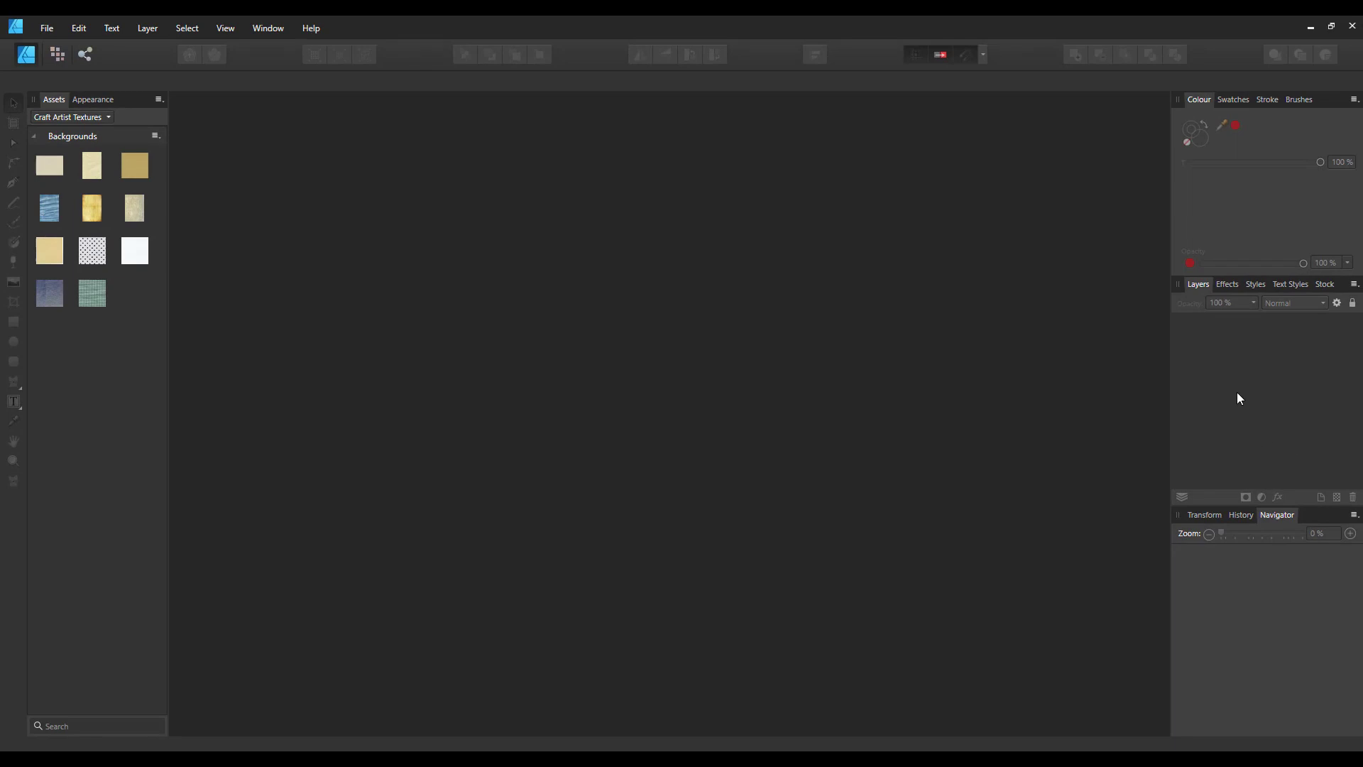
pyautogui.moveTo(1231, 379)
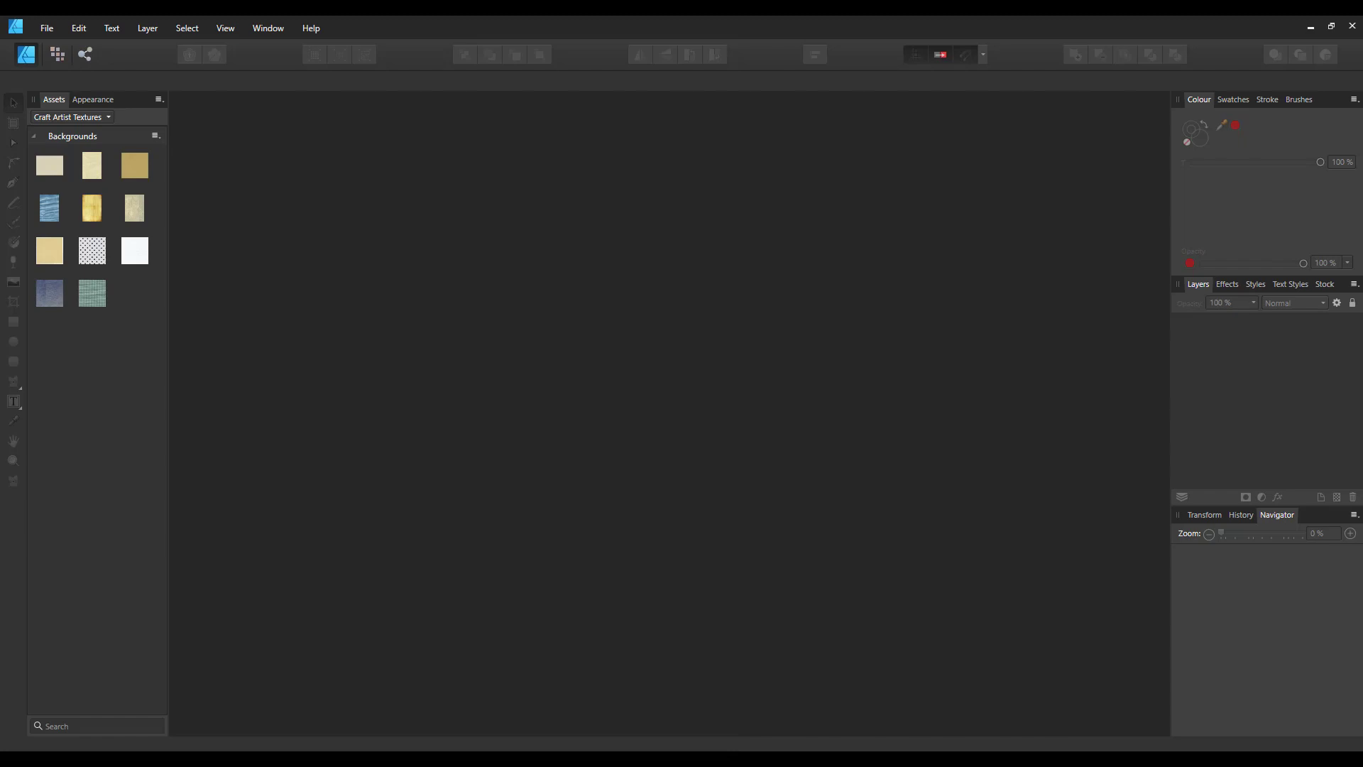
pyautogui.moveTo(539, 756)
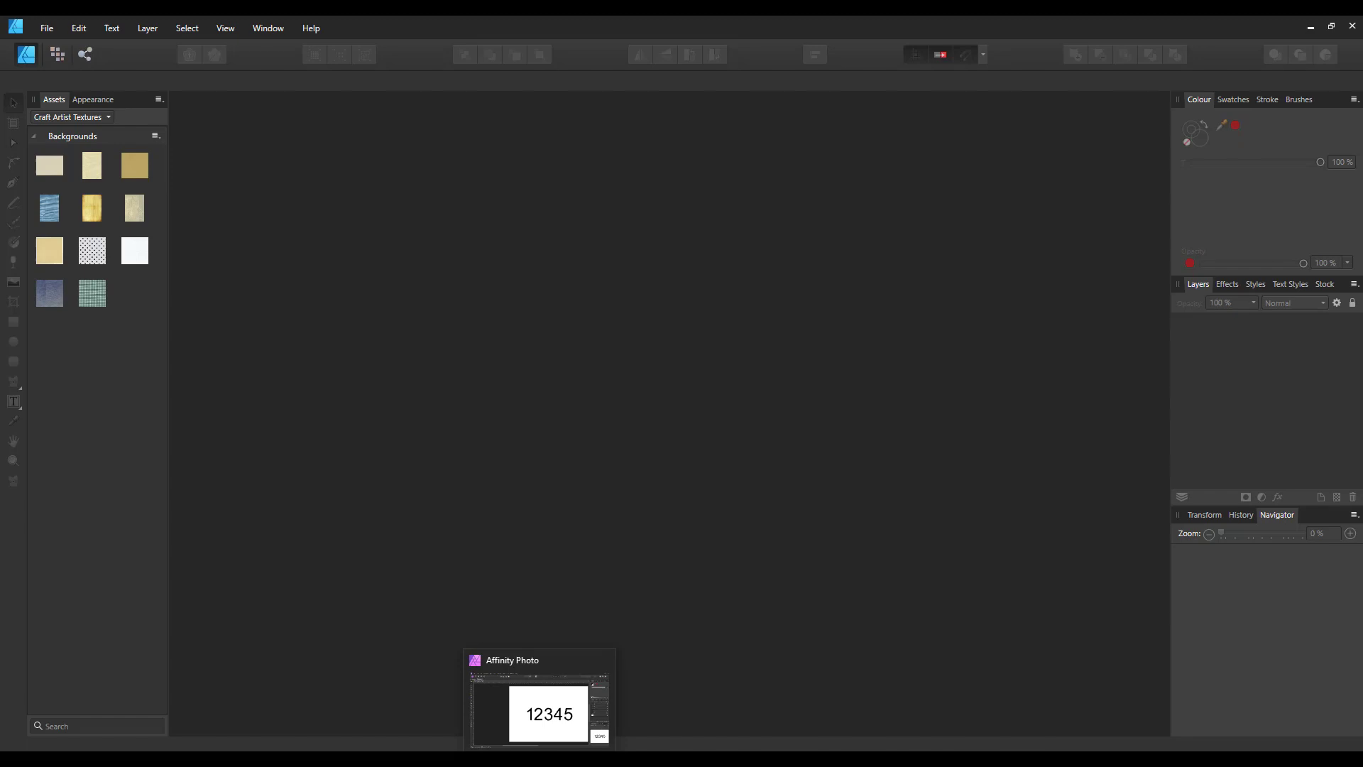
# - Return to the 12345 document in Affinity Photo via the taskbar
pyautogui.click(538, 704)
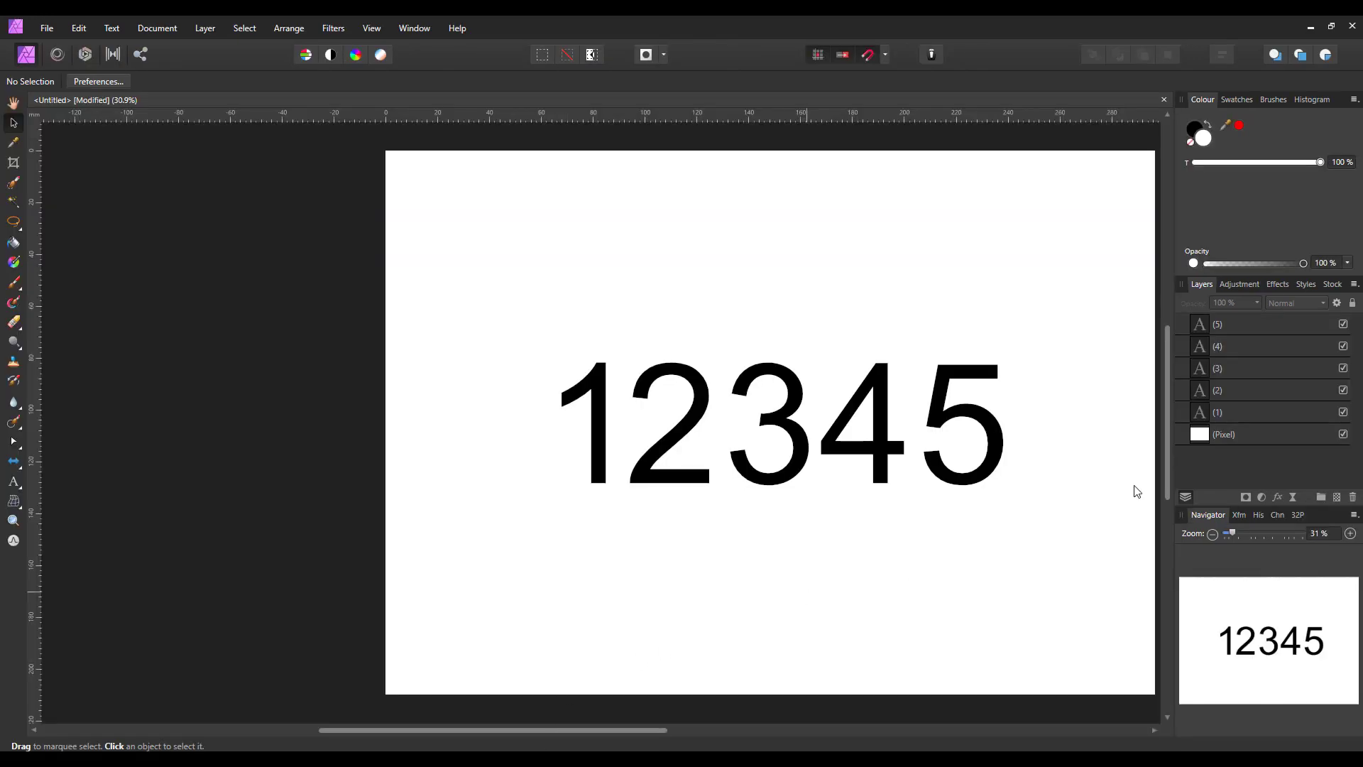
pyautogui.moveTo(1255, 382)
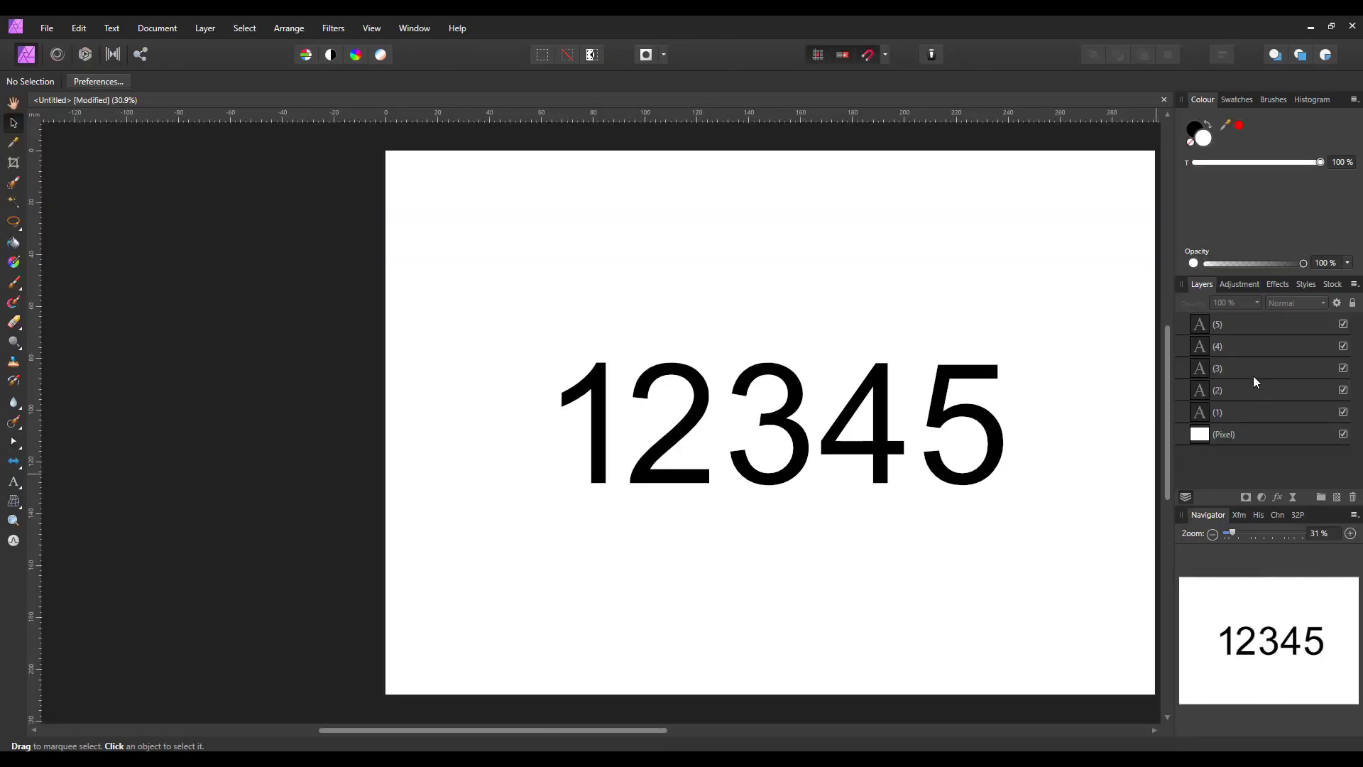
pyautogui.moveTo(1255, 409)
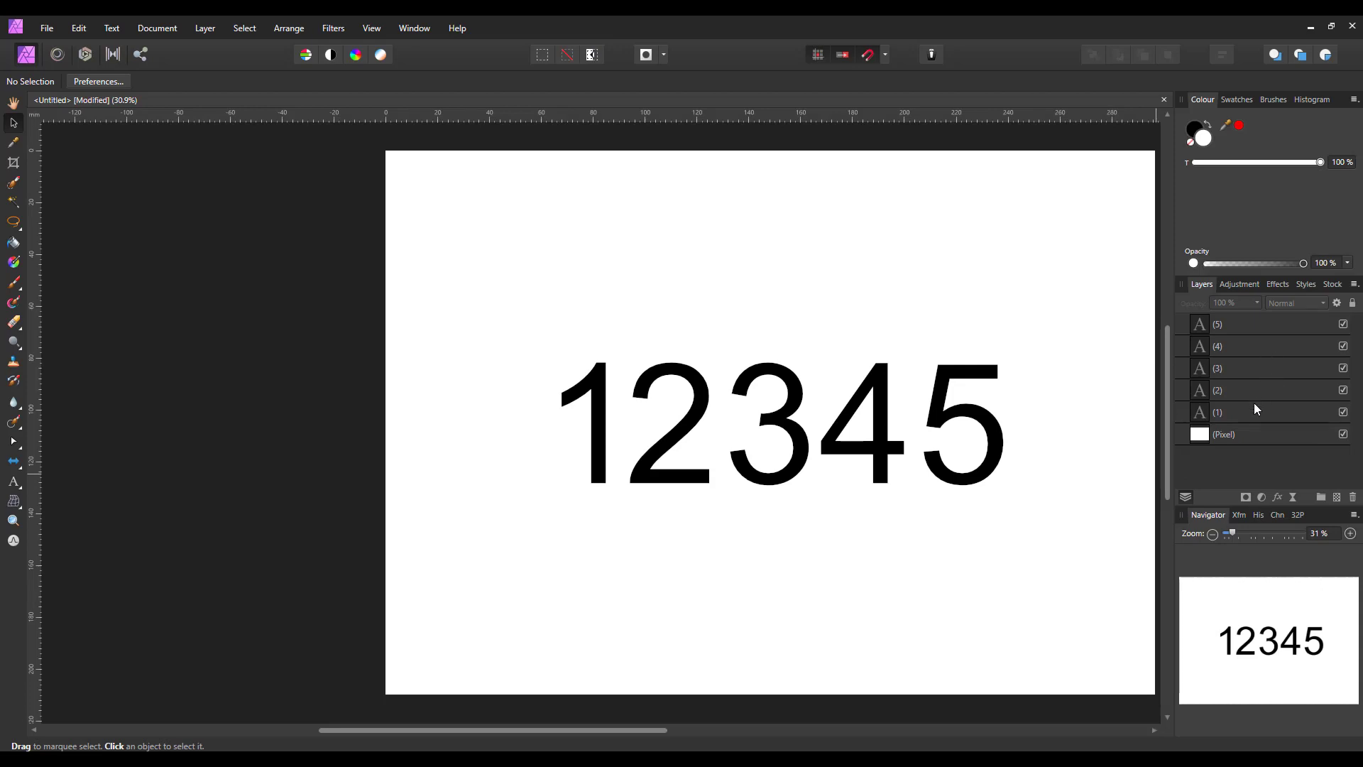
pyautogui.moveTo(1255, 383)
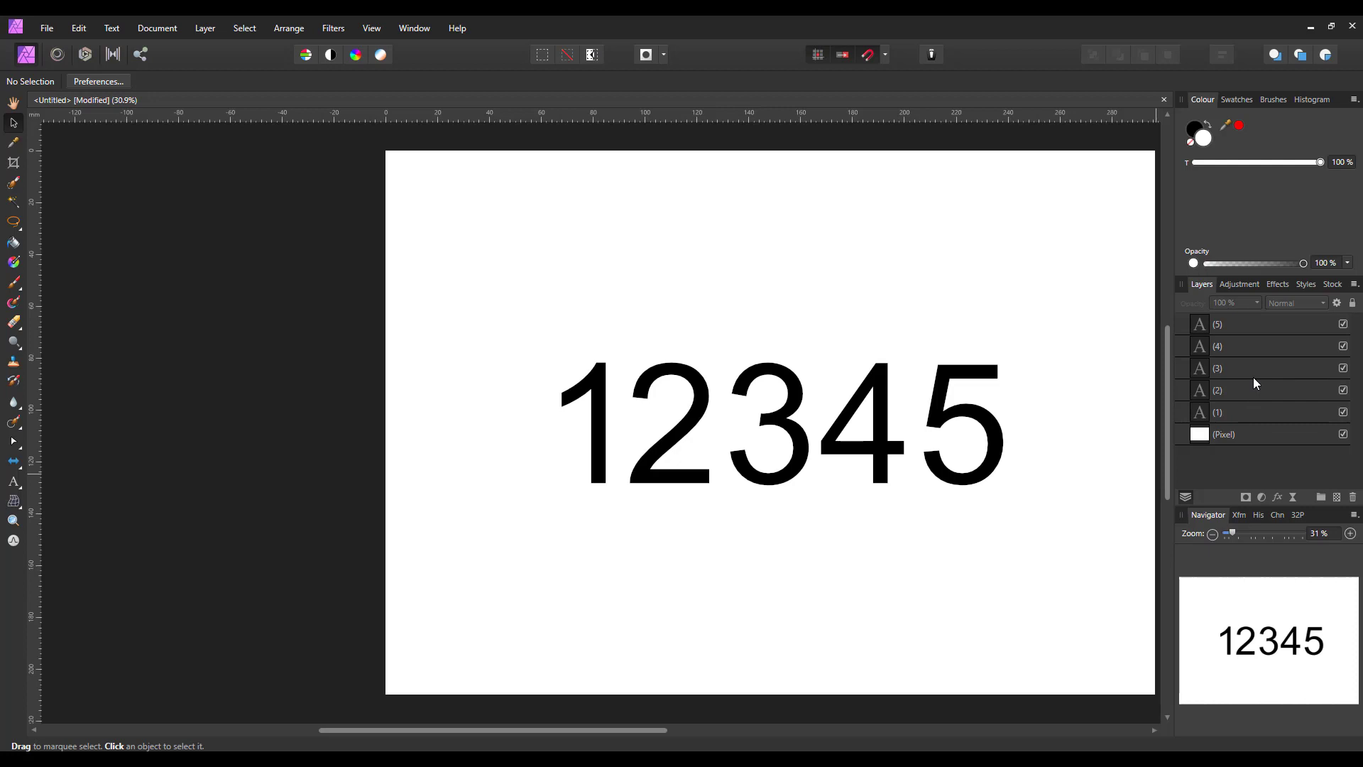
pyautogui.moveTo(1221, 383)
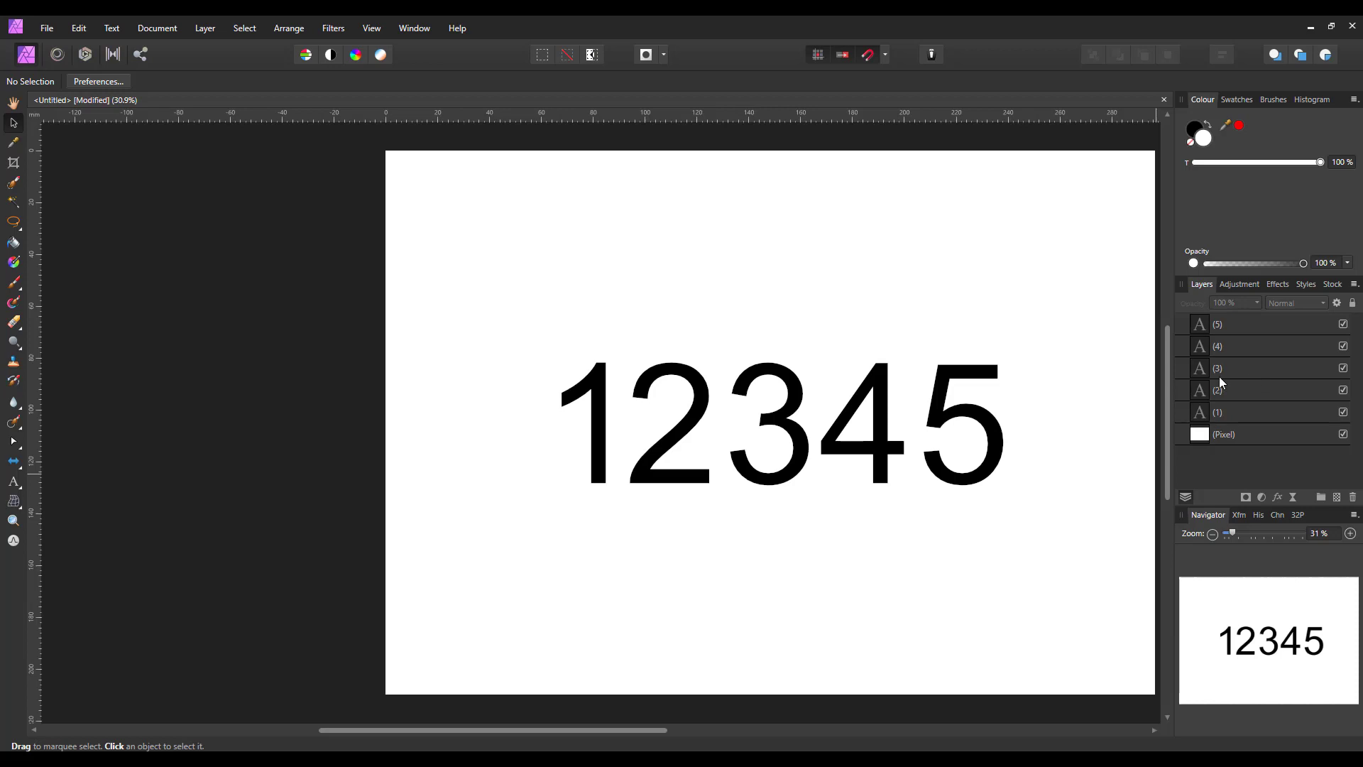
pyautogui.moveTo(287, 28)
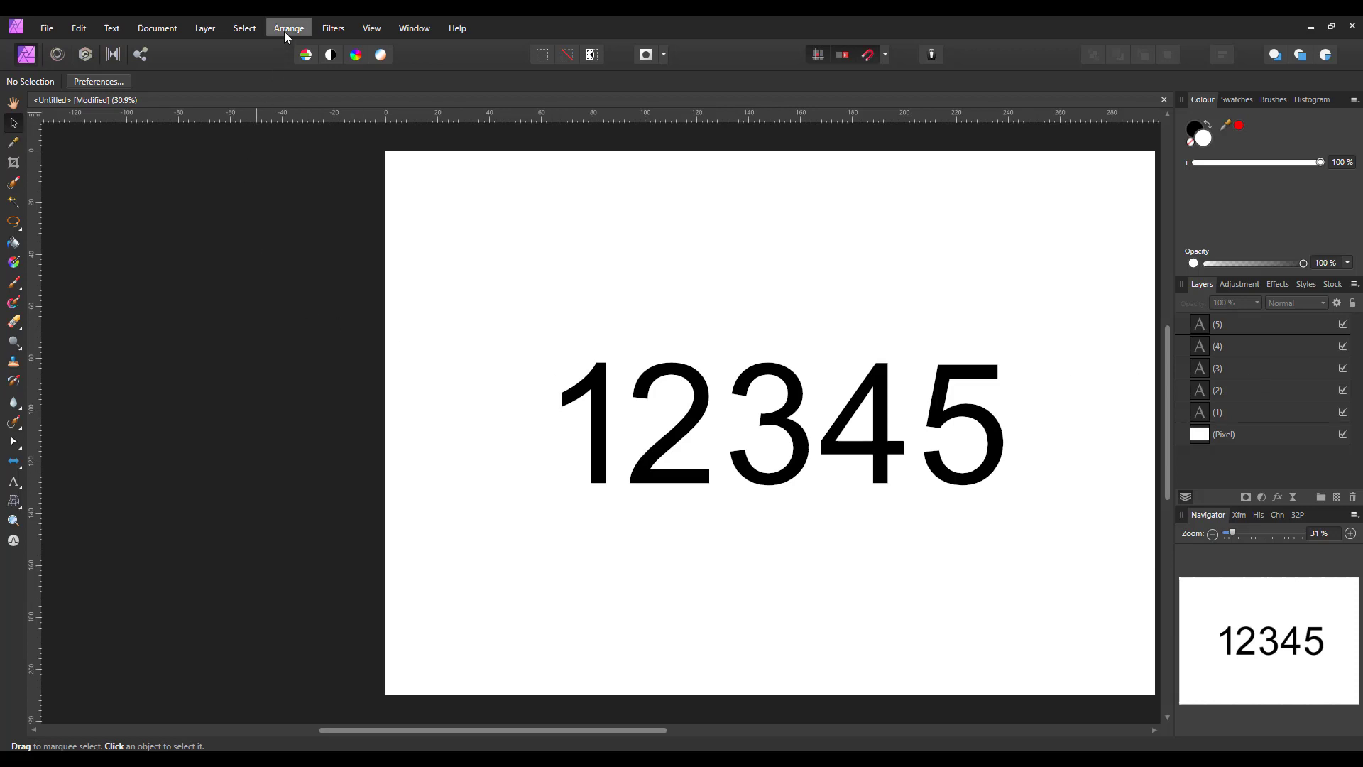
pyautogui.moveTo(329, 162)
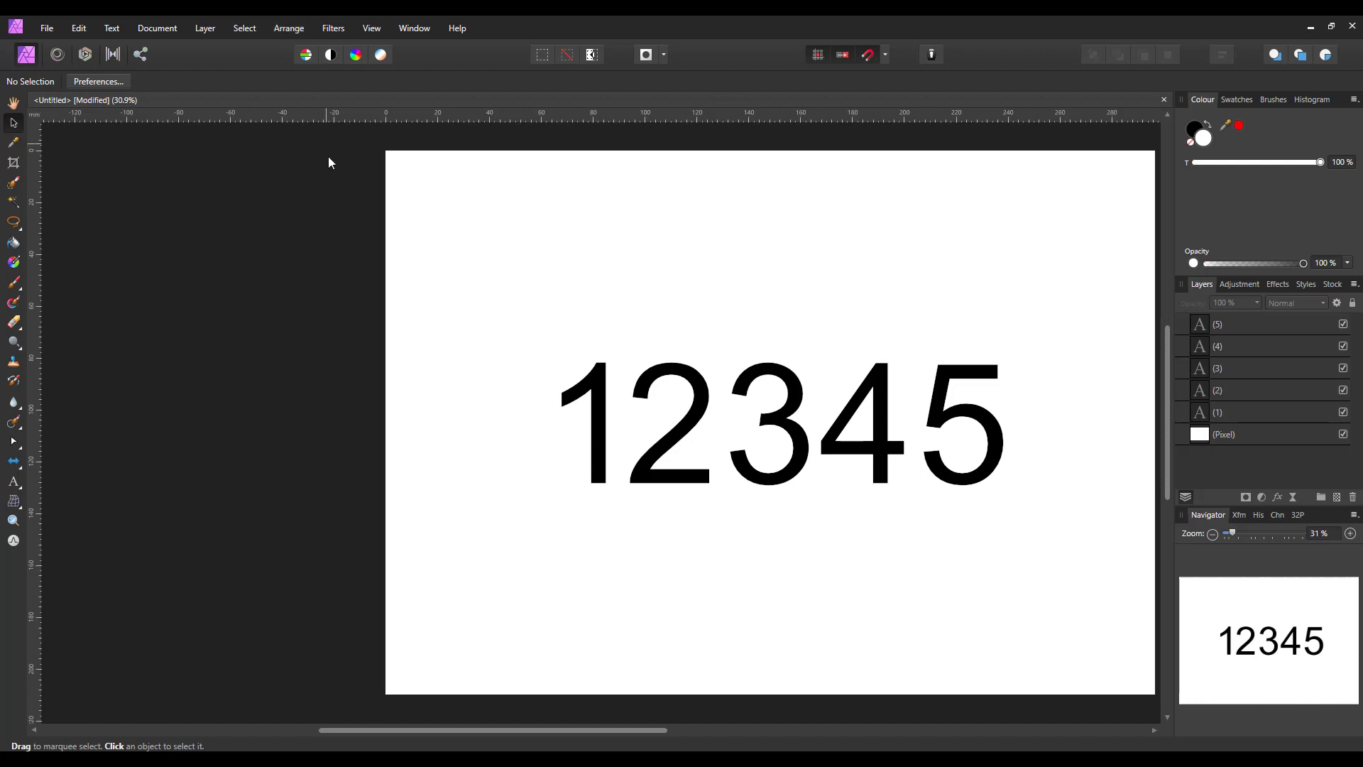
pyautogui.moveTo(342, 291)
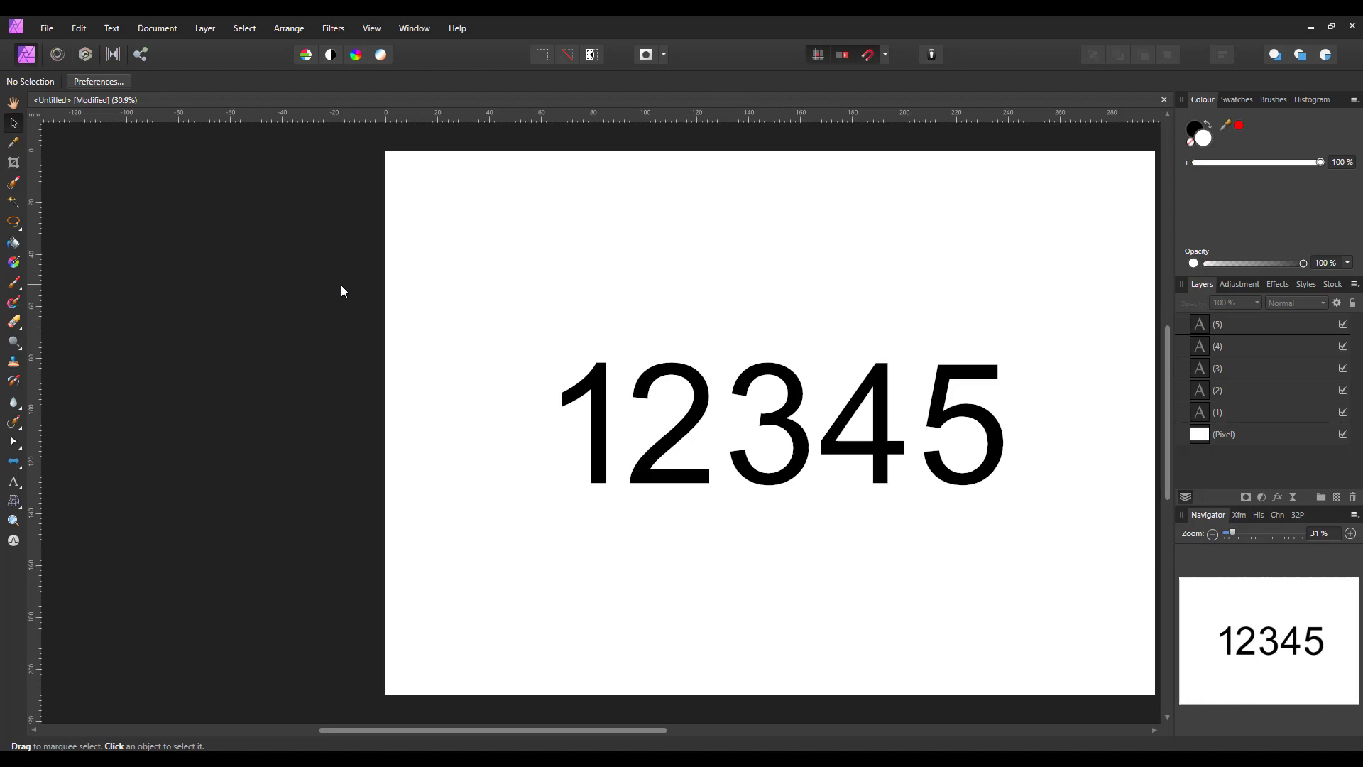
pyautogui.moveTo(1133, 525)
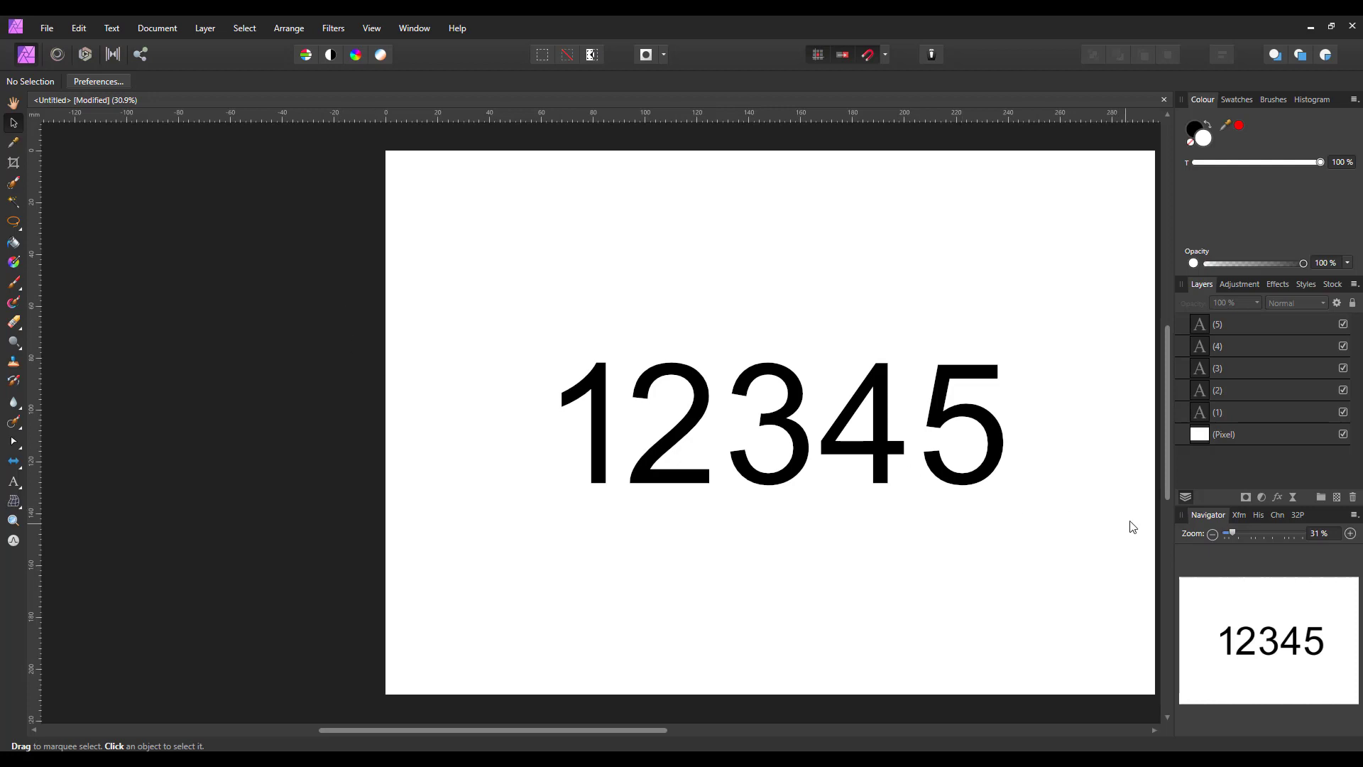
pyautogui.moveTo(1149, 492)
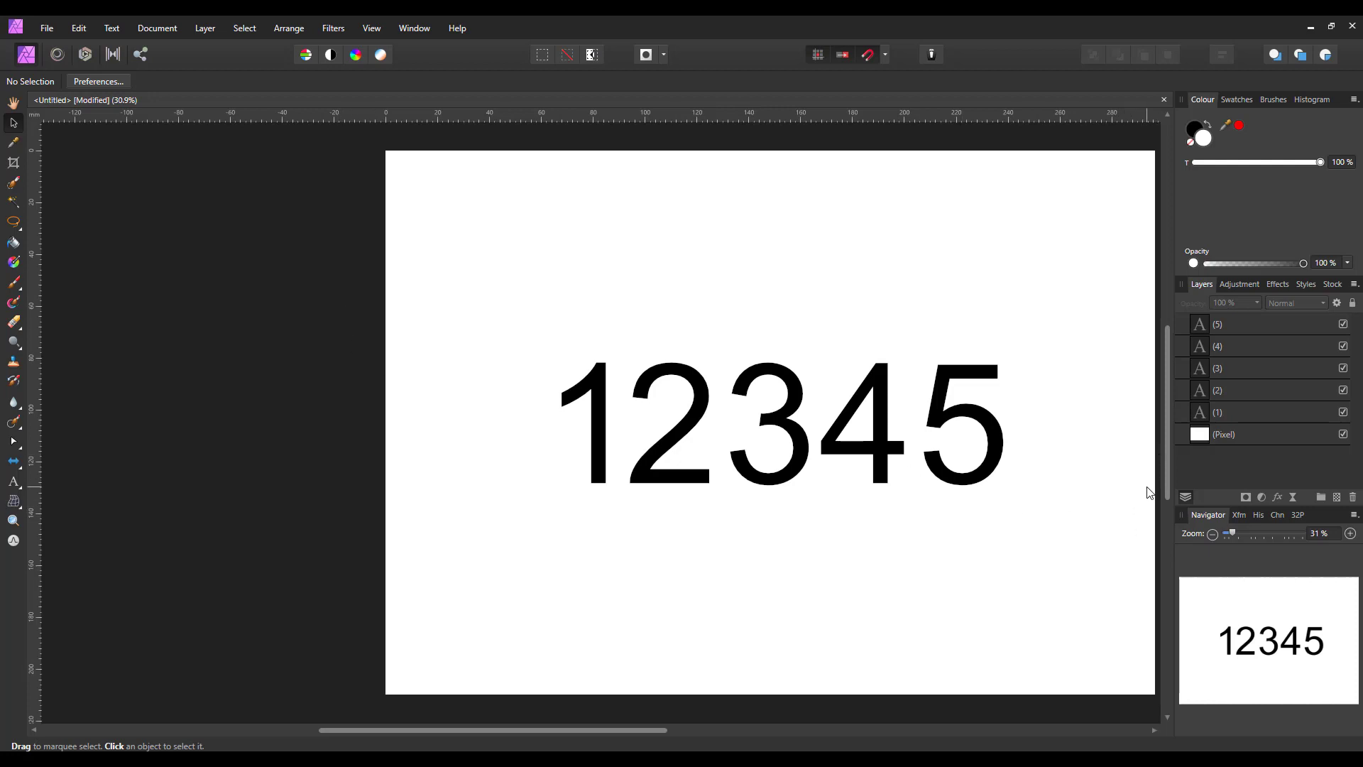